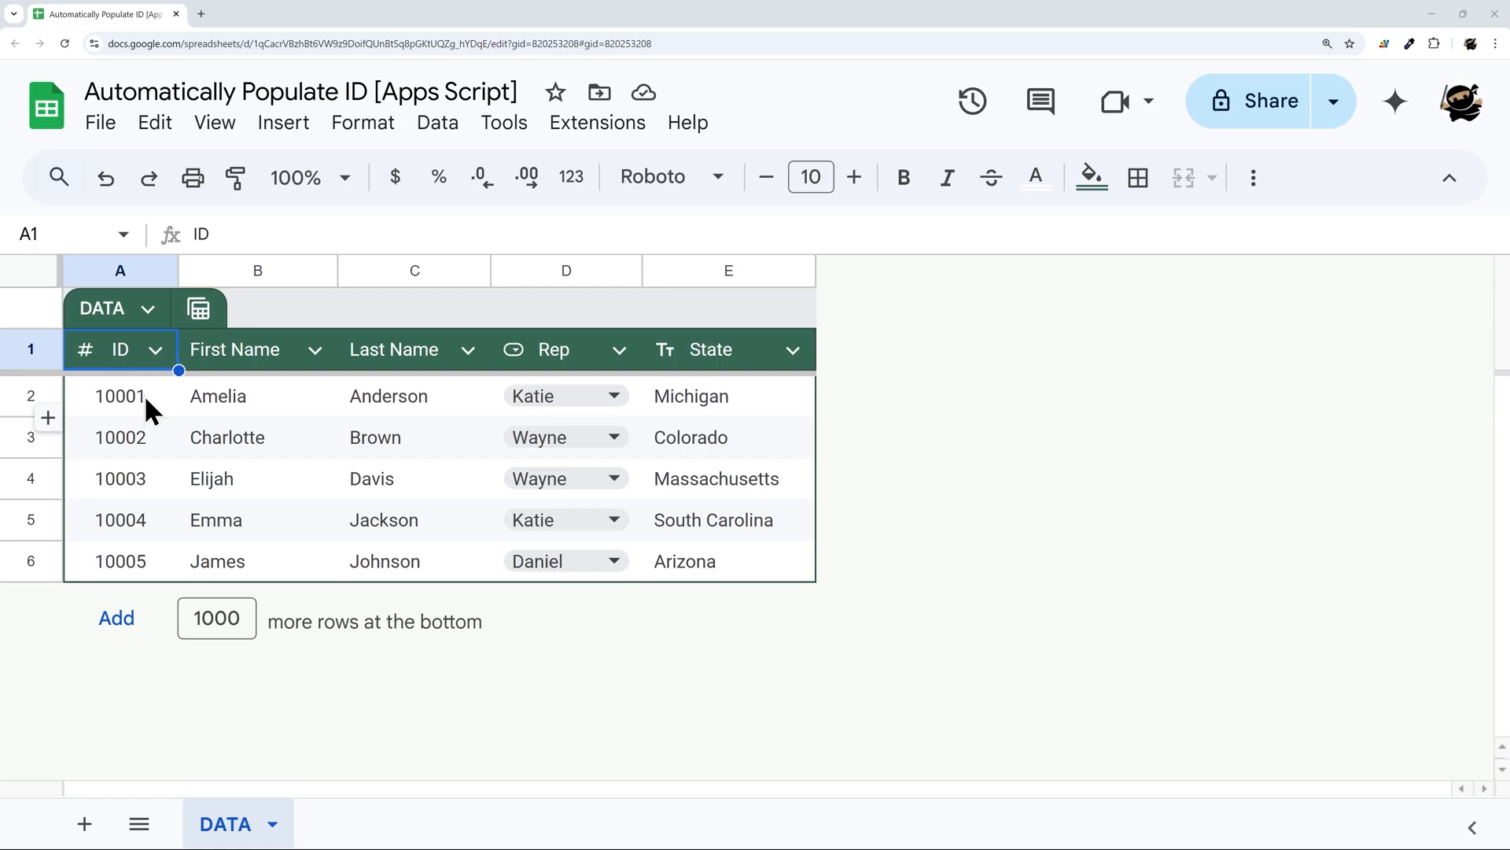
{"action": "mouse_move", "coordinate": [149, 318]}
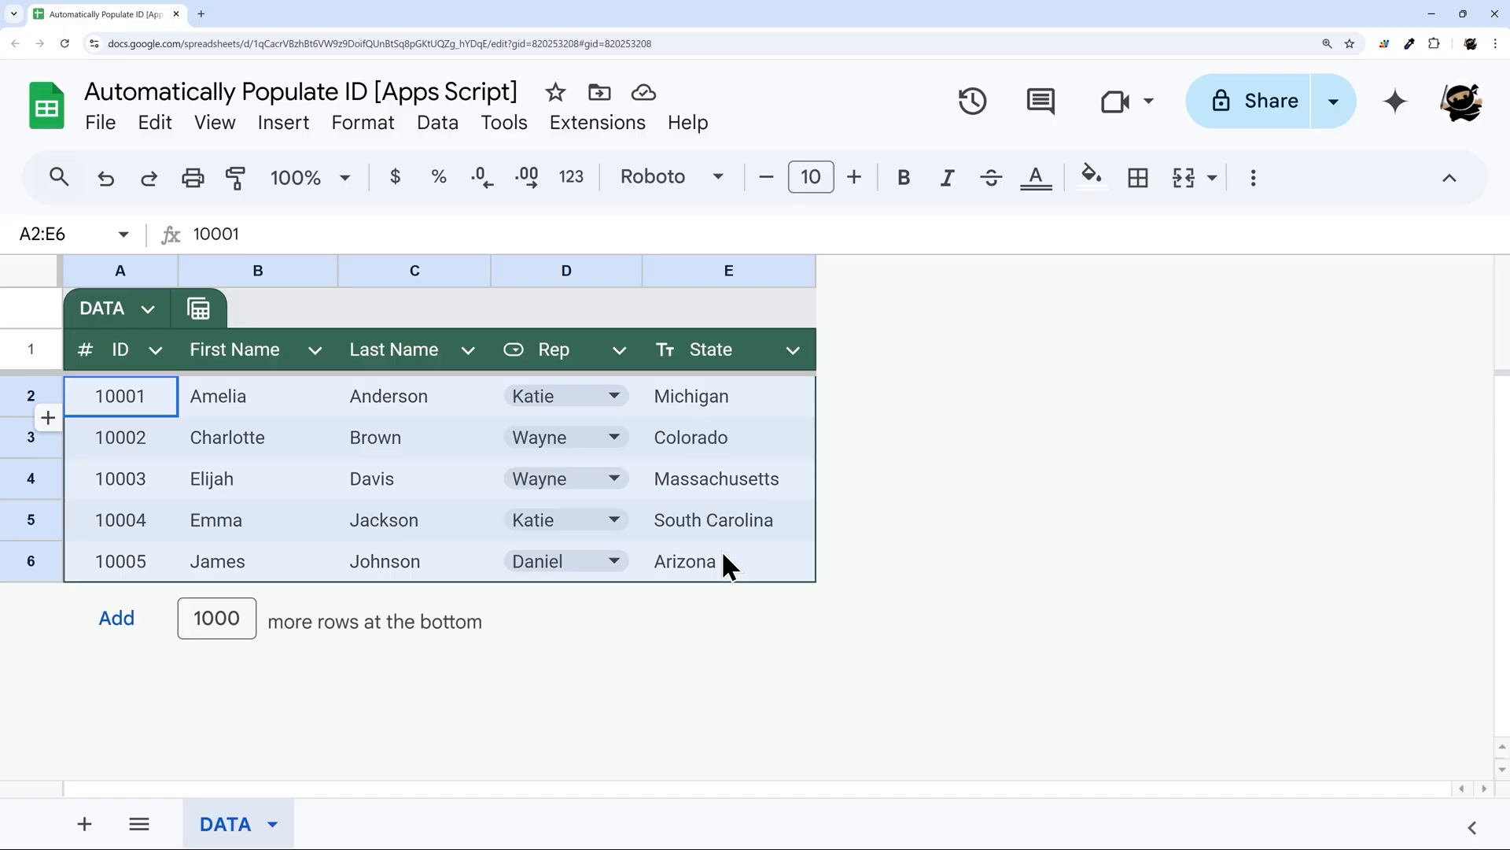
Step: Create an Apps Script project from the spreadsheet's Extensions menu and rename it Script
{"action": "left_click", "coordinate": [121, 561]}
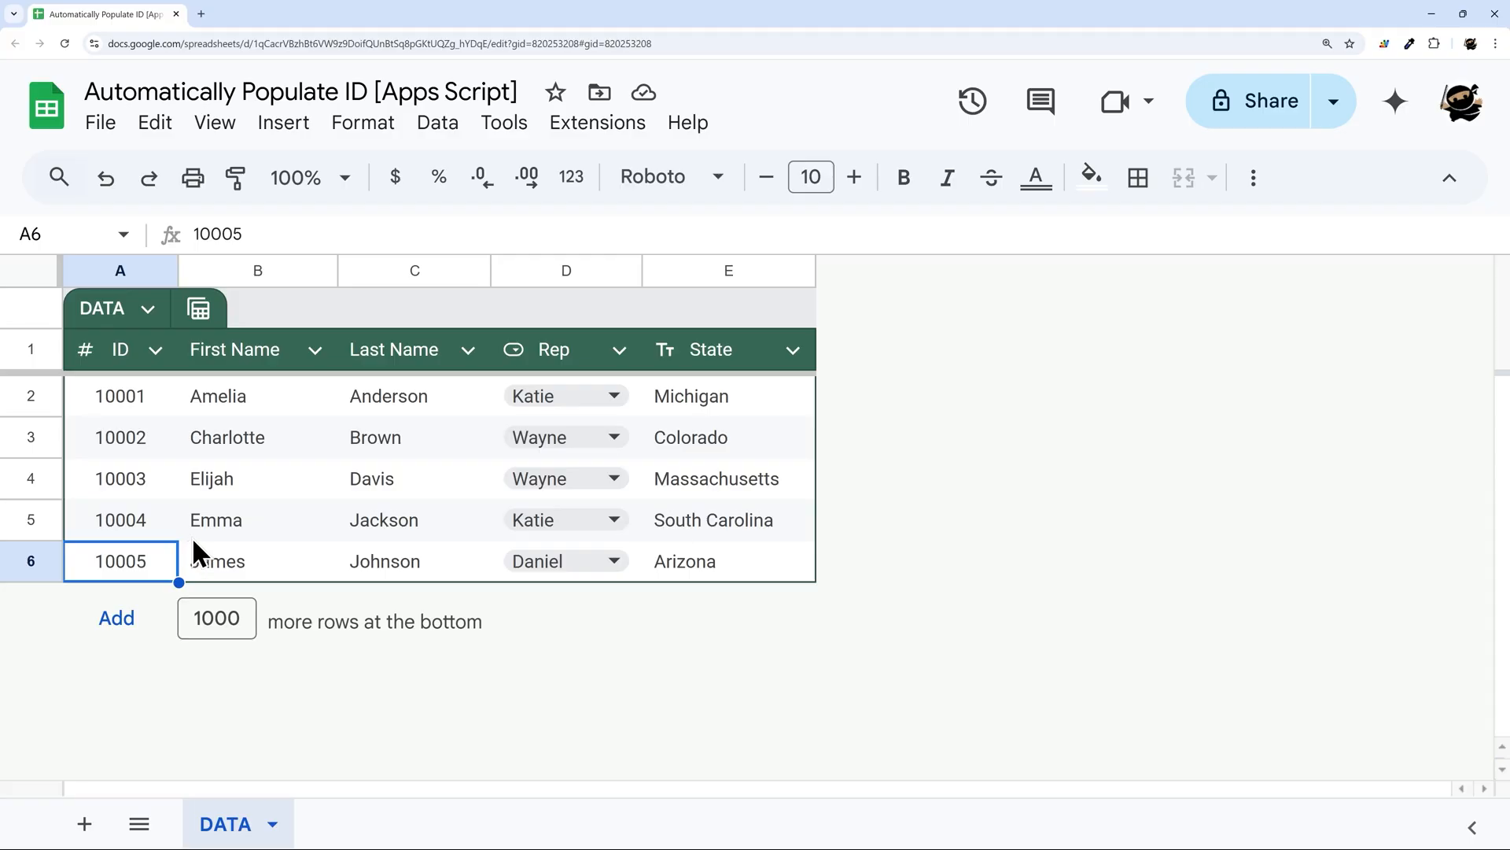
{"action": "left_click", "coordinate": [597, 122]}
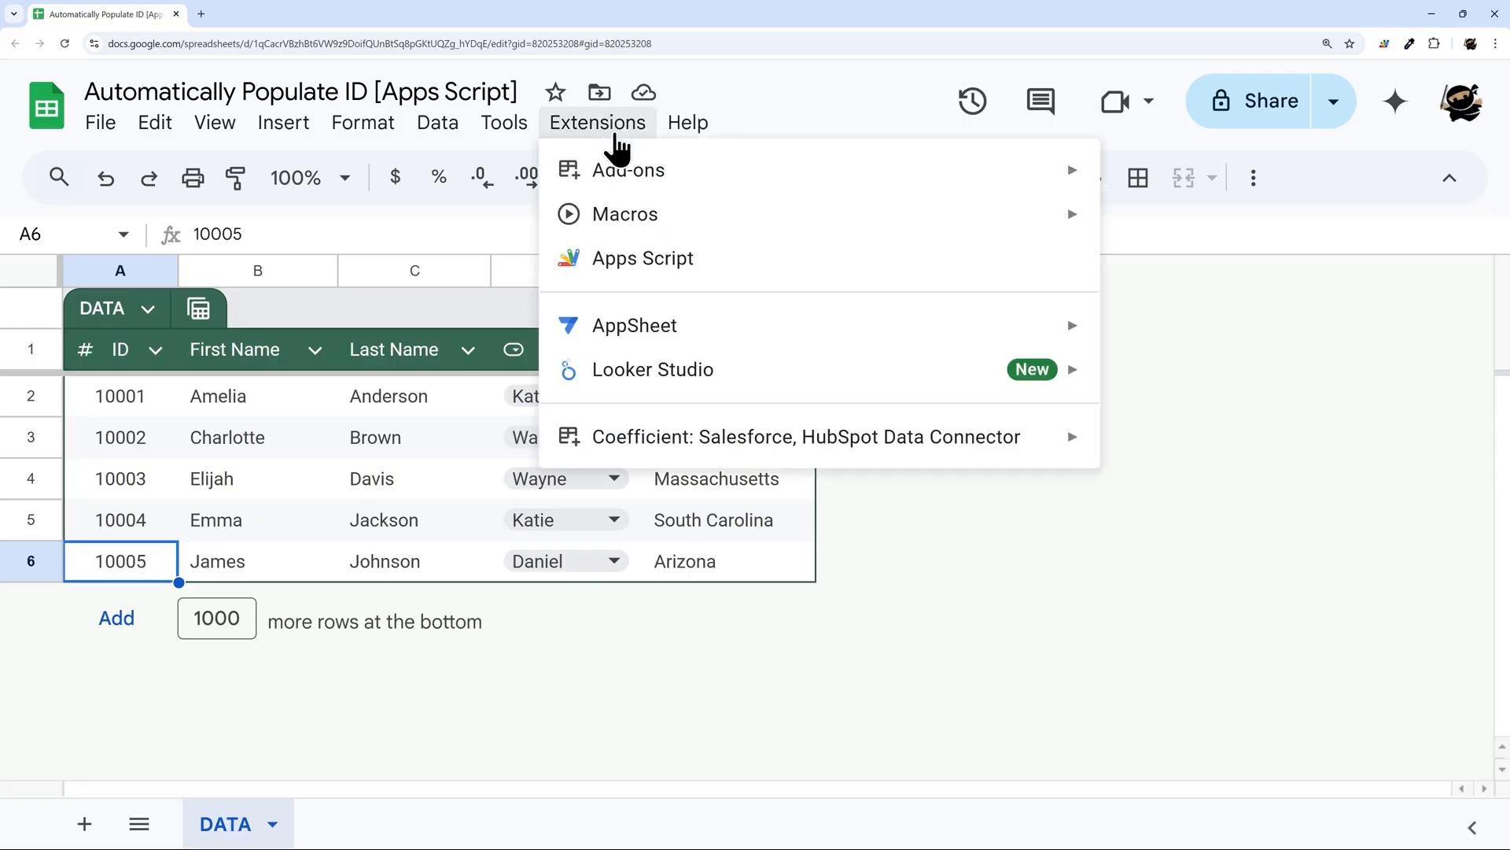
{"action": "left_click", "coordinate": [642, 257]}
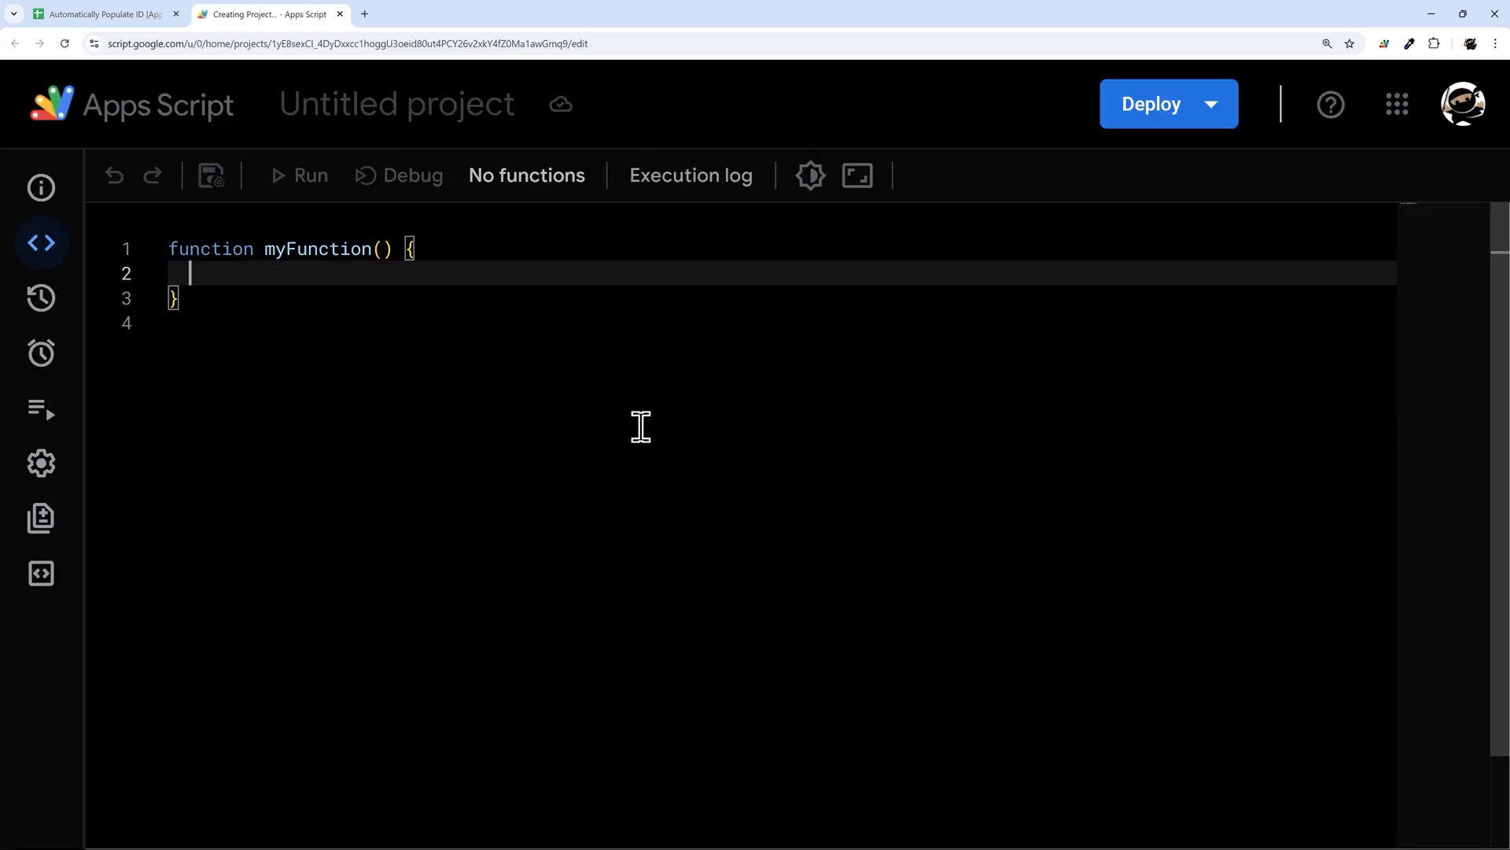
{"action": "left_click", "coordinate": [394, 103]}
{"action": "type", "text": "Script"}
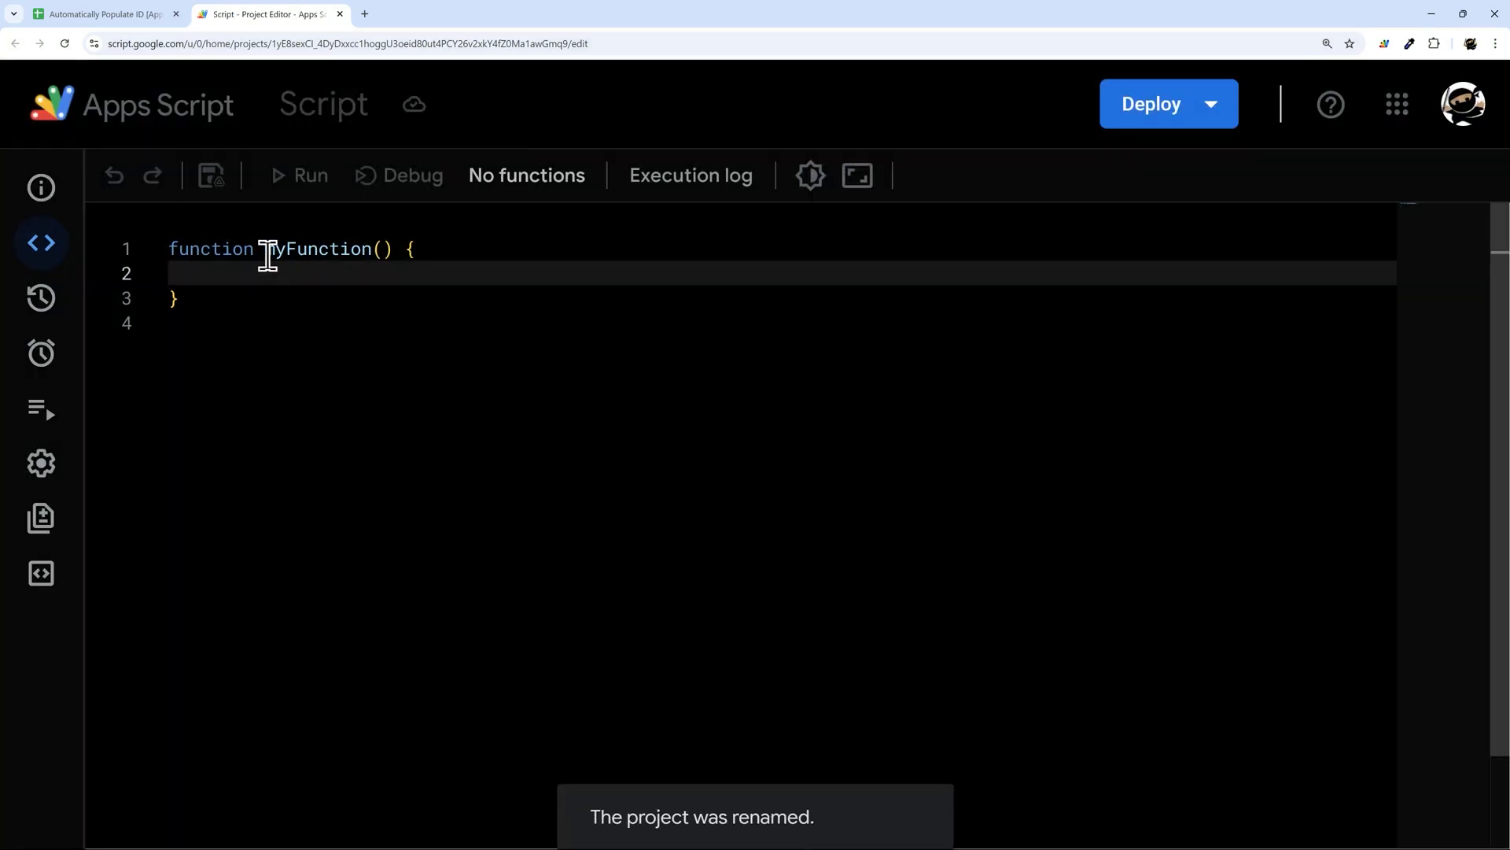
Step: Rename the default myFunction() to onEdit(e)
{"action": "type", "text": "on"}
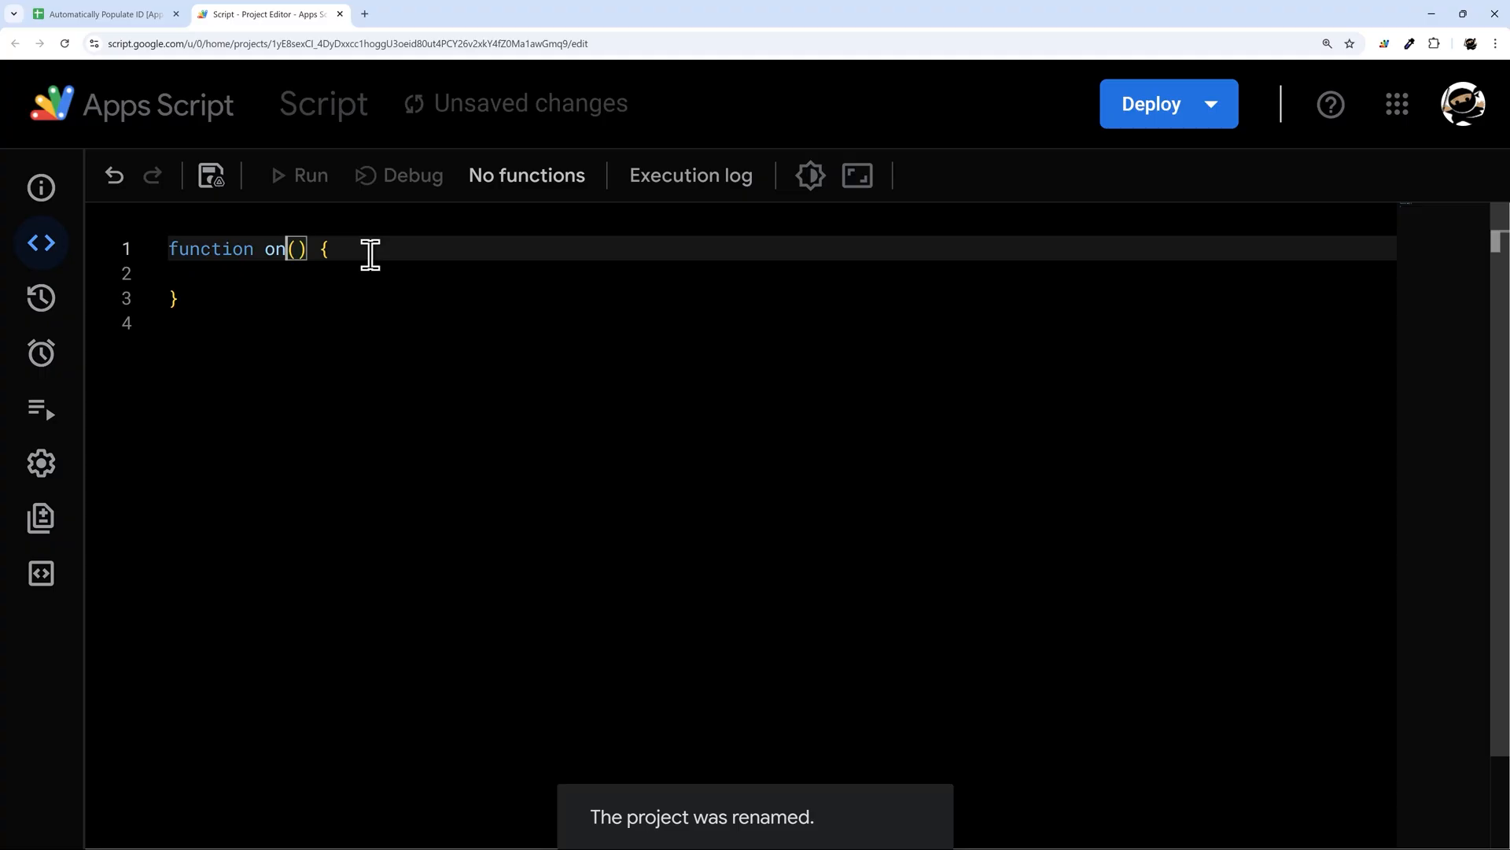
{"action": "type", "text": "Edit"}
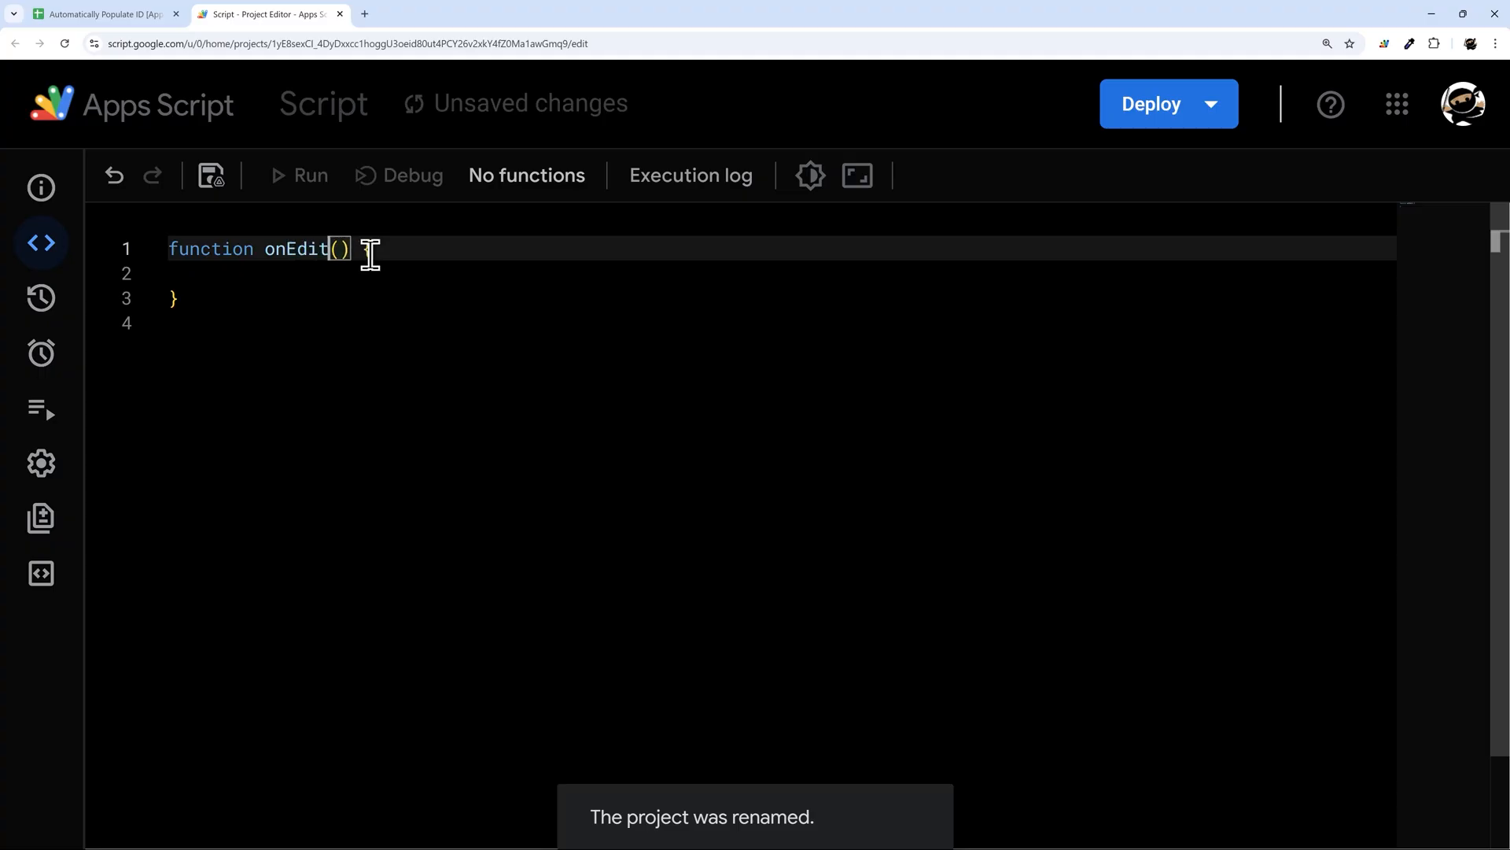
{"action": "left_click", "coordinate": [96, 13]}
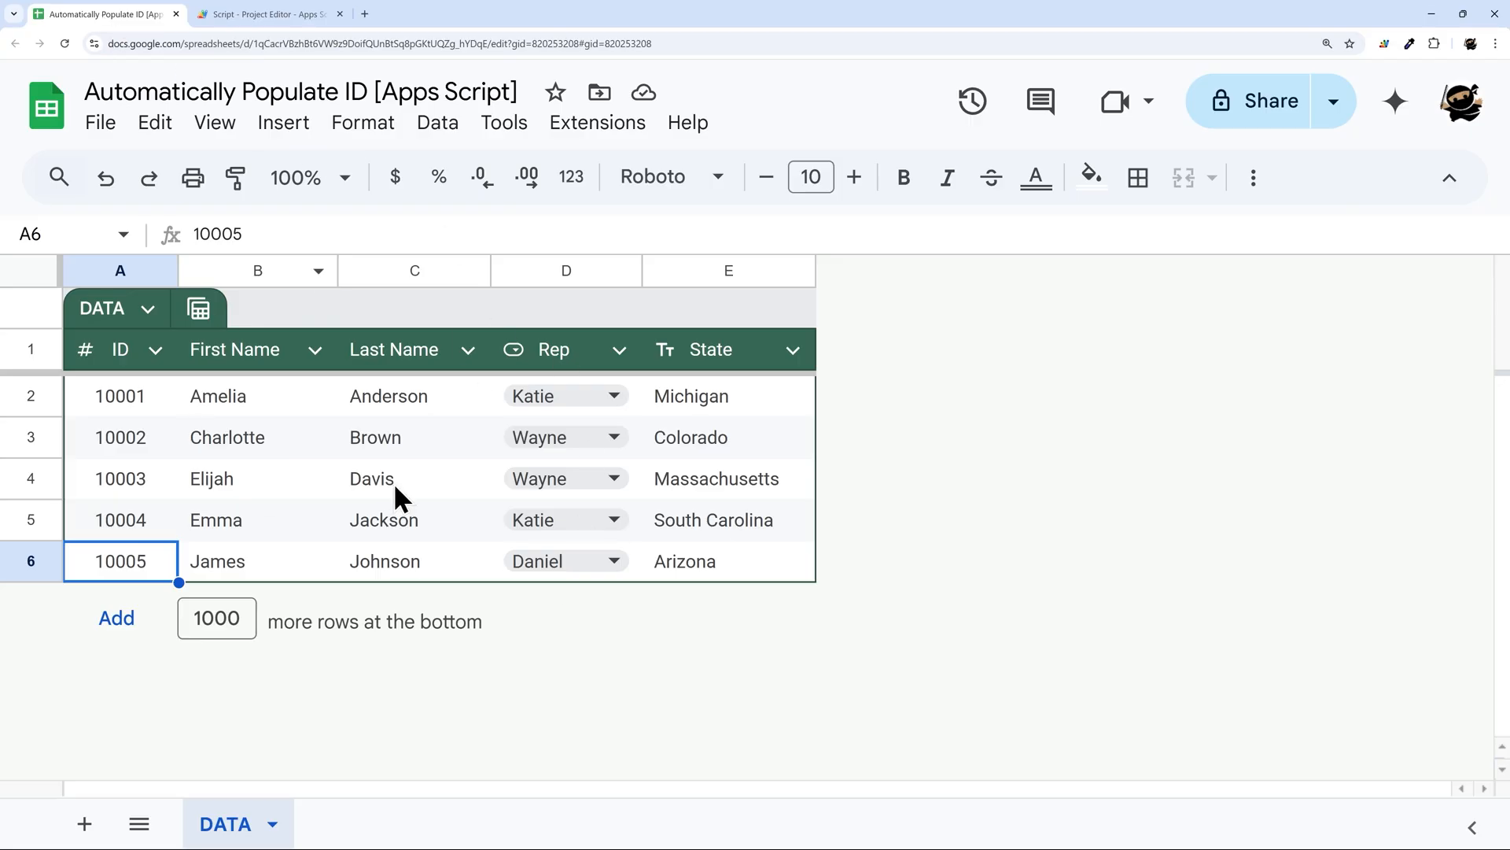
{"action": "left_click", "coordinate": [267, 13]}
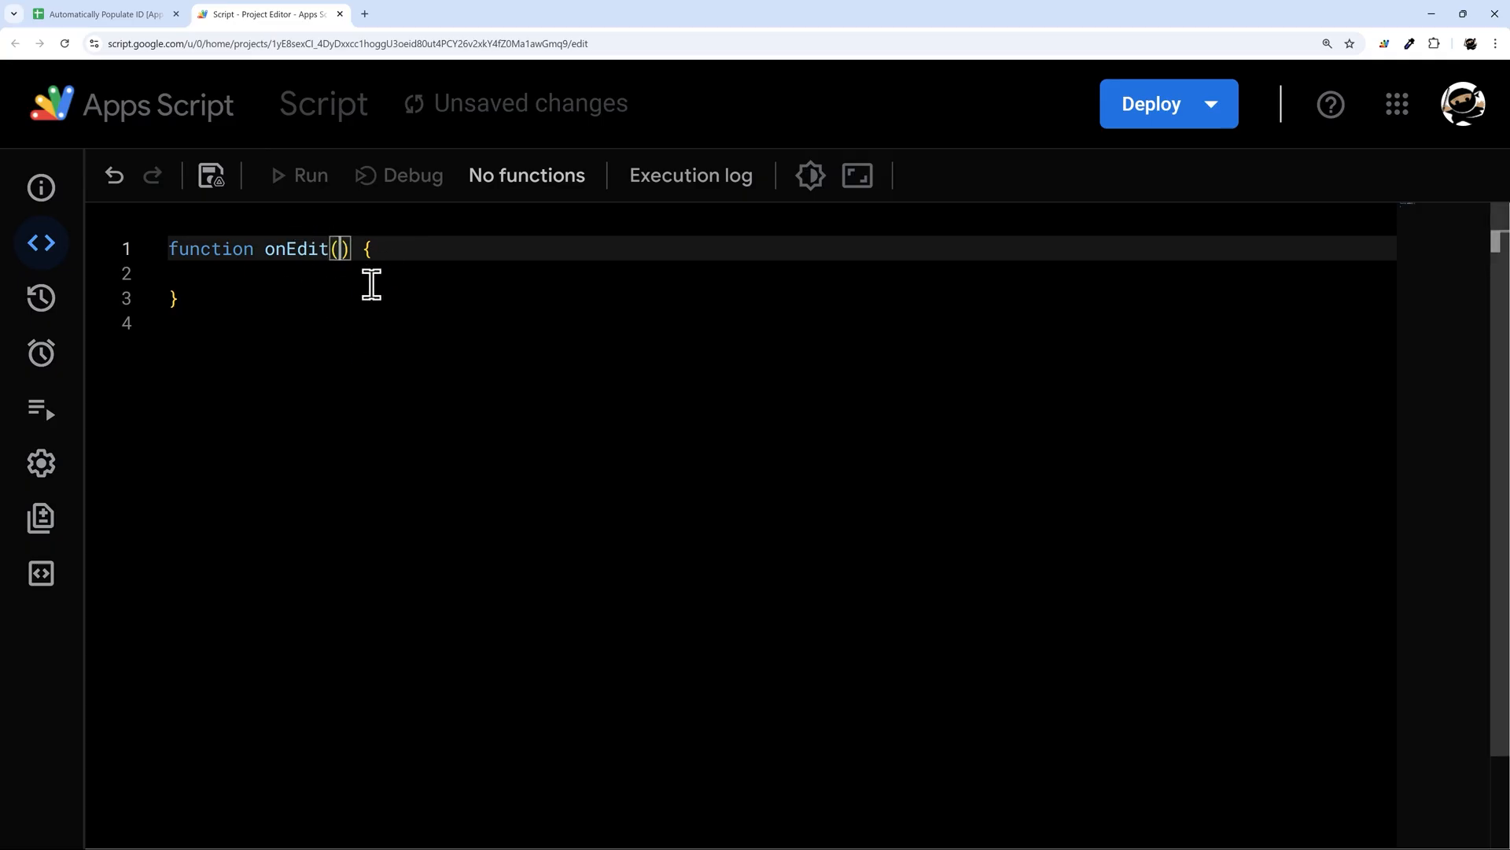
{"action": "type", "text": "e"}
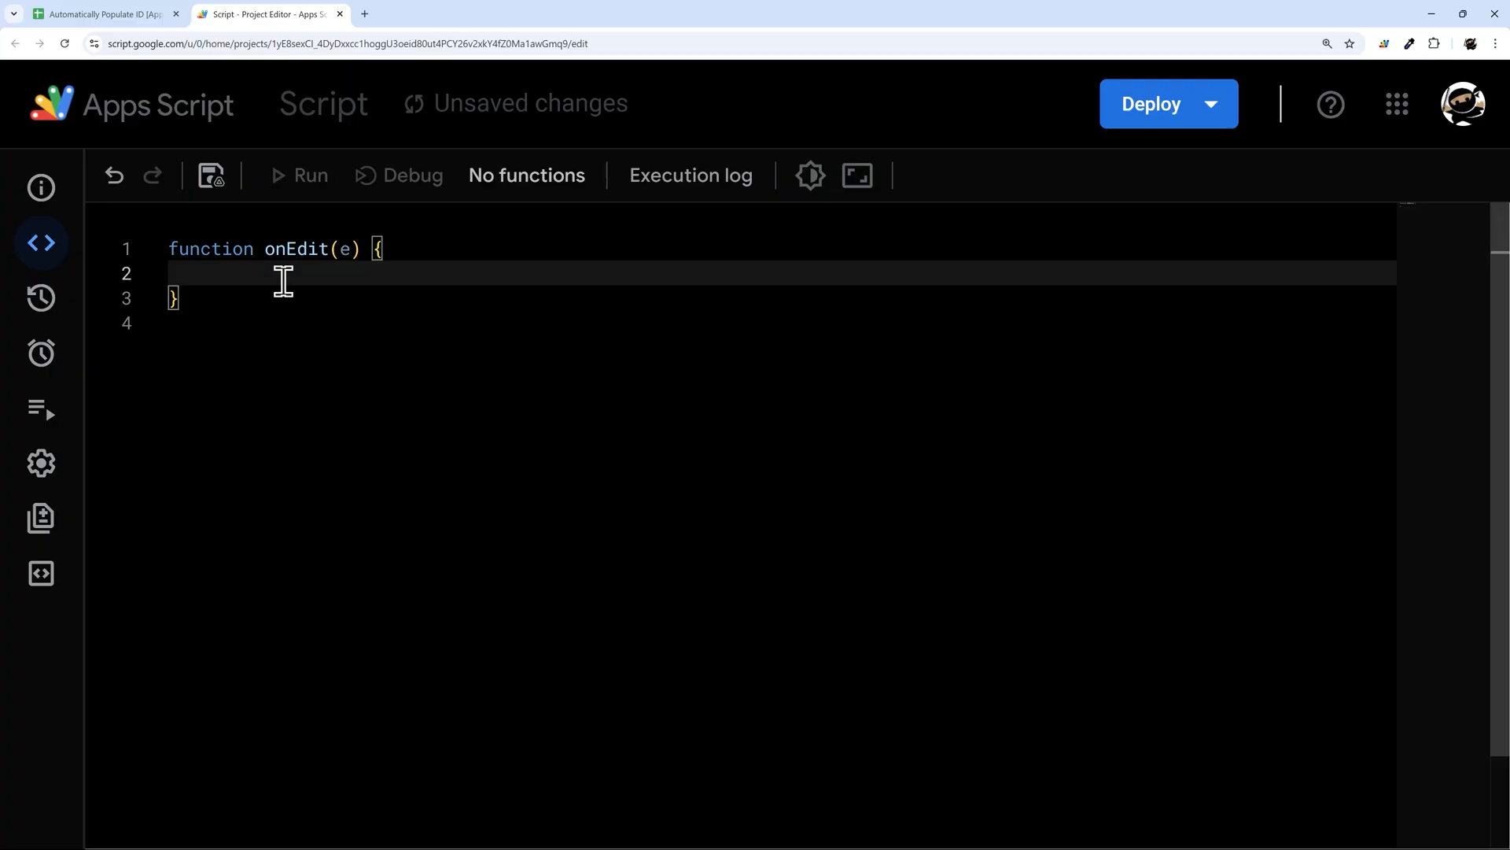
{"action": "left_click", "coordinate": [347, 248]}
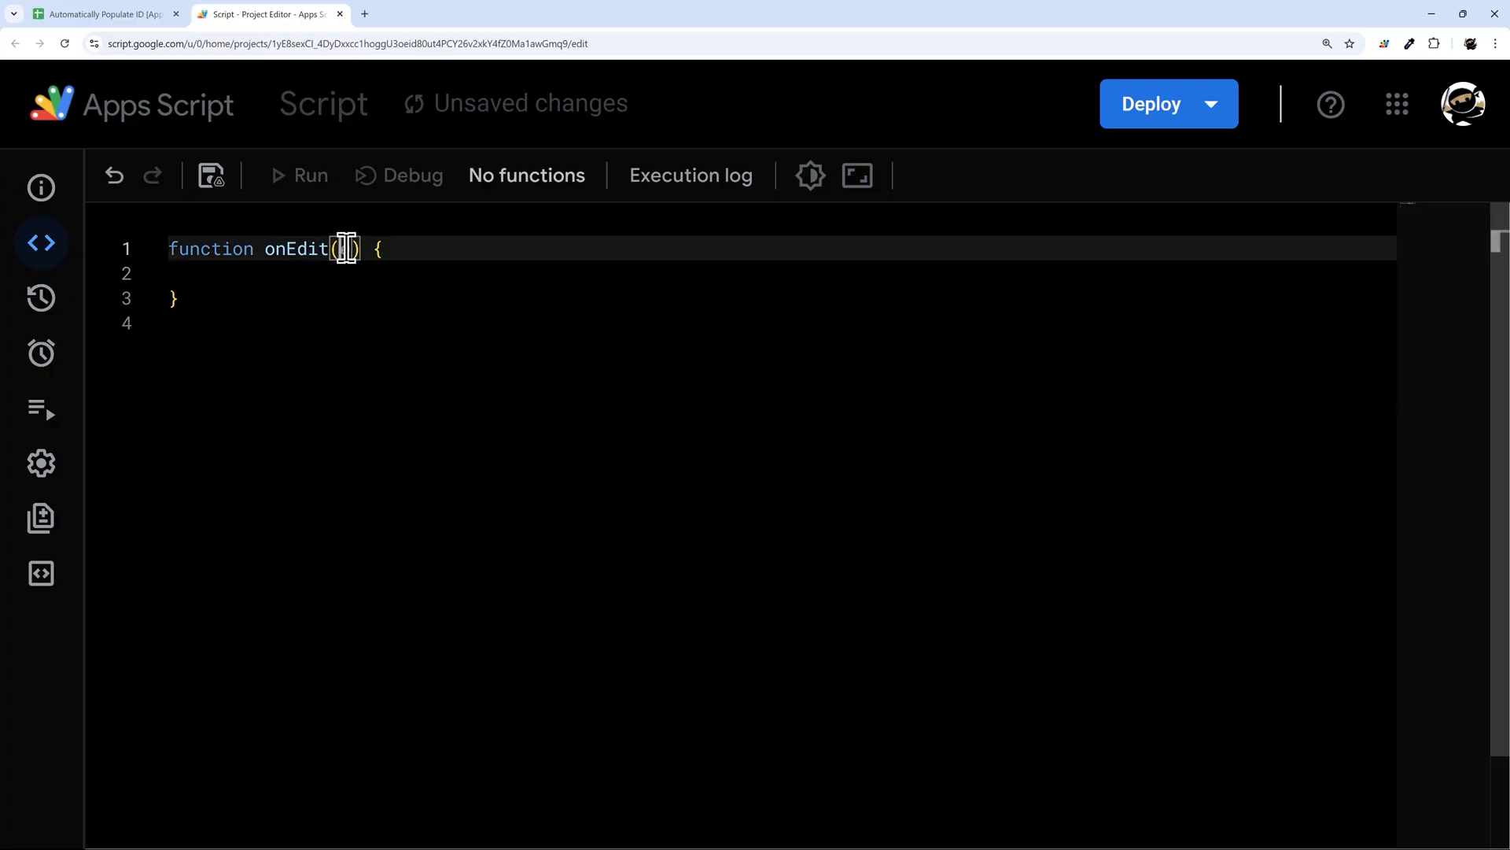
{"action": "type", "text": "e"}
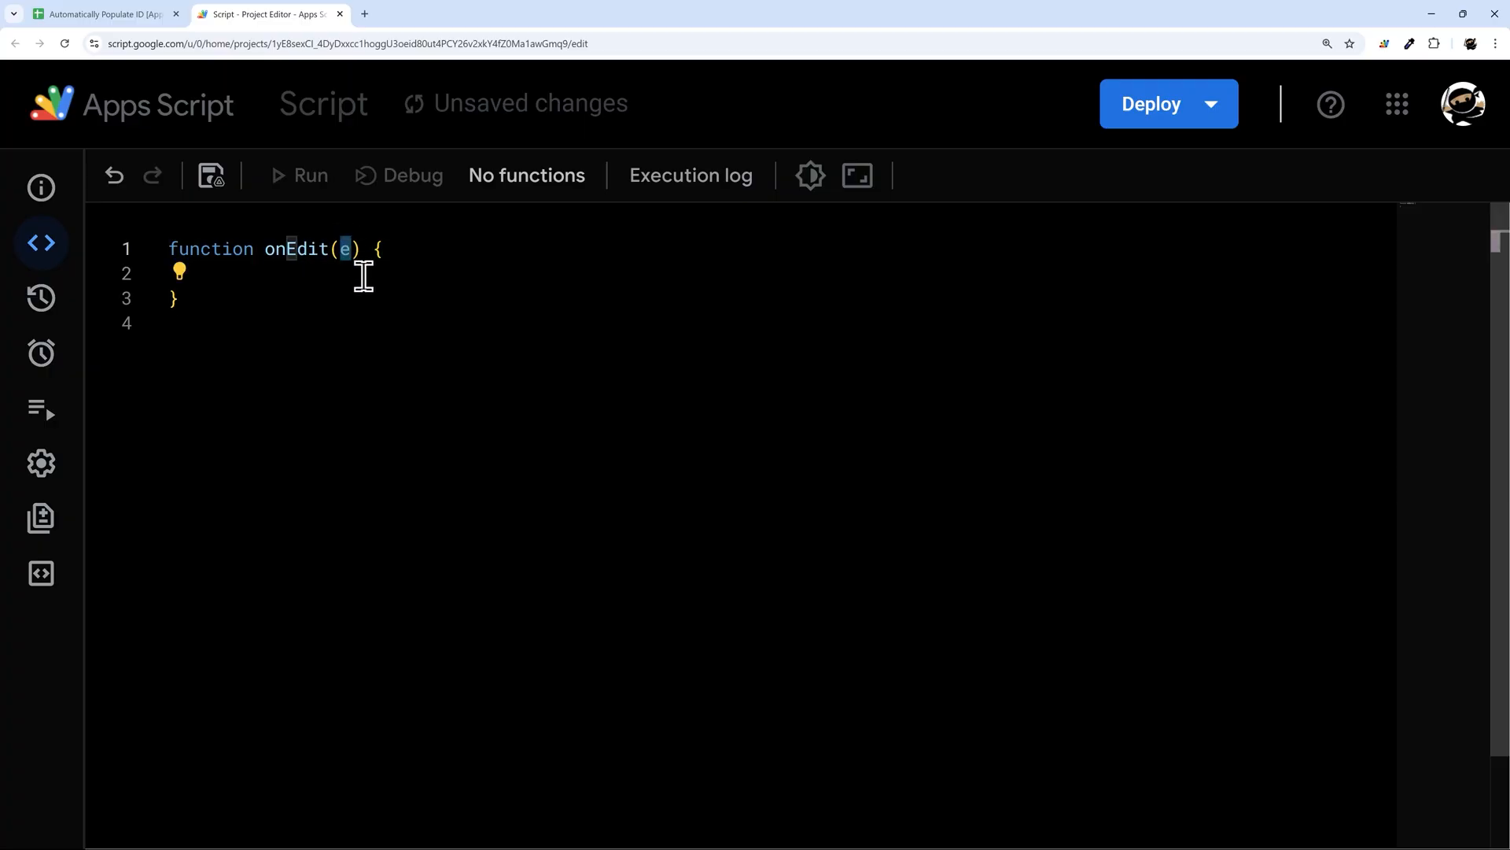
{"action": "left_click", "coordinate": [101, 13]}
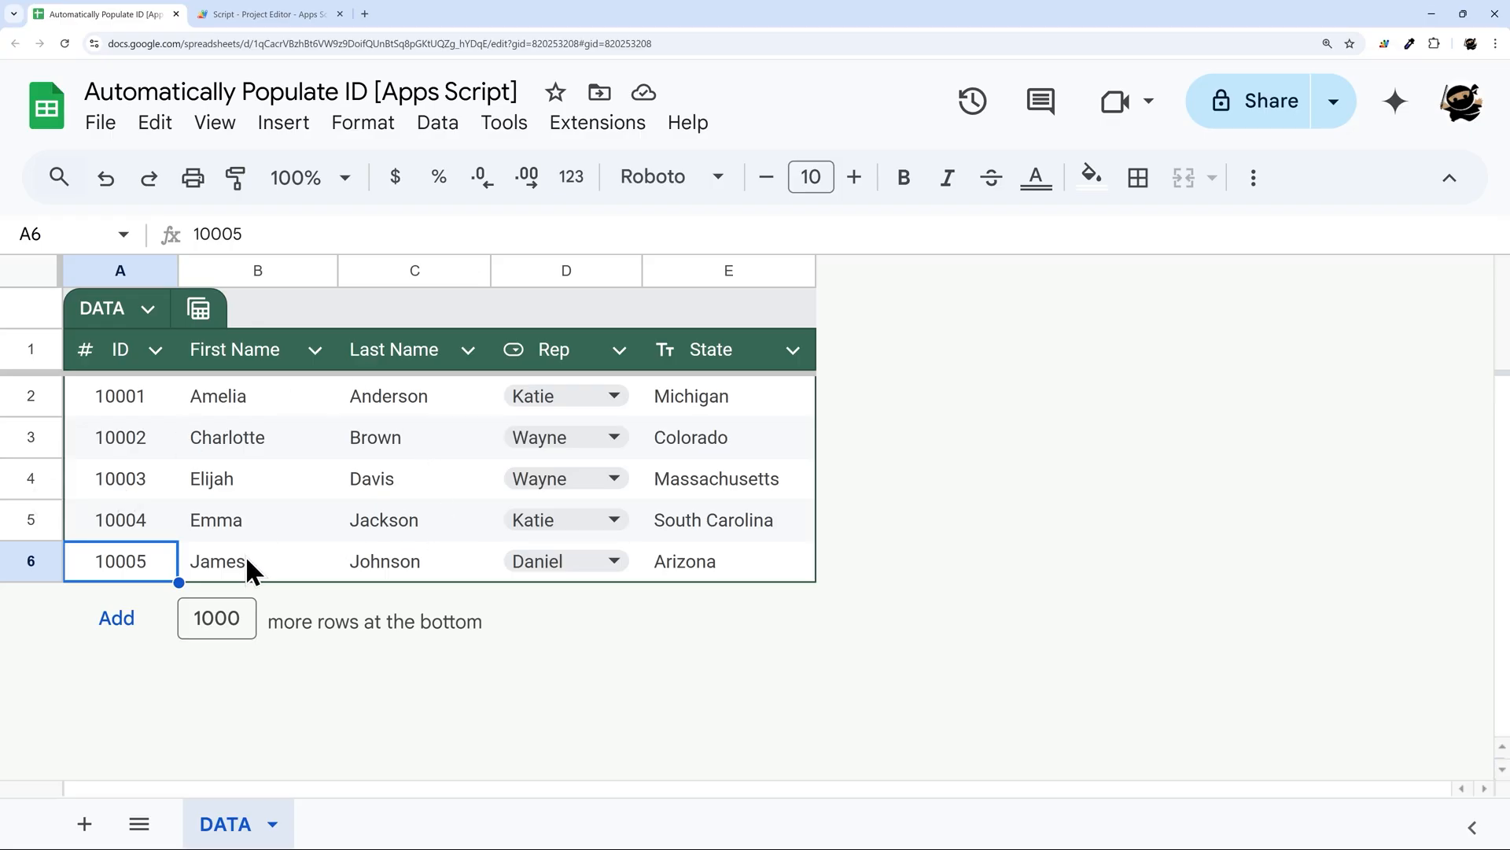
{"action": "mouse_move", "coordinate": [236, 825]}
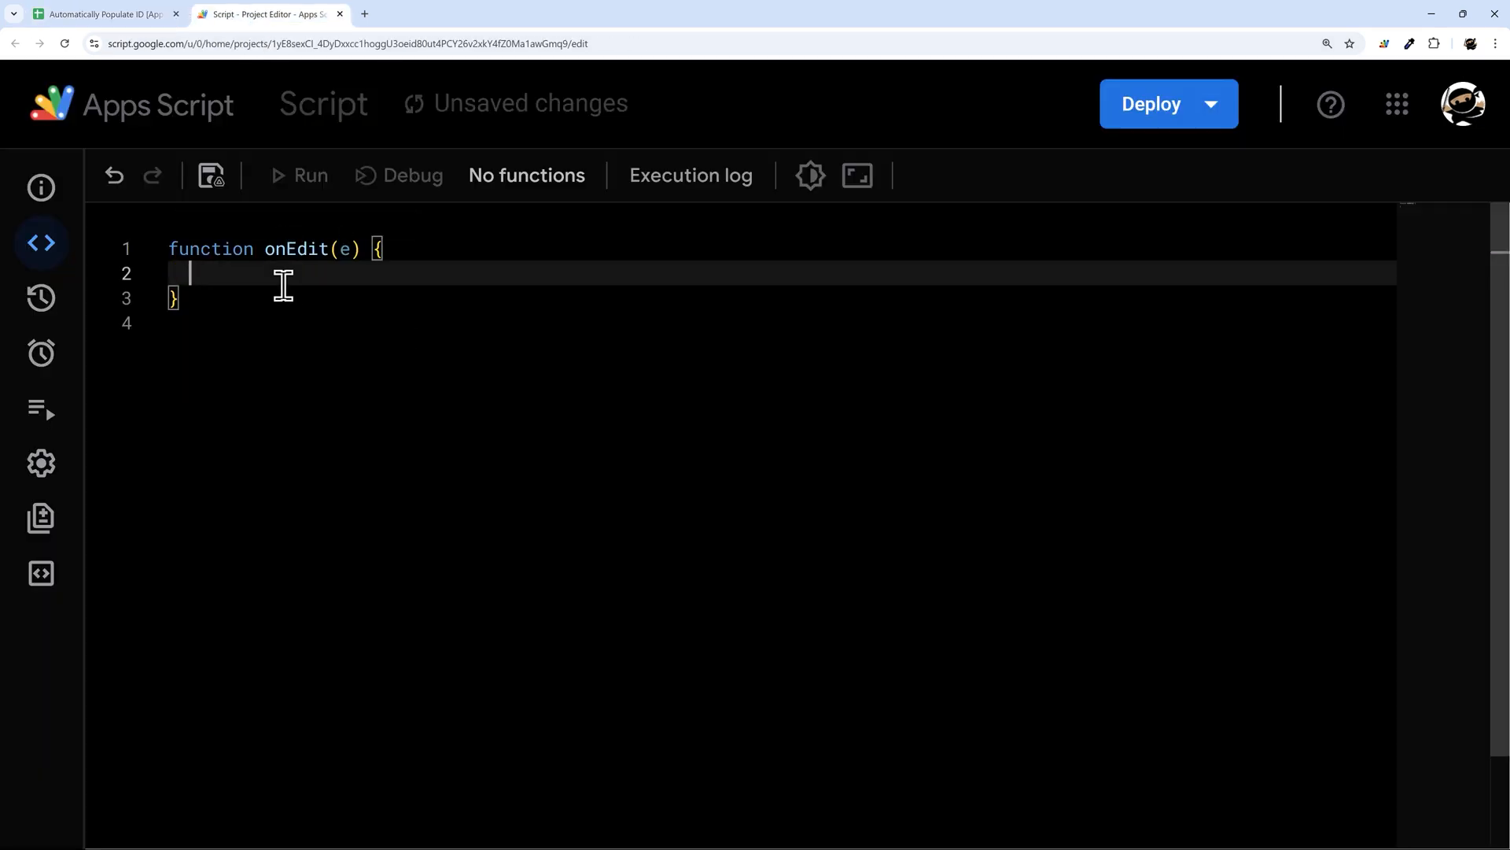
Step: Declare range = e.range and col = range.getColumn() inside onEdit
{"action": "type", "text": "l"}
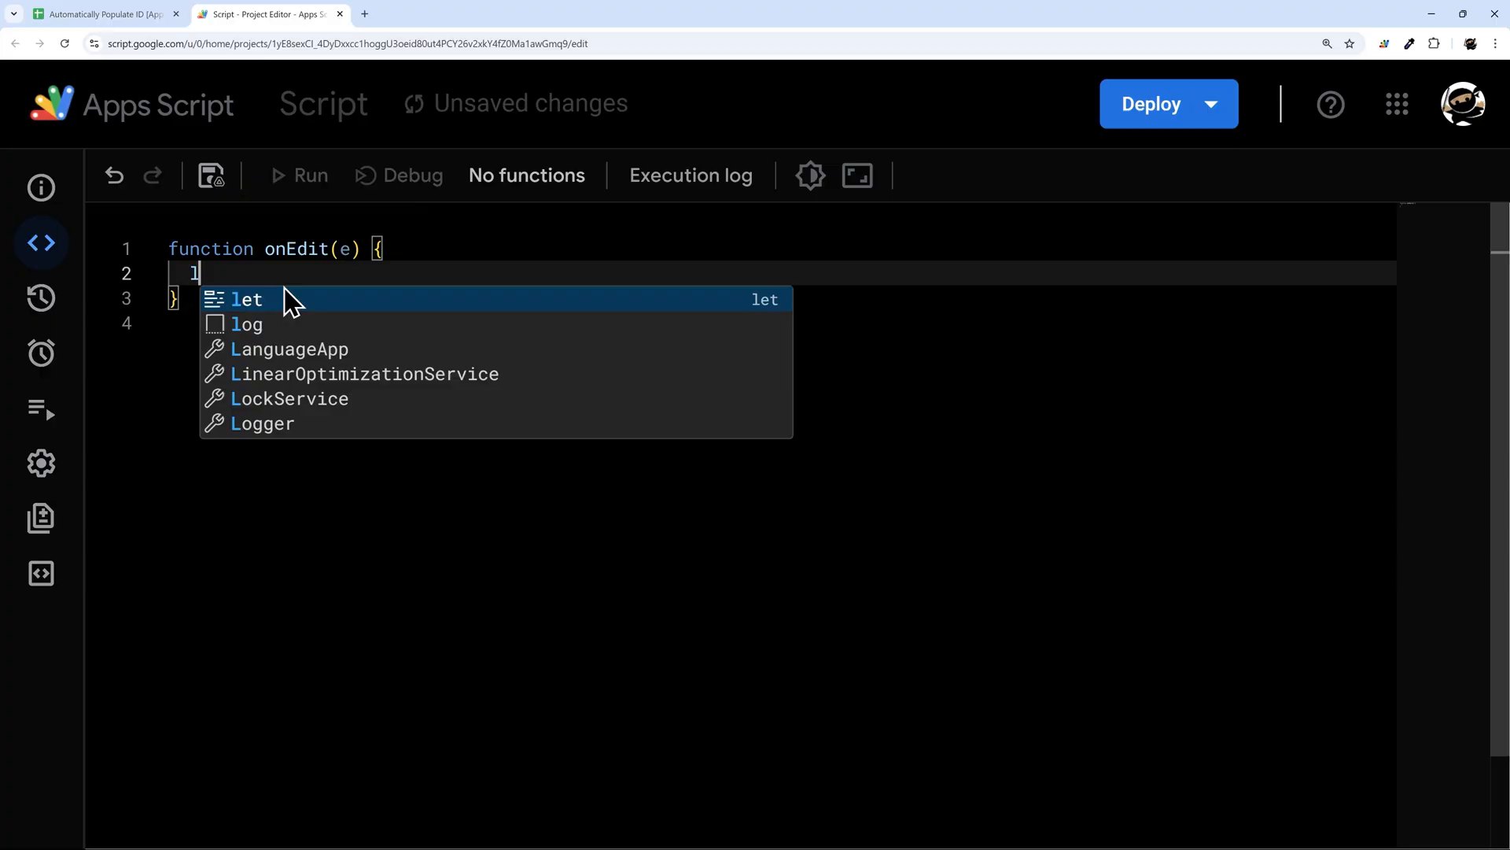
{"action": "type", "text": "et range"}
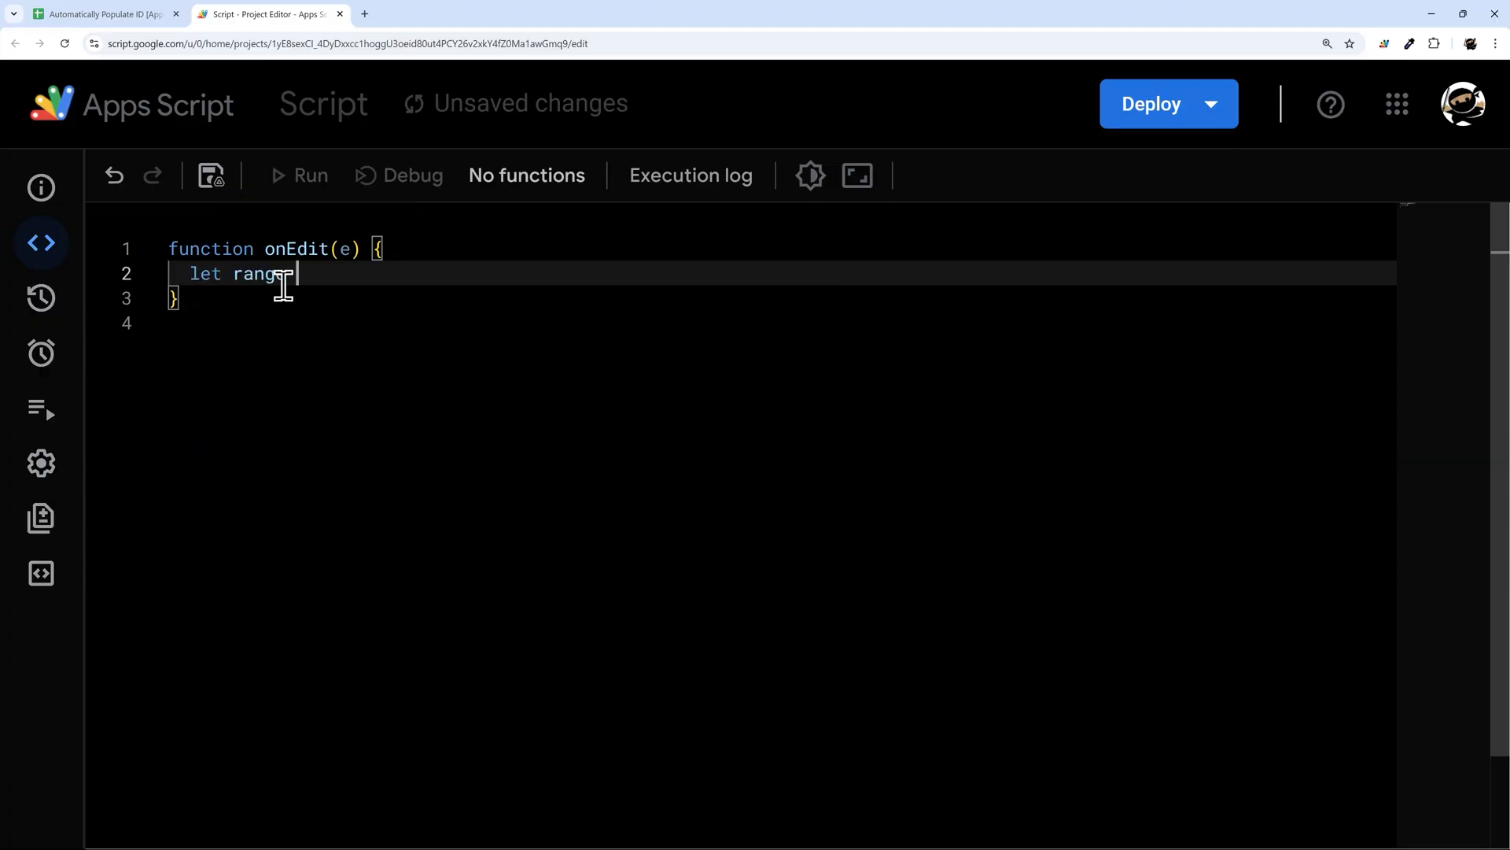
{"action": "type", "text": "= e.range"}
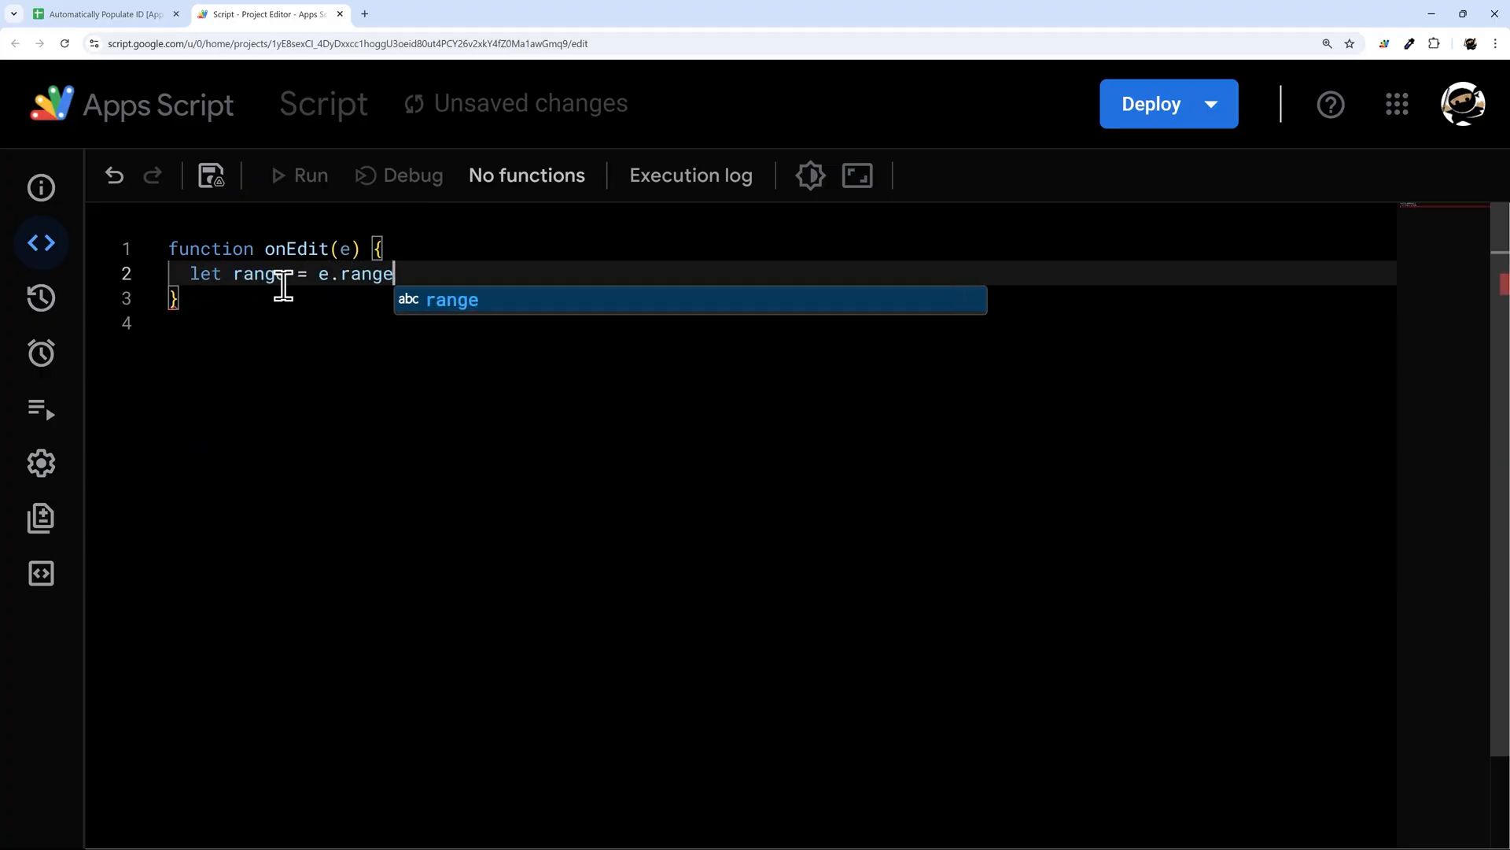
{"action": "type", "text": ";"}
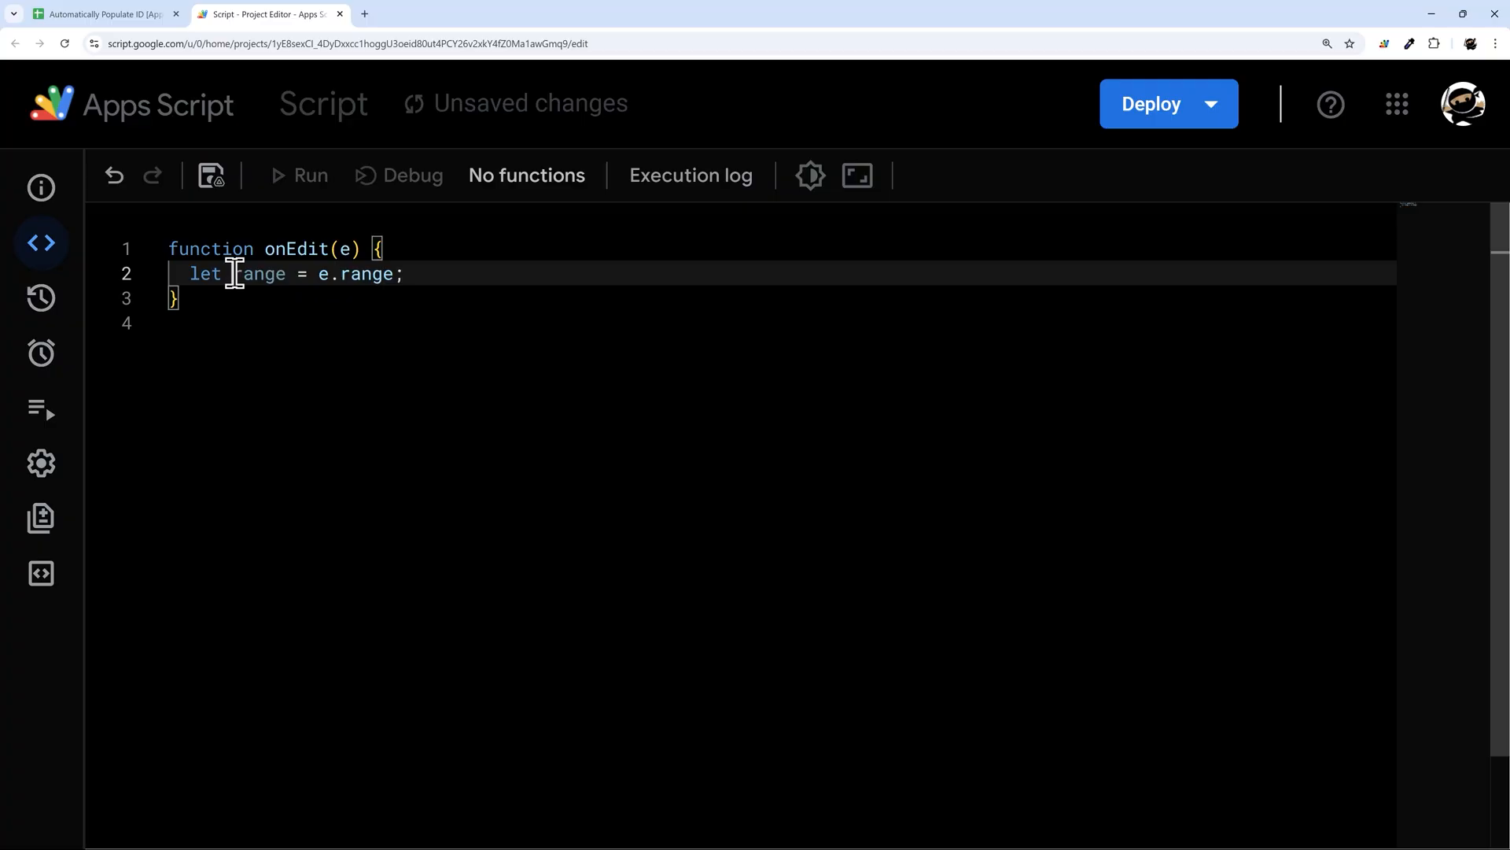
{"action": "double_click", "coordinate": [259, 274]}
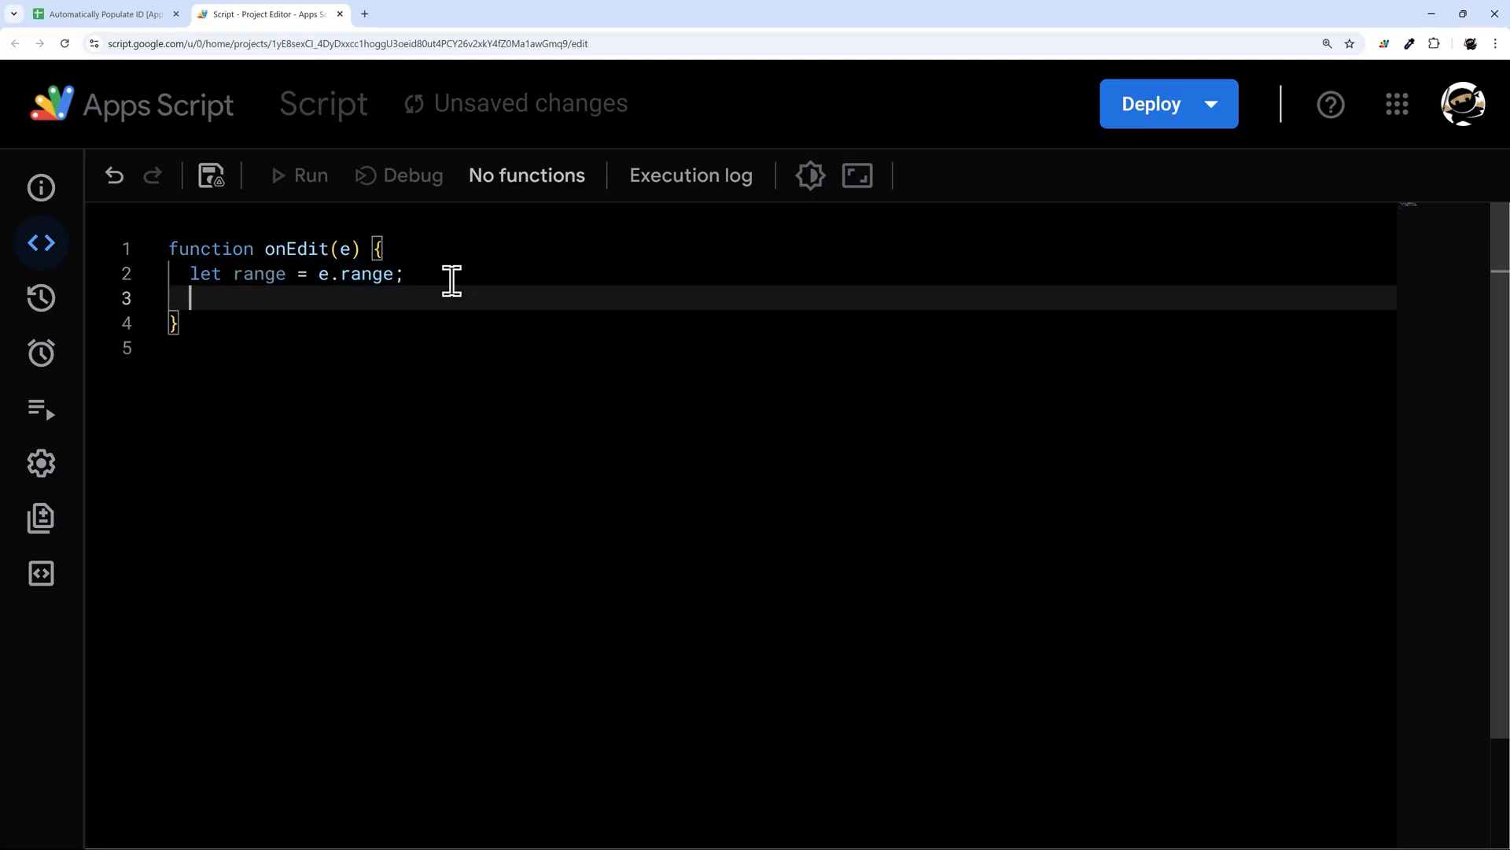
{"action": "type", "text": "let"}
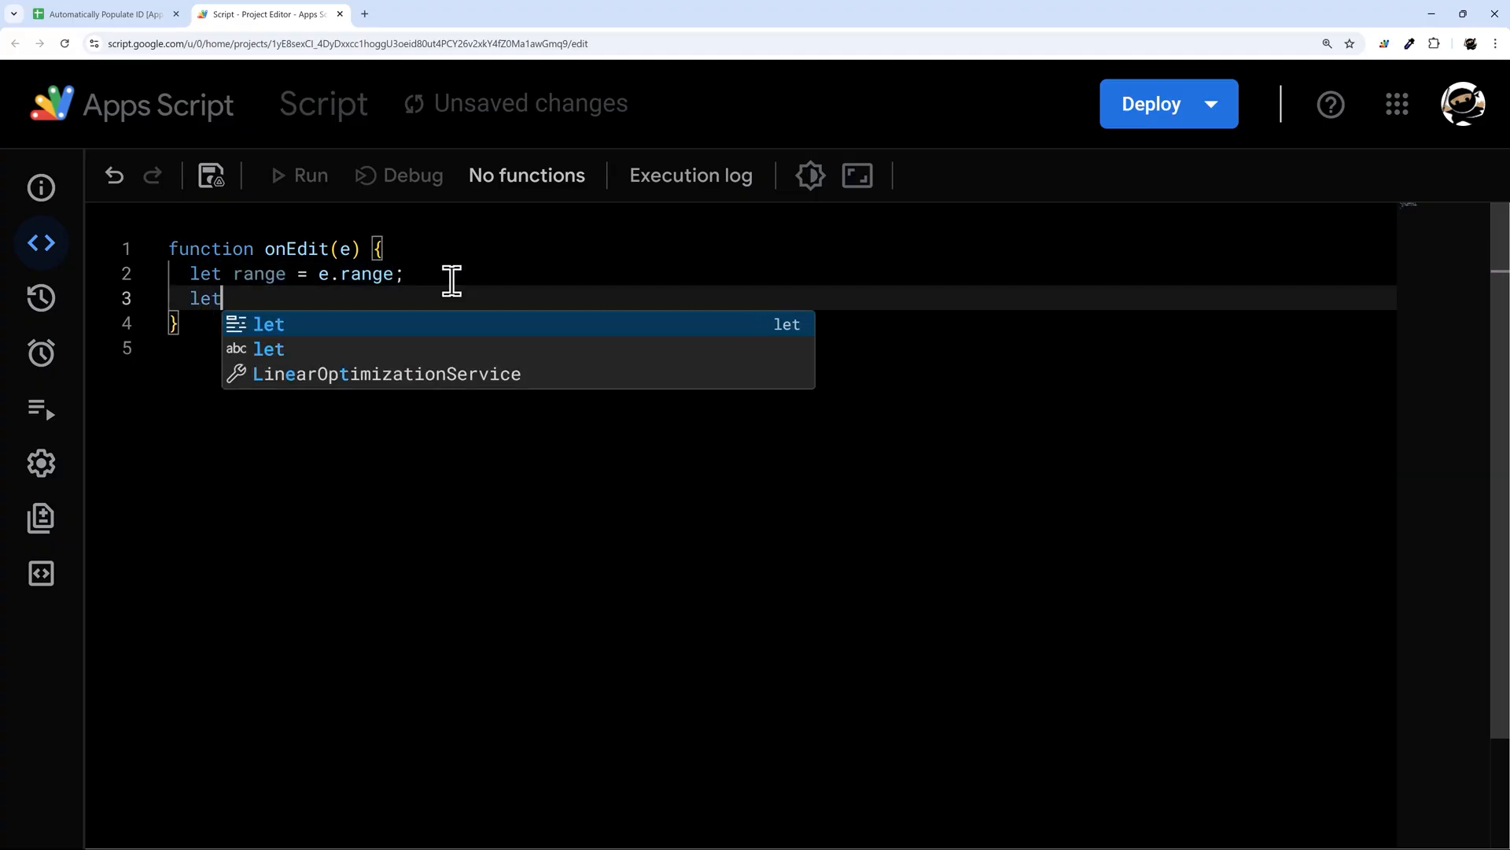
{"action": "type", "text": "col ="}
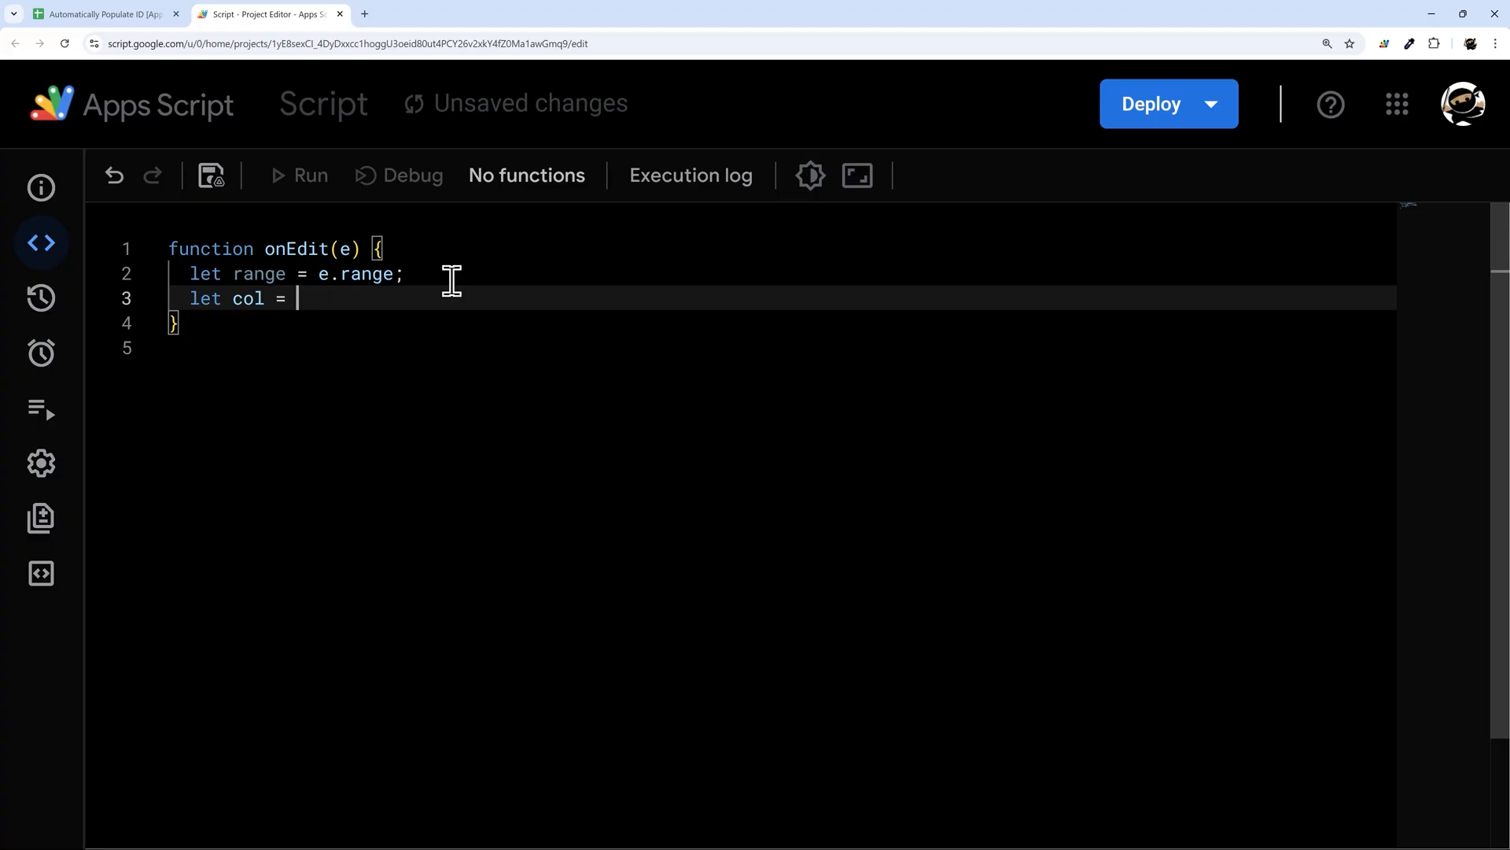
{"action": "type", "text": "range."}
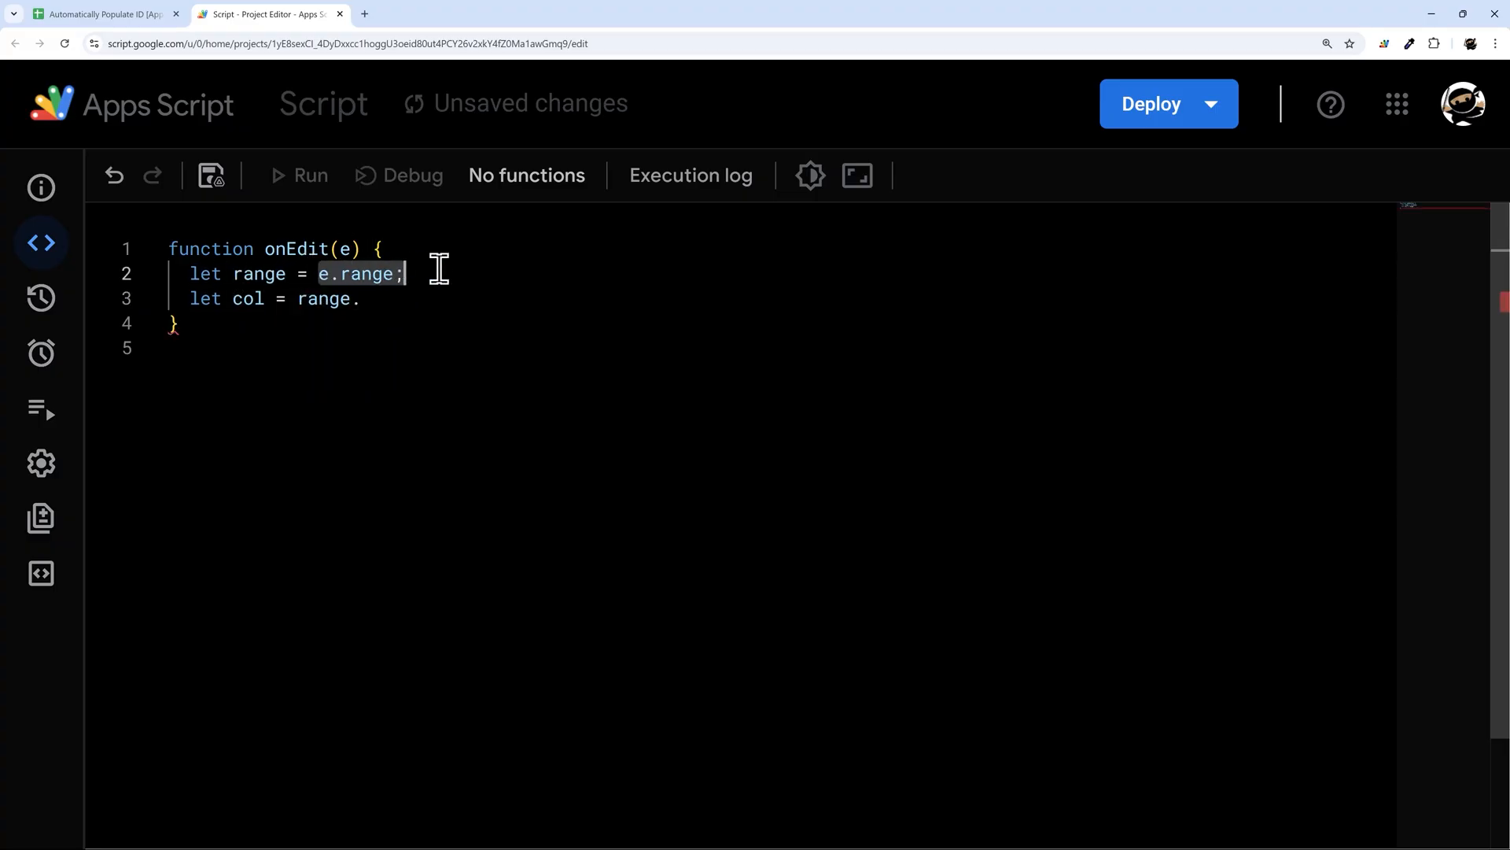
{"action": "left_click", "coordinate": [359, 298]}
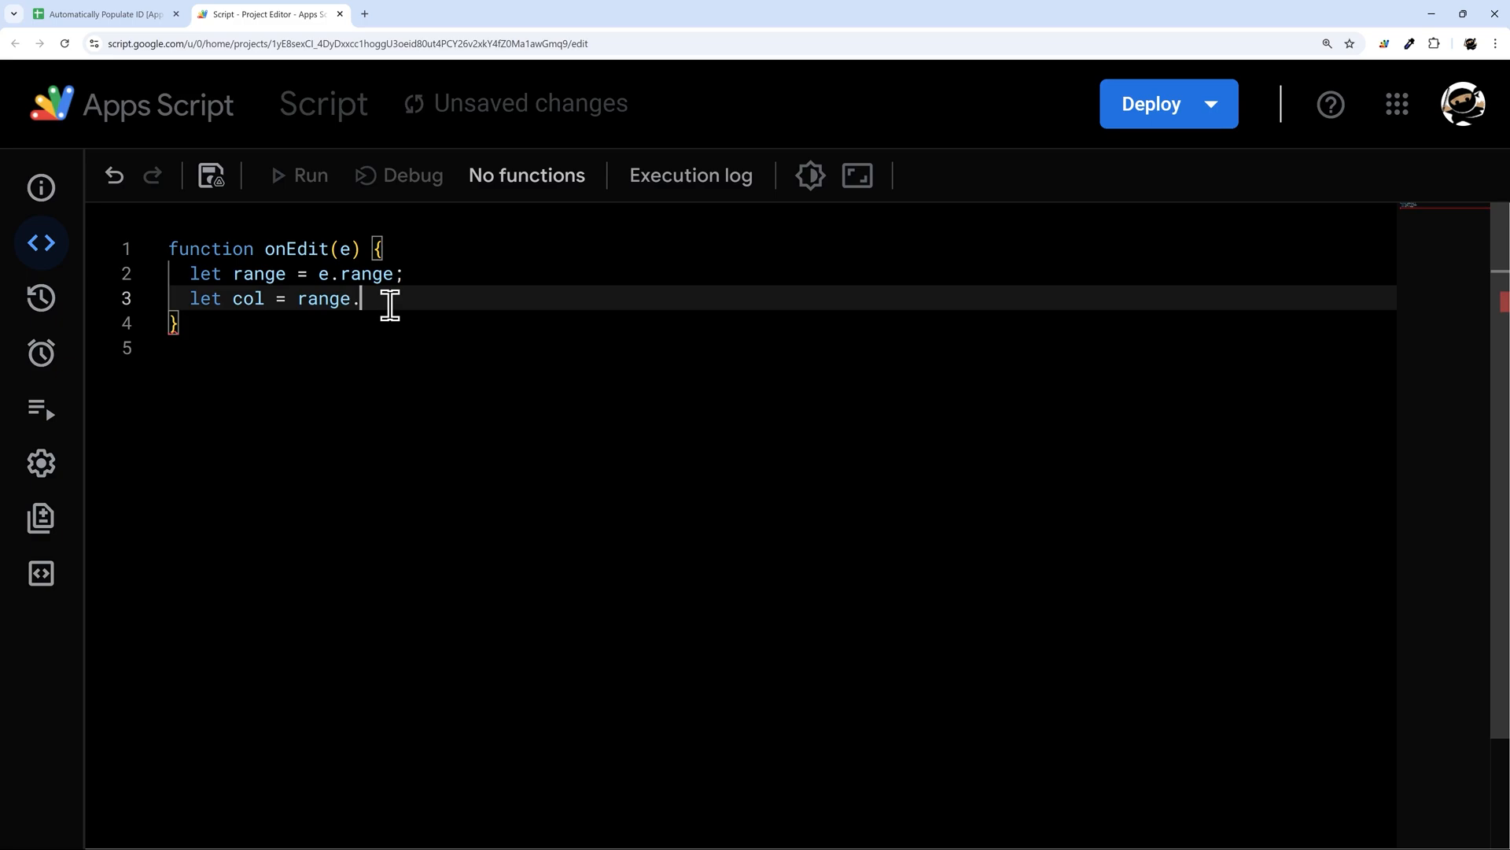
{"action": "type", "text": "getColumn();"}
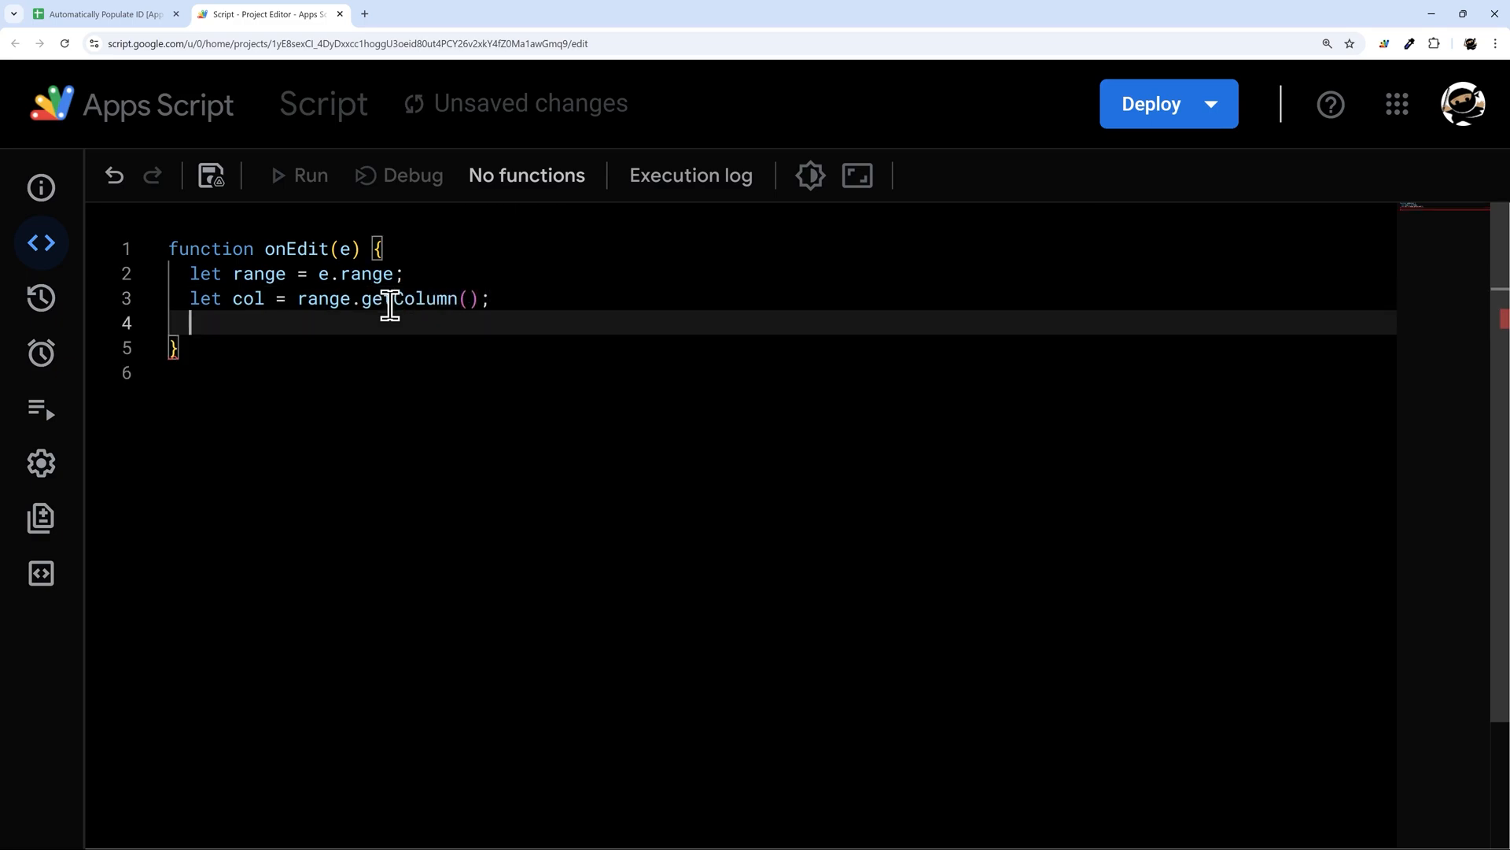
Step: Add row, val and sheet variables using getRow(), getValue() and e.source.getActiveSheet()
{"action": "type", "text": "let row = rang"}
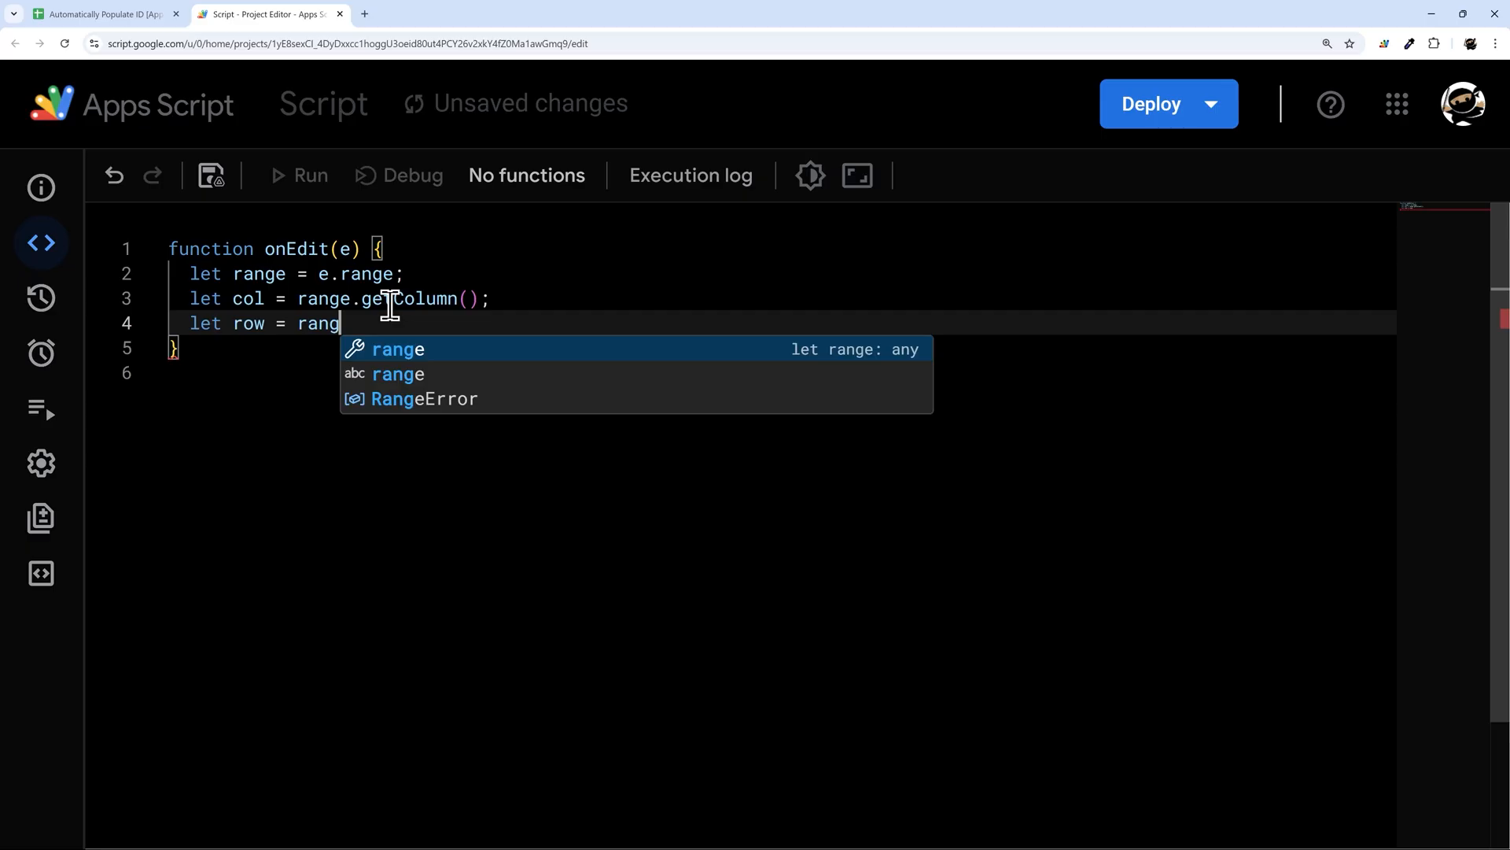
{"action": "type", "text": "e.getRow();"}
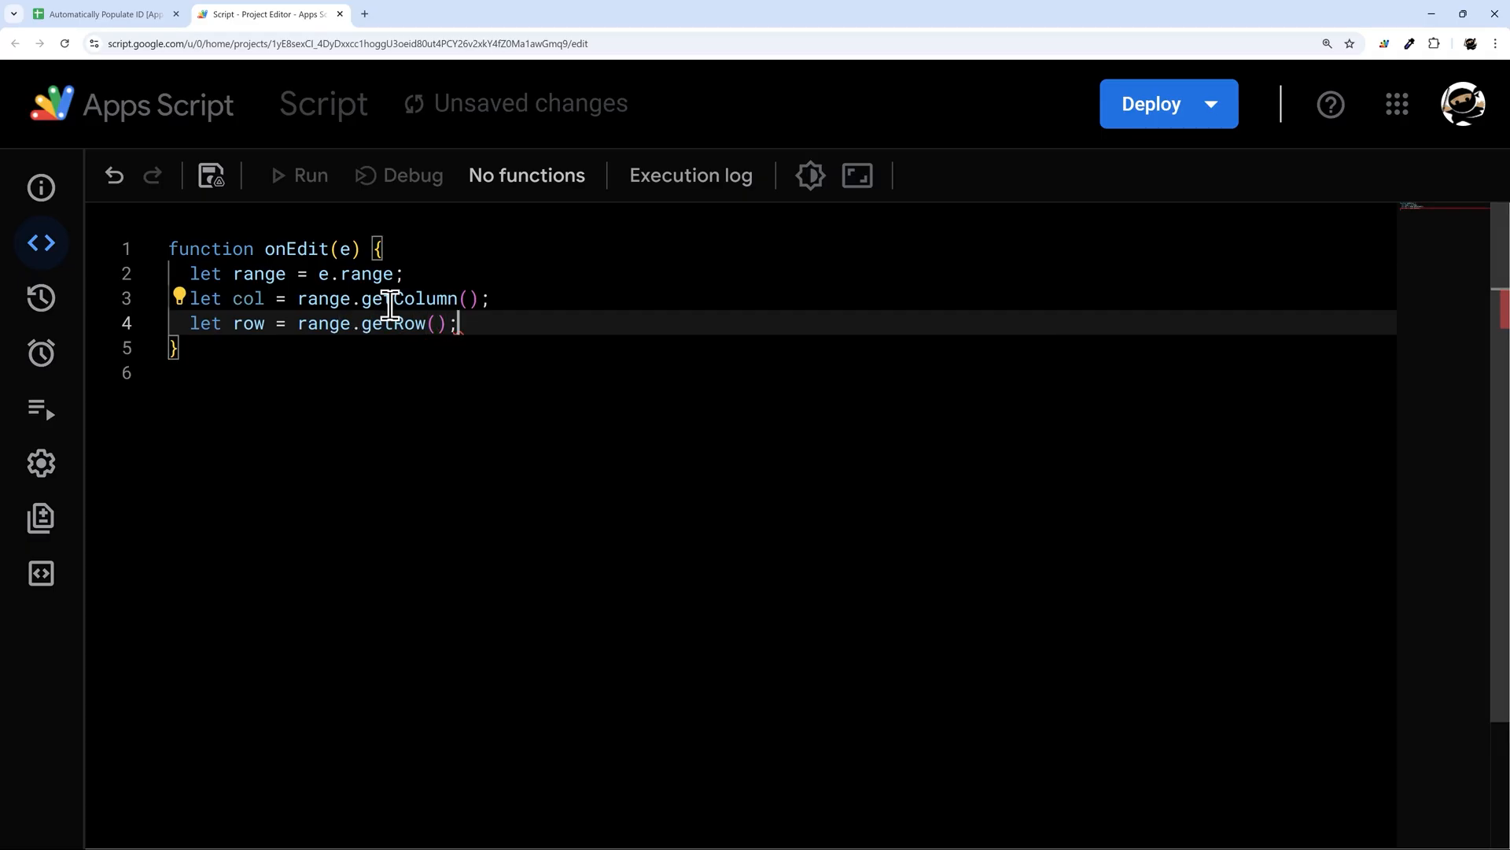
{"action": "type", "text": "let val = rang"}
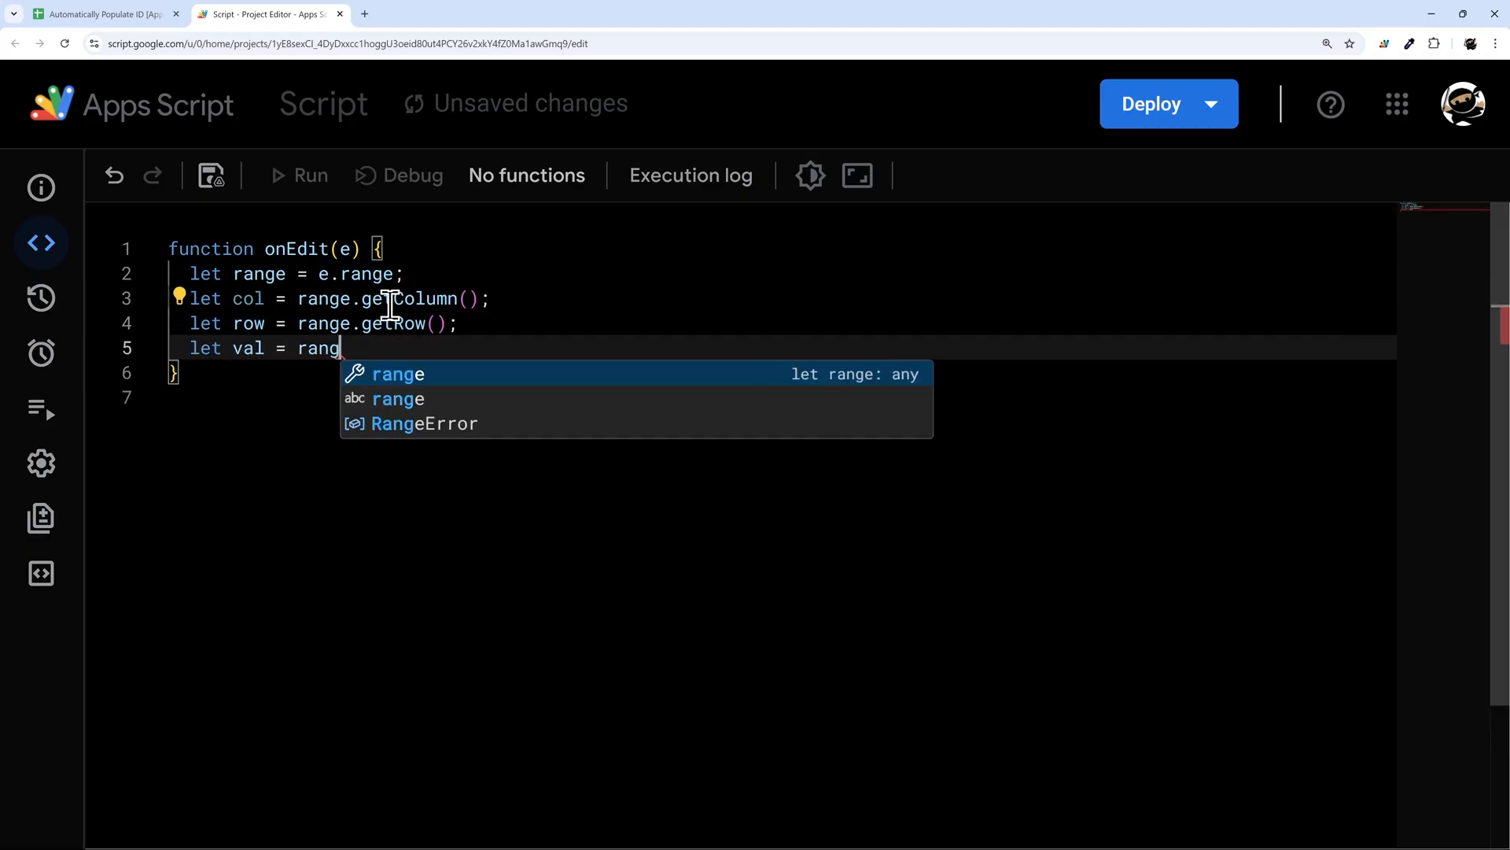
{"action": "type", "text": "e.getValue();"}
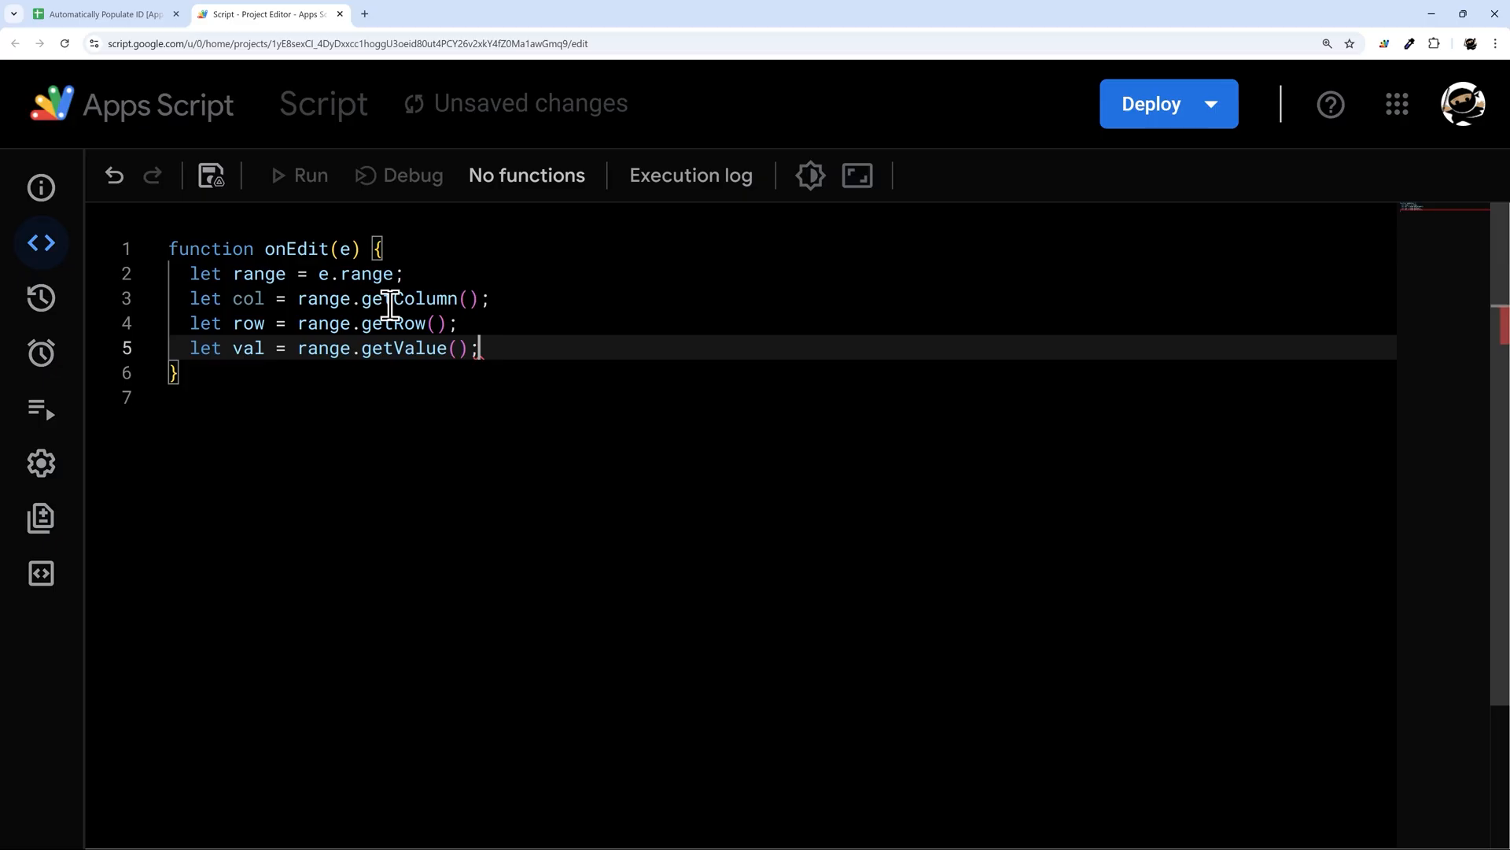
{"action": "key", "text": "Enter"}
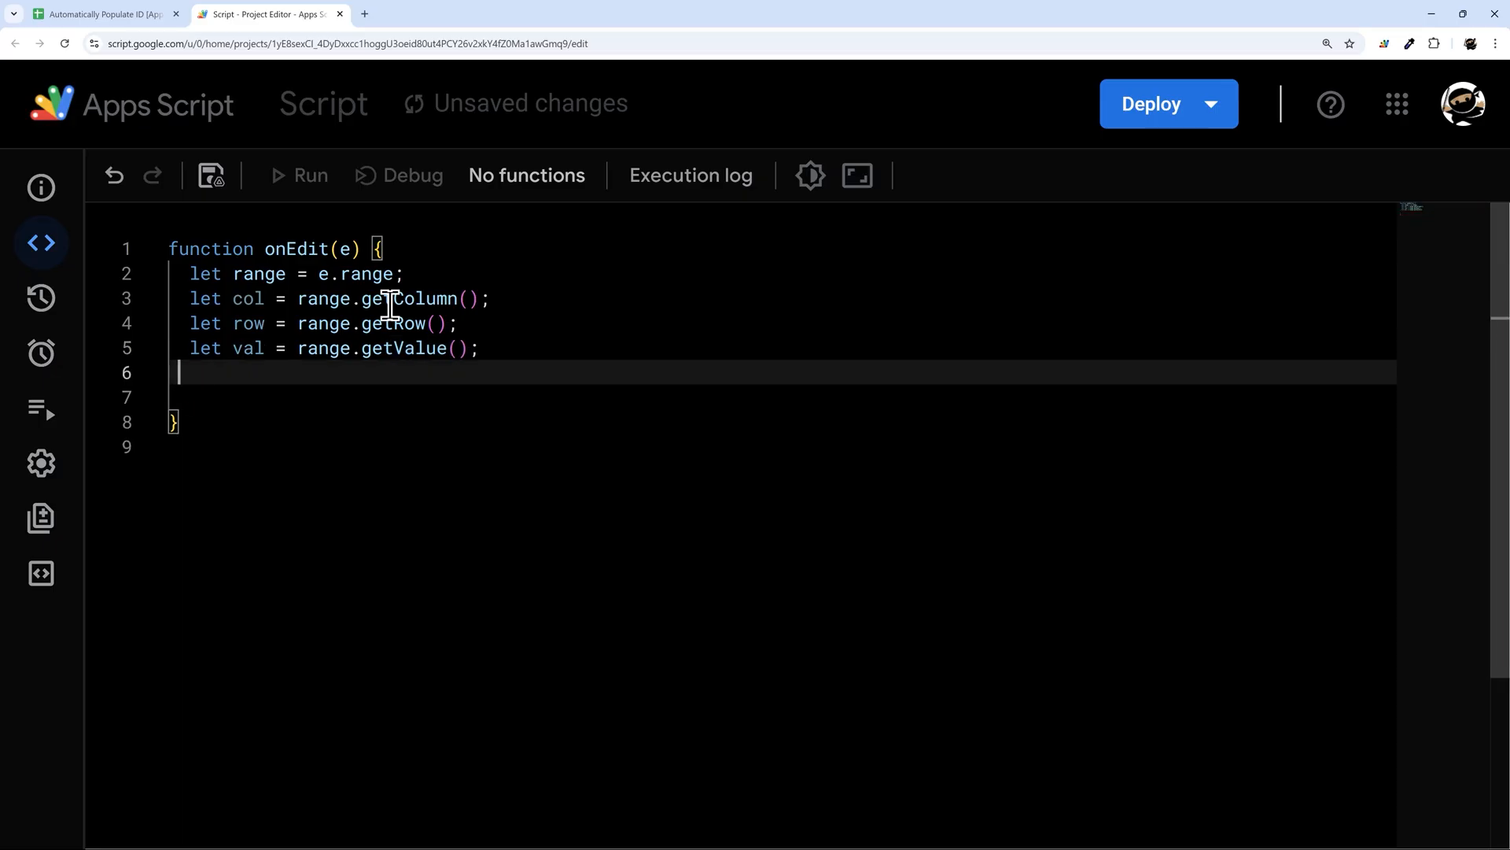
{"action": "type", "text": "1"}
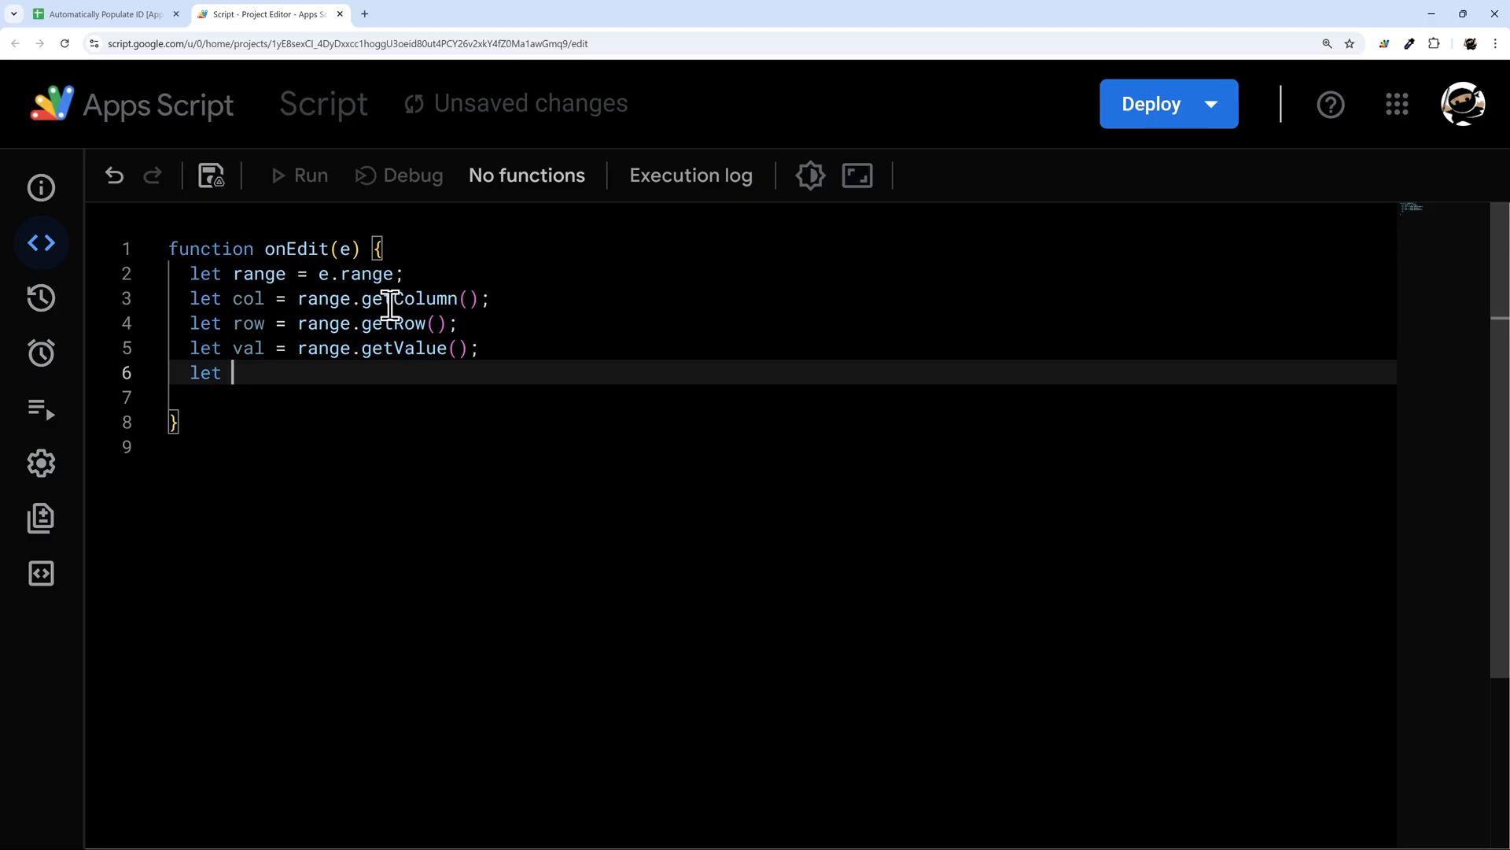
{"action": "type", "text": "sheet"}
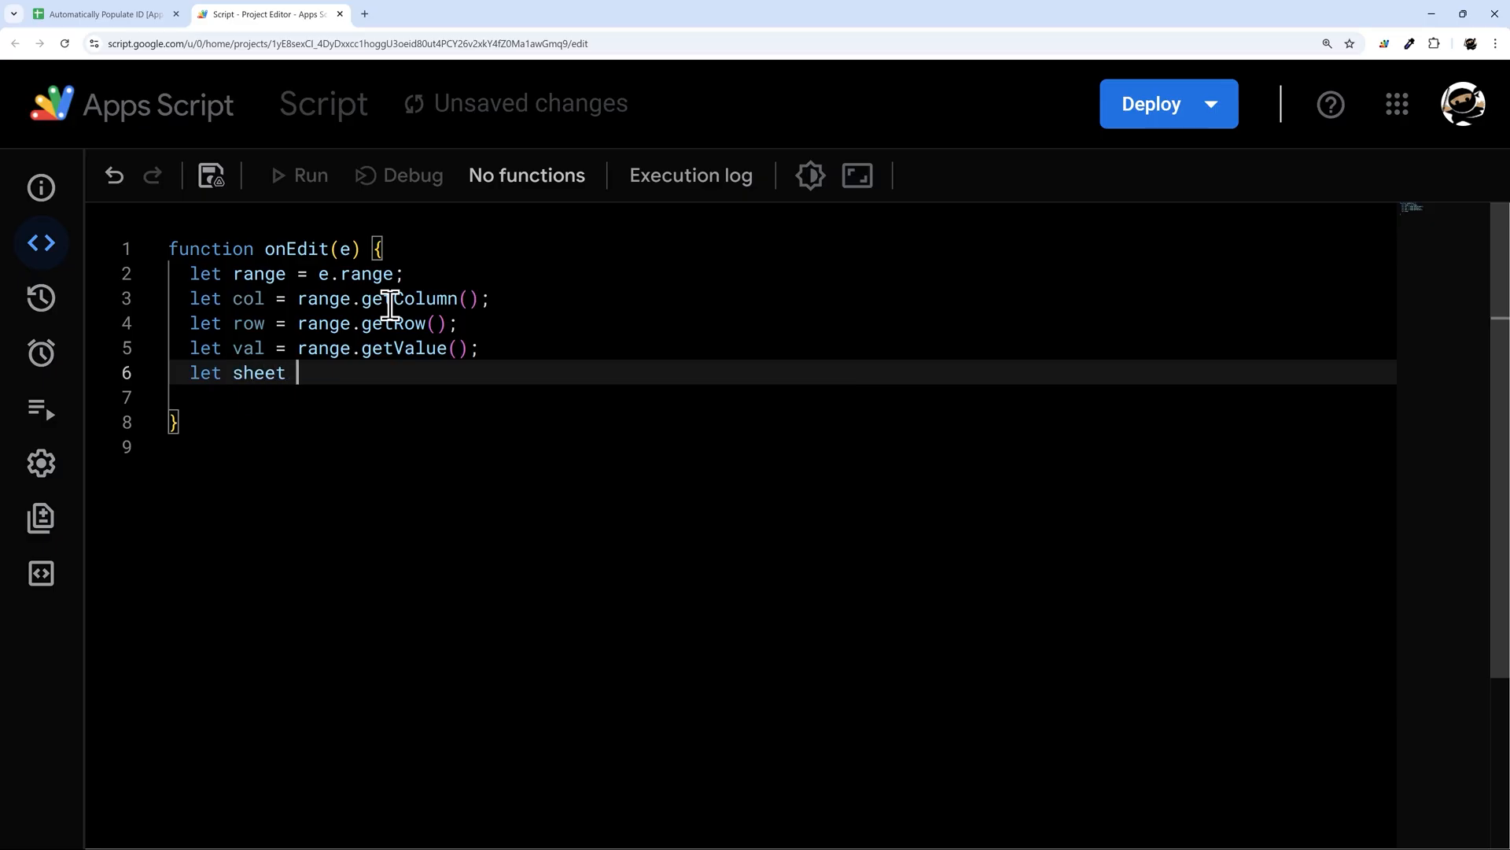
{"action": "type", "text": "="}
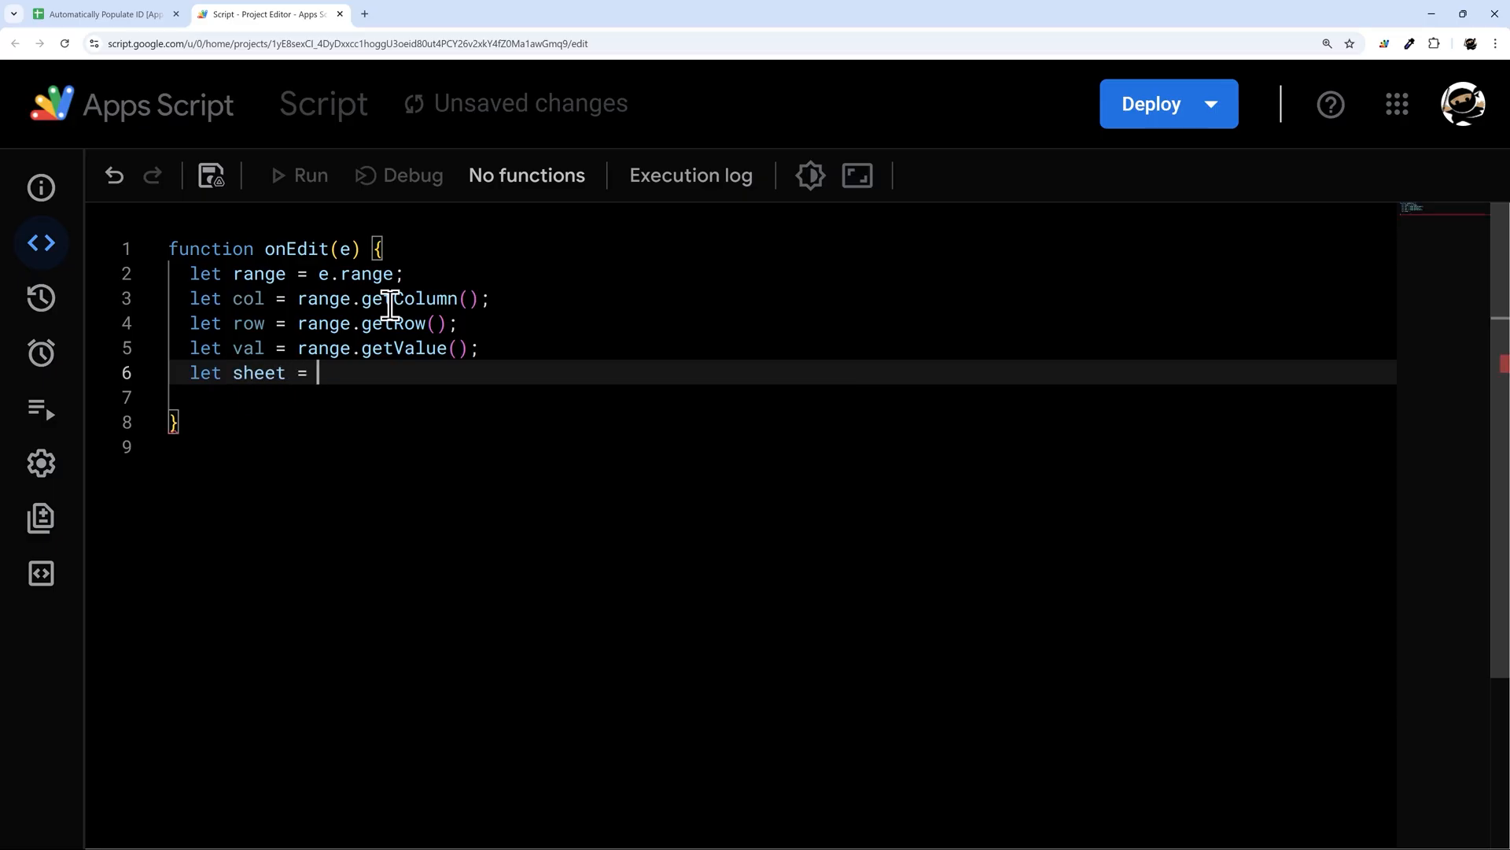
{"action": "type", "text": "e.sourc"}
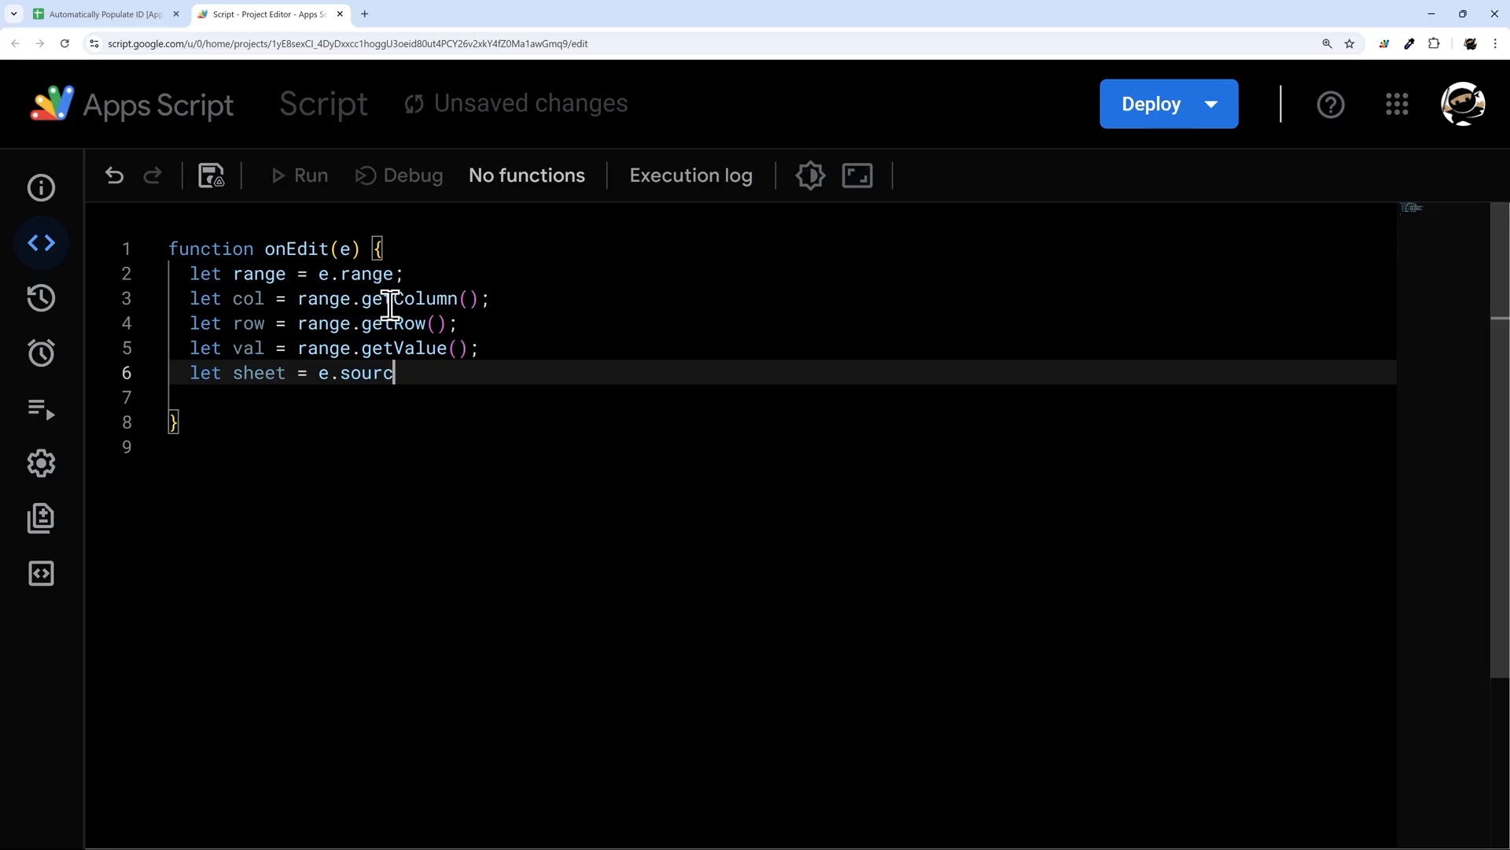
{"action": "type", "text": ".get"}
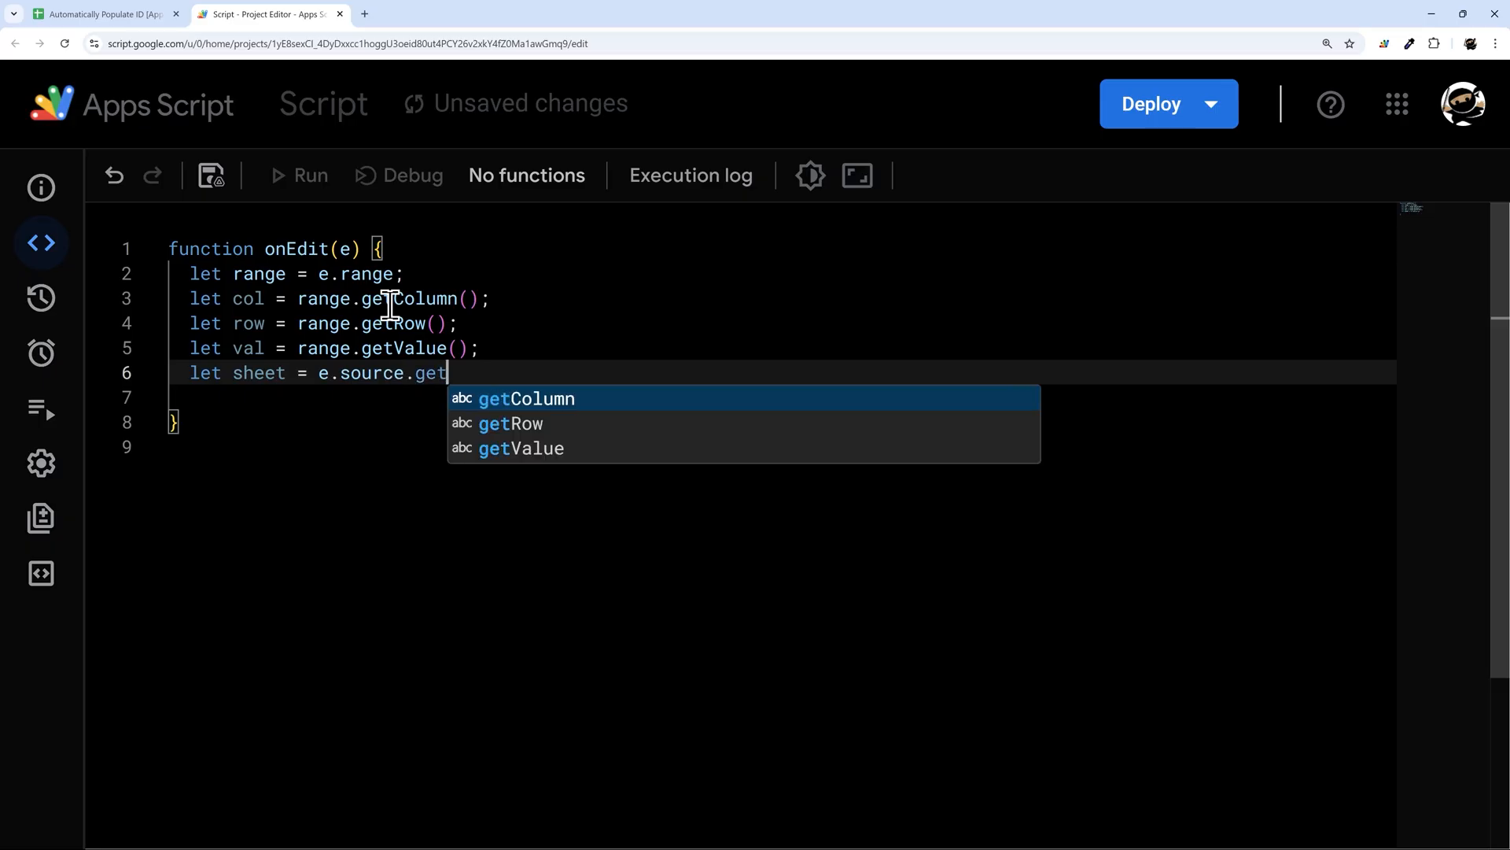
{"action": "type", "text": "ActiveSheet();"}
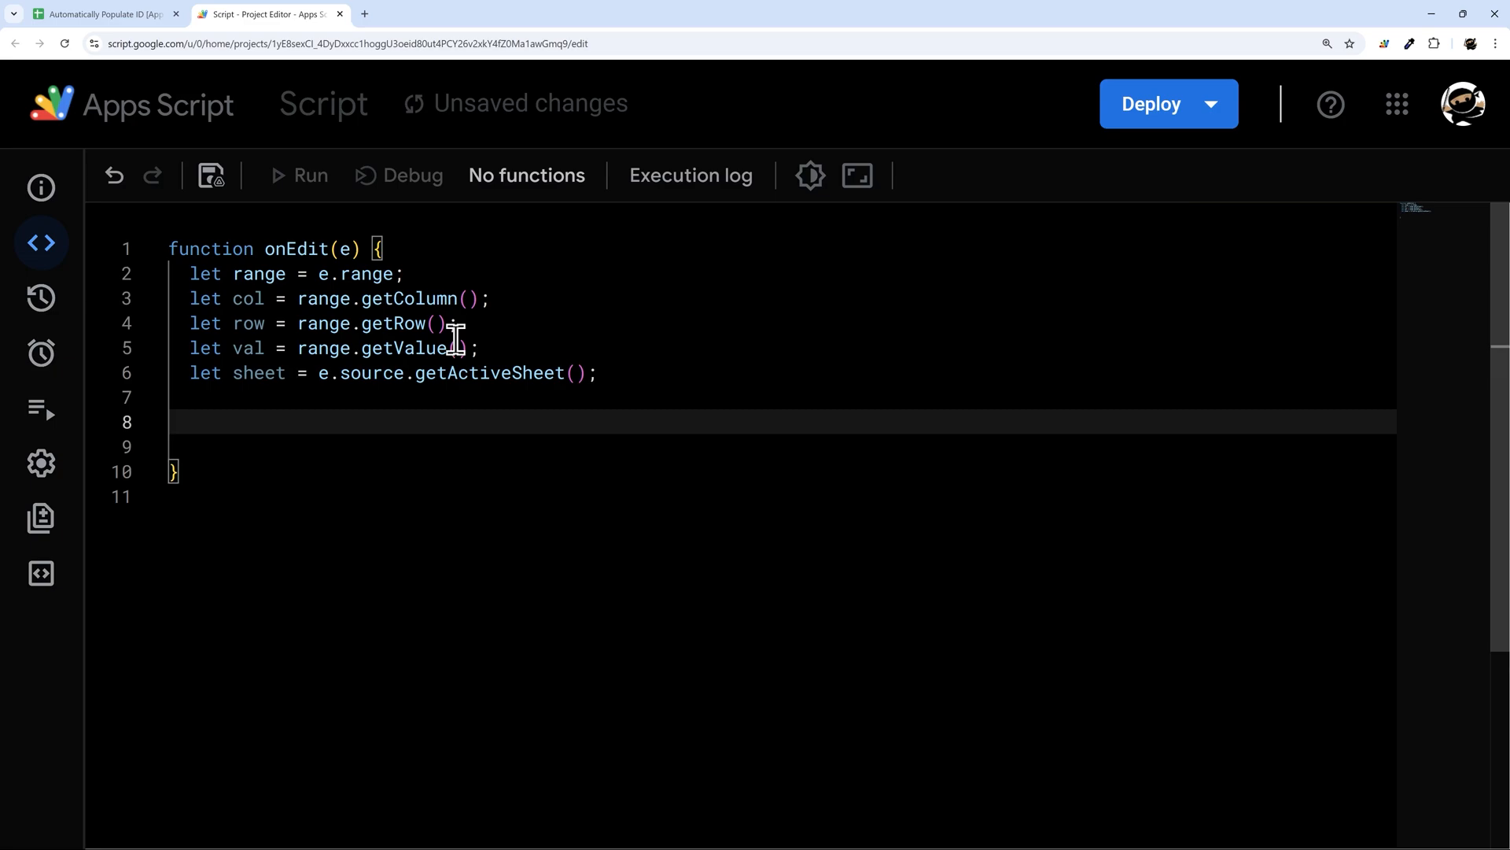
Step: Begin an if ( statement and review existing IDs 10001–10005 in DATA column A
{"action": "type", "text": "if ("}
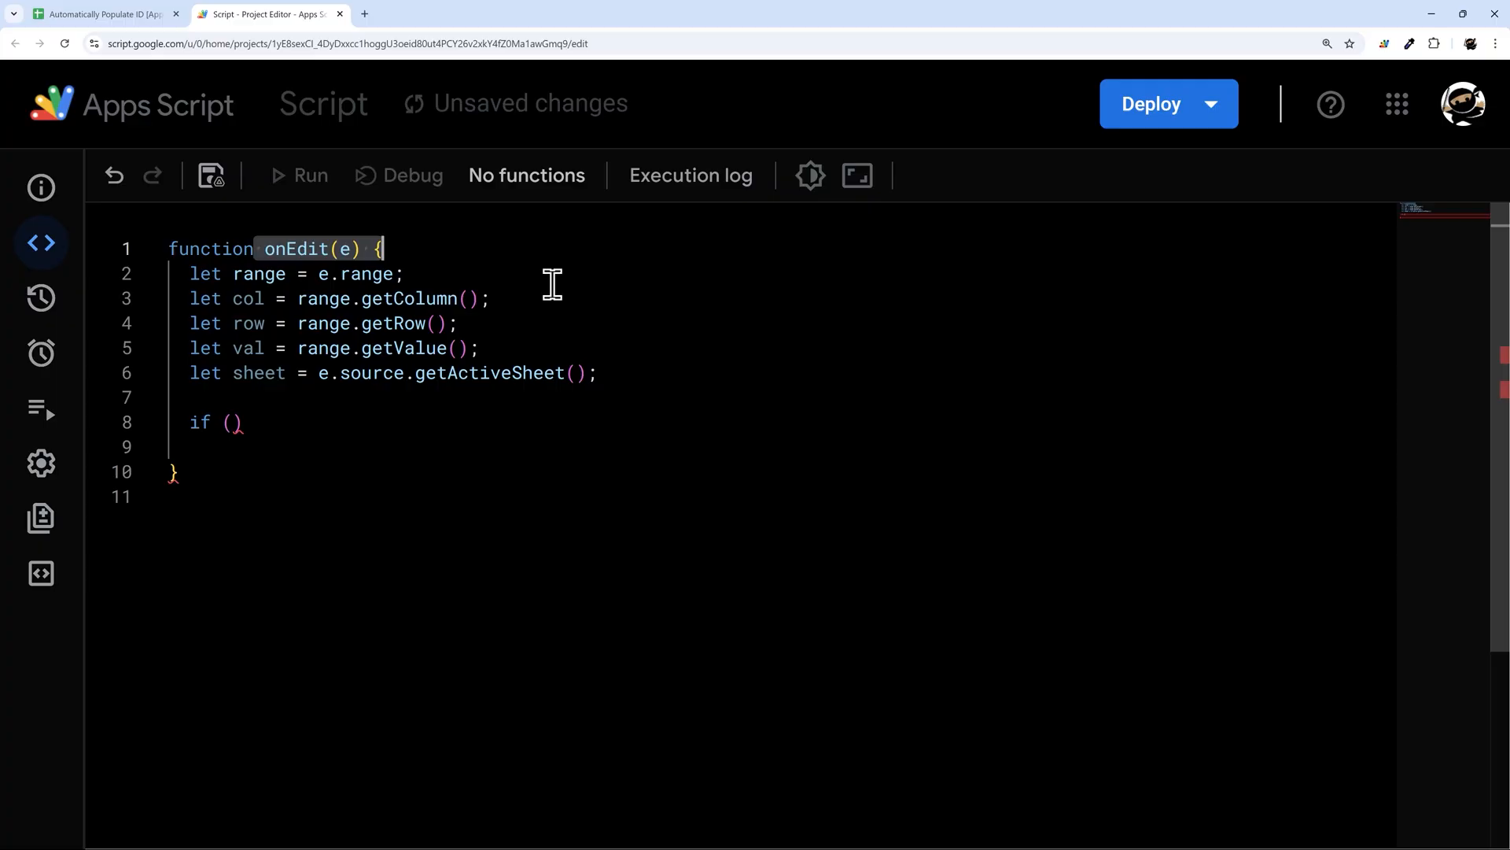
{"action": "left_click", "coordinate": [96, 13]}
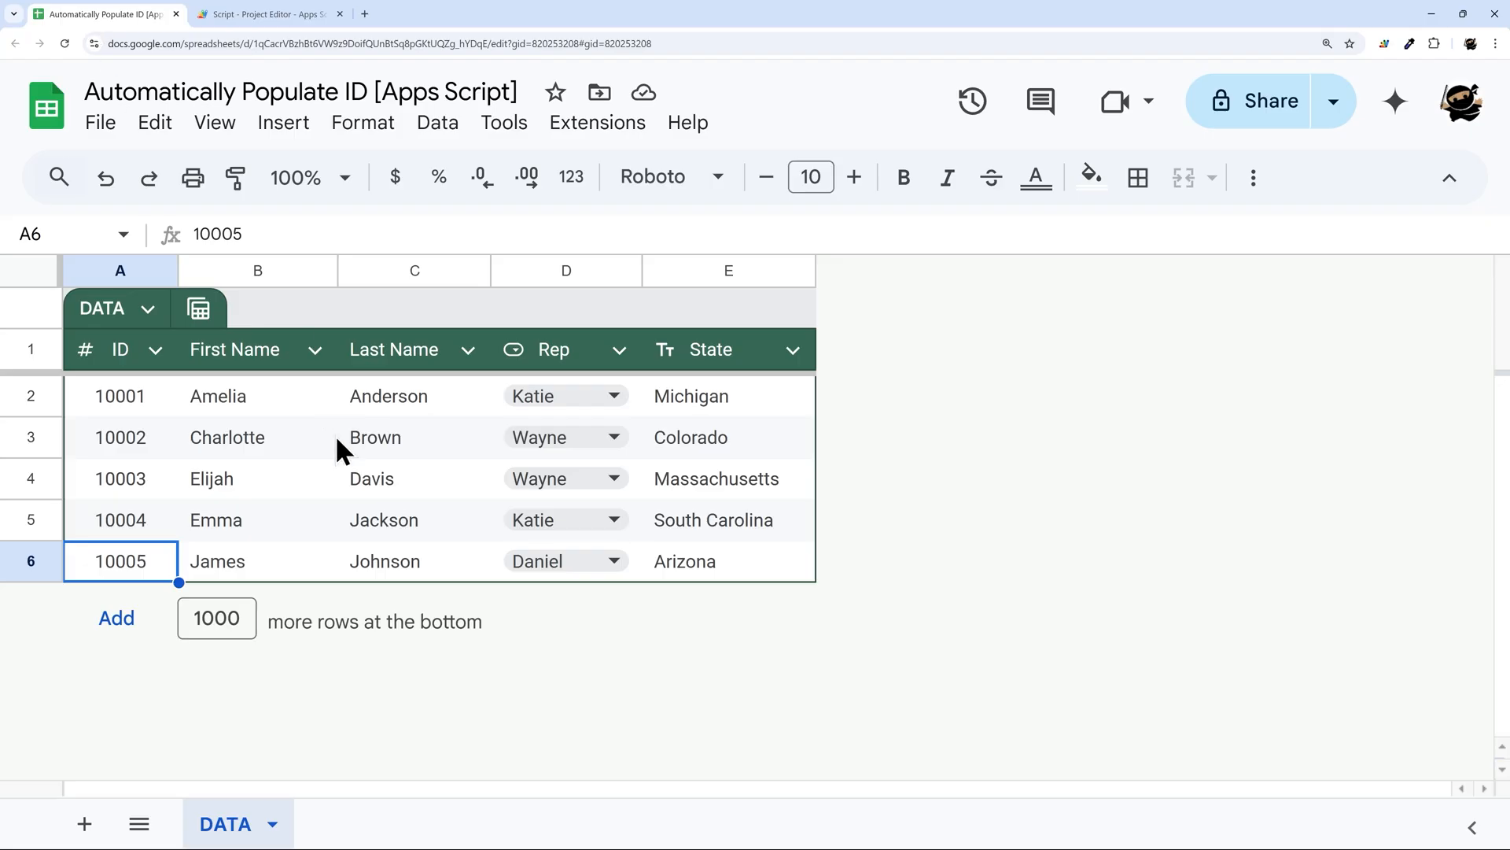
{"action": "mouse_move", "coordinate": [257, 498]}
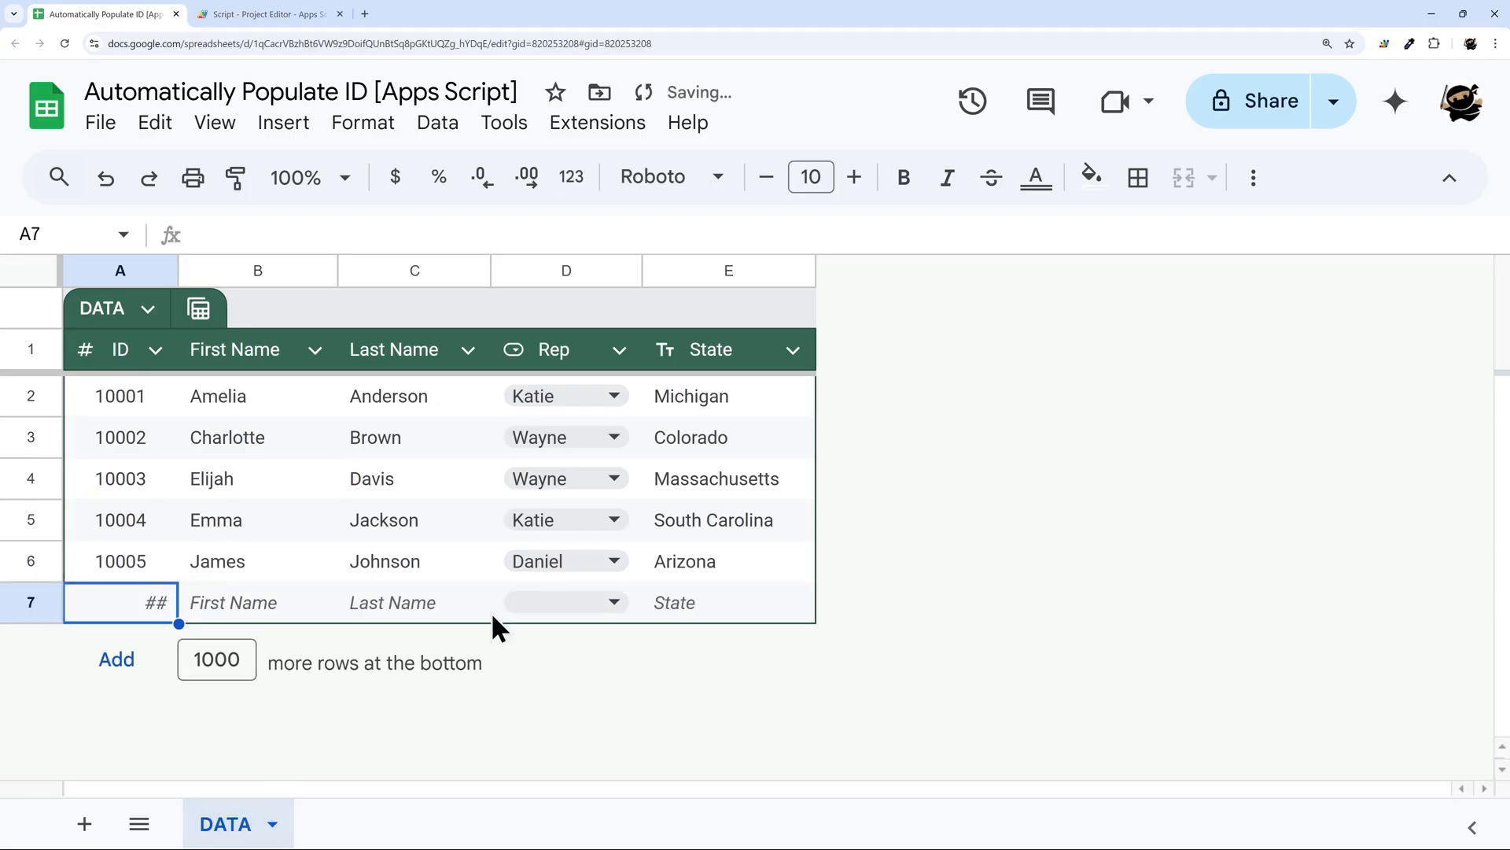
{"action": "mouse_move", "coordinate": [255, 583]}
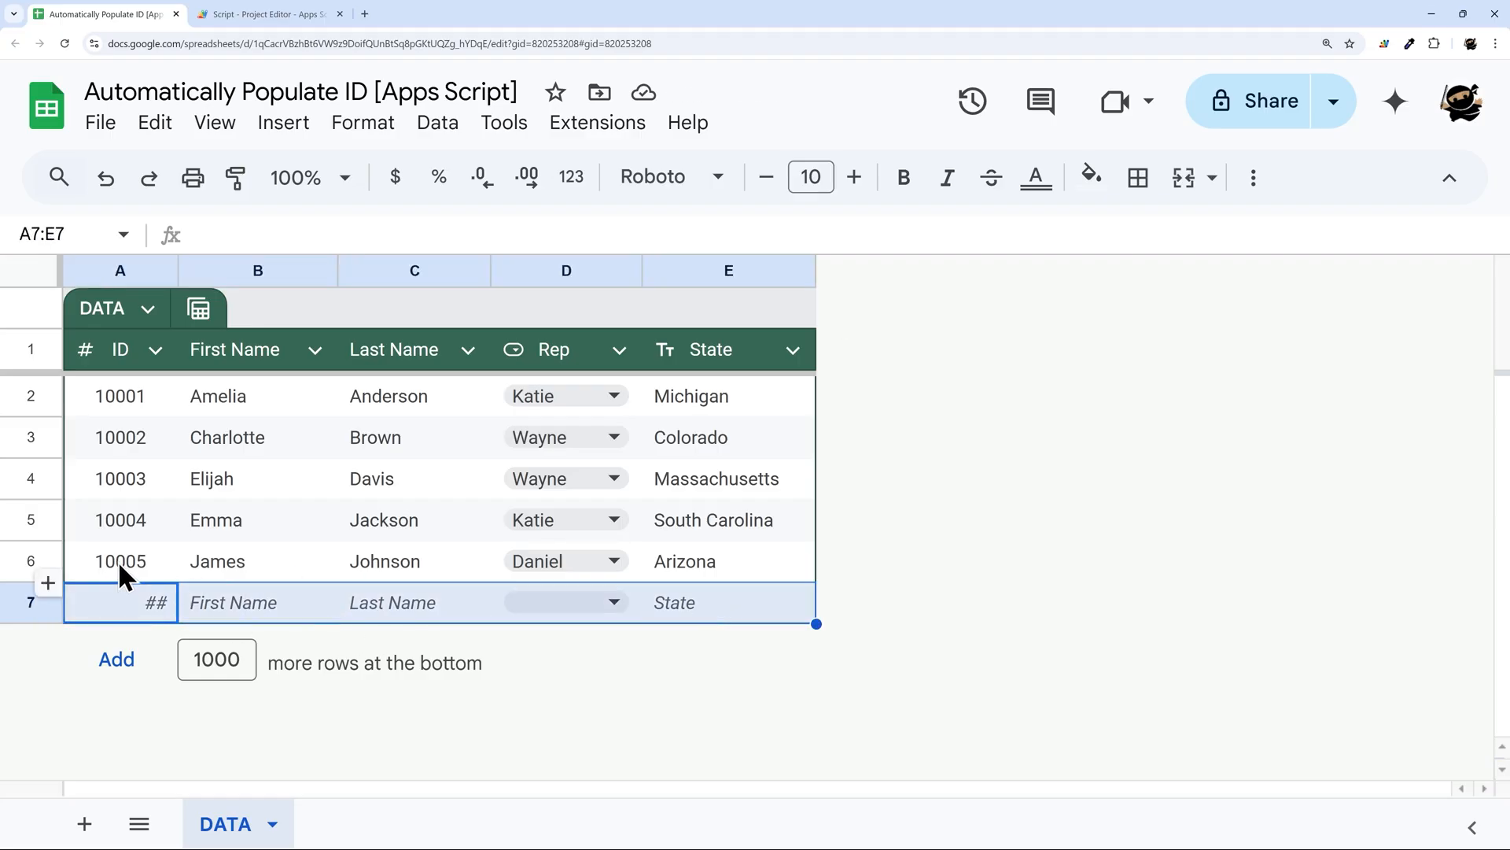
{"action": "left_click", "coordinate": [120, 562]}
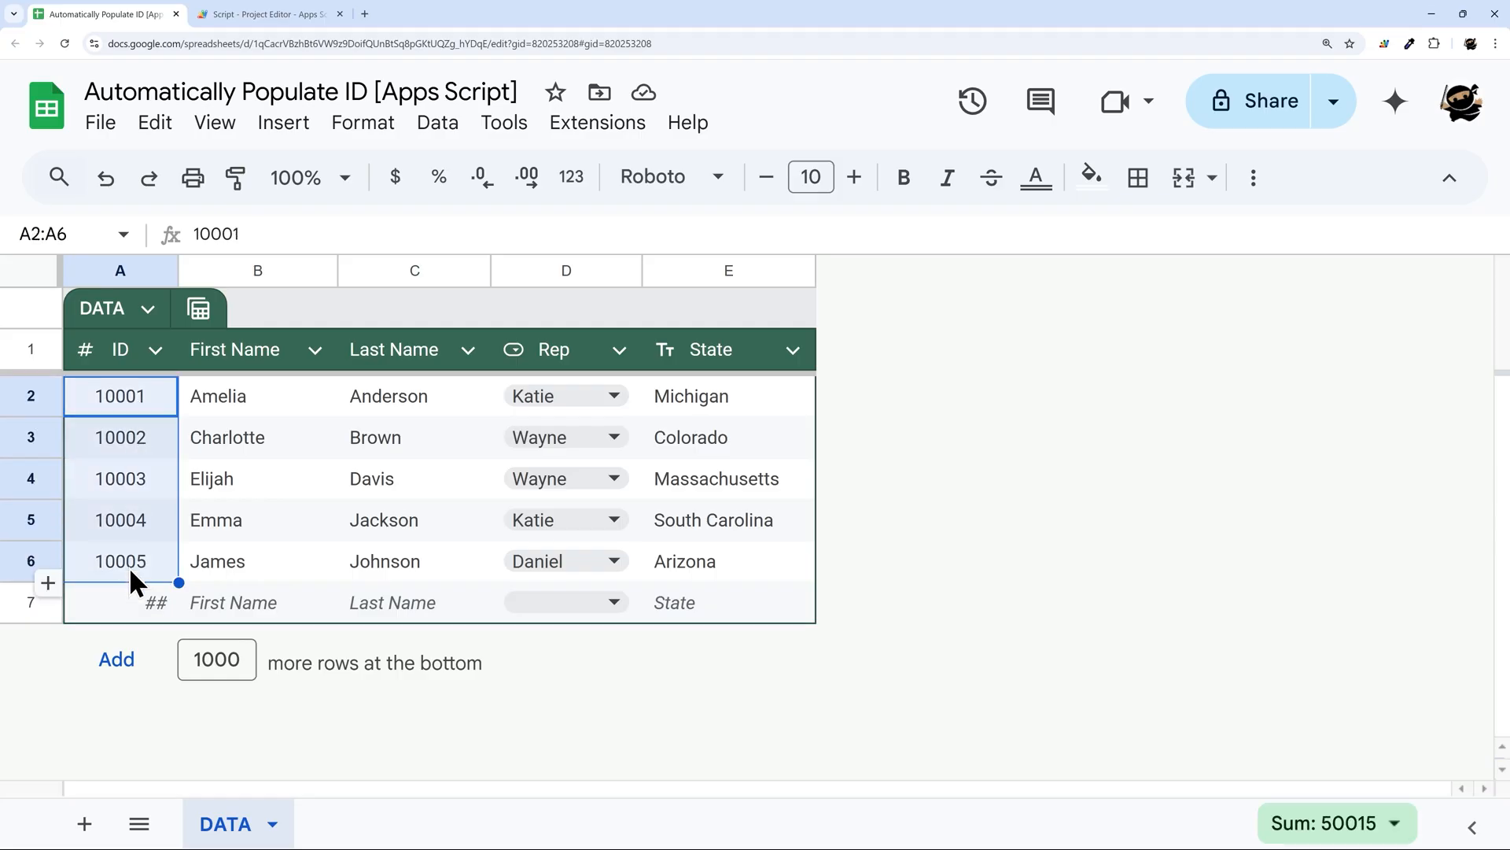
{"action": "mouse_move", "coordinate": [279, 13]}
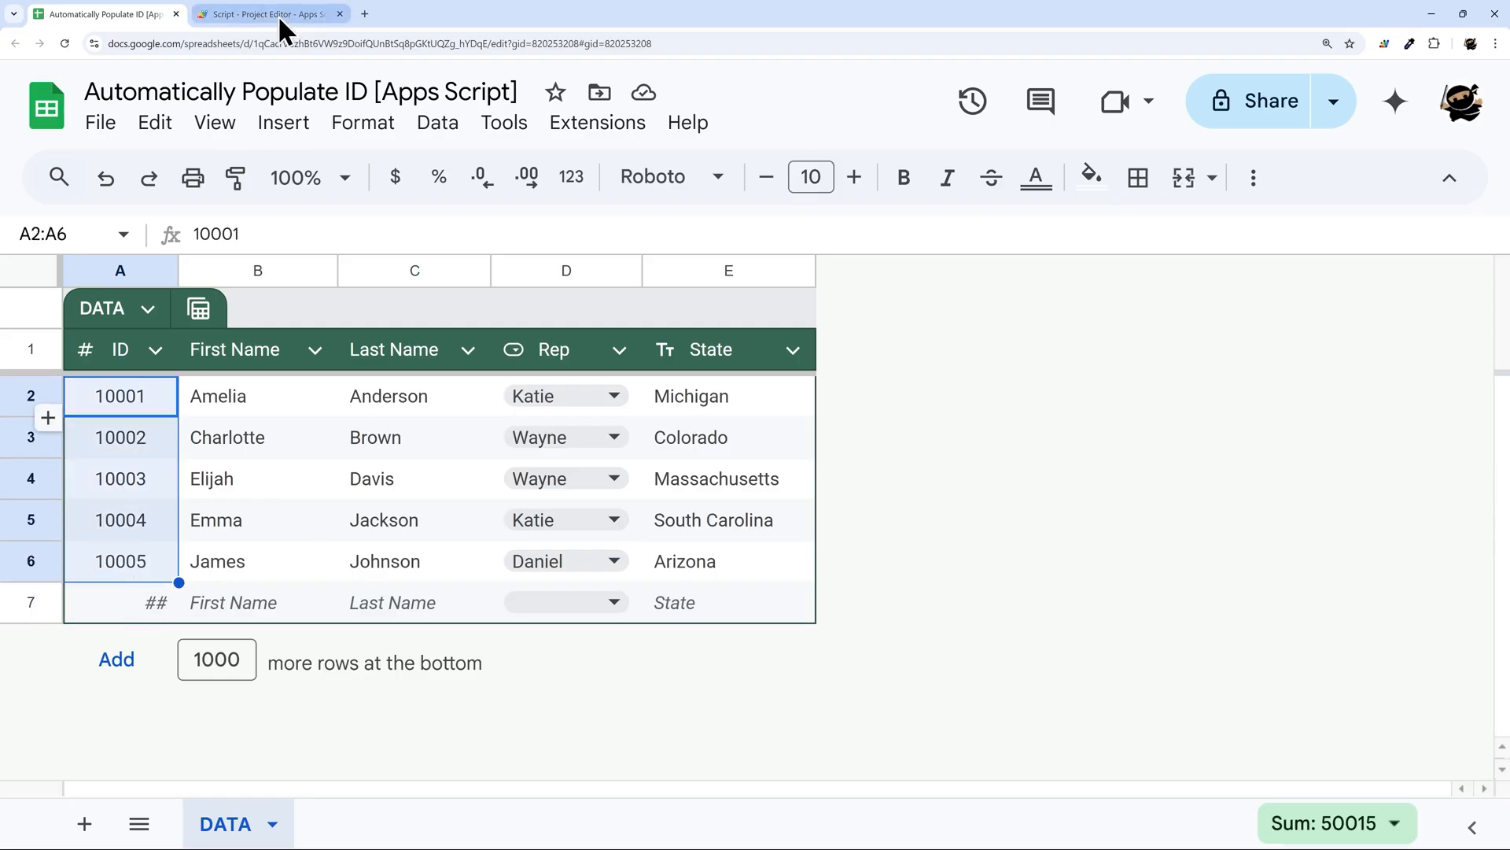
{"action": "left_click", "coordinate": [270, 13]}
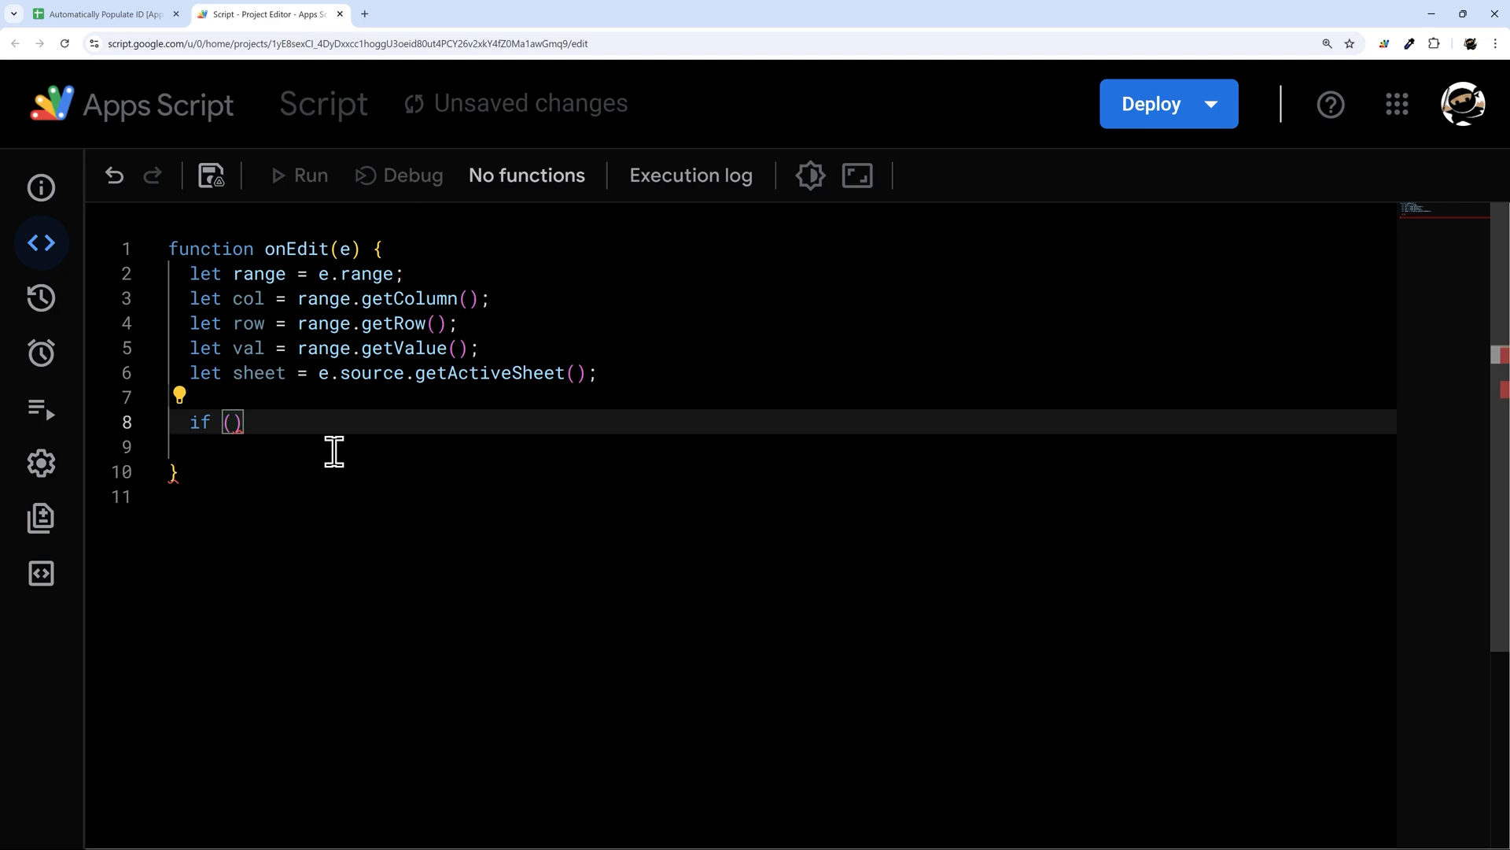
Step: Make the if condition require sheet name 'DATA' and val != ''
{"action": "type", "text": "sheet.getName"}
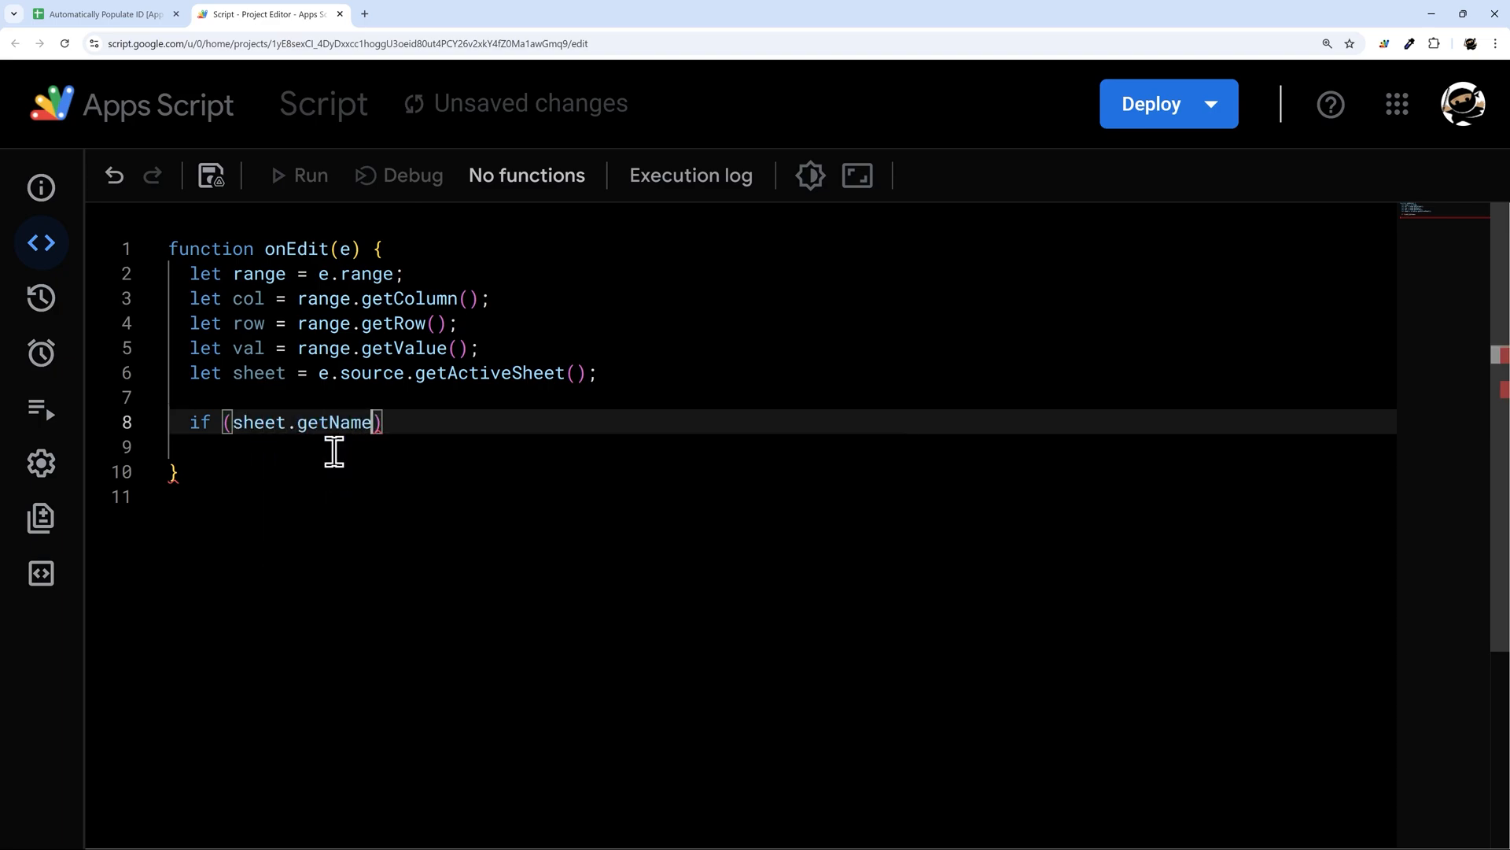
{"action": "type", "text": "() == '')"}
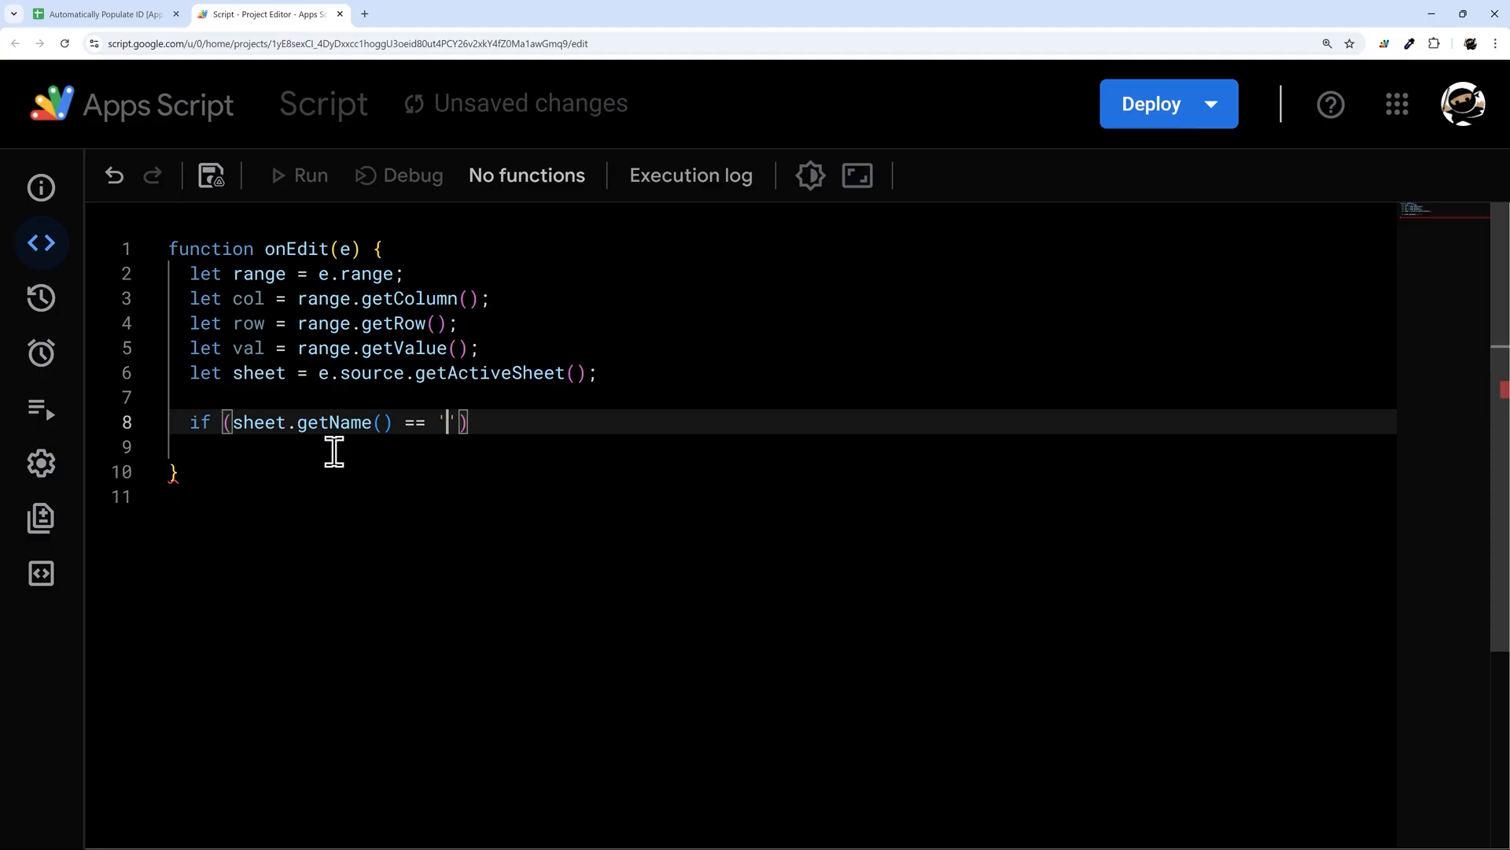
{"action": "type", "text": "DATA"}
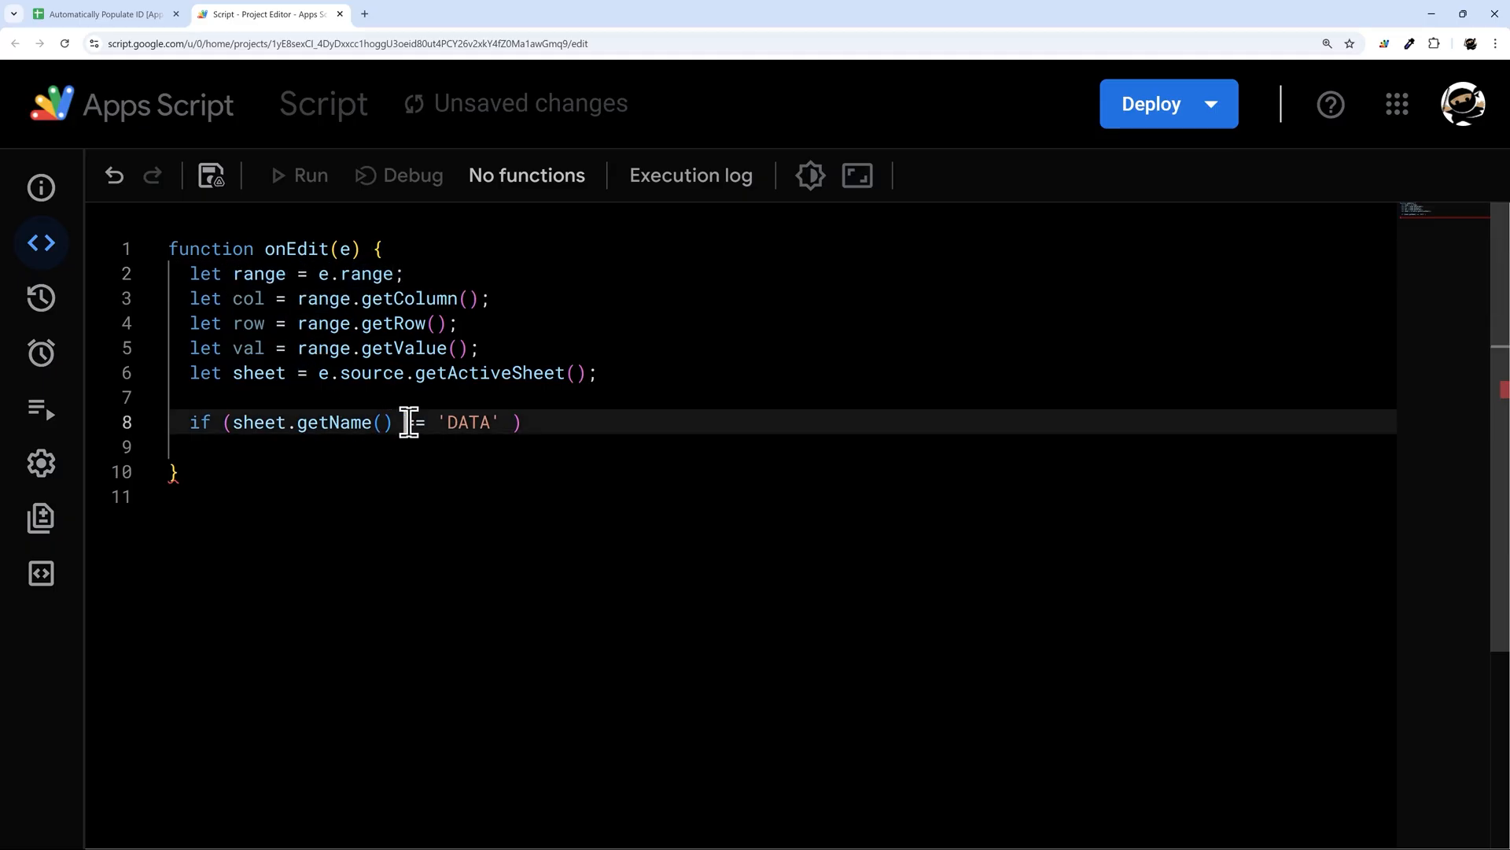
{"action": "type", "text": "="}
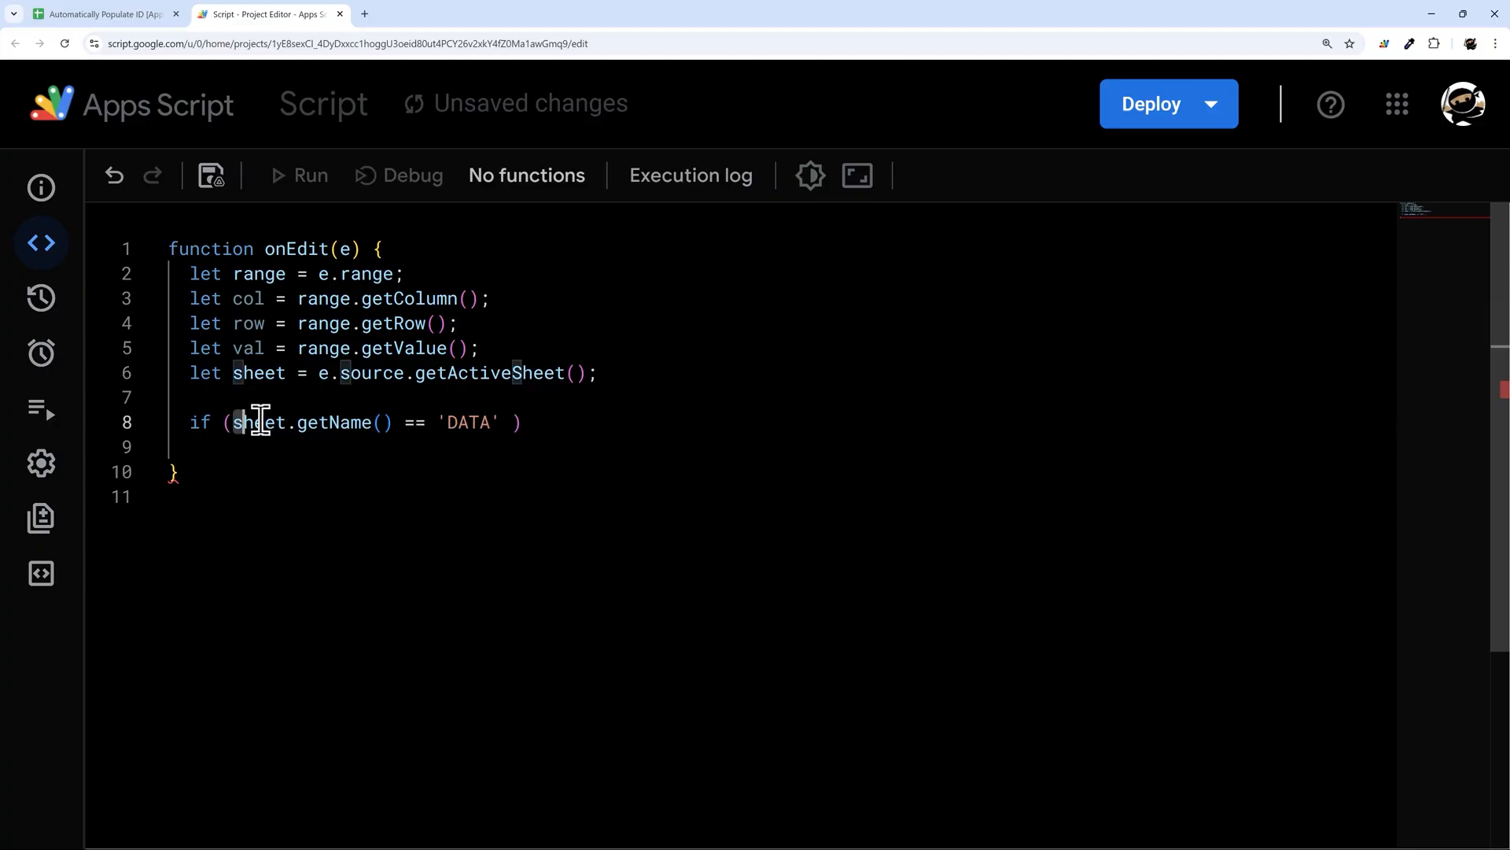
{"action": "left_click_drag", "start_coordinate": [232, 422], "coordinate": [499, 422]}
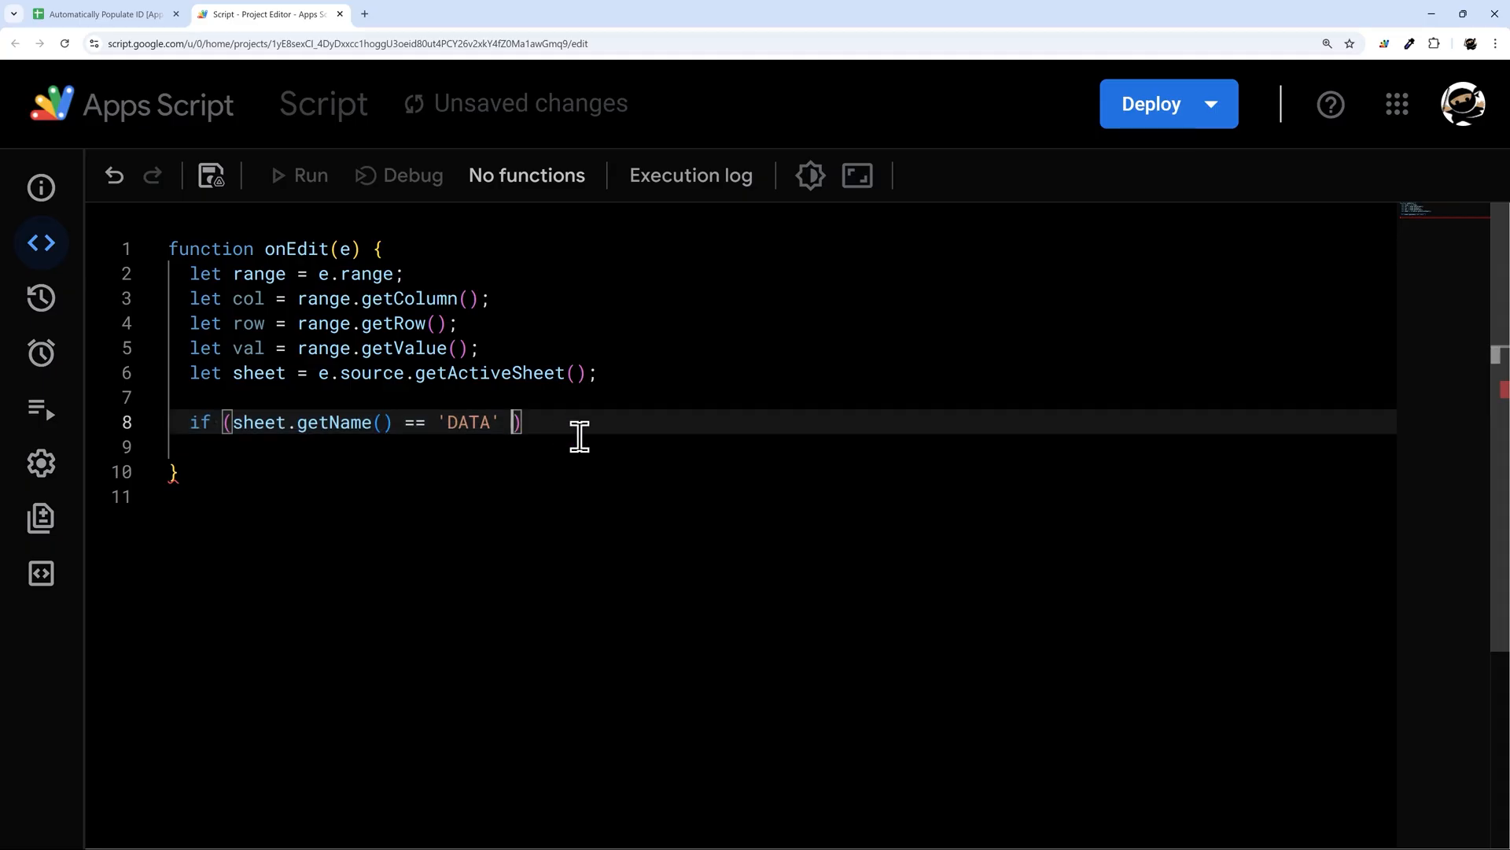
{"action": "type", "text": "&&"}
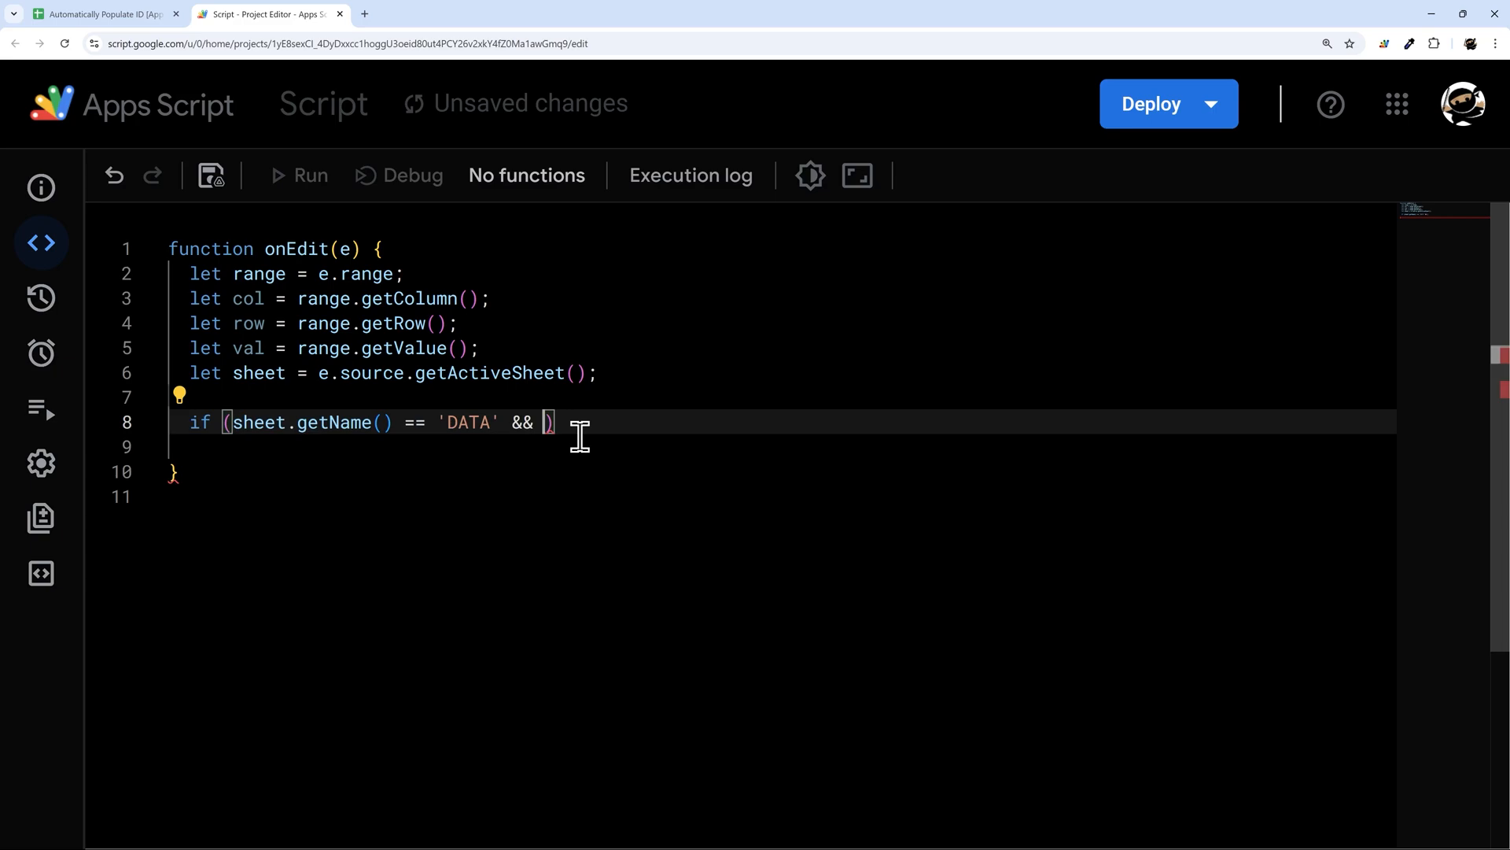
{"action": "mouse_move", "coordinate": [575, 412]}
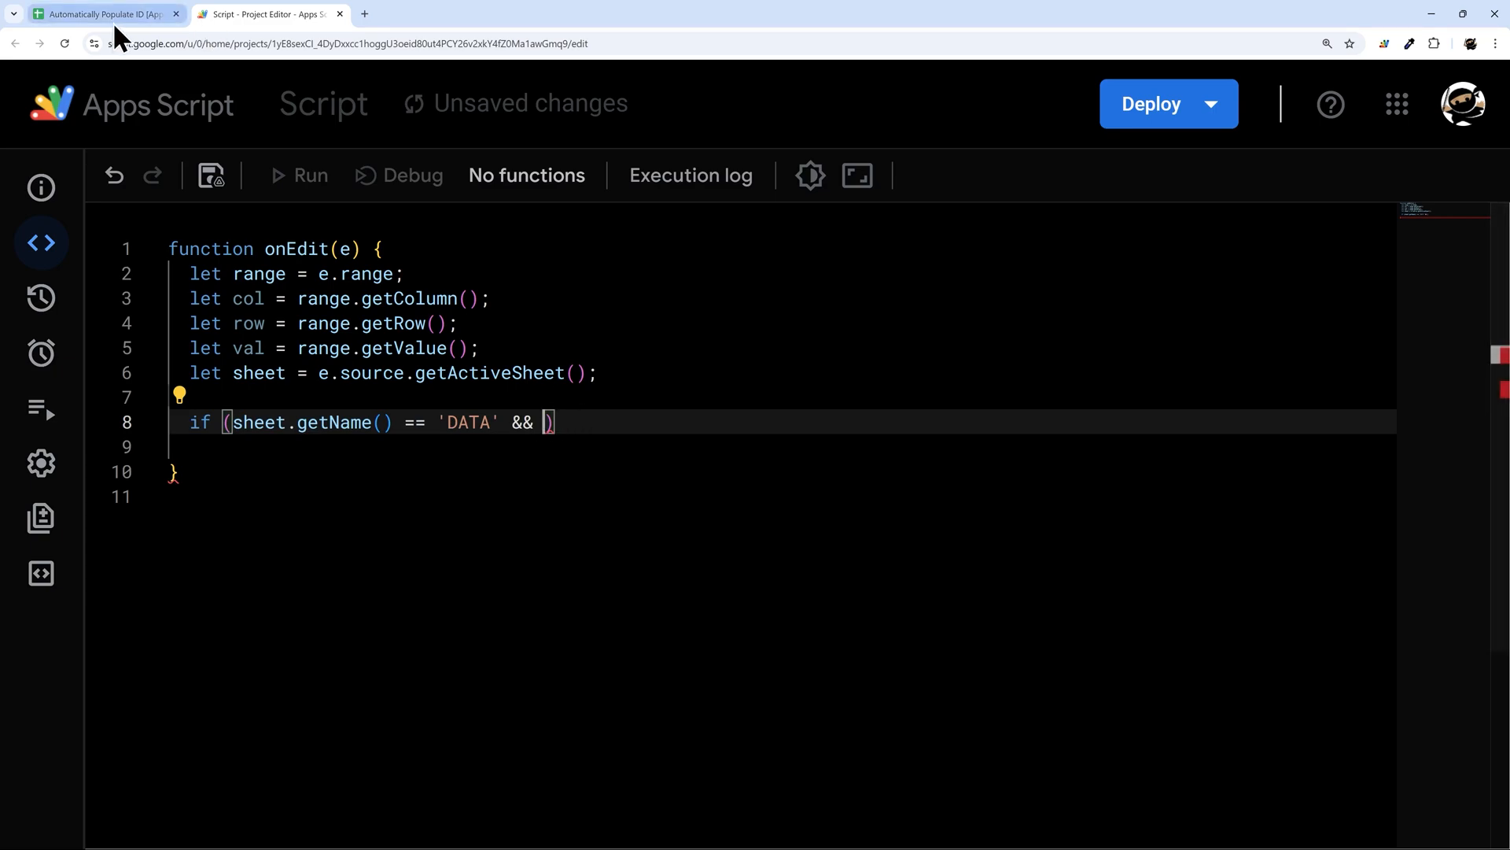
{"action": "mouse_move", "coordinate": [106, 14]}
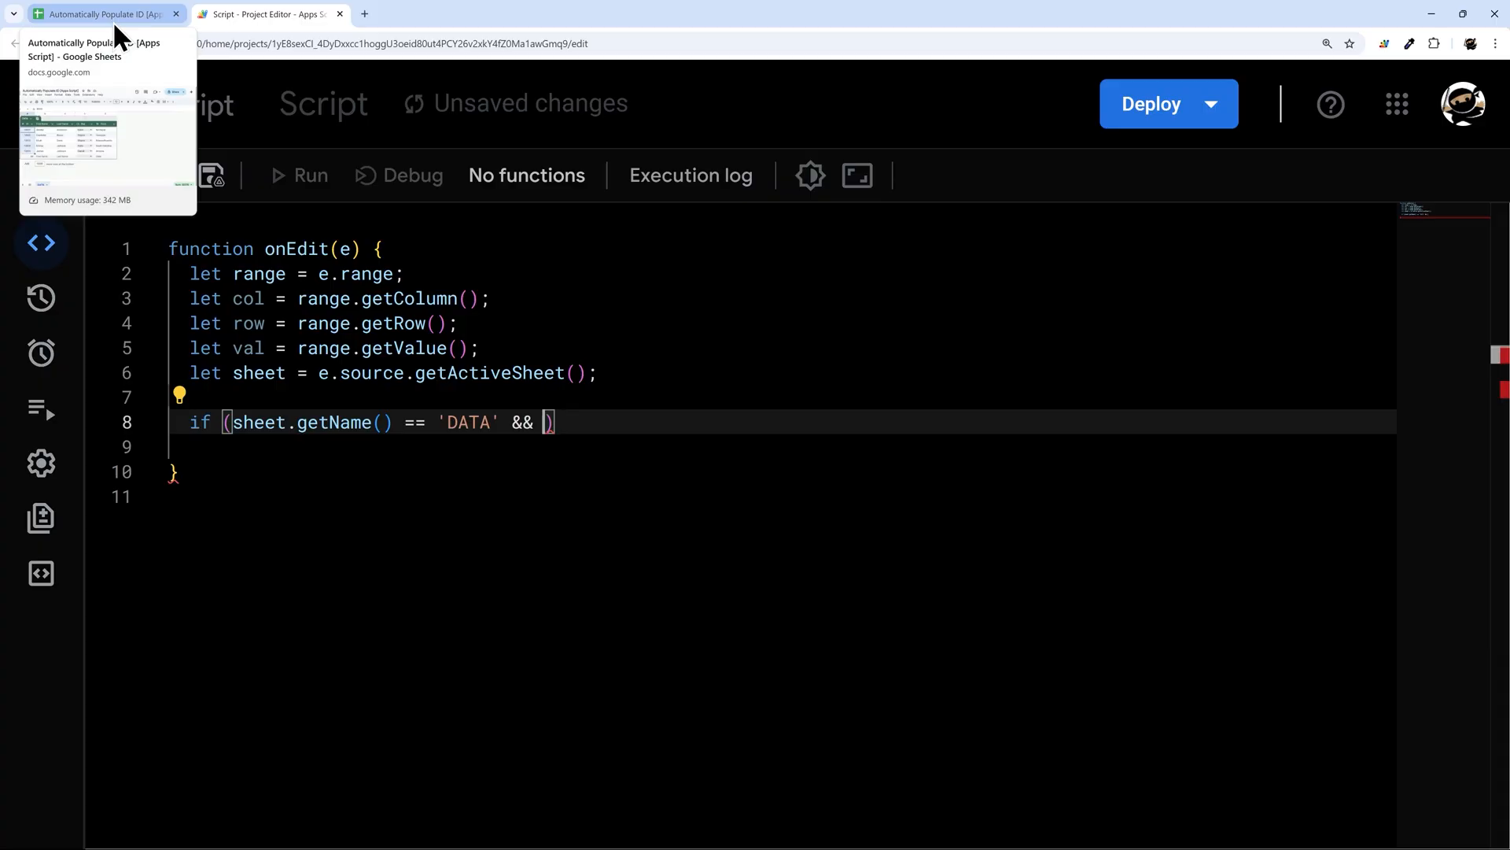
{"action": "type", "text": "val != ''"}
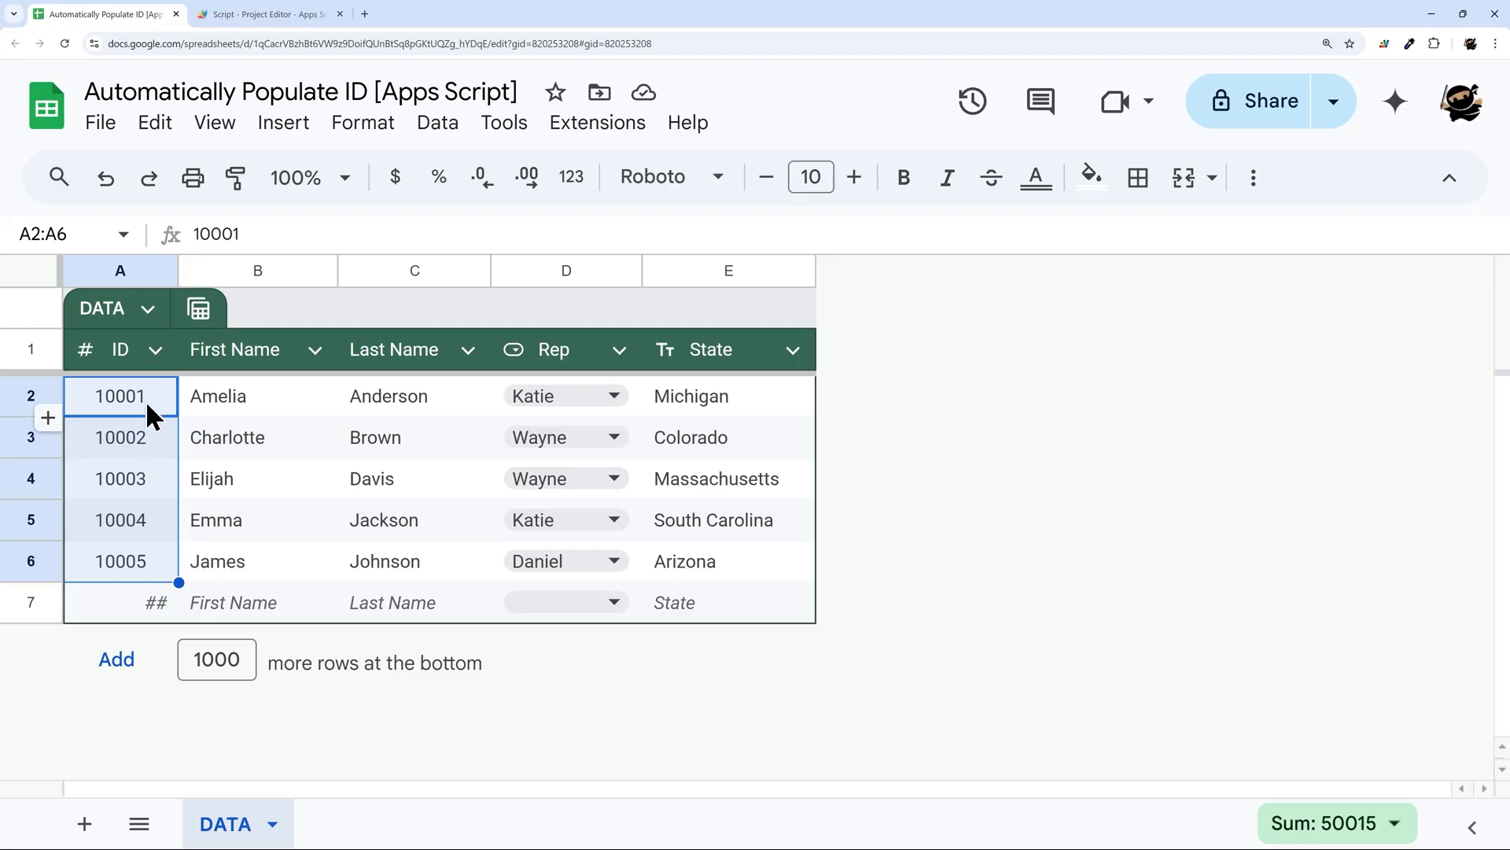
Step: Add the blank column A check, getRange(row,1) == '', and open the brace
{"action": "left_click", "coordinate": [260, 13]}
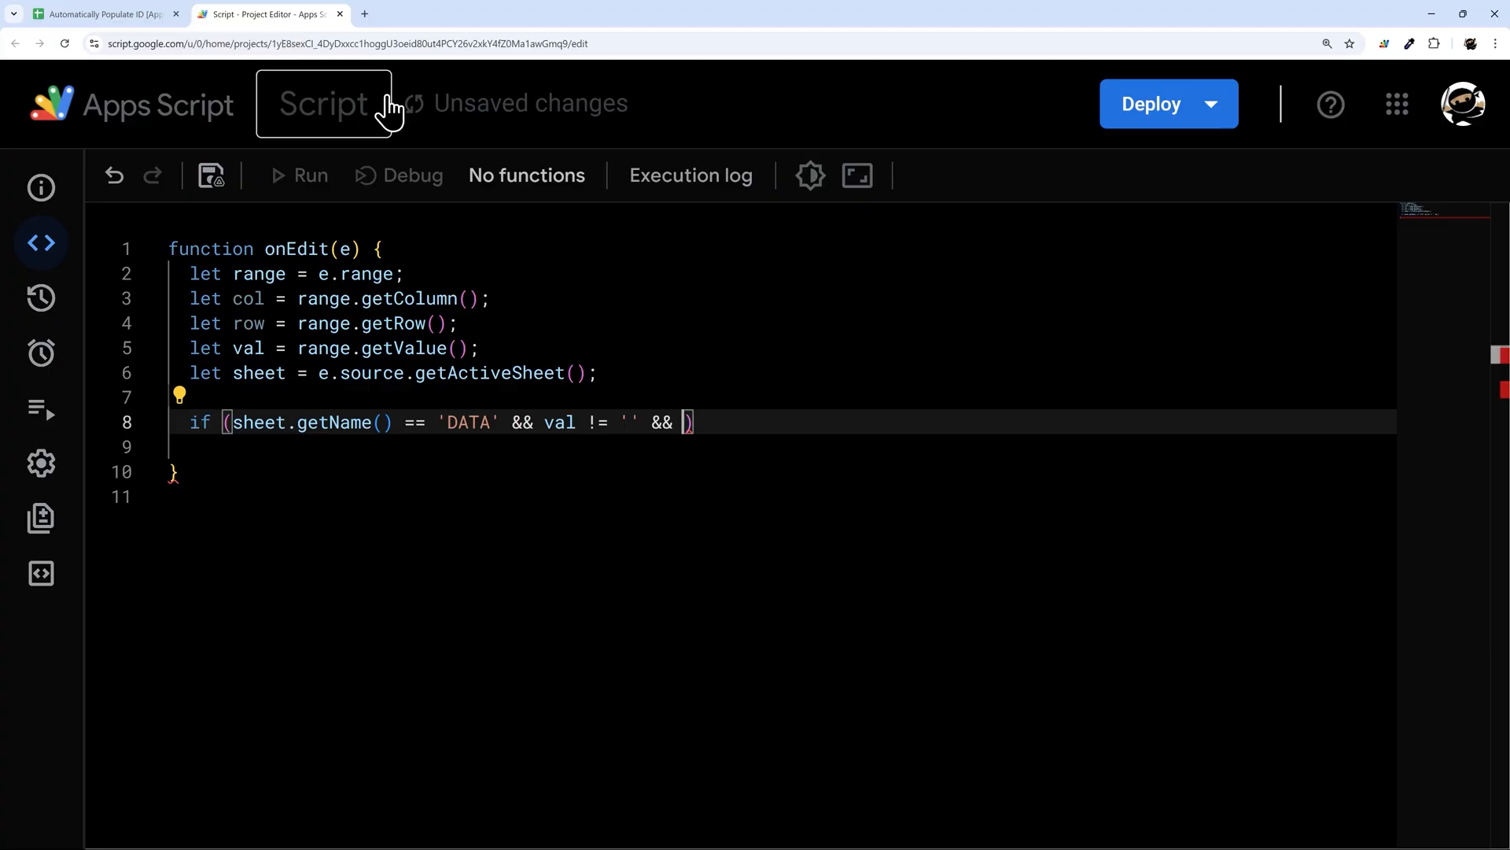
{"action": "type", "text": "sheet.getRange("}
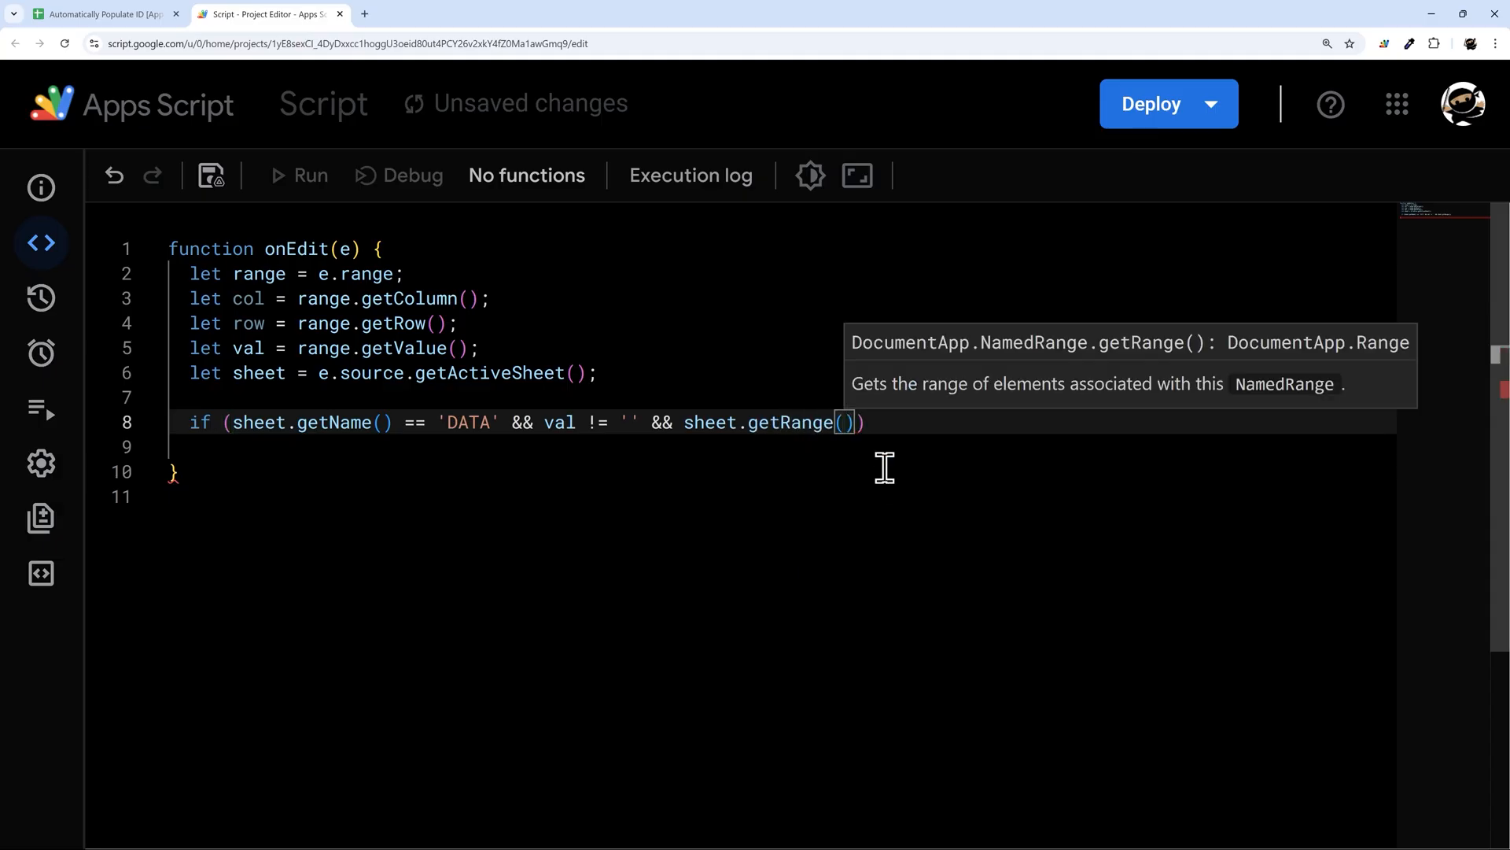
{"action": "type", "text": "row"}
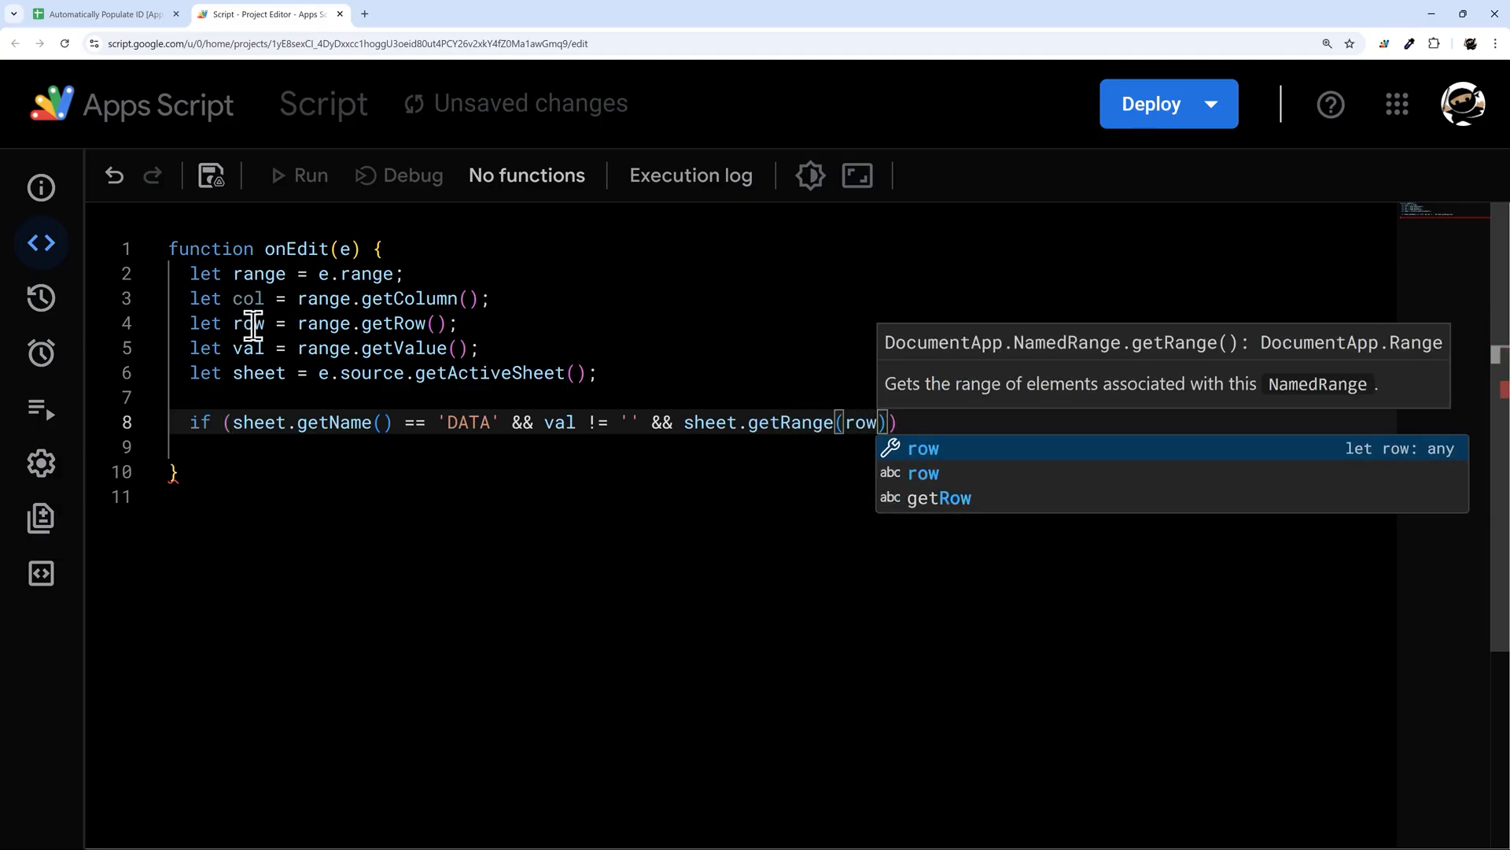
{"action": "type", "text": ","}
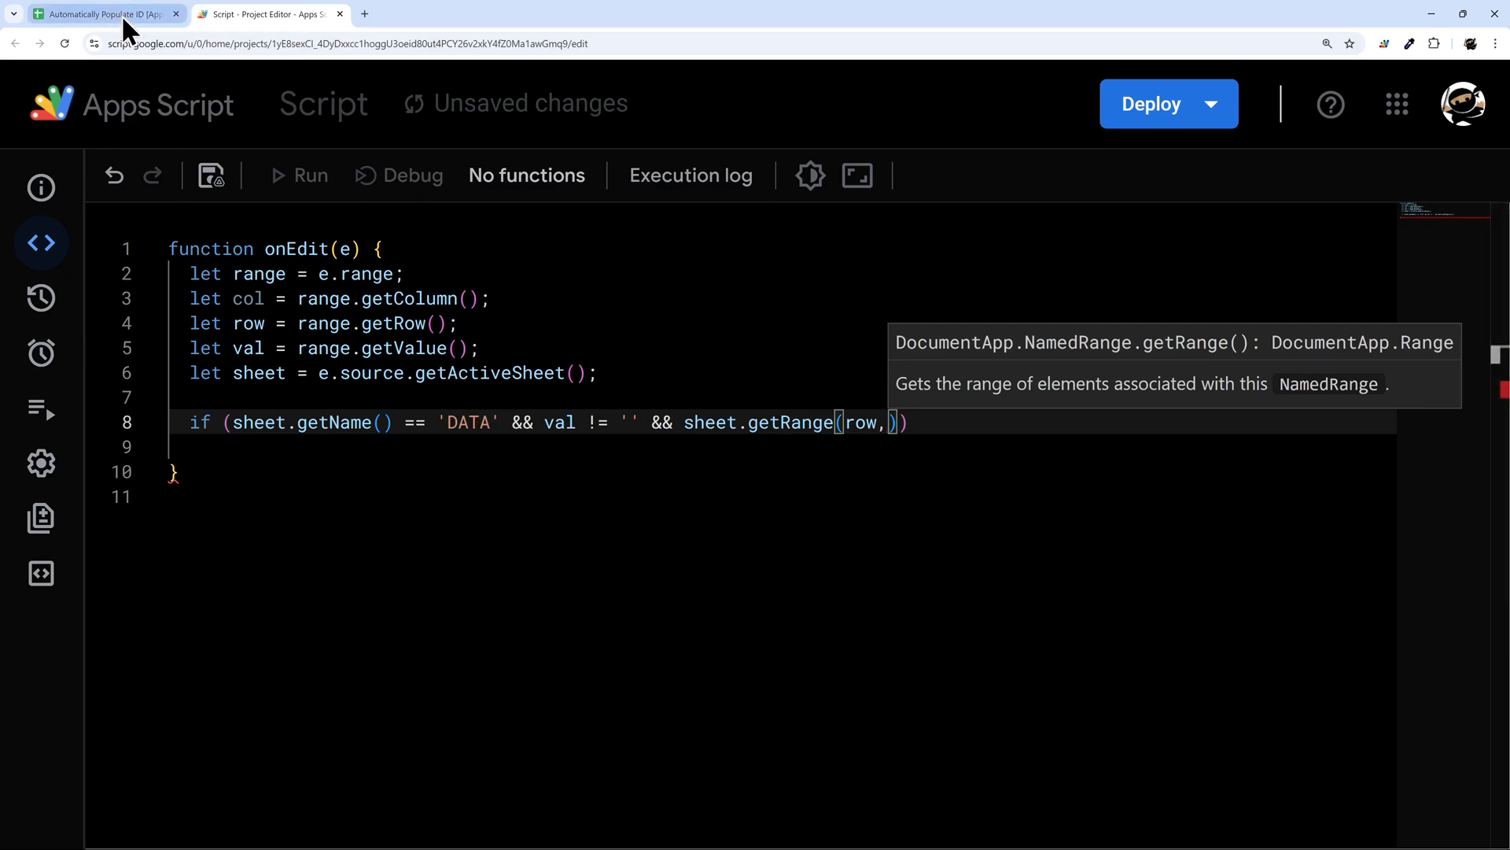
{"action": "left_click", "coordinate": [103, 14]}
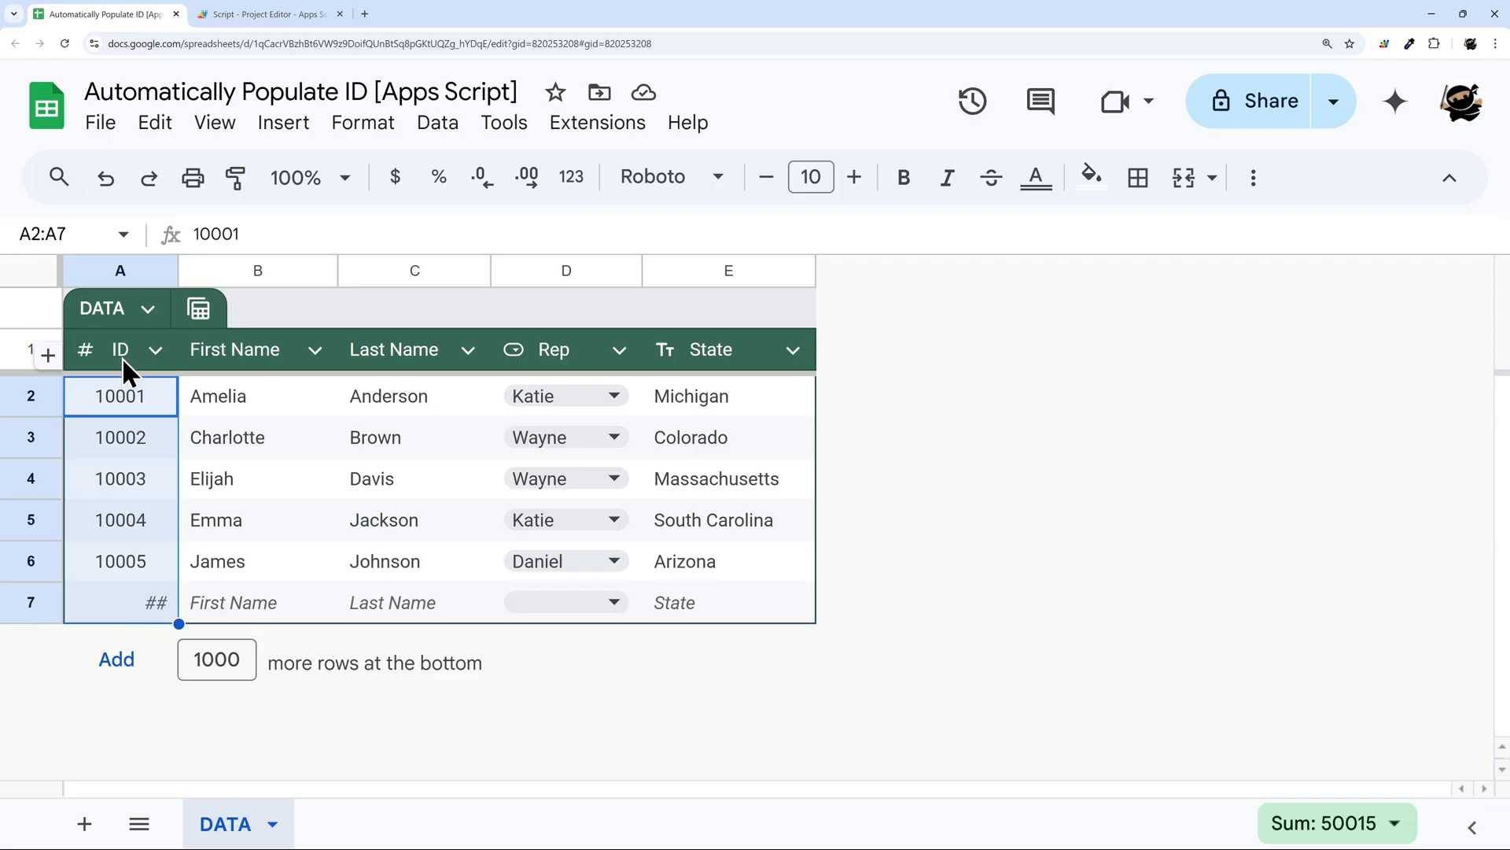
{"action": "left_click", "coordinate": [729, 349]}
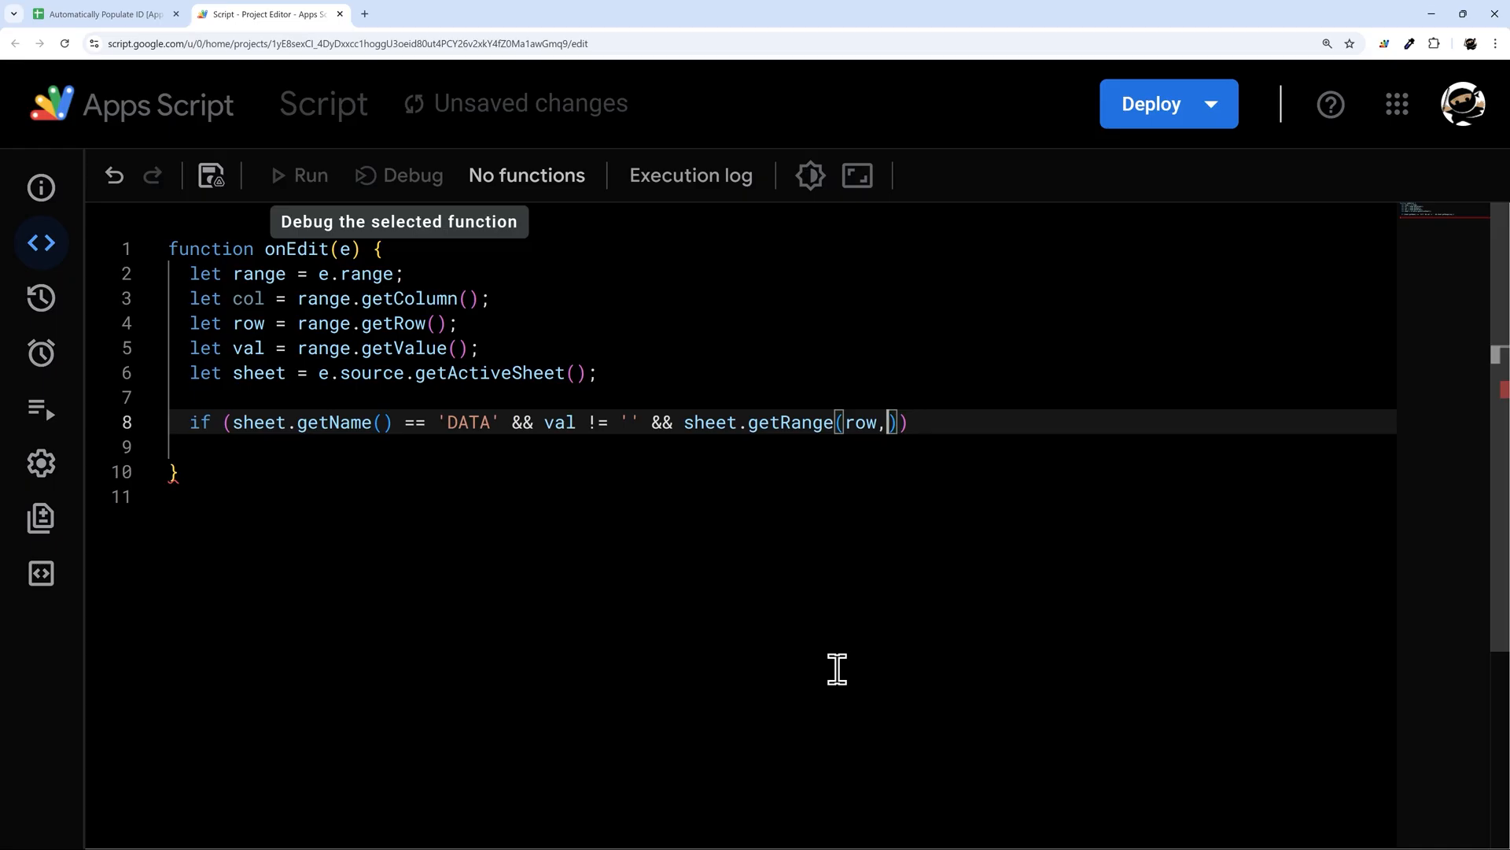
{"action": "type", "text": "1).getValue("}
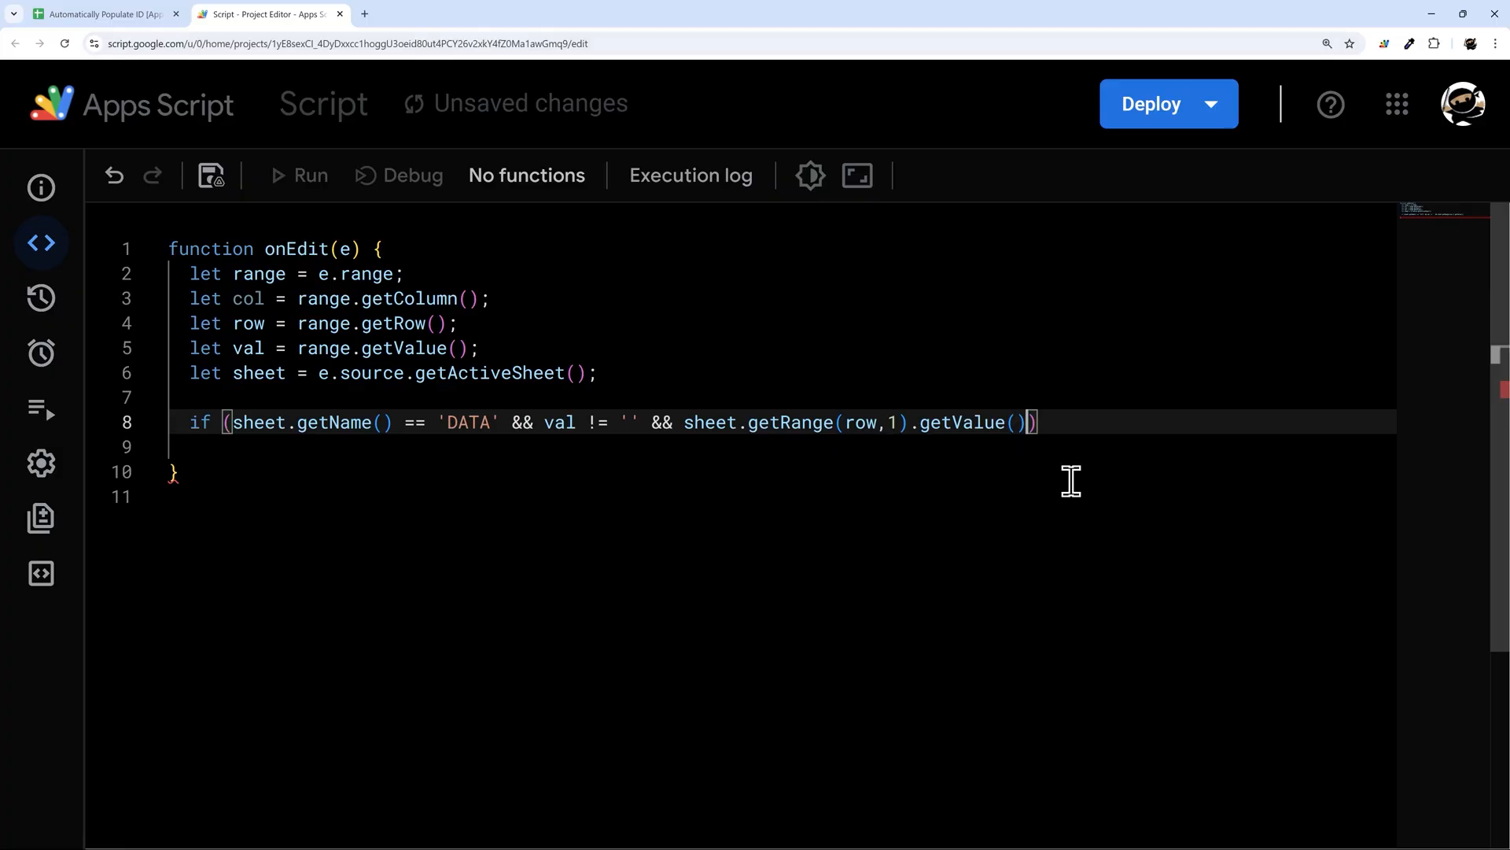
{"action": "type", "text": "\" \""}
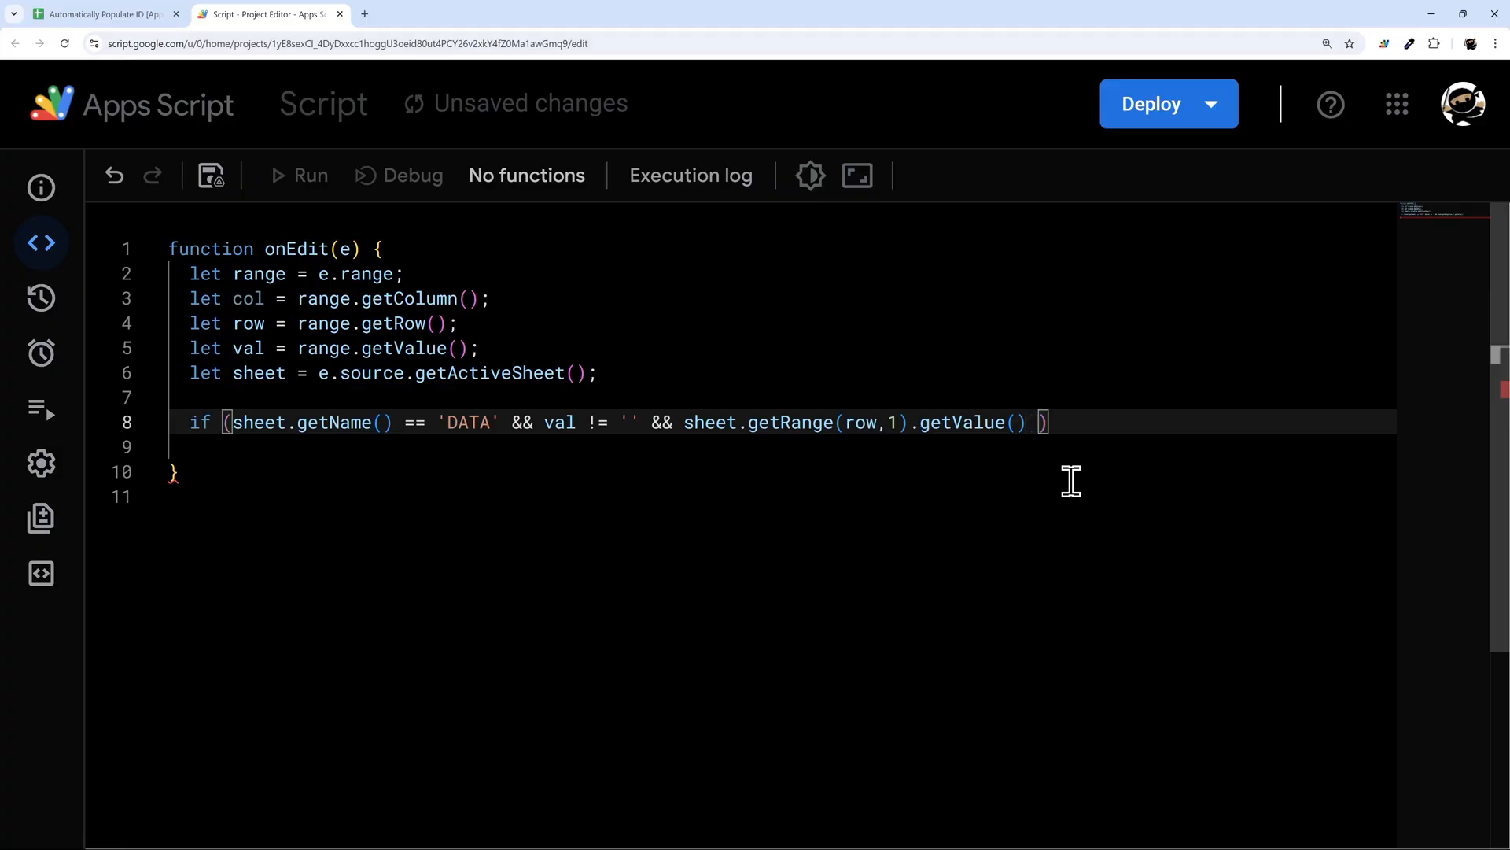
{"action": "type", "text": "== ''"}
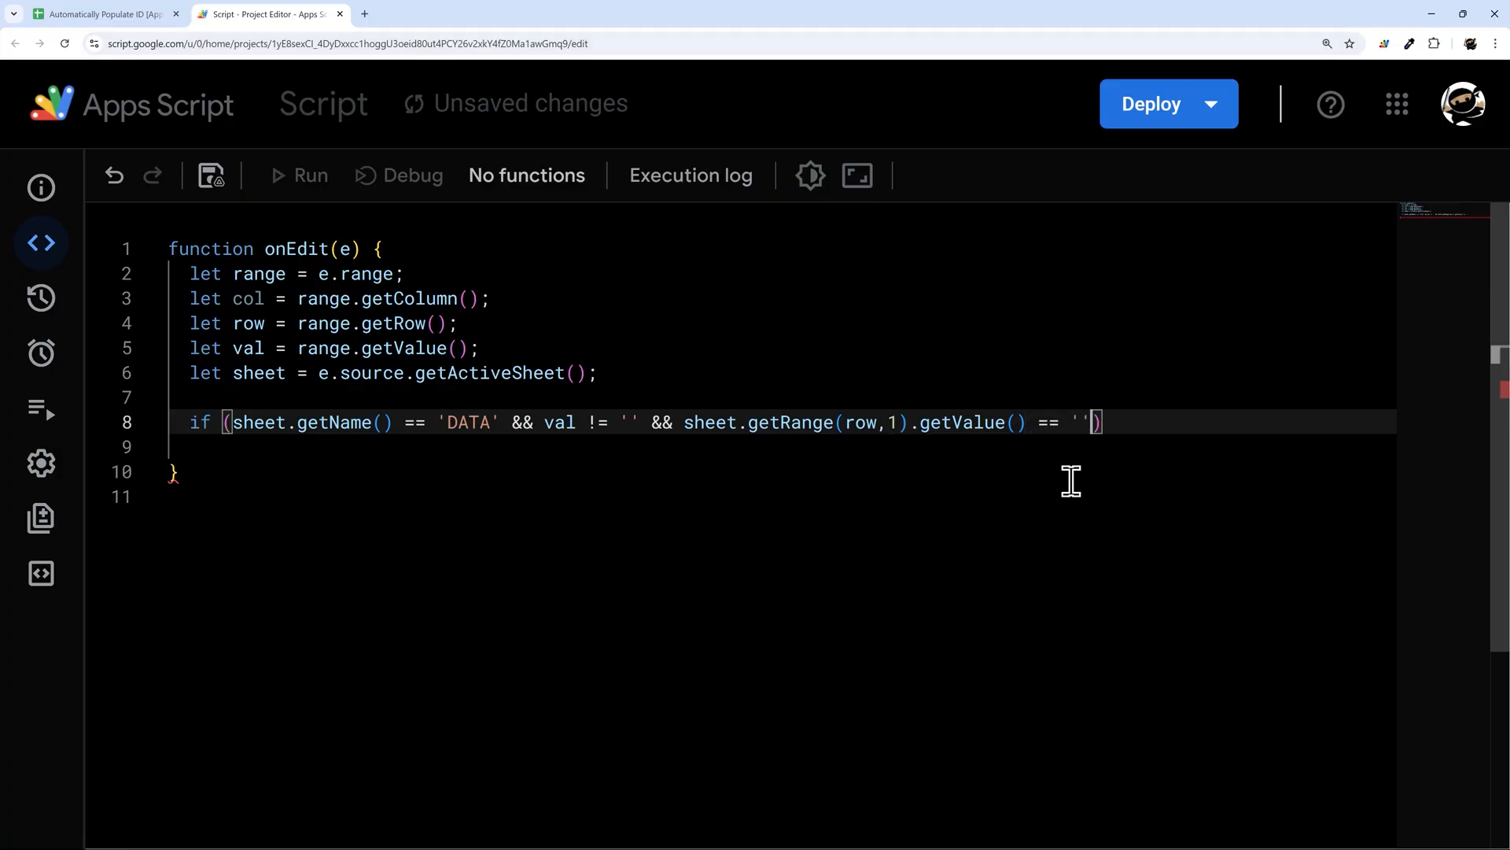
{"action": "type", "text": "{"}
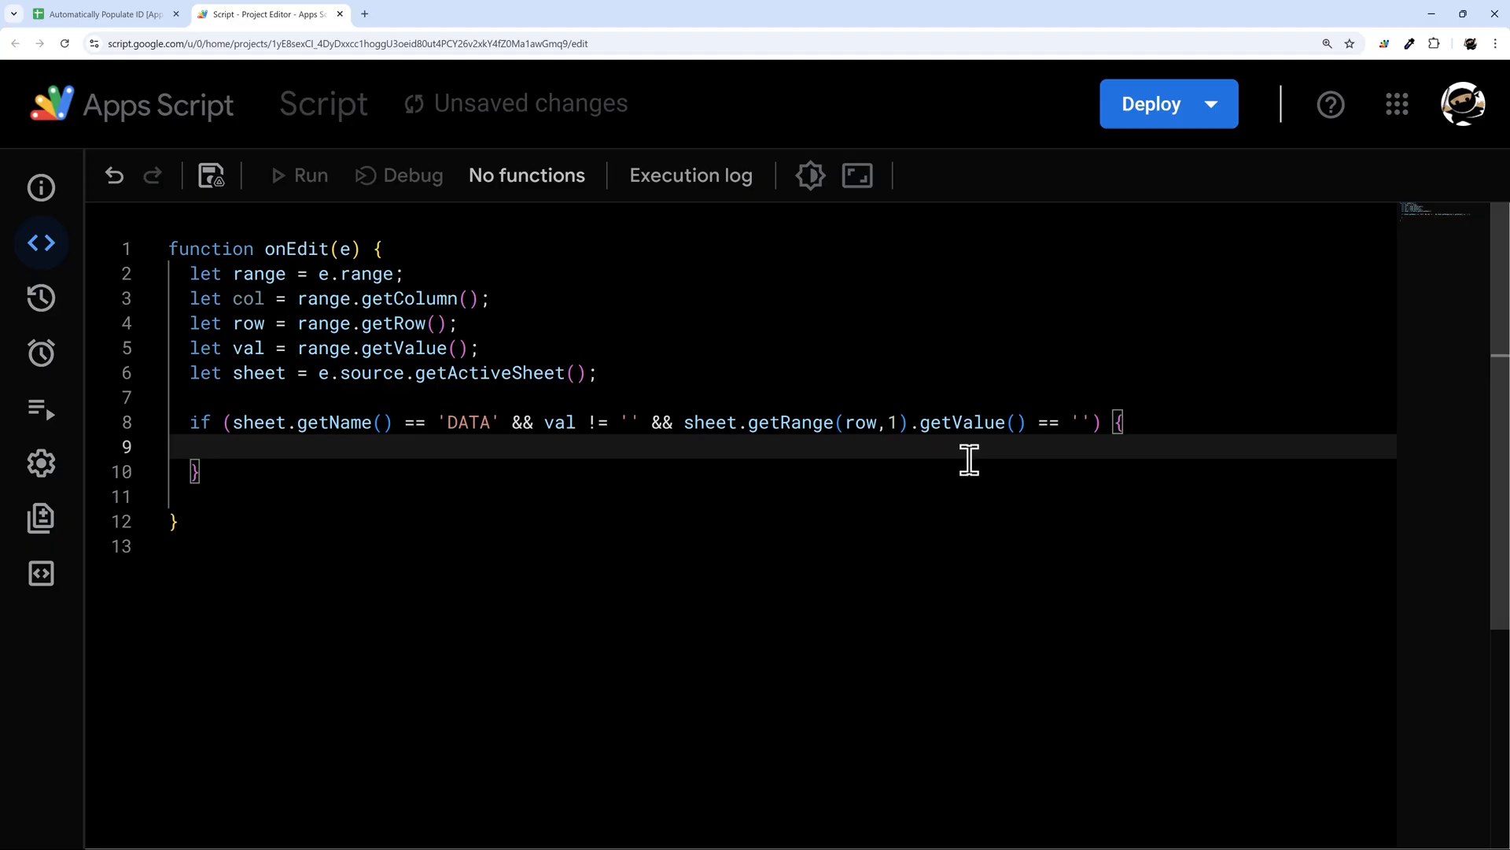
{"action": "mouse_move", "coordinate": [235, 455]}
{"action": "type", "text": "// run this"}
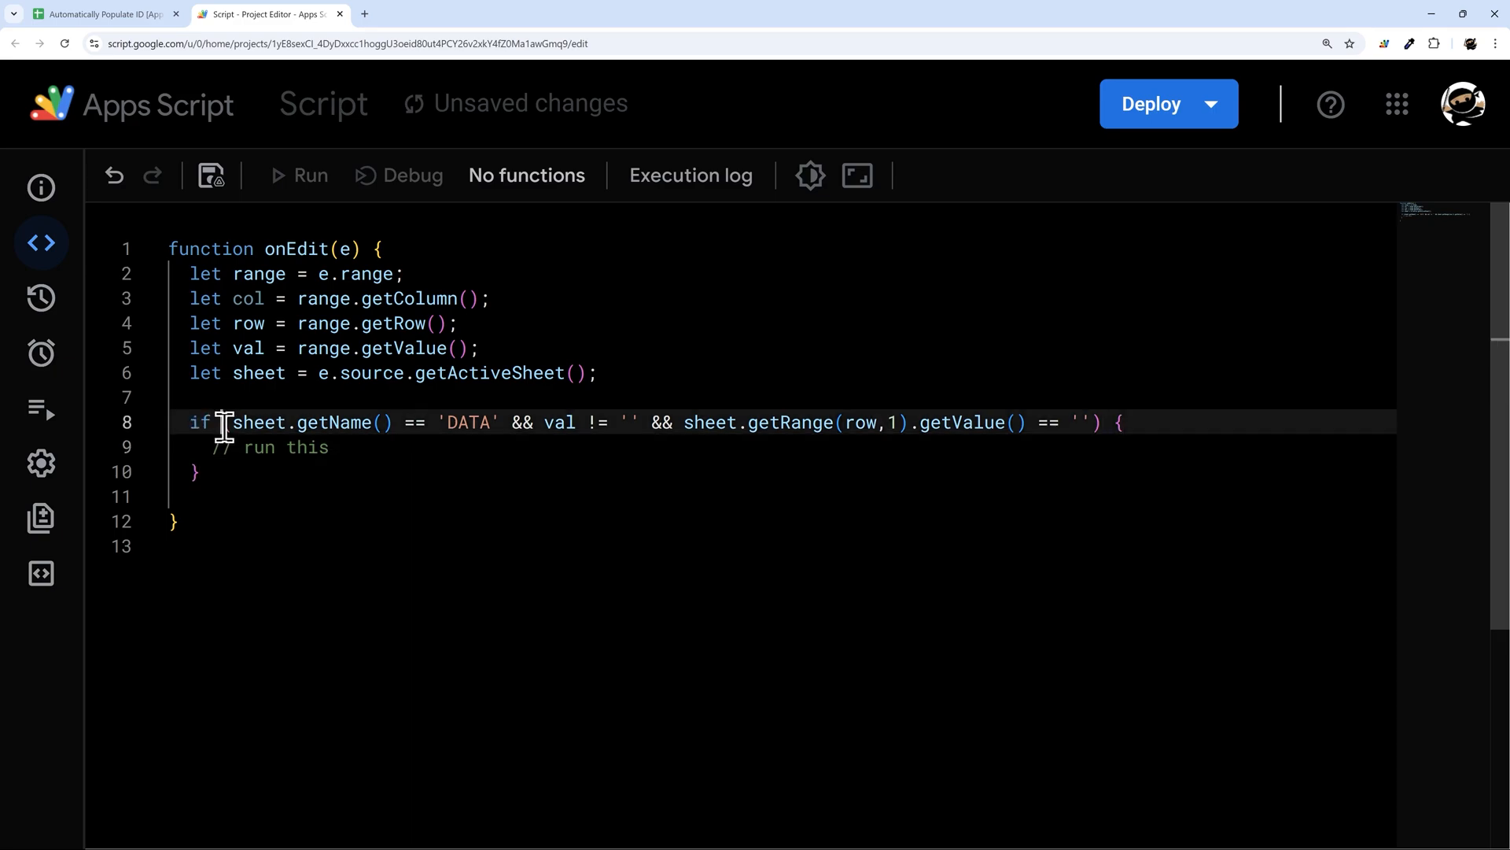
Step: Select the if block and its duplicate, leaving blank lines inside the braces
{"action": "left_click", "coordinate": [1103, 421]}
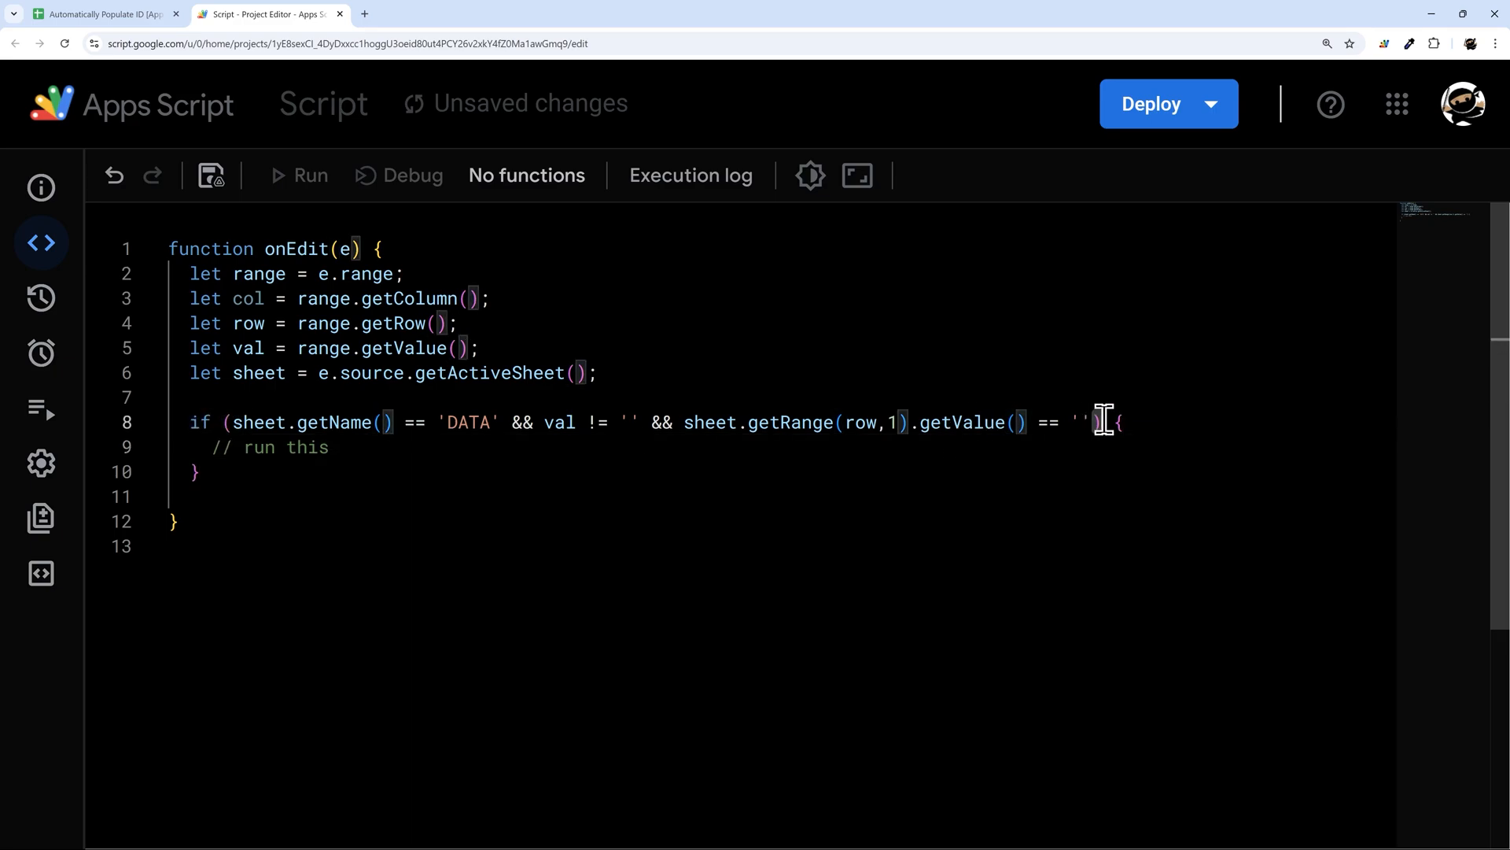
{"action": "left_click_drag", "start_coordinate": [1113, 421], "coordinate": [202, 473]}
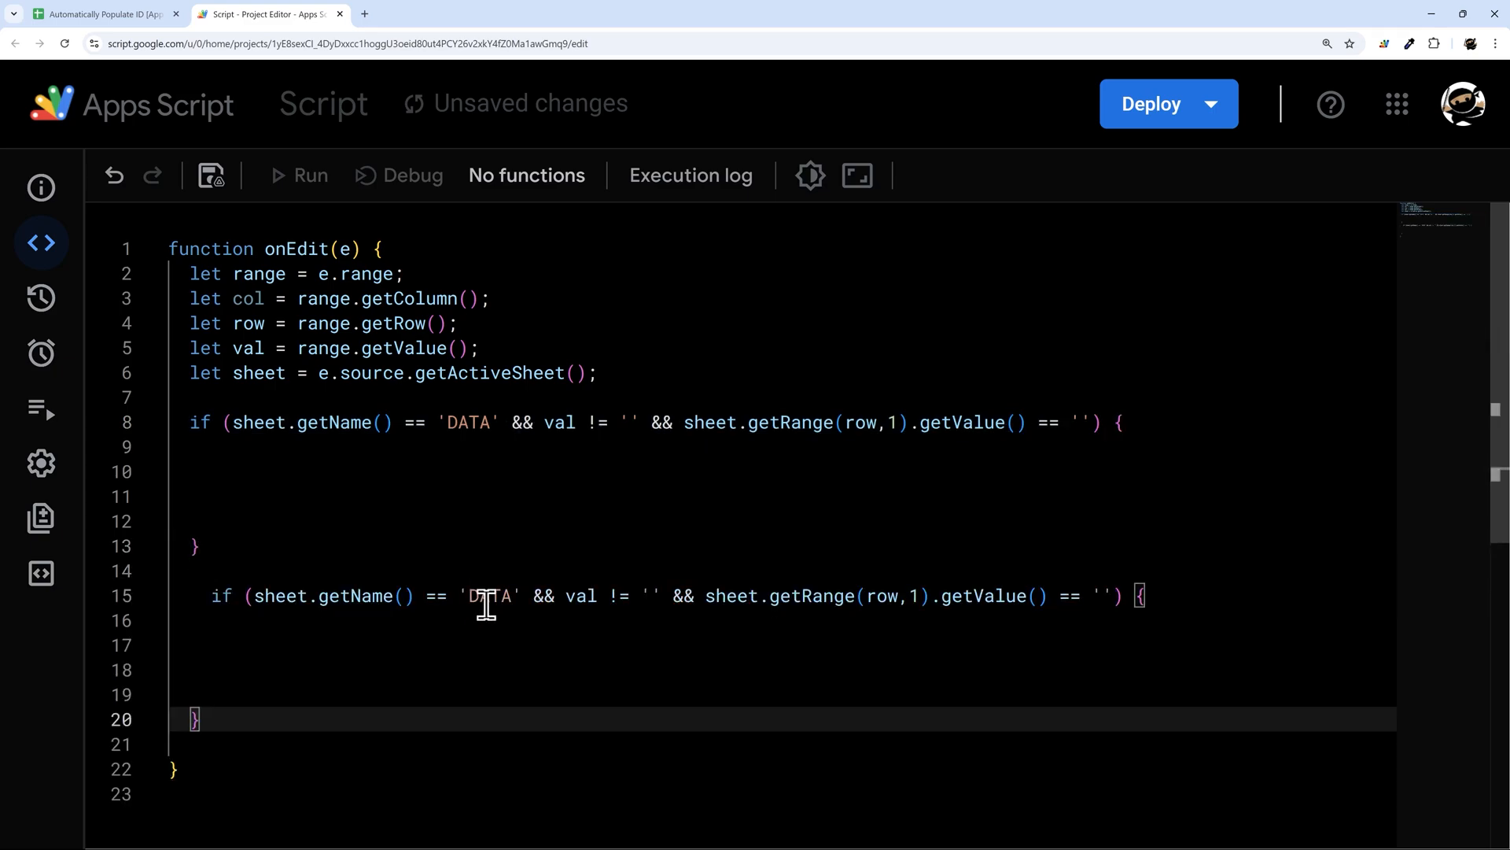
{"action": "double_click", "coordinate": [489, 596]}
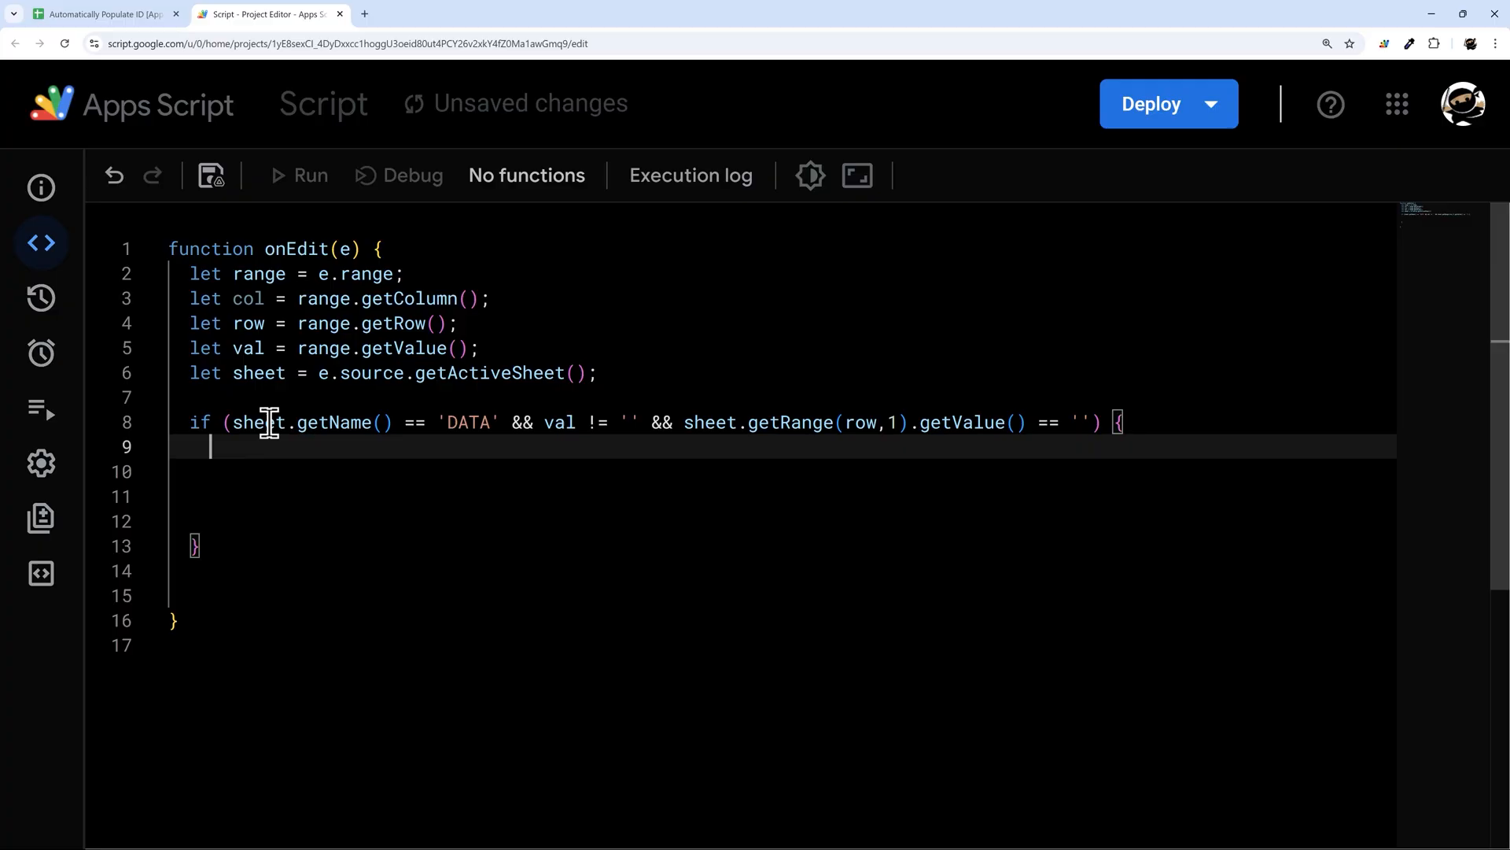
{"action": "mouse_move", "coordinate": [376, 409]}
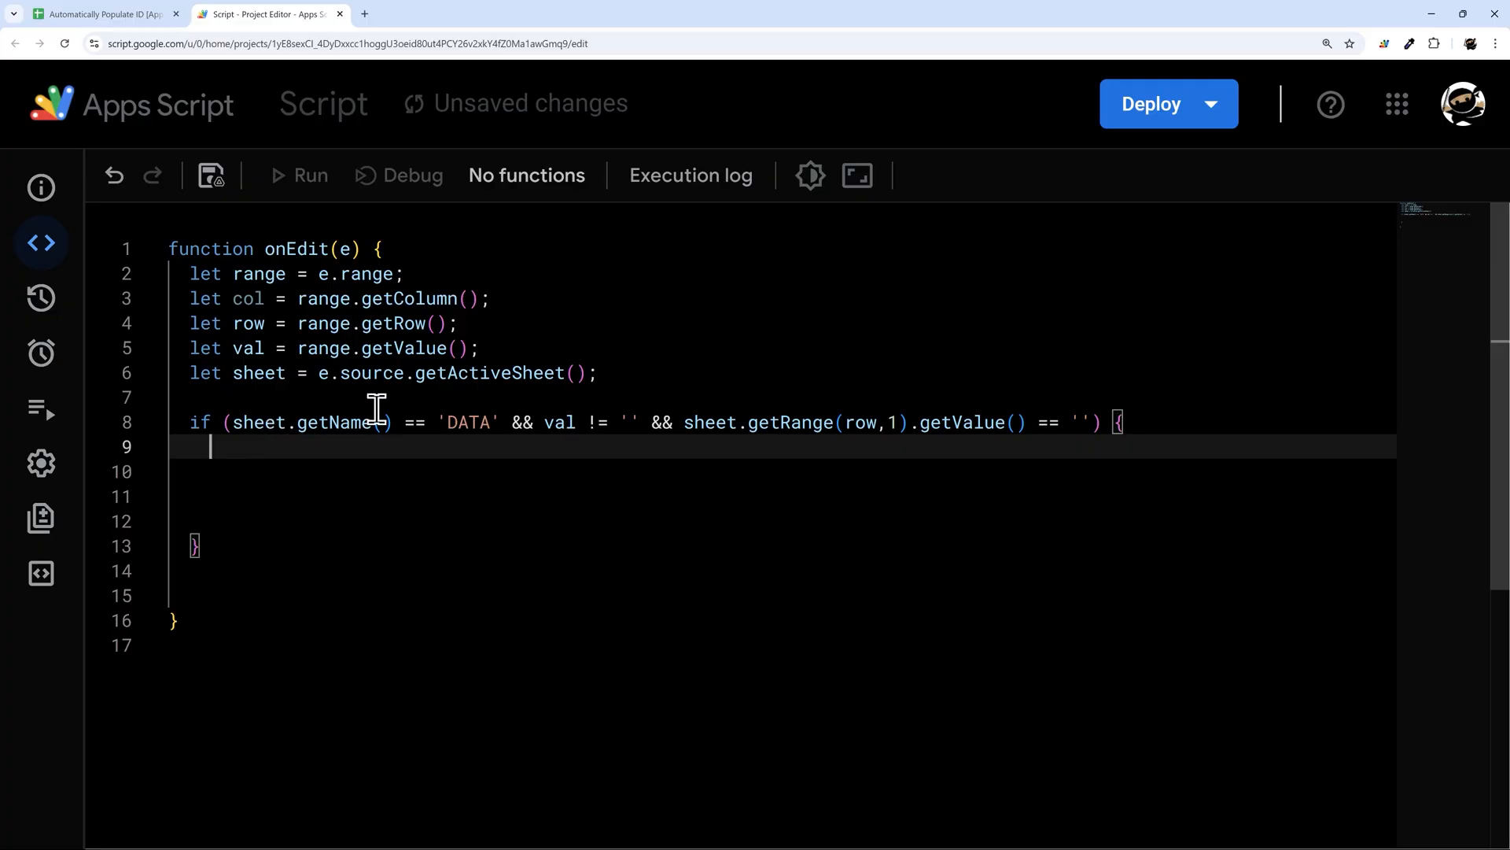
{"action": "mouse_move", "coordinate": [129, 34]}
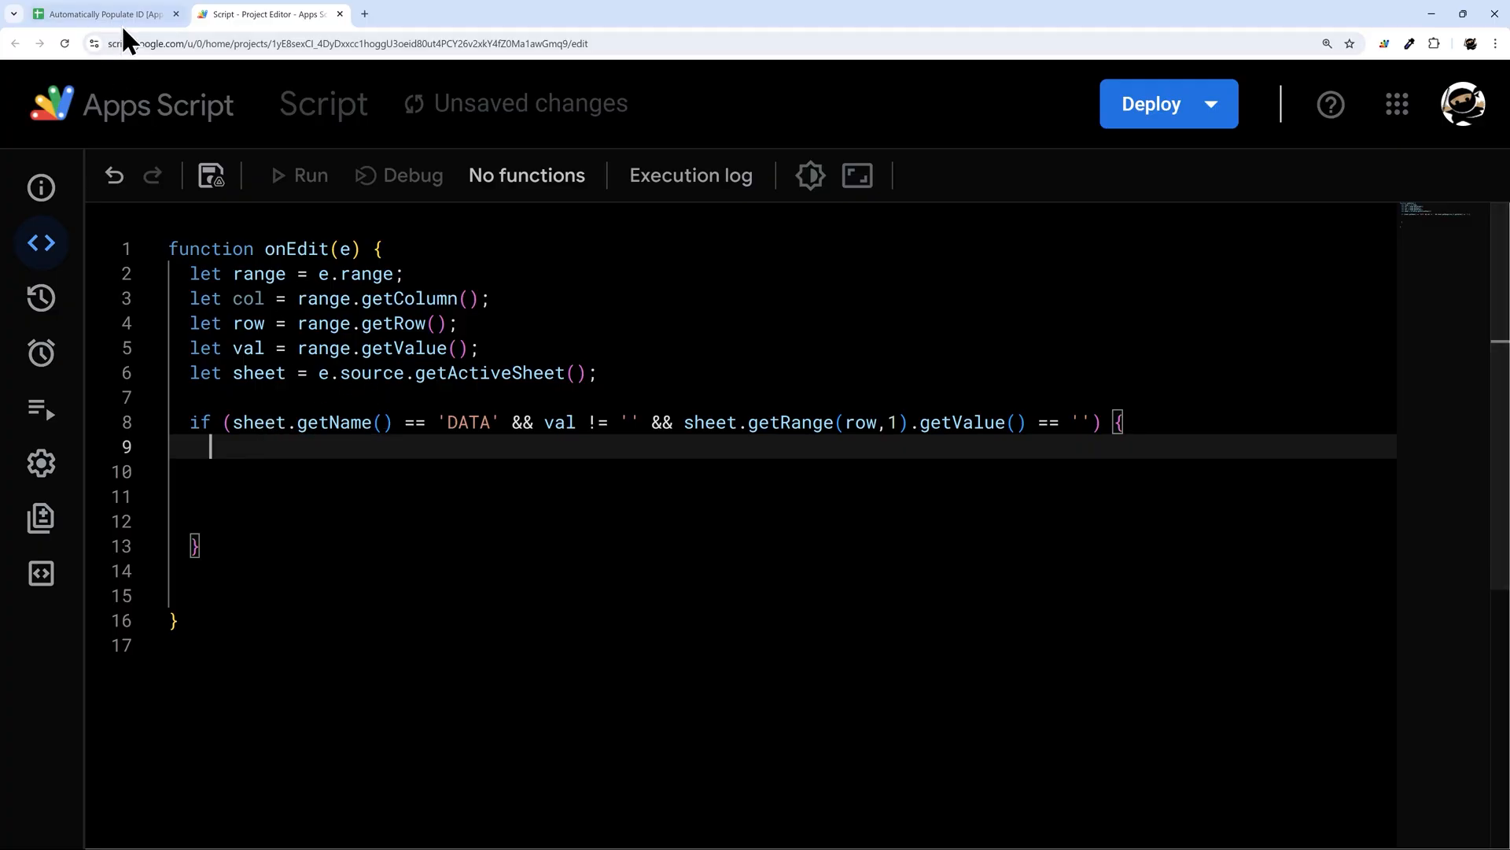
{"action": "left_click", "coordinate": [103, 13]}
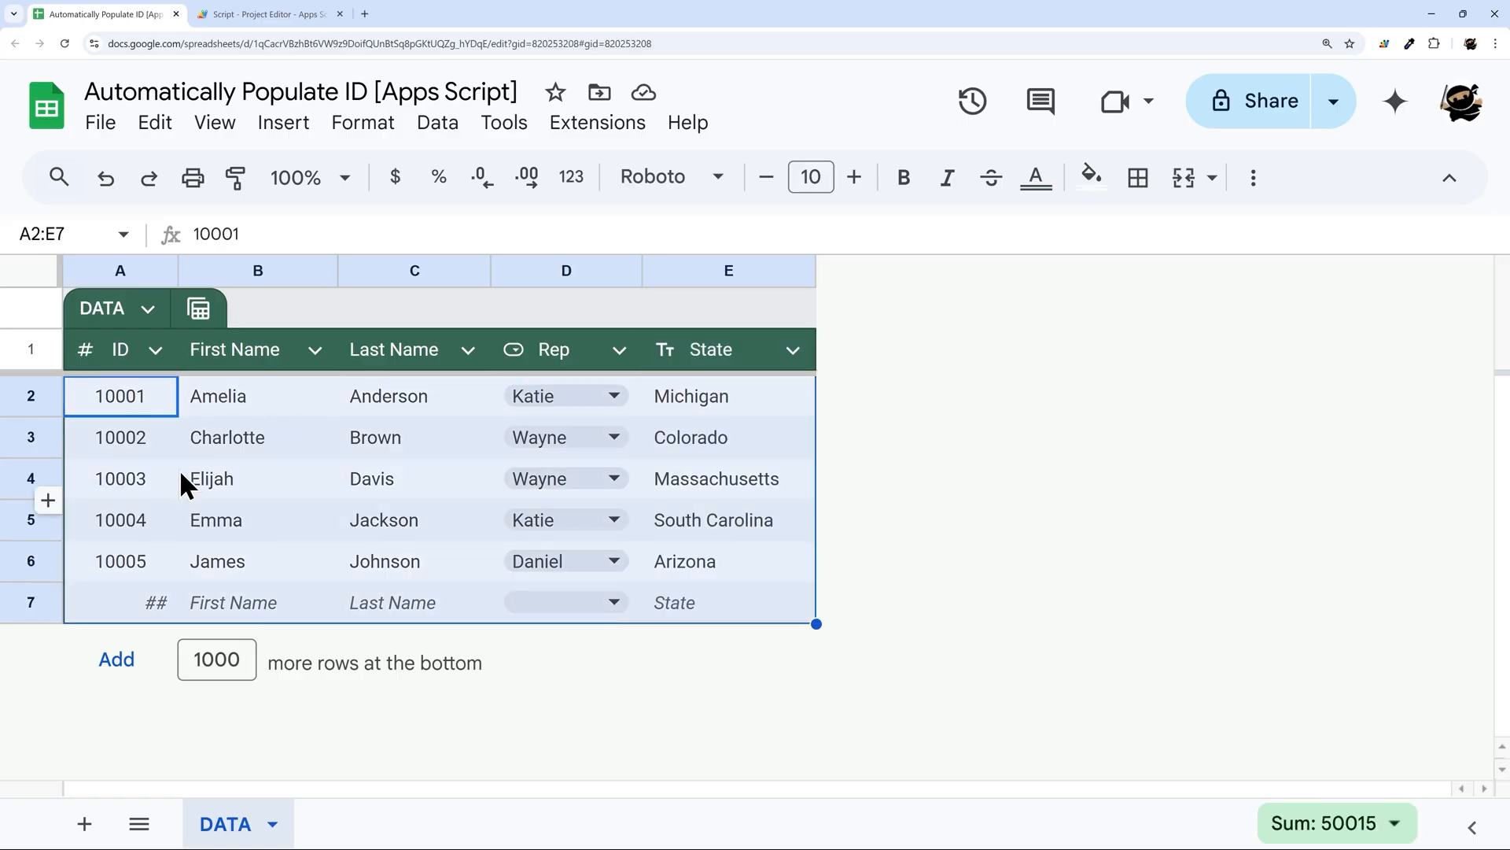
{"action": "left_click", "coordinate": [119, 270]}
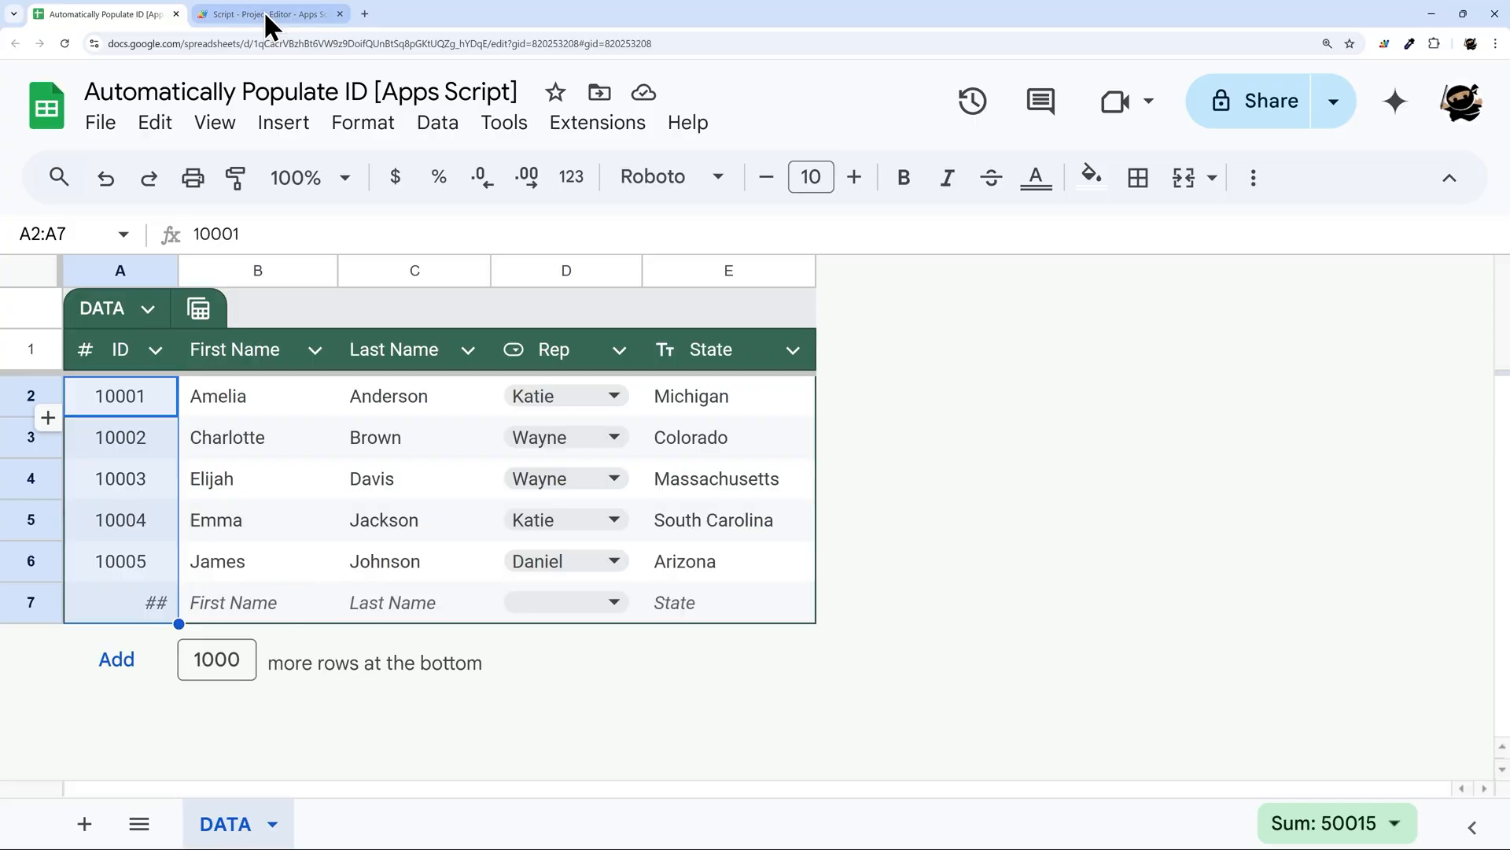
{"action": "left_click", "coordinate": [268, 13]}
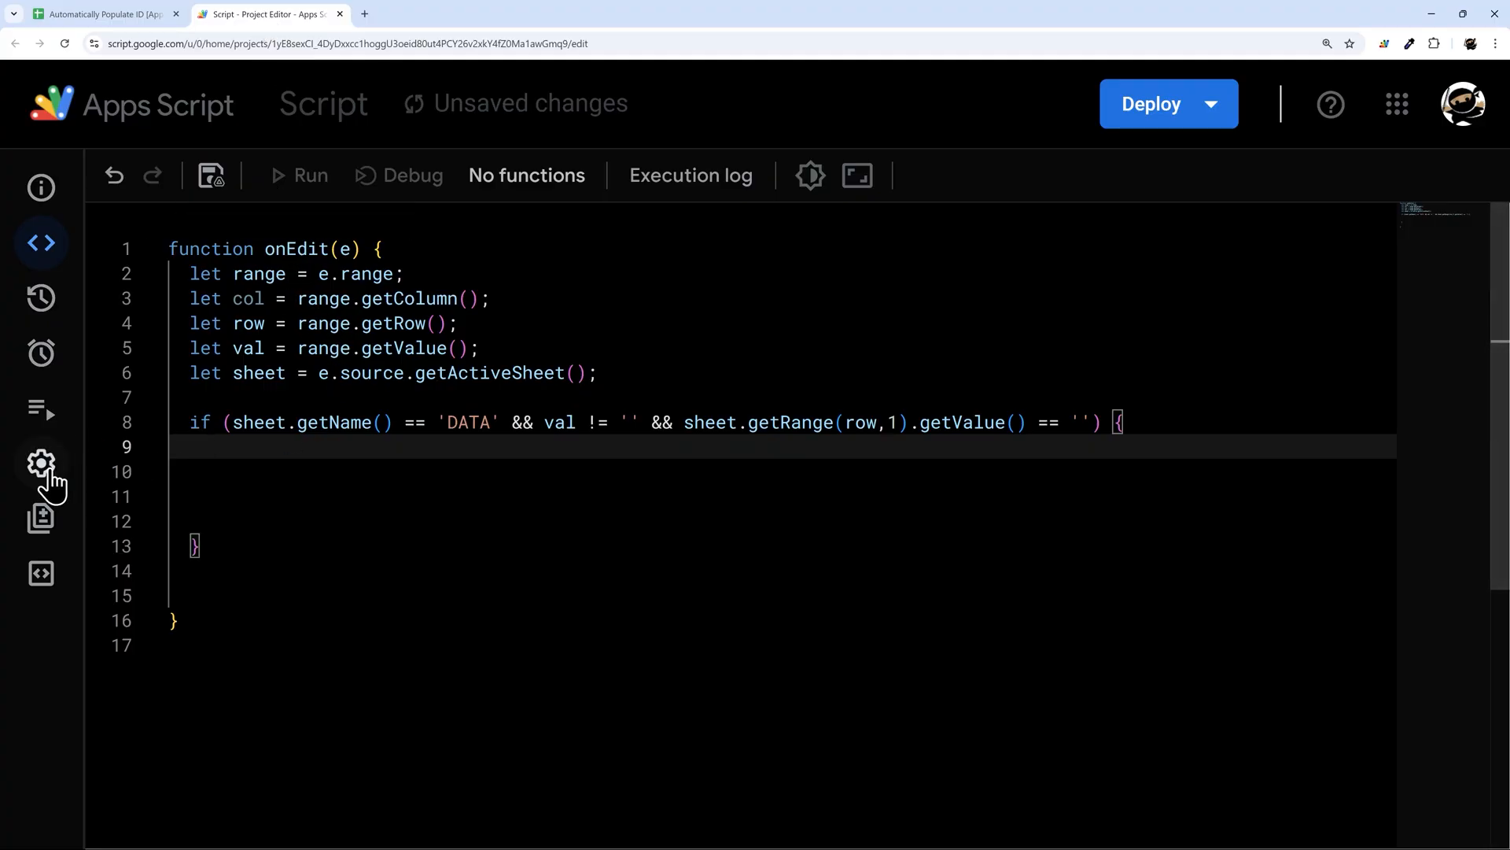
Step: Add and save a script property id with value 10006 in Project Settings
{"action": "left_click", "coordinate": [40, 463]}
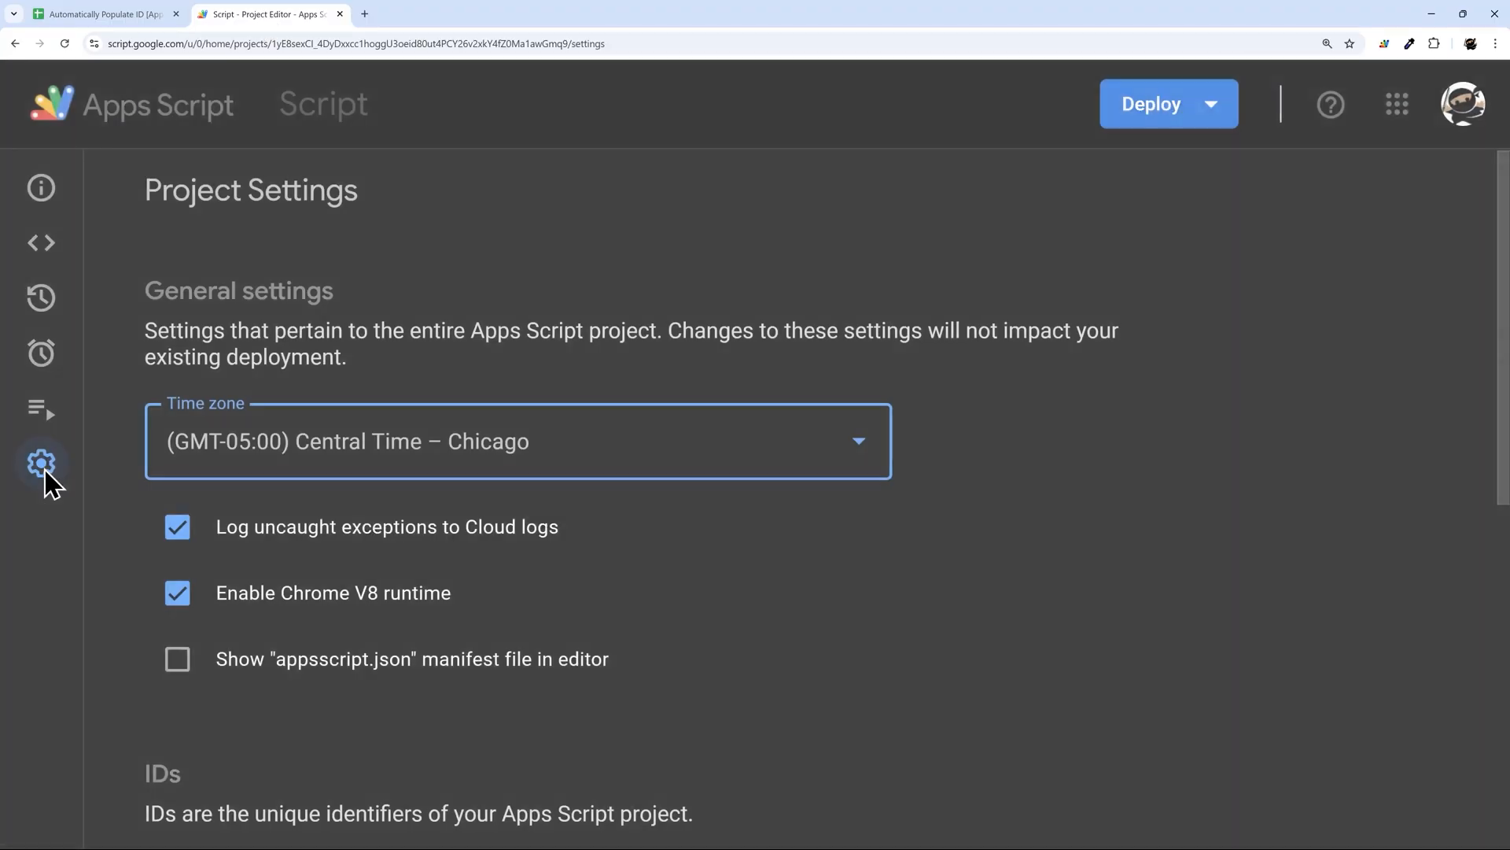
{"action": "scroll", "scroll_direction": "down", "scroll_amount": 3}
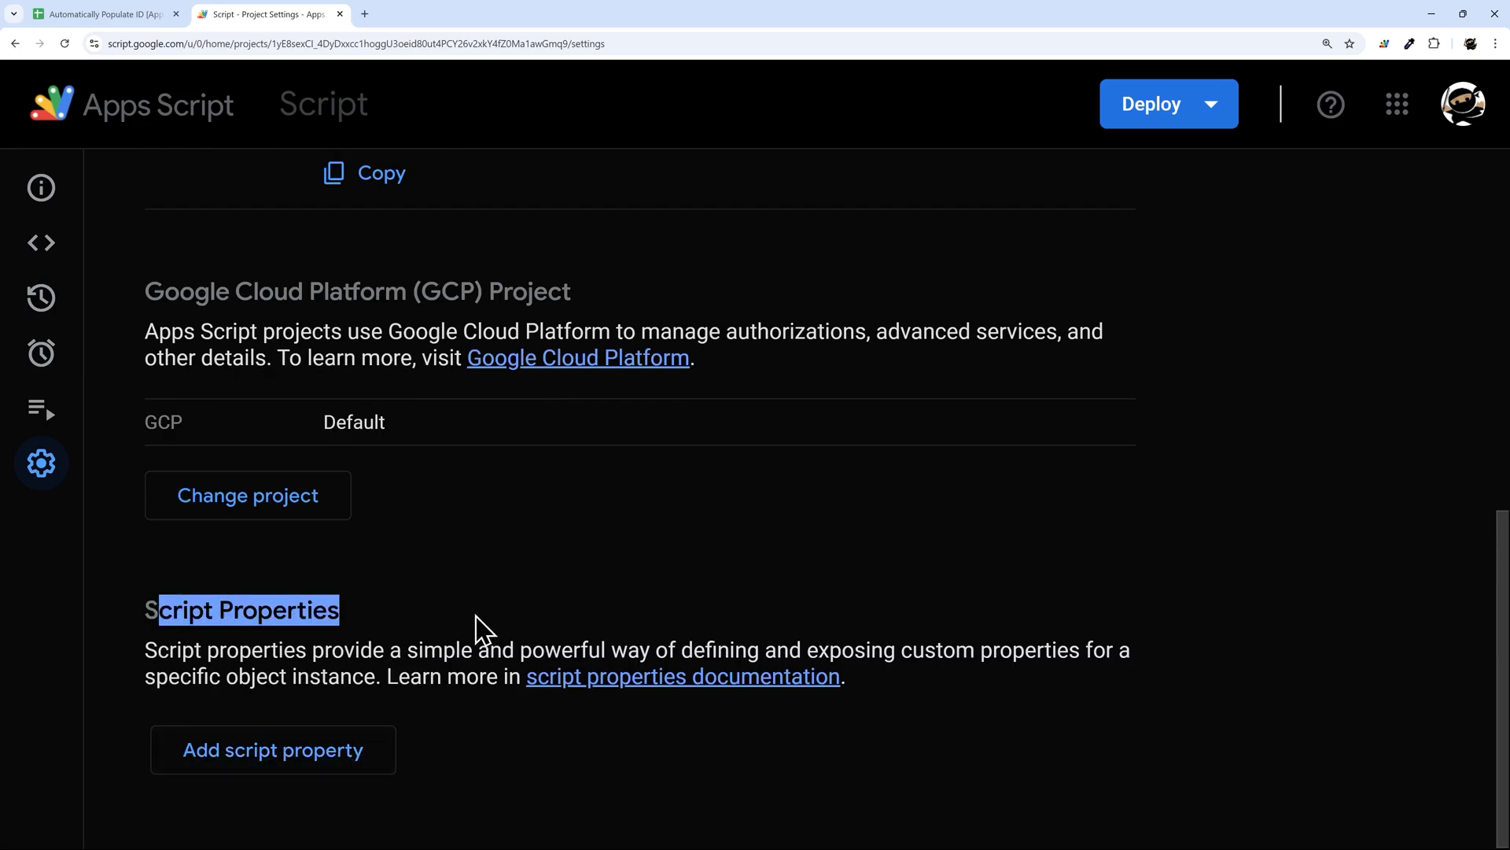
{"action": "left_click", "coordinate": [273, 750]}
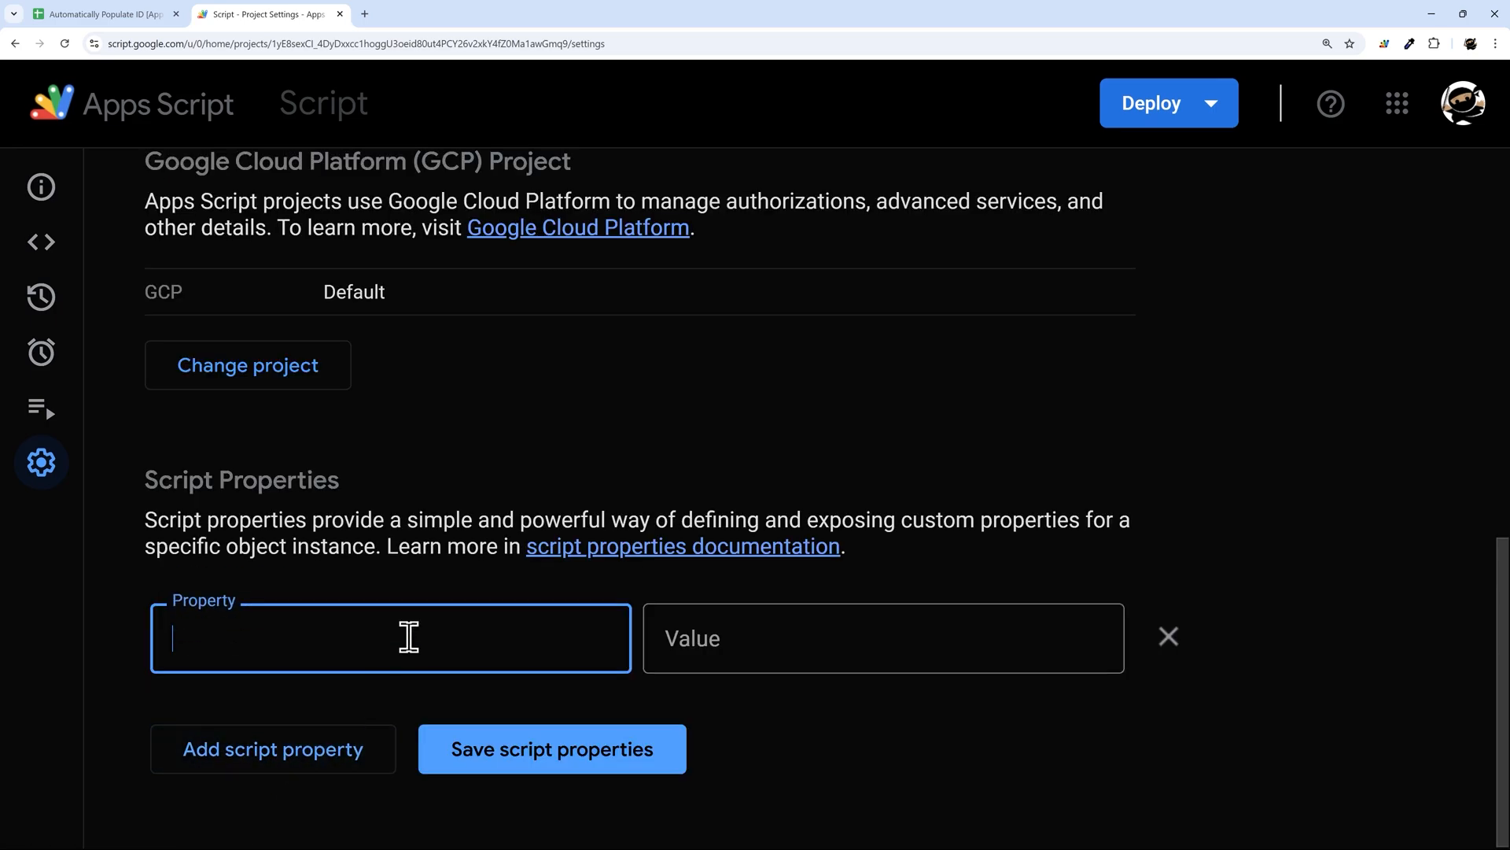
{"action": "type", "text": "i"}
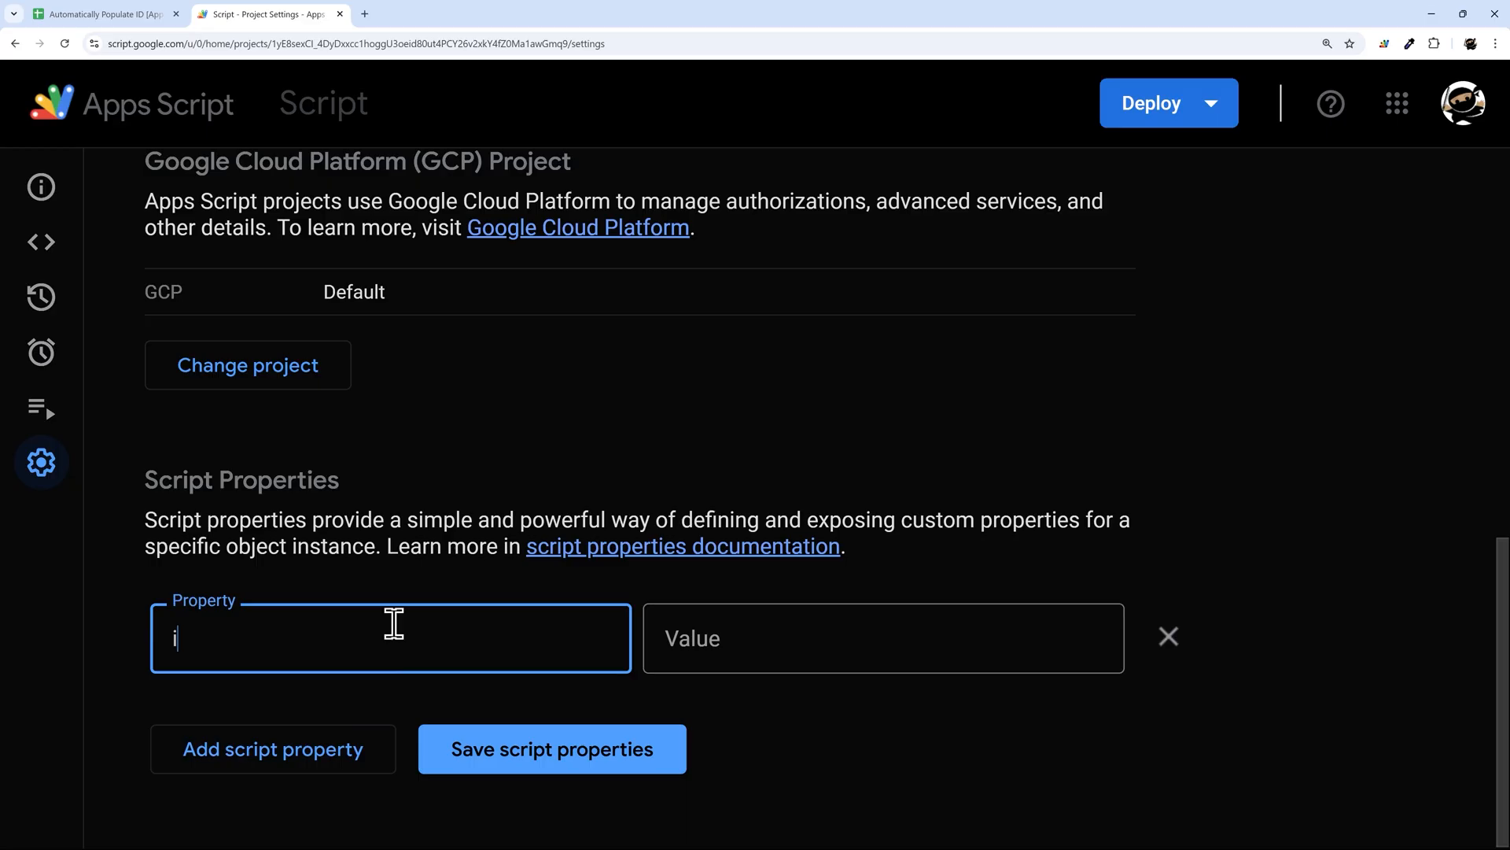
{"action": "type", "text": "d"}
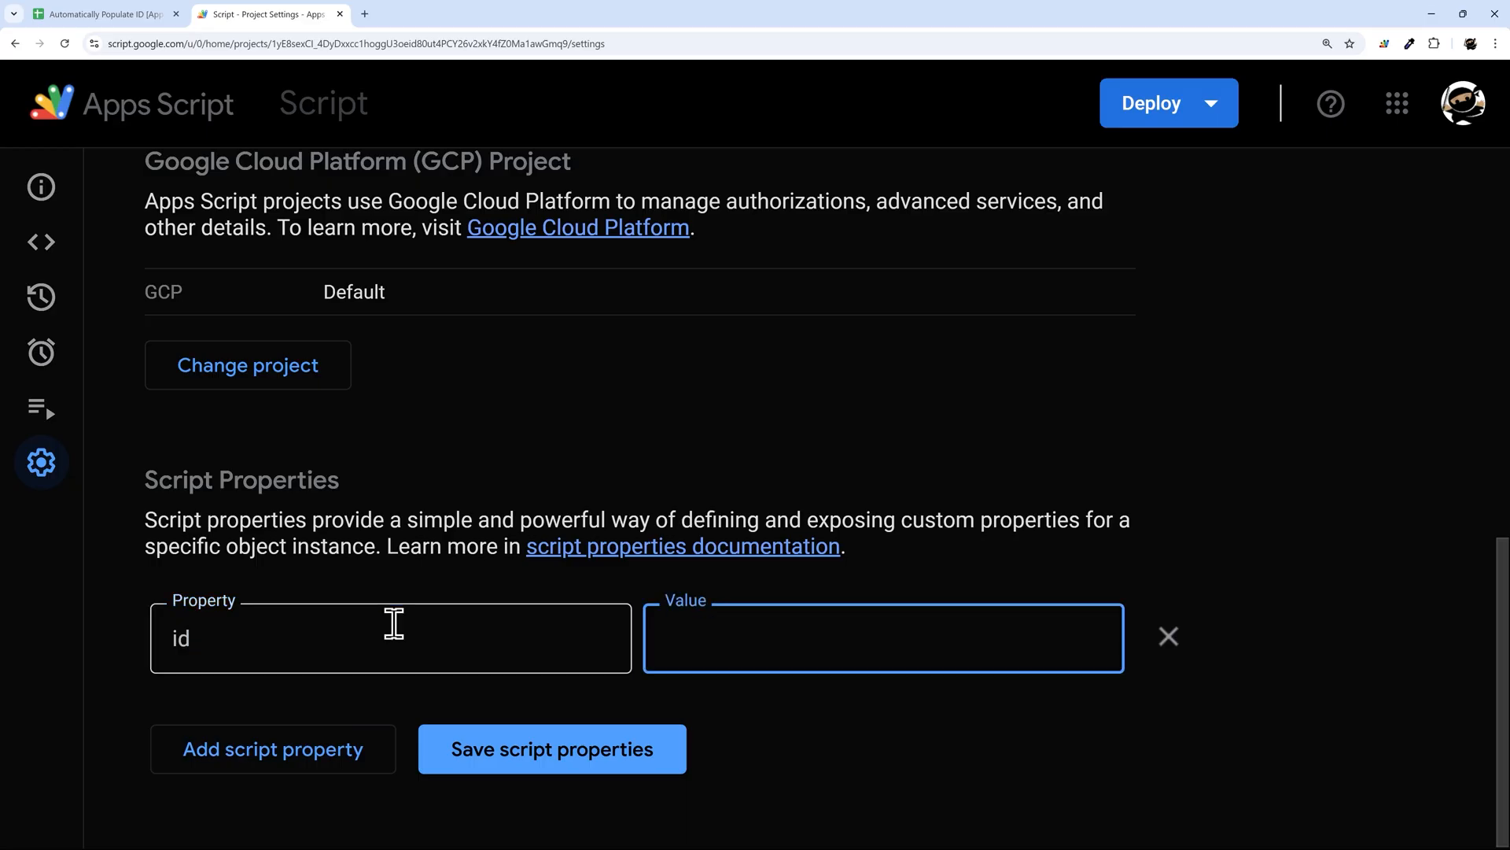
{"action": "left_click", "coordinate": [101, 13]}
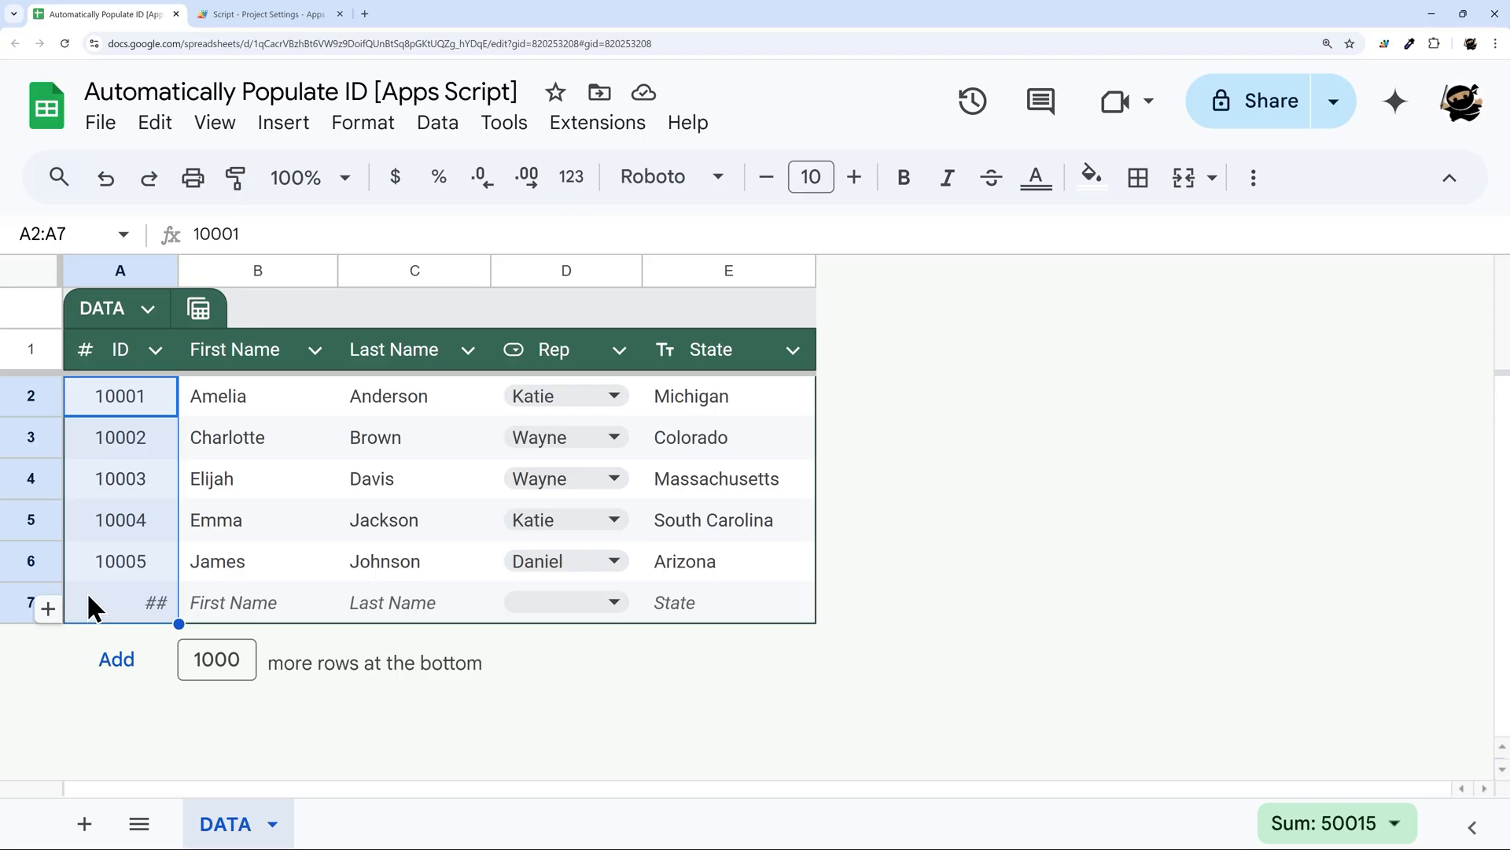
{"action": "left_click", "coordinate": [121, 602]}
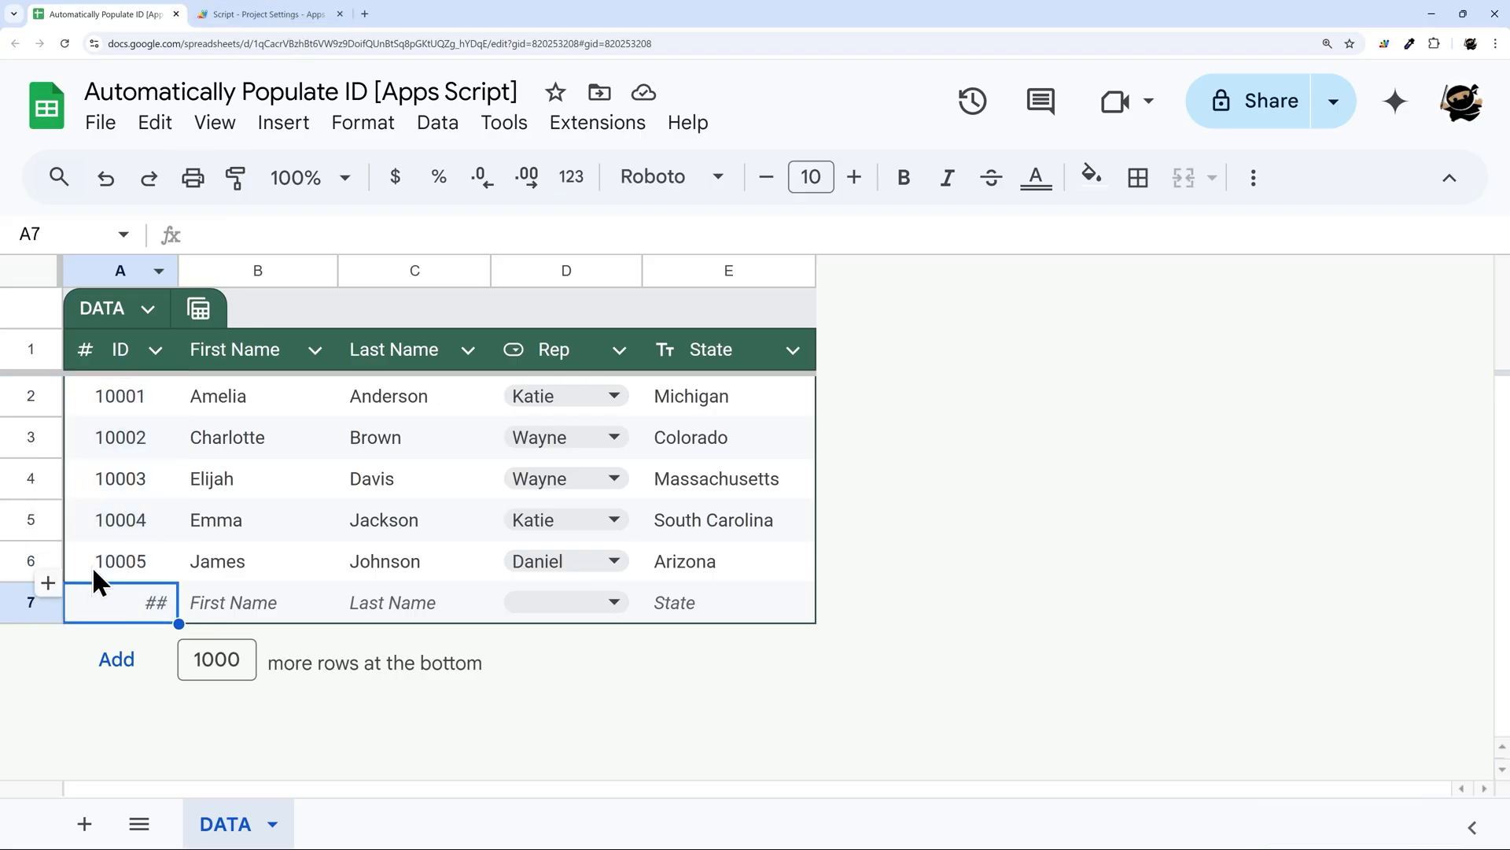
{"action": "left_click", "coordinate": [268, 14]}
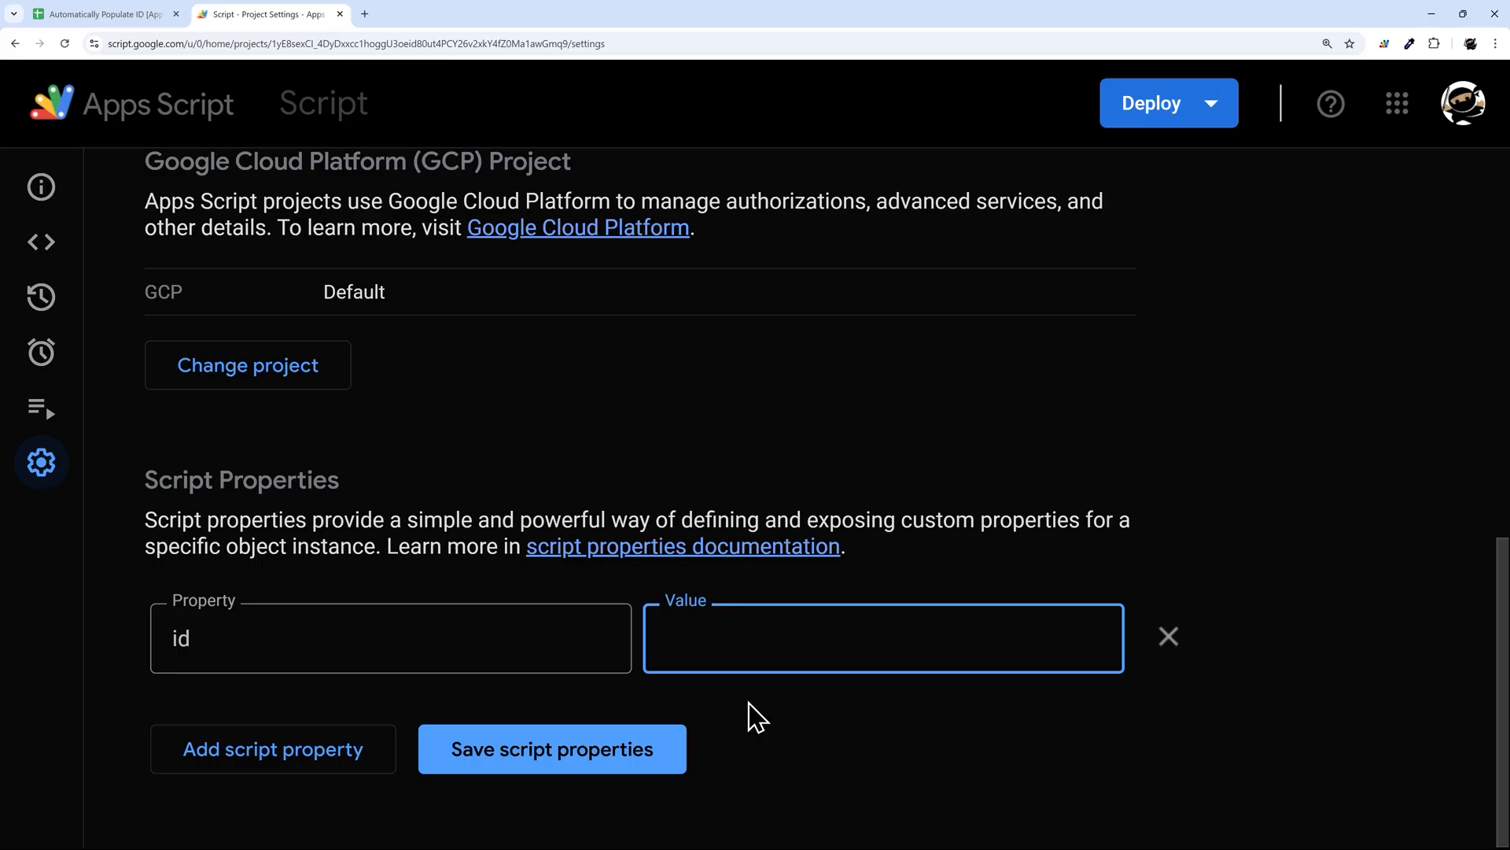
{"action": "type", "text": "100006"}
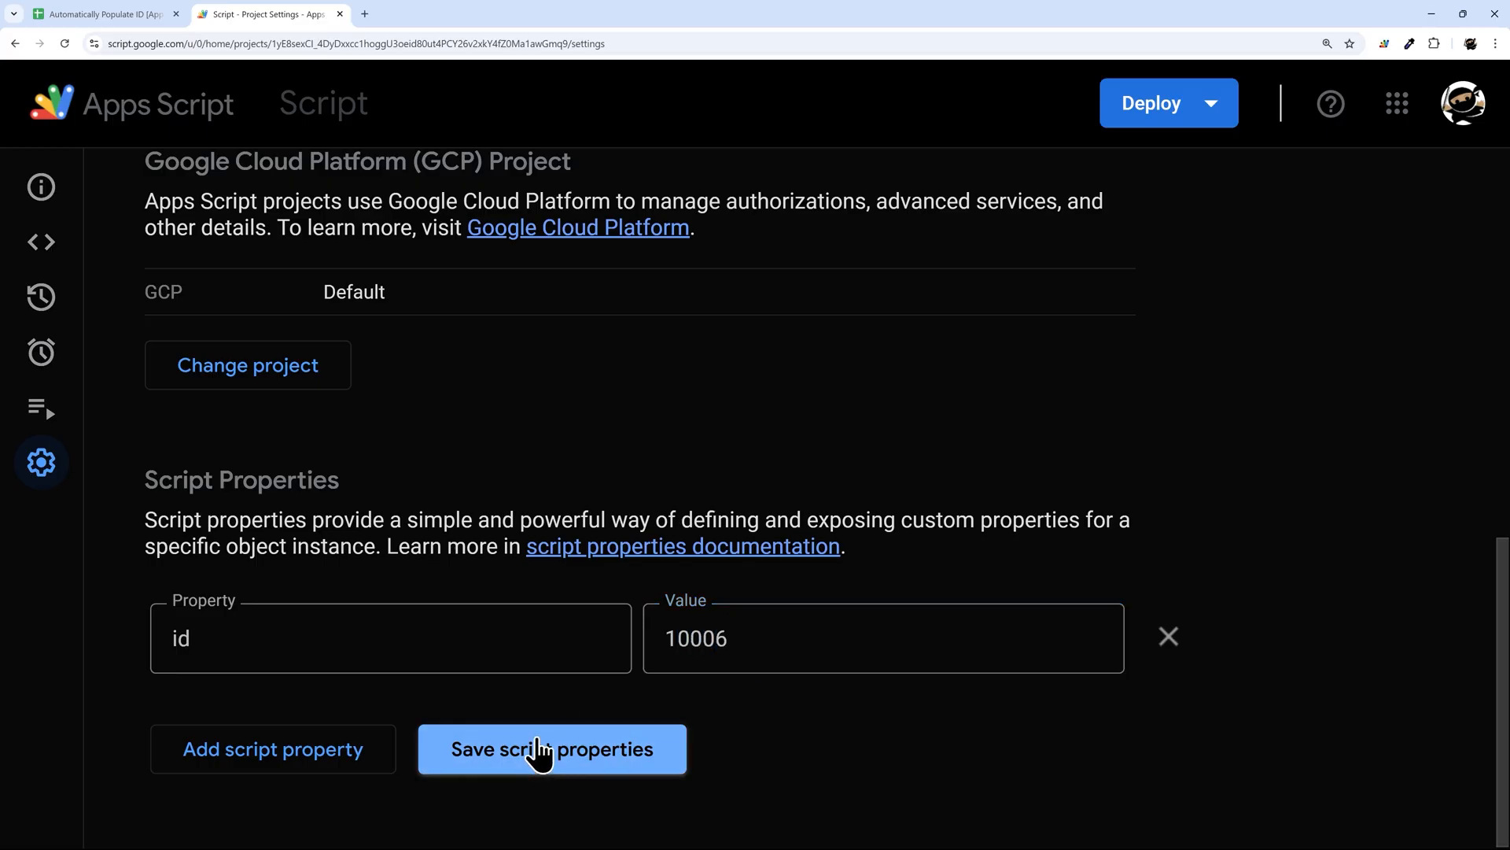
{"action": "left_click", "coordinate": [552, 748]}
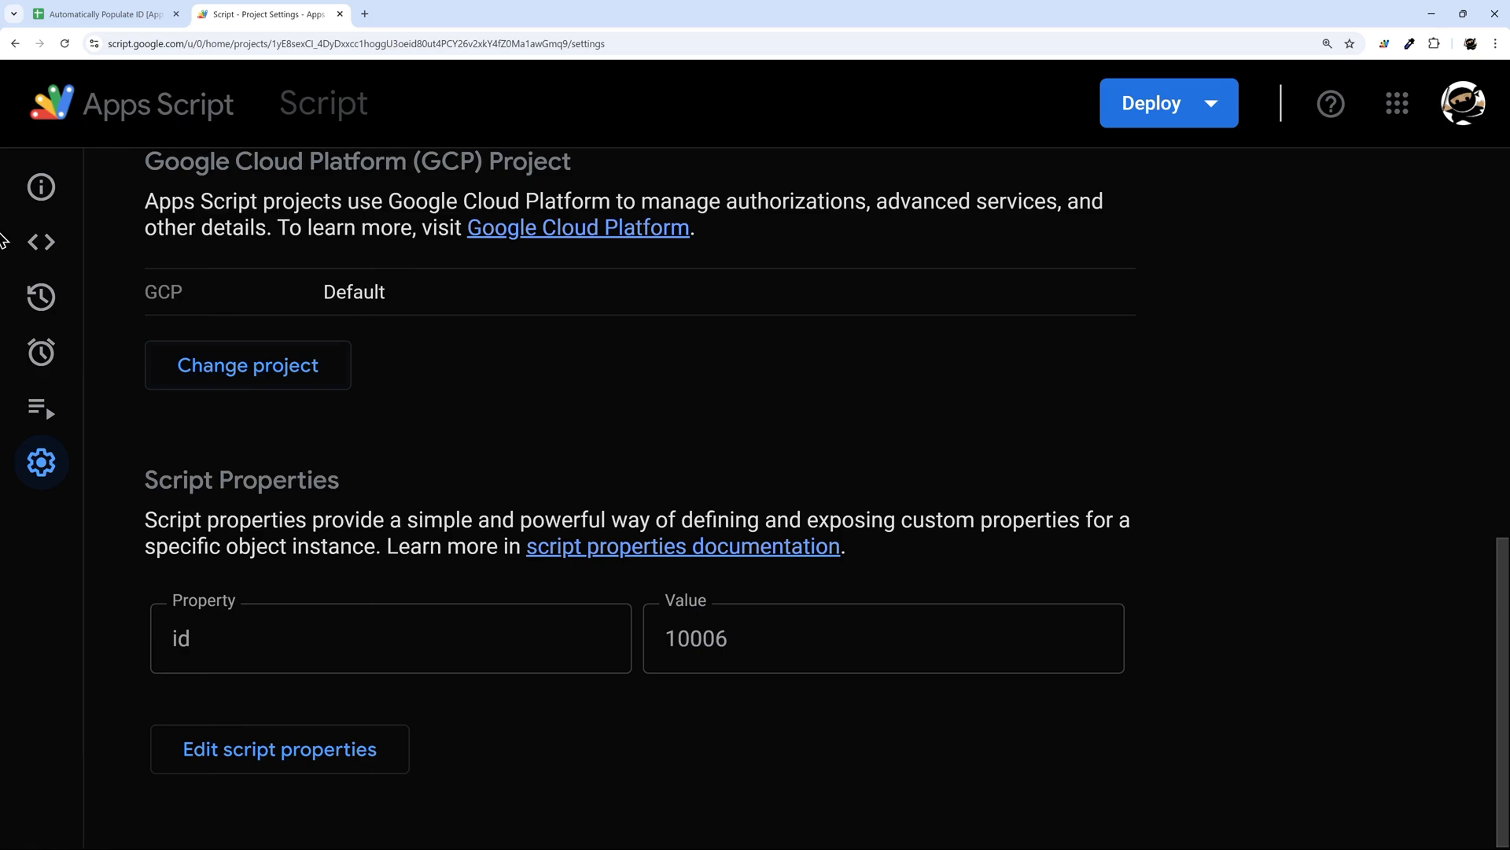
{"action": "left_click", "coordinate": [41, 241]}
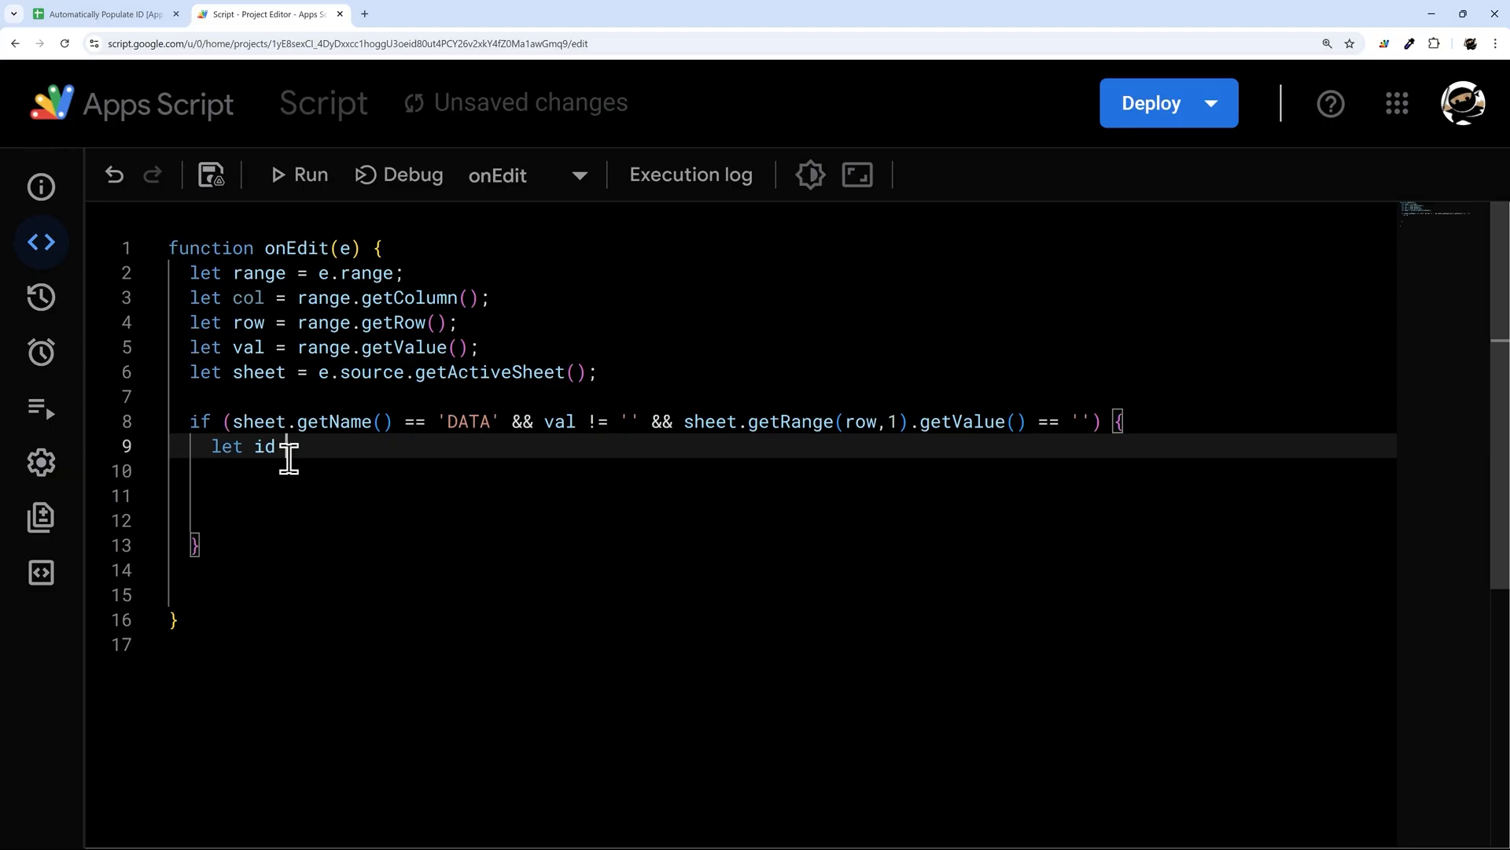
Step: Declare id from the stored script property "id" inside the if block
{"action": "type", "text": "= PropertiesService.getScriptProperties"}
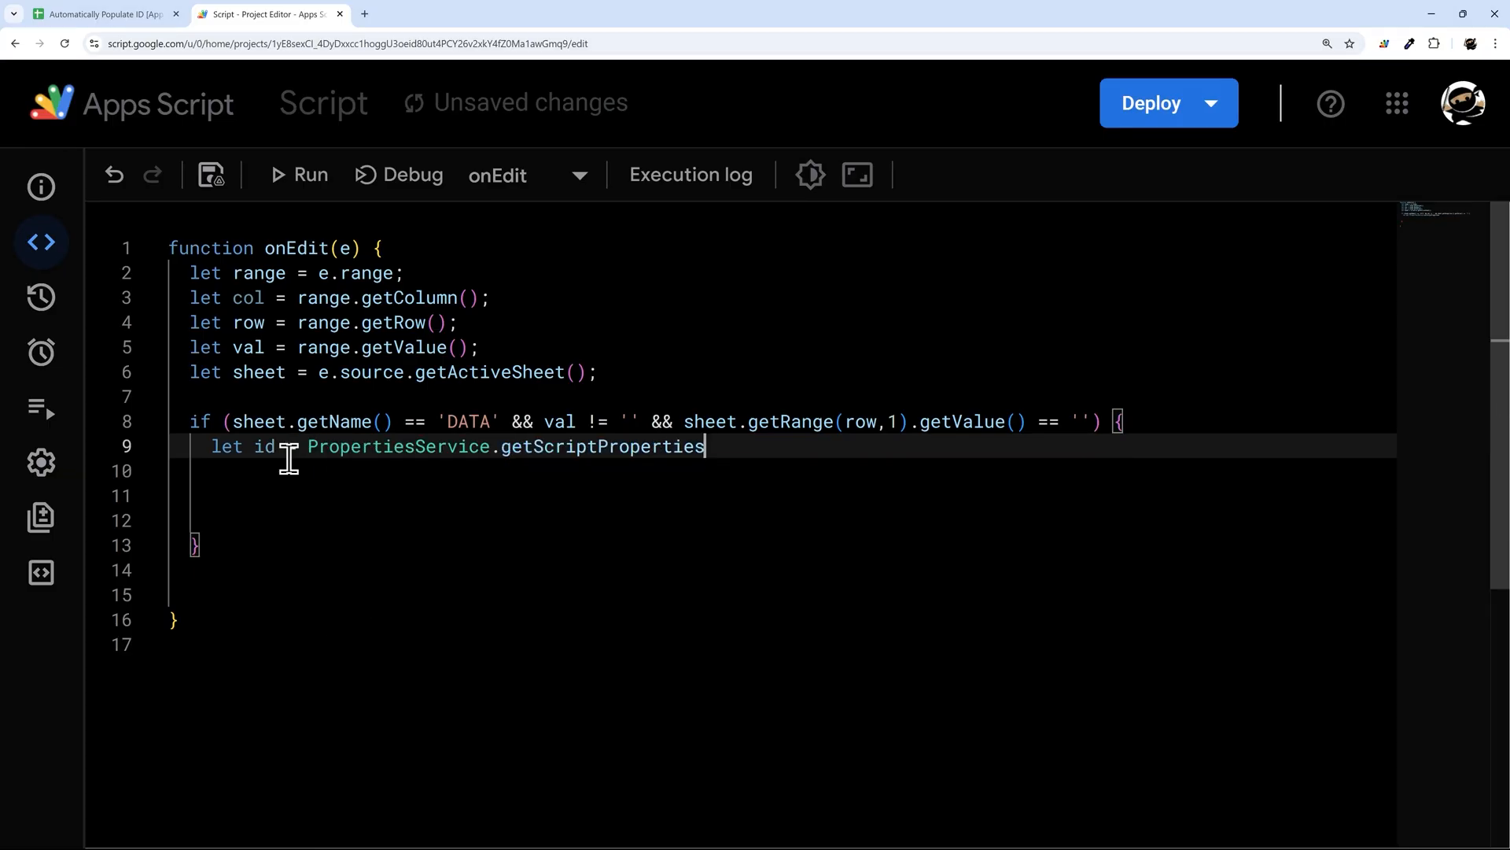
{"action": "type", "text": "().get"}
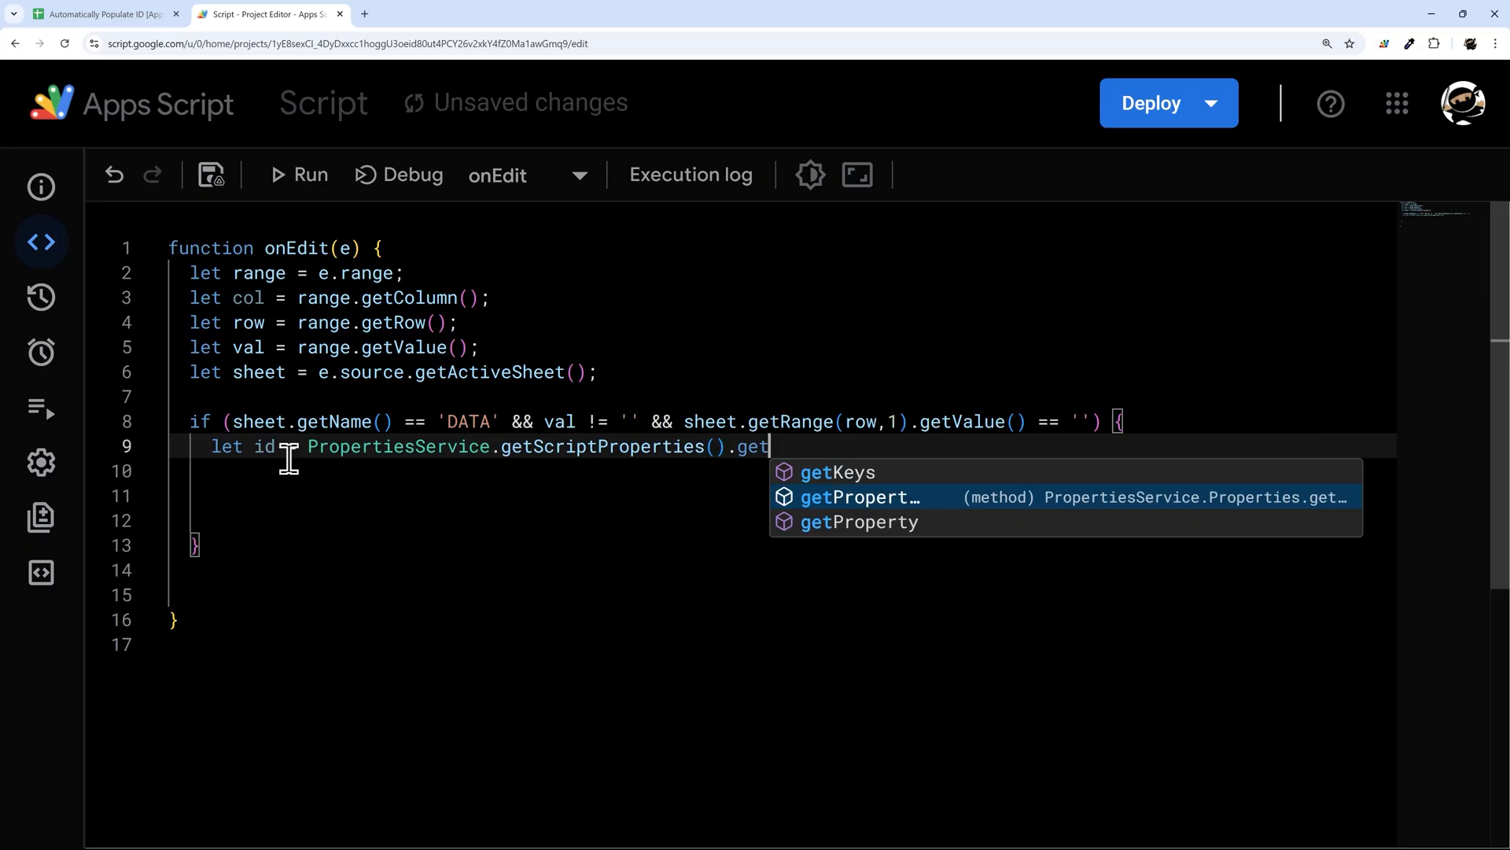
{"action": "type", "text": "Property(\"id\")"}
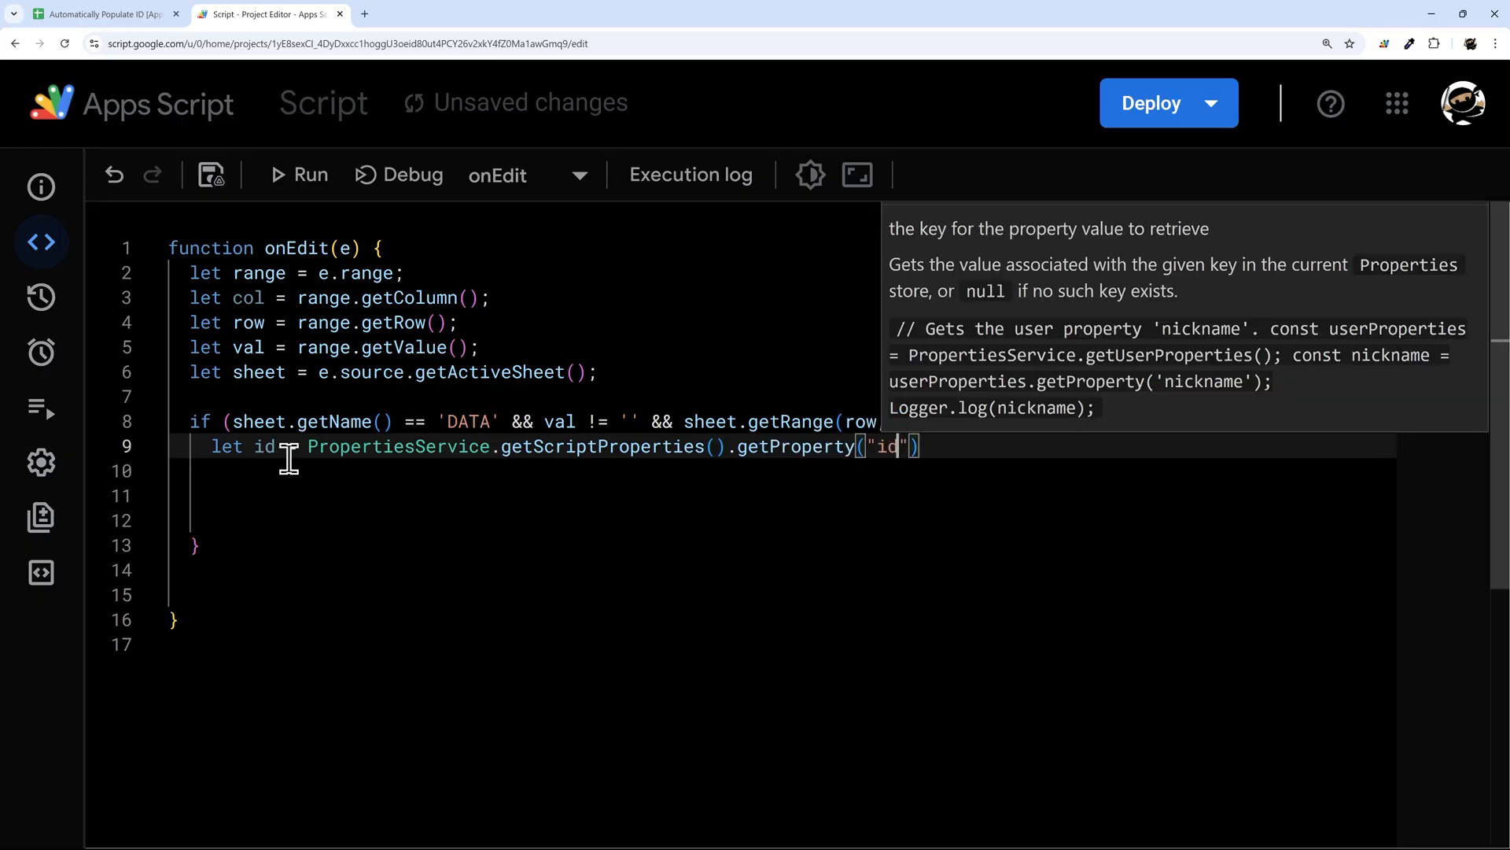
{"action": "type", "text": ");"}
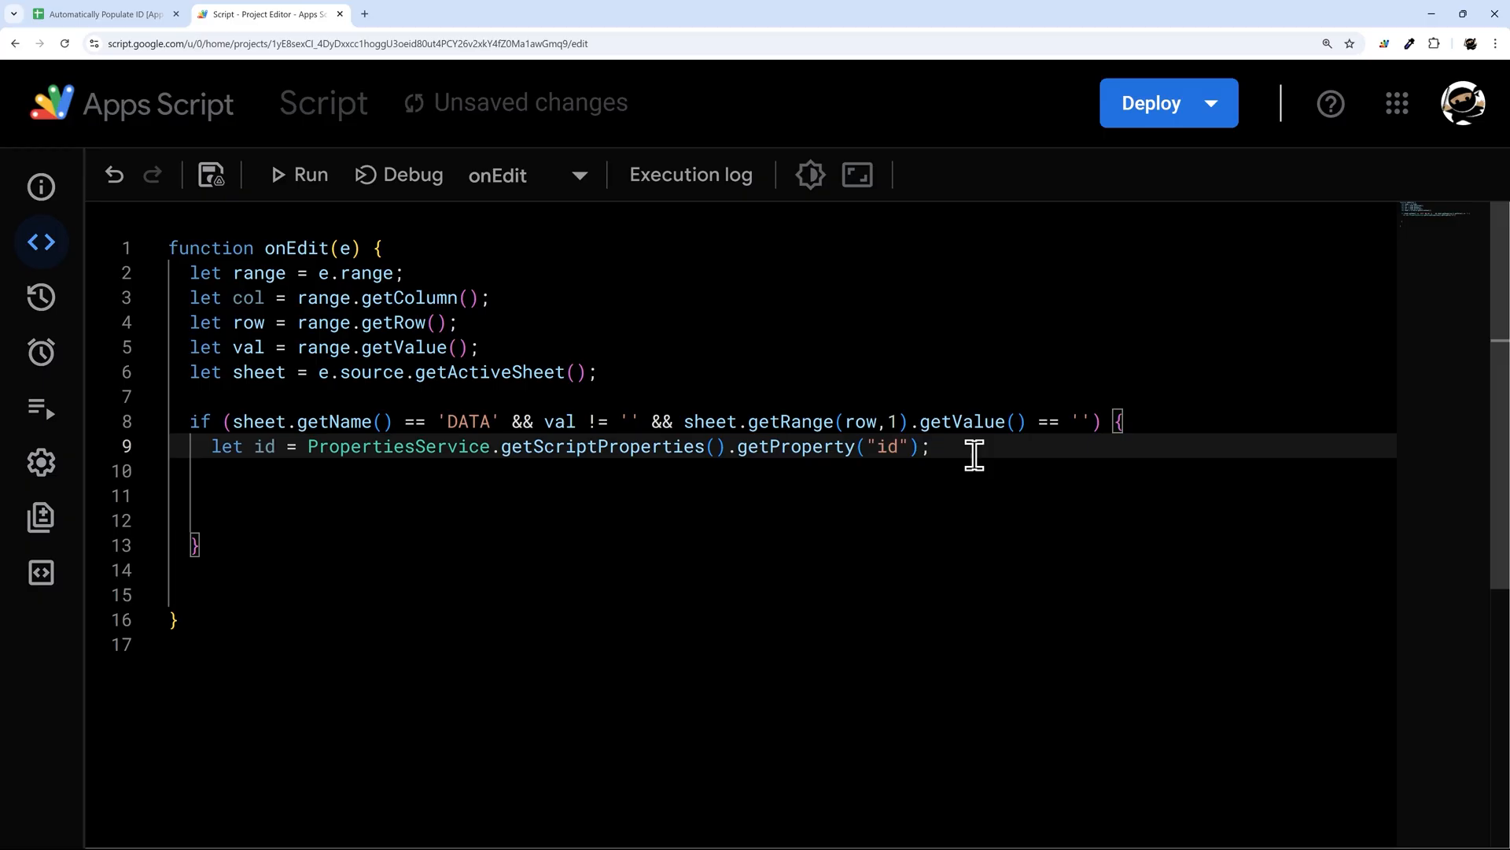
{"action": "key", "text": "Enter"}
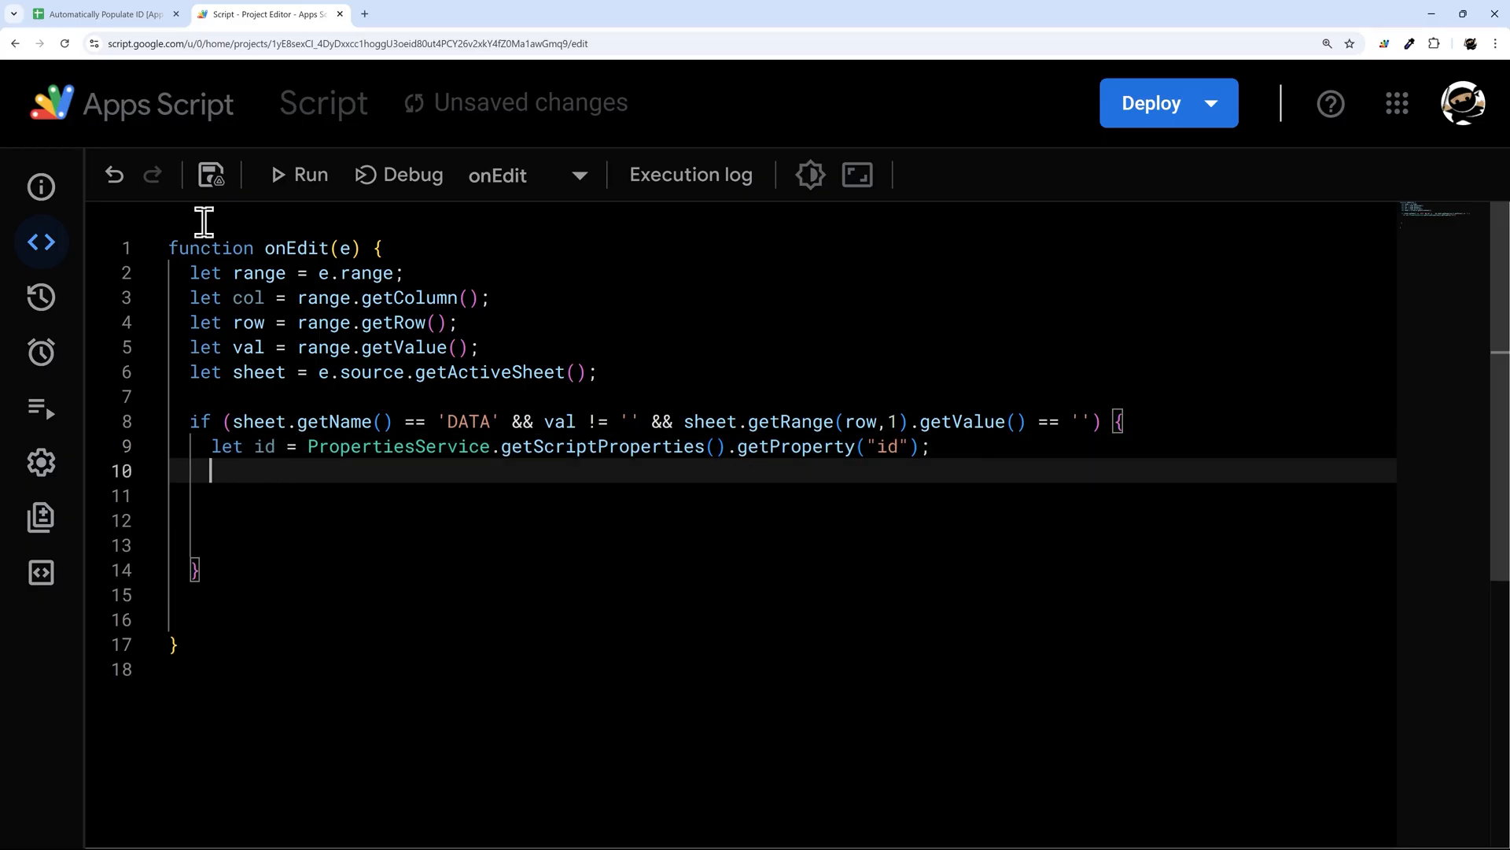
{"action": "left_click", "coordinate": [101, 13]}
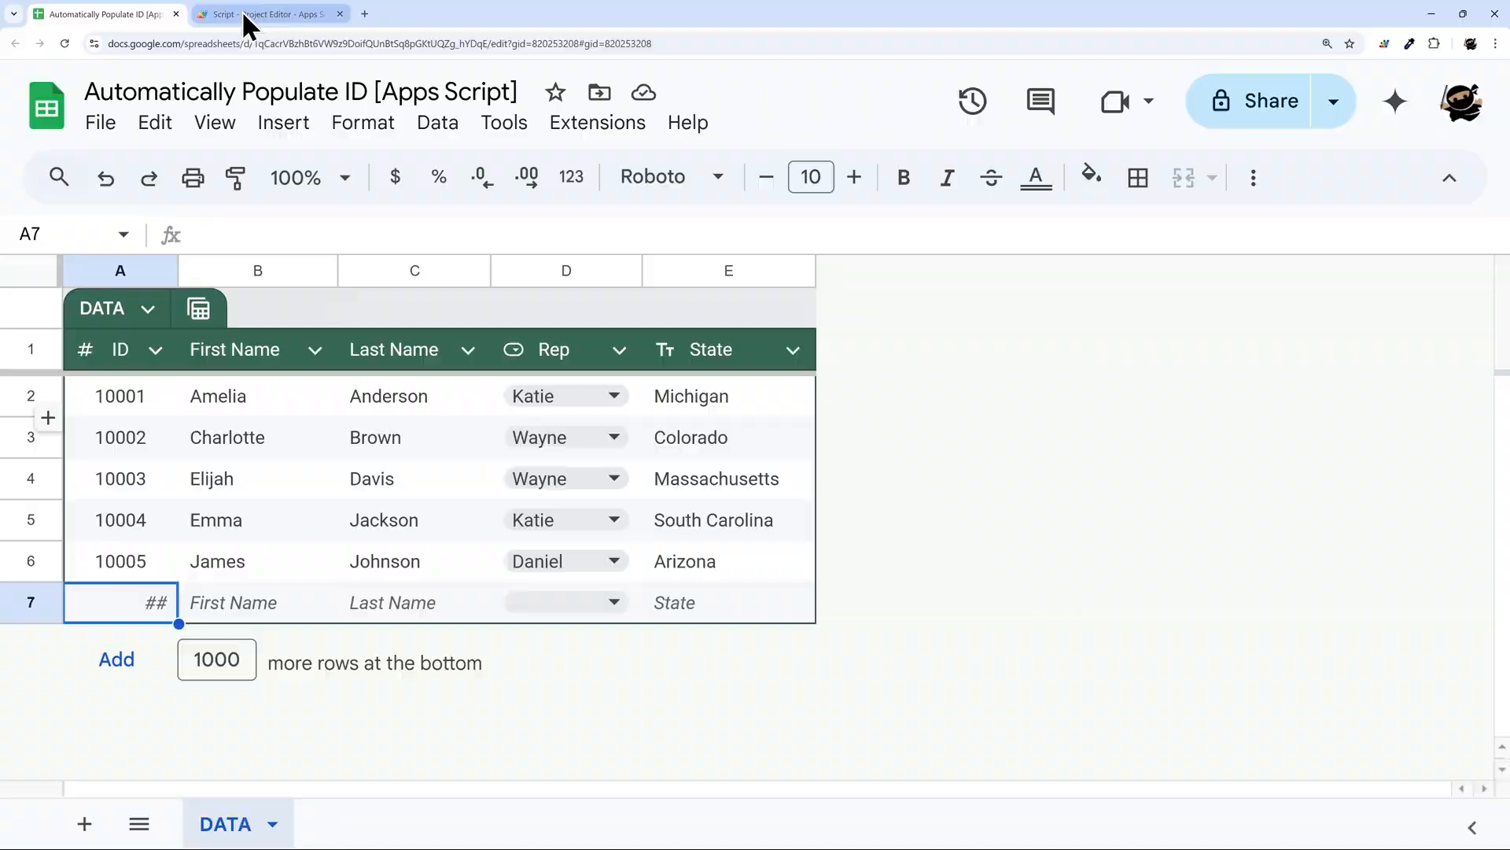
{"action": "left_click", "coordinate": [268, 13]}
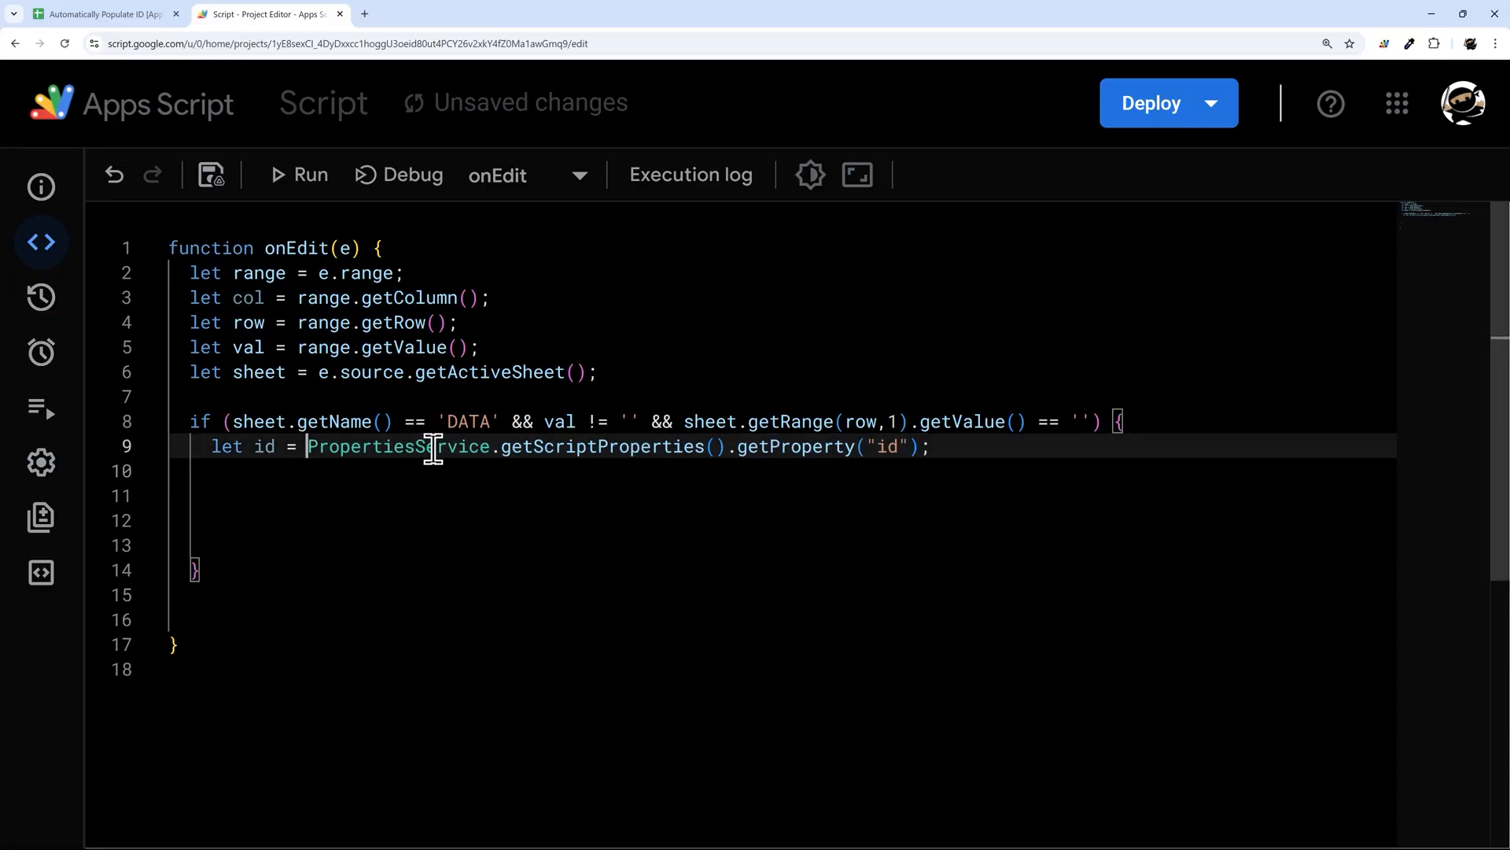
Step: Write id into column A with sheet.getRange(row,1).setValue(id) and increment id by 1
{"action": "type", "text": "parseInt("}
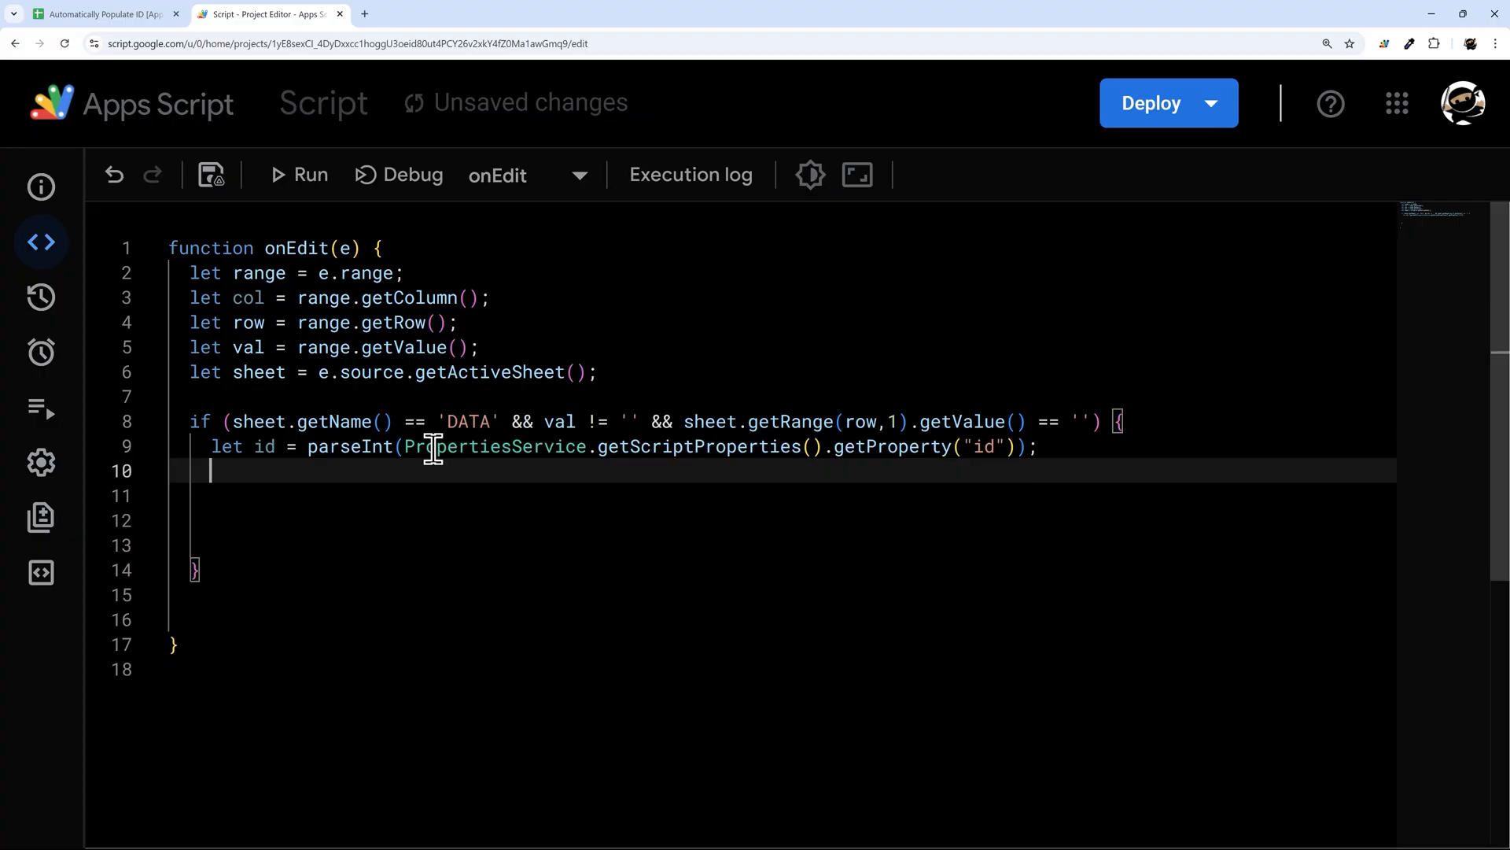
{"action": "type", "text": "sheet"}
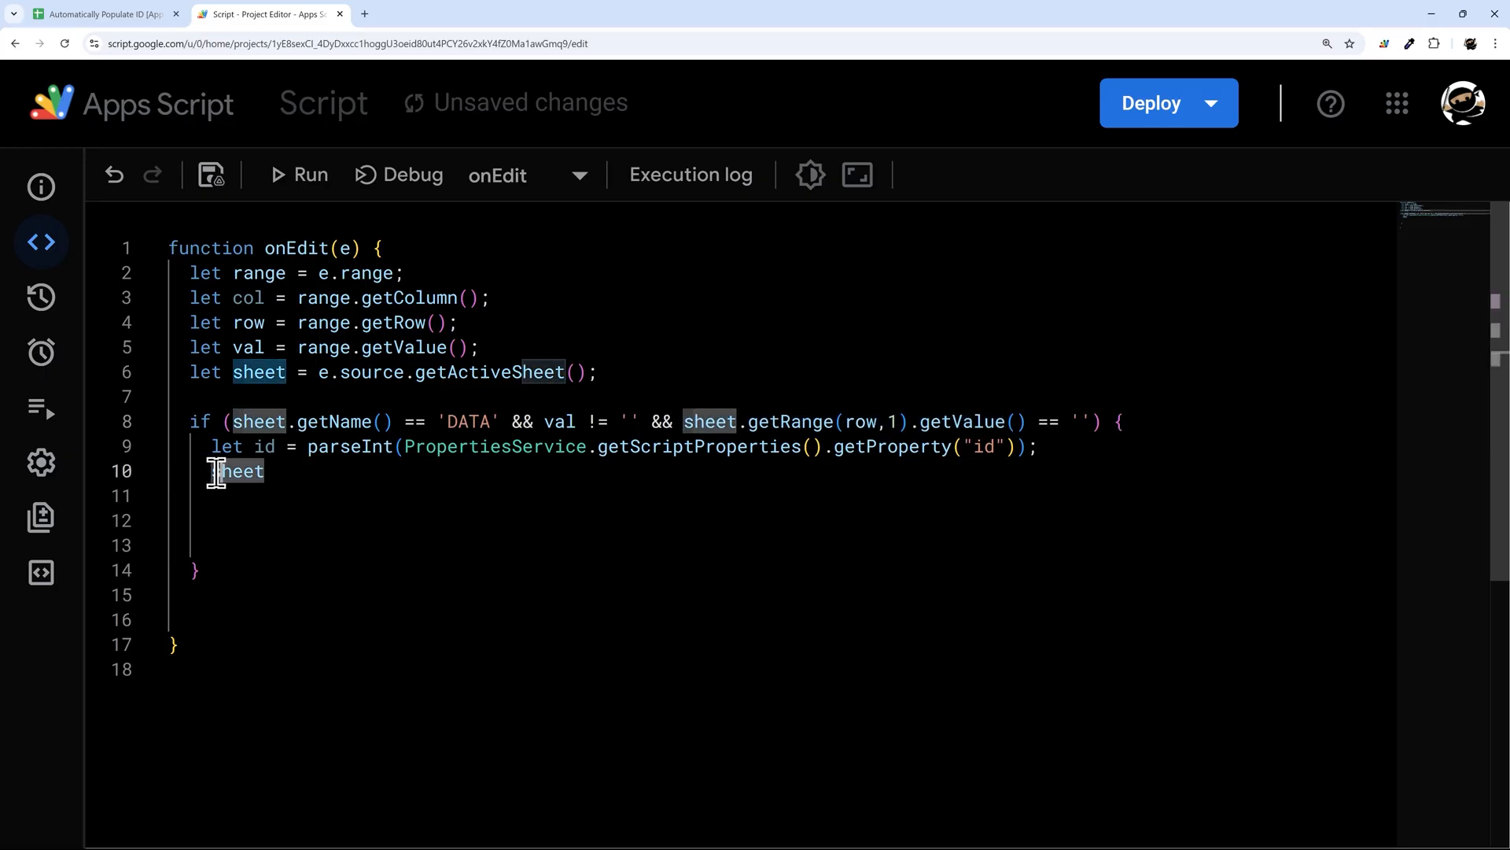
{"action": "type", "text": ".getRange(row,1).getValue()"}
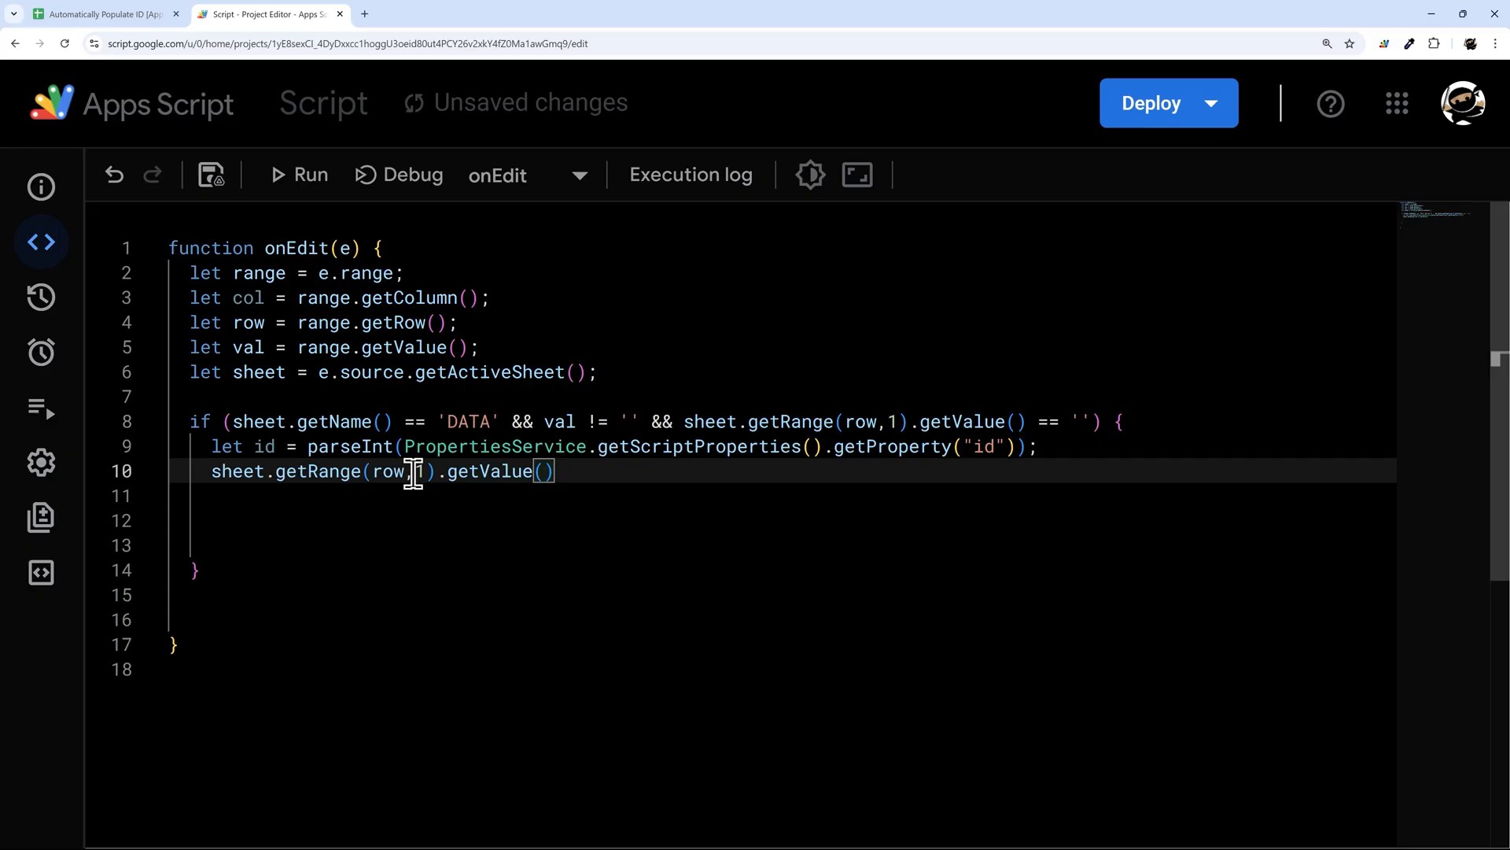
{"action": "type", "text": "setValue"}
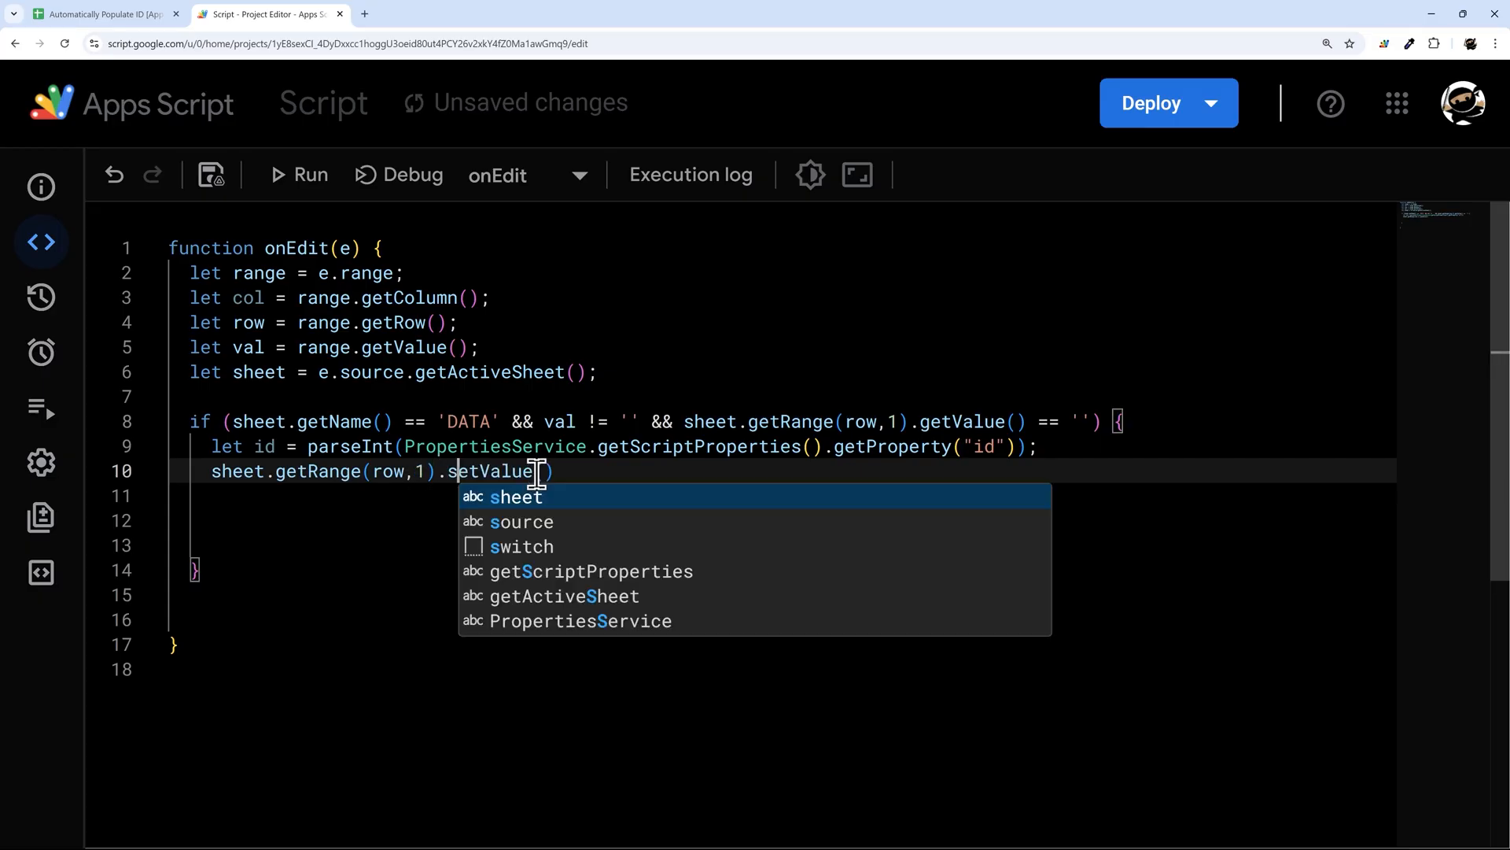
{"action": "key", "text": "Escape"}
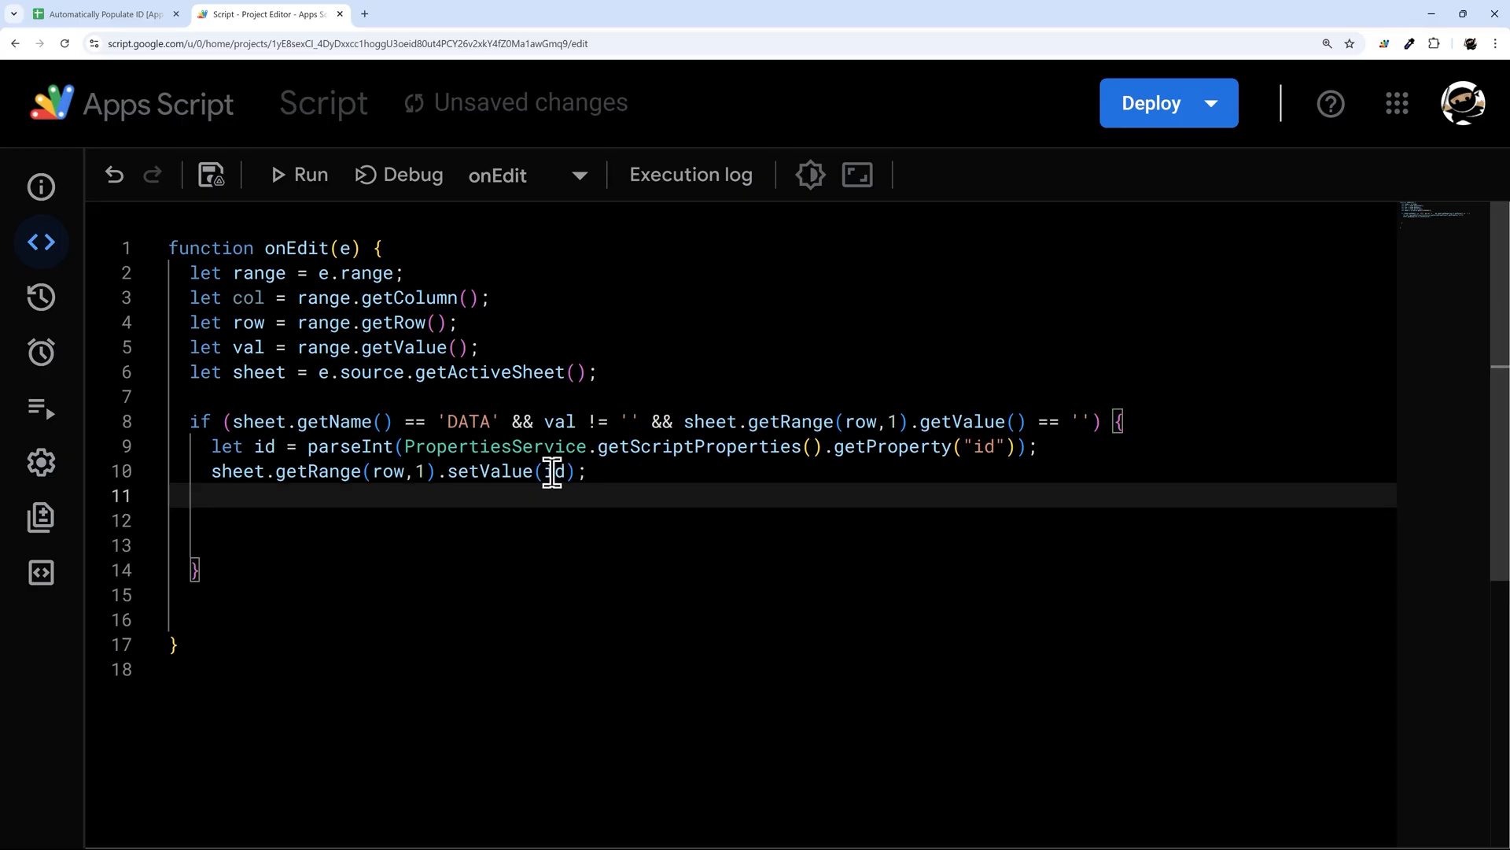
{"action": "double_click", "coordinate": [552, 471]}
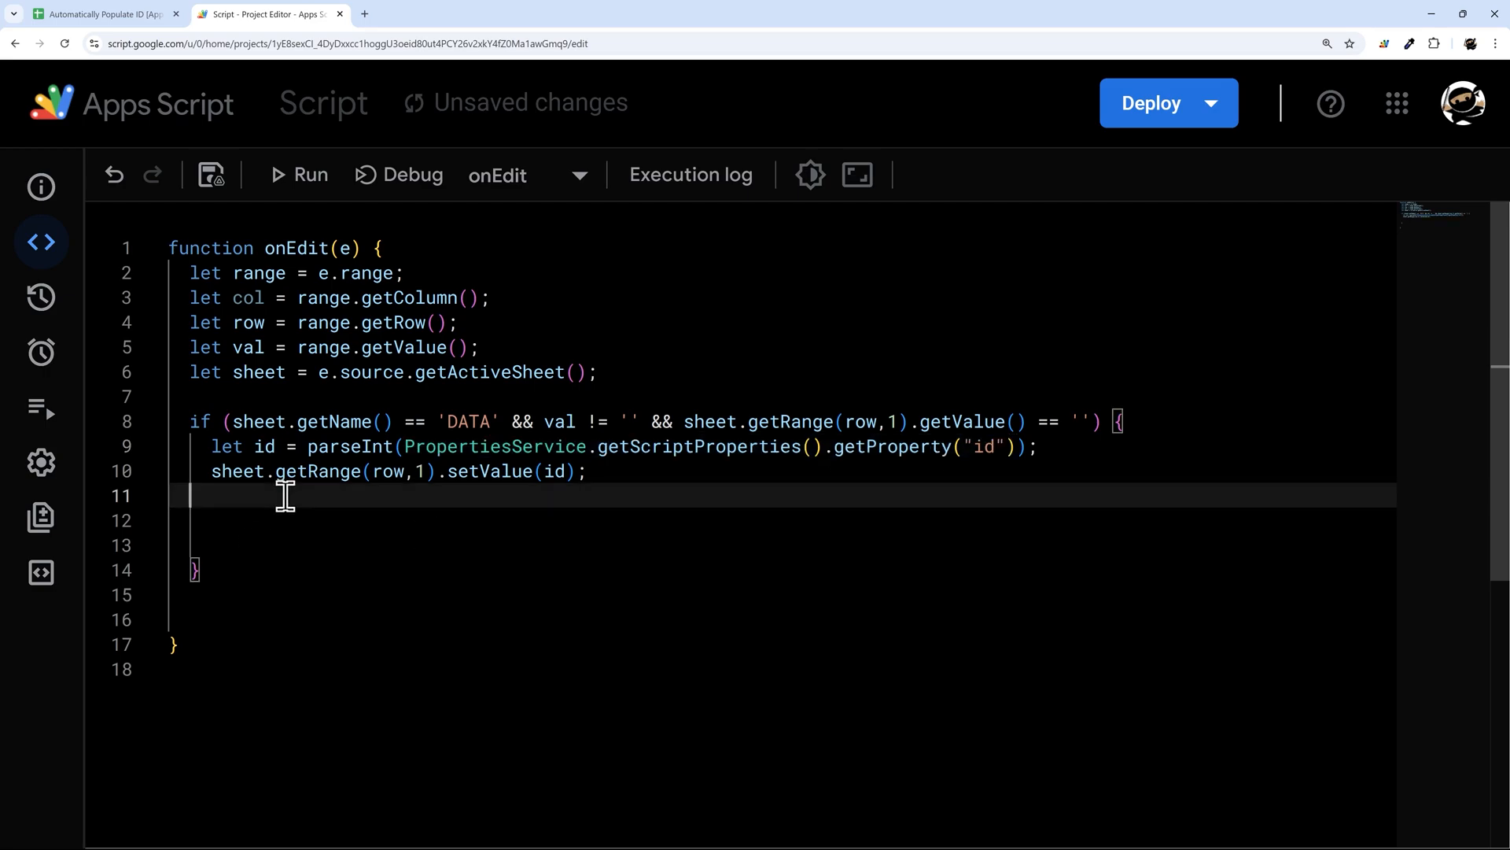
{"action": "type", "text": "id = id +="}
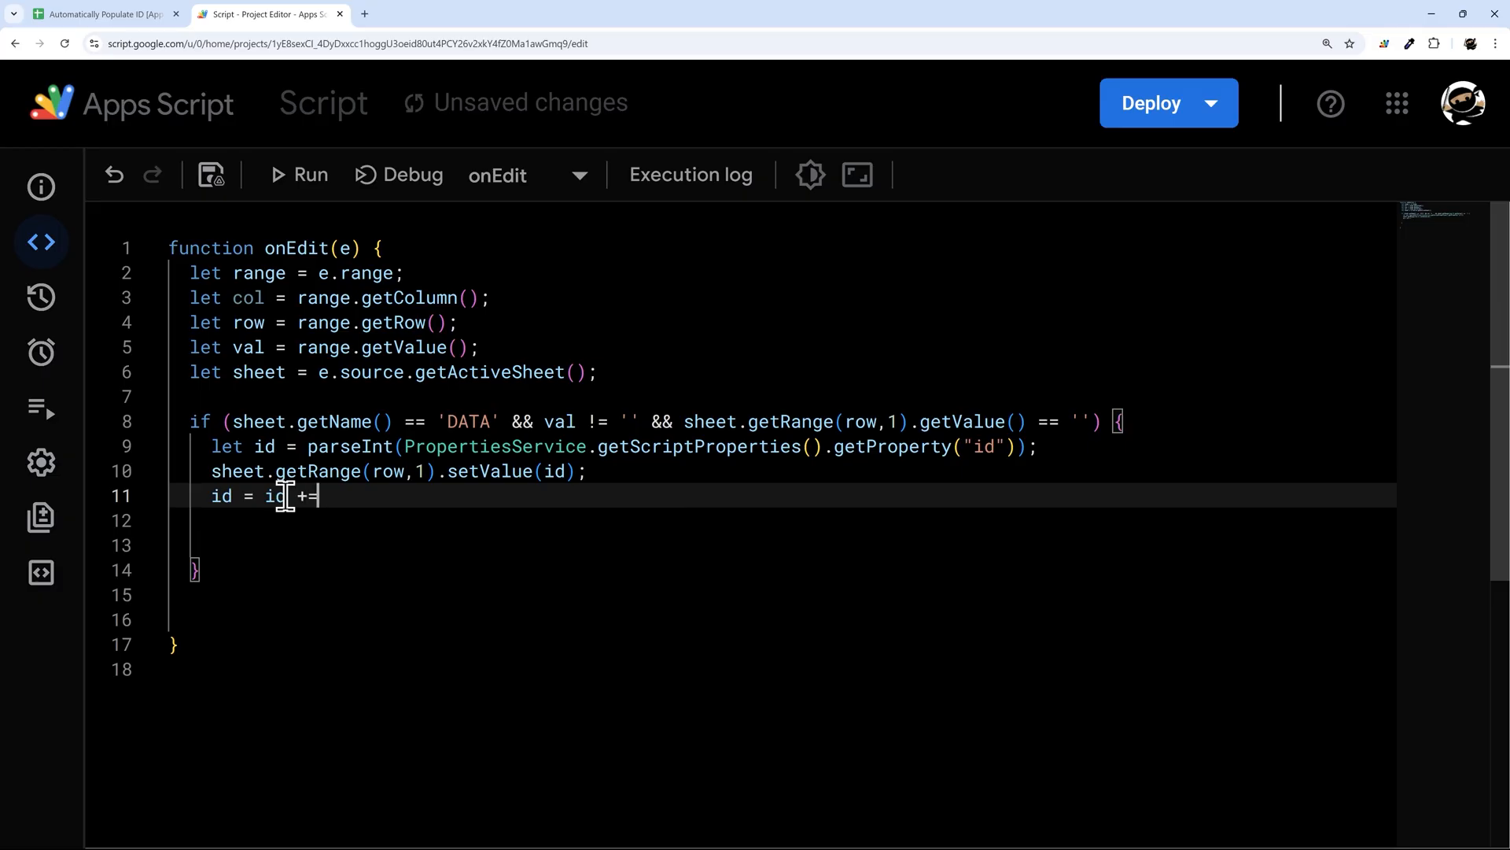
{"action": "type", "text": "1;"}
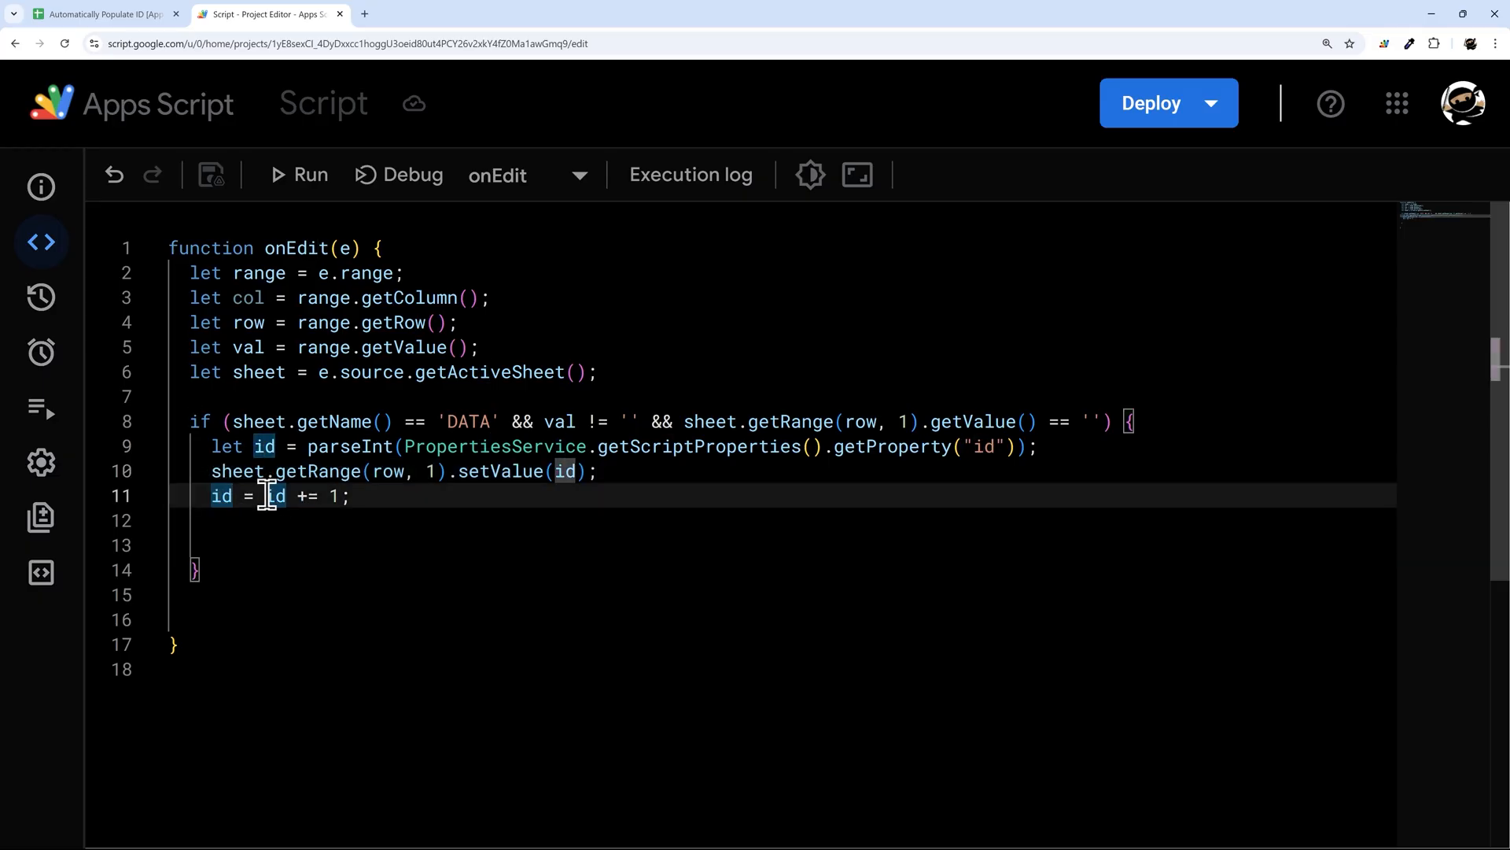
{"action": "left_click", "coordinate": [294, 520]}
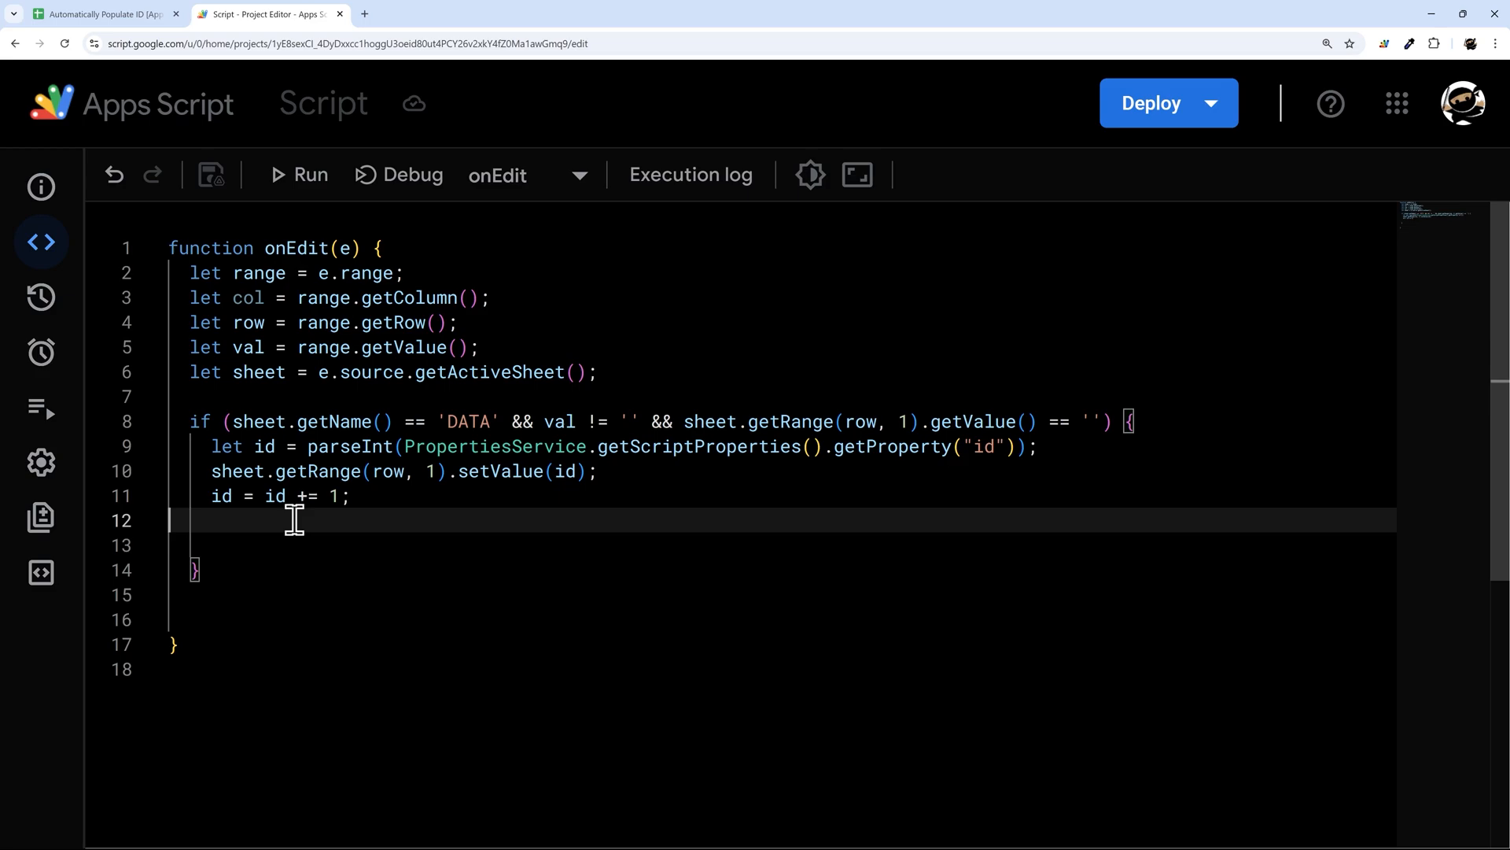
{"action": "double_click", "coordinate": [220, 495]}
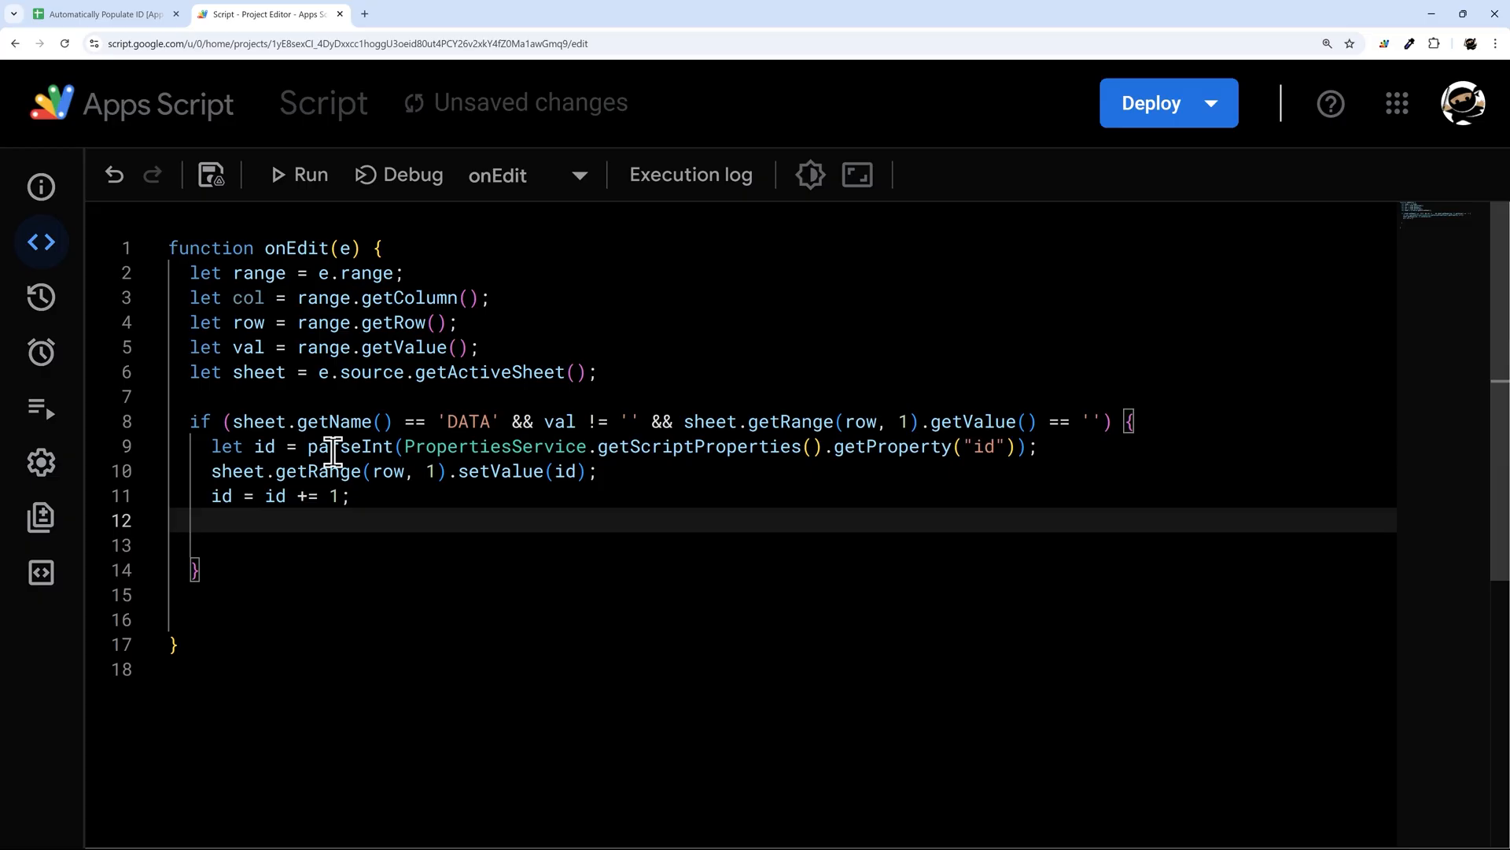
Step: Store the incremented id back with setProperty("id", id) and save the project
{"action": "type", "text": "Pro"}
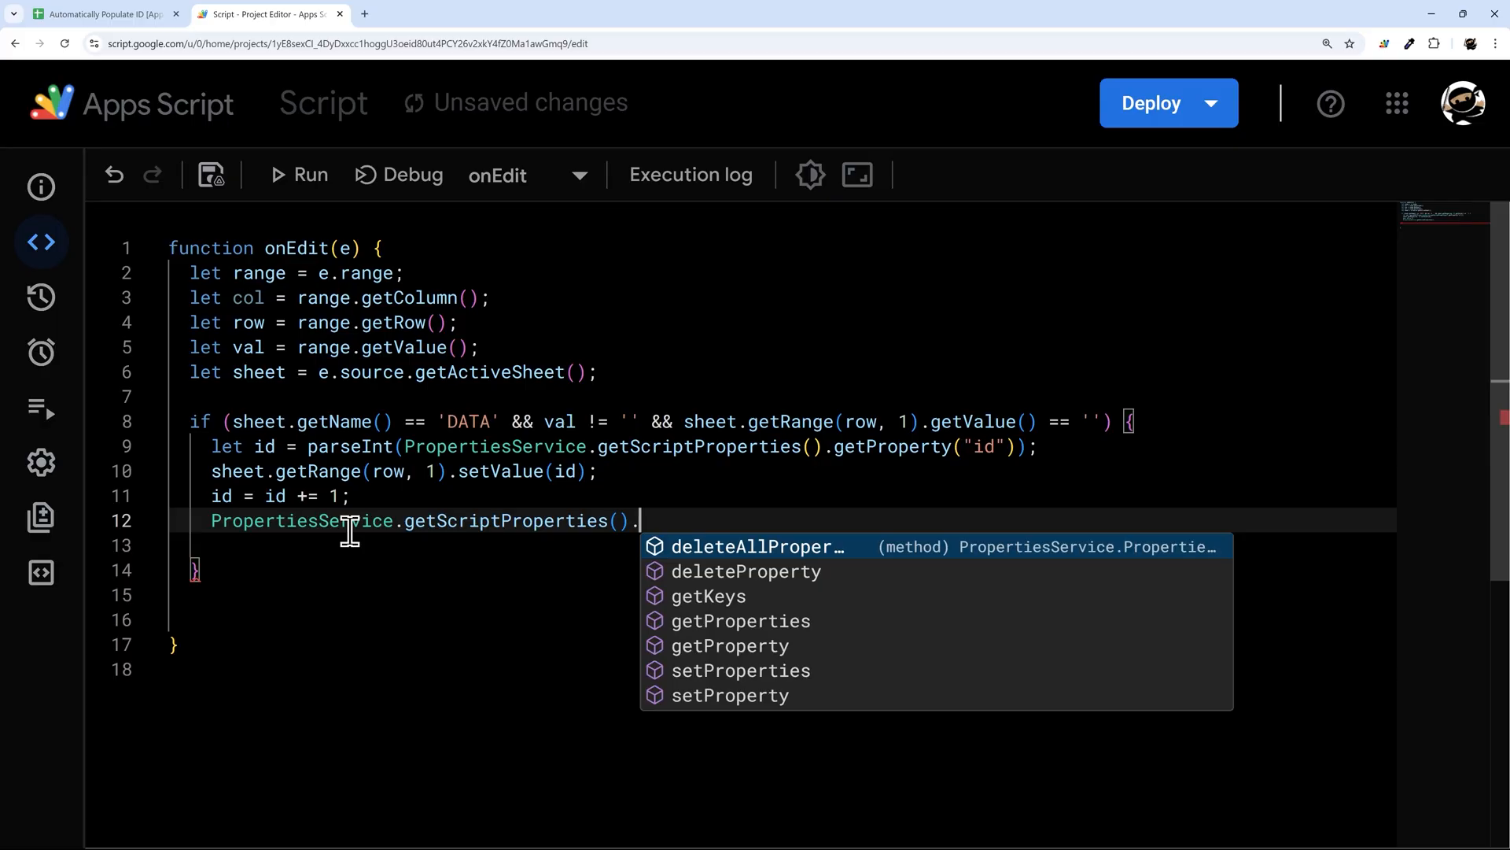
{"action": "type", "text": "setProperty("}
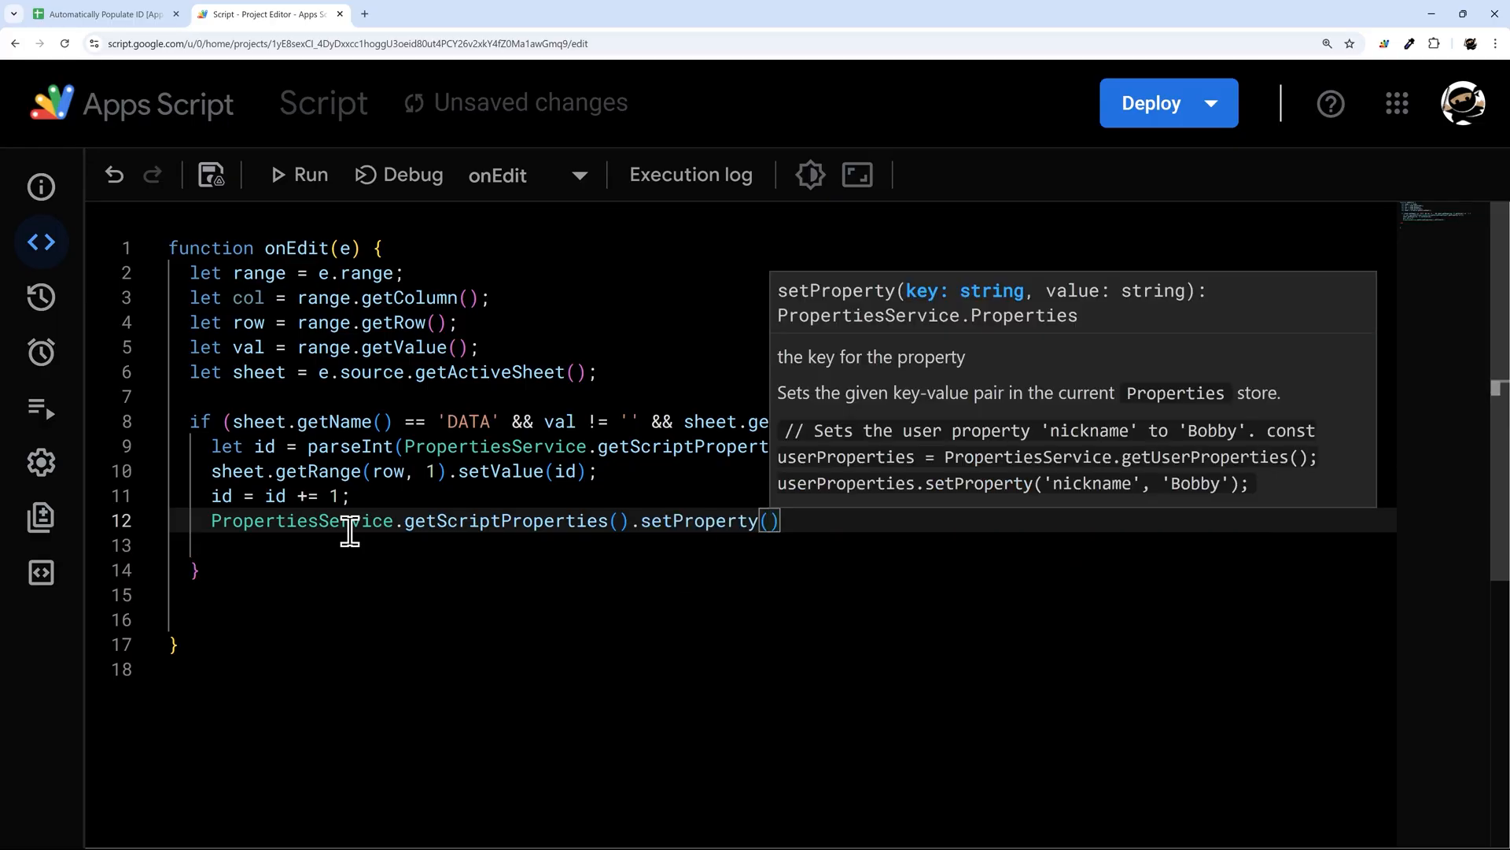
{"action": "mouse_move", "coordinate": [942, 325]}
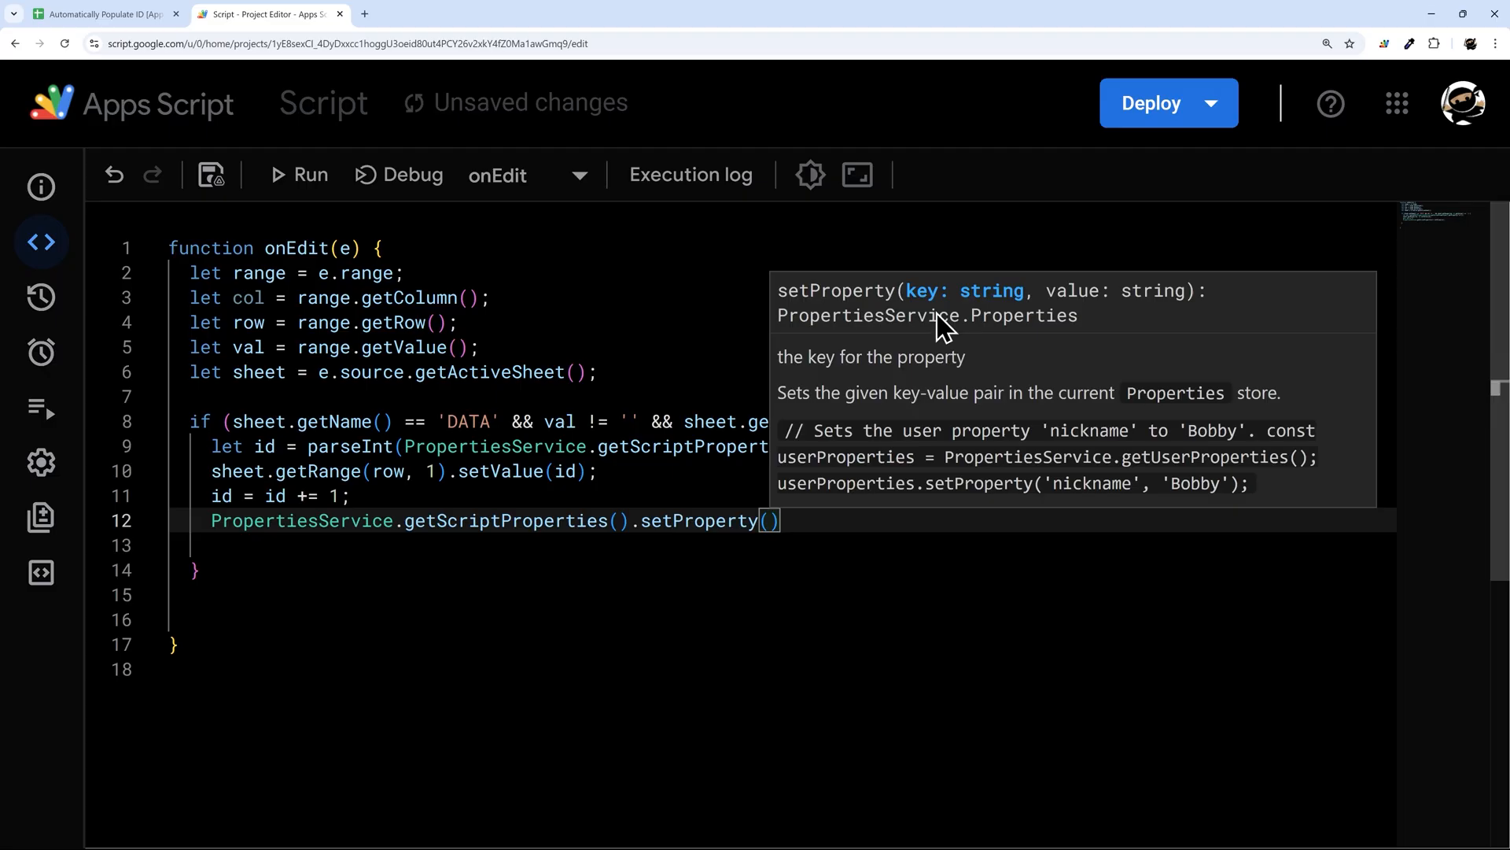
{"action": "type", "text": "\"id\",id"}
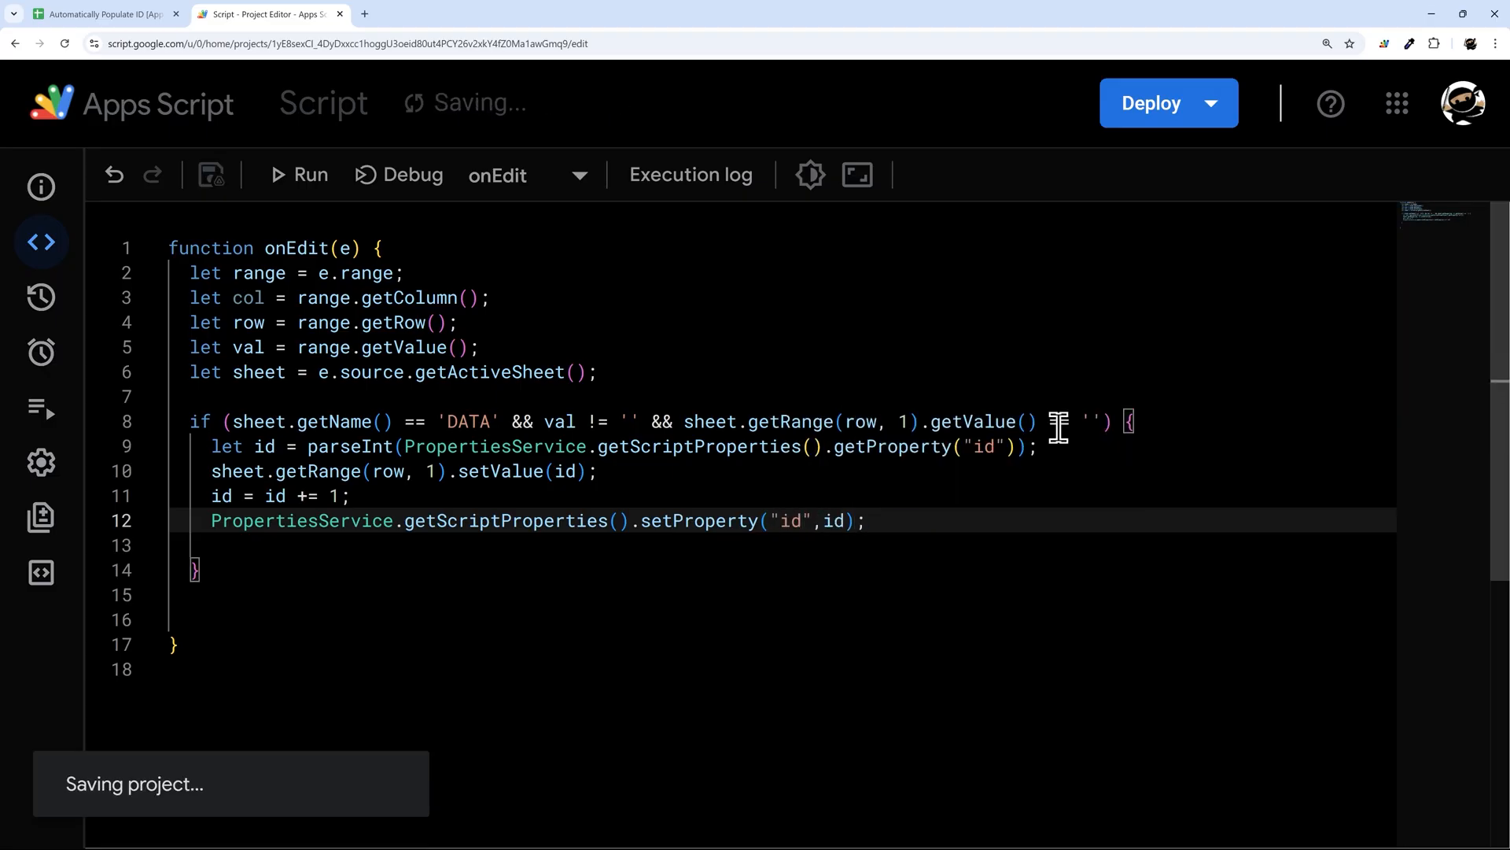
{"action": "type", "text": "=="}
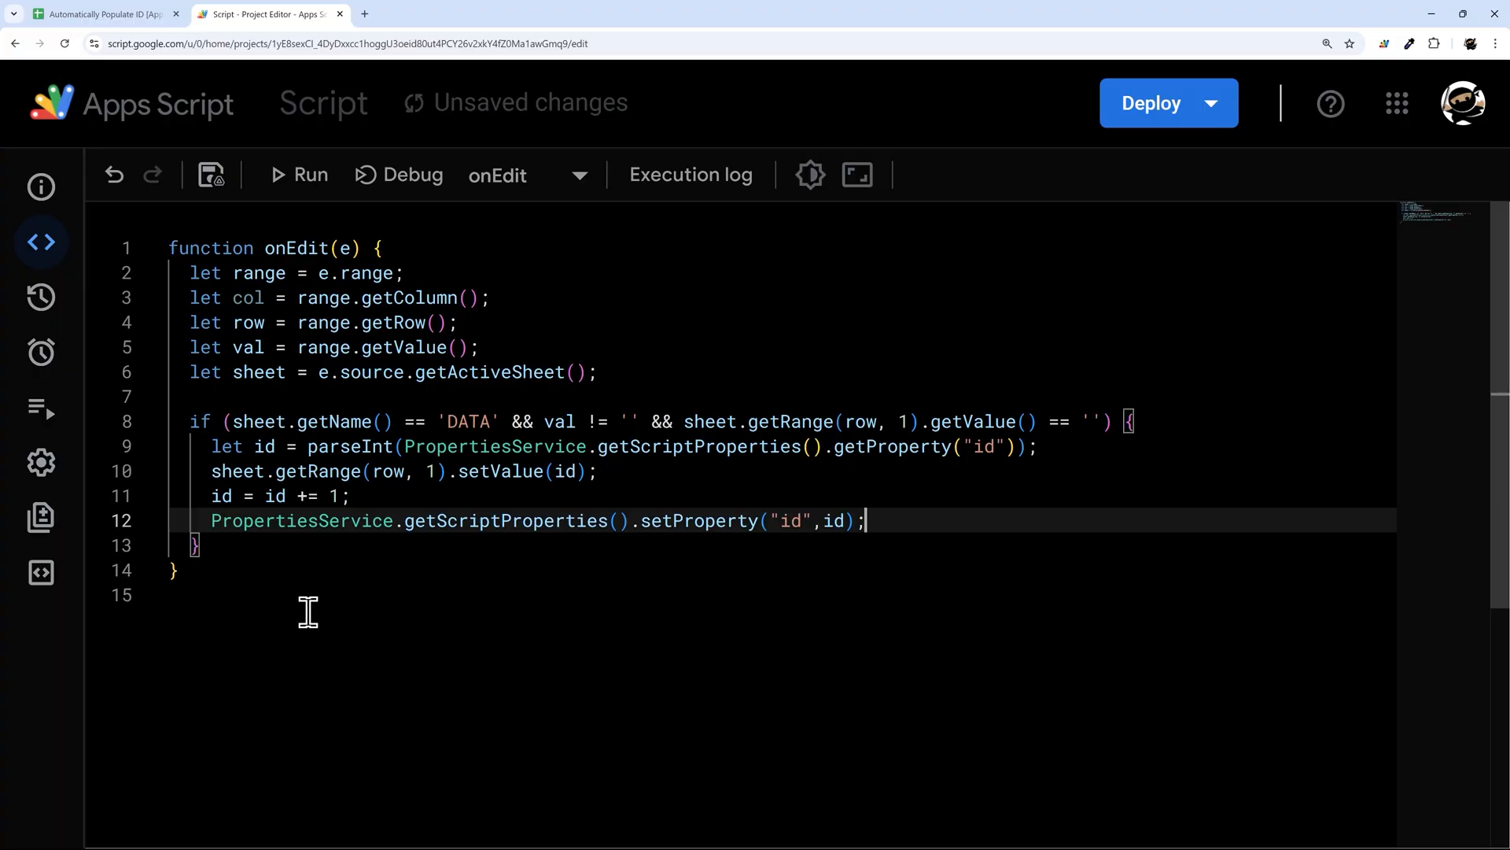
{"action": "key", "text": "Ctrl+s"}
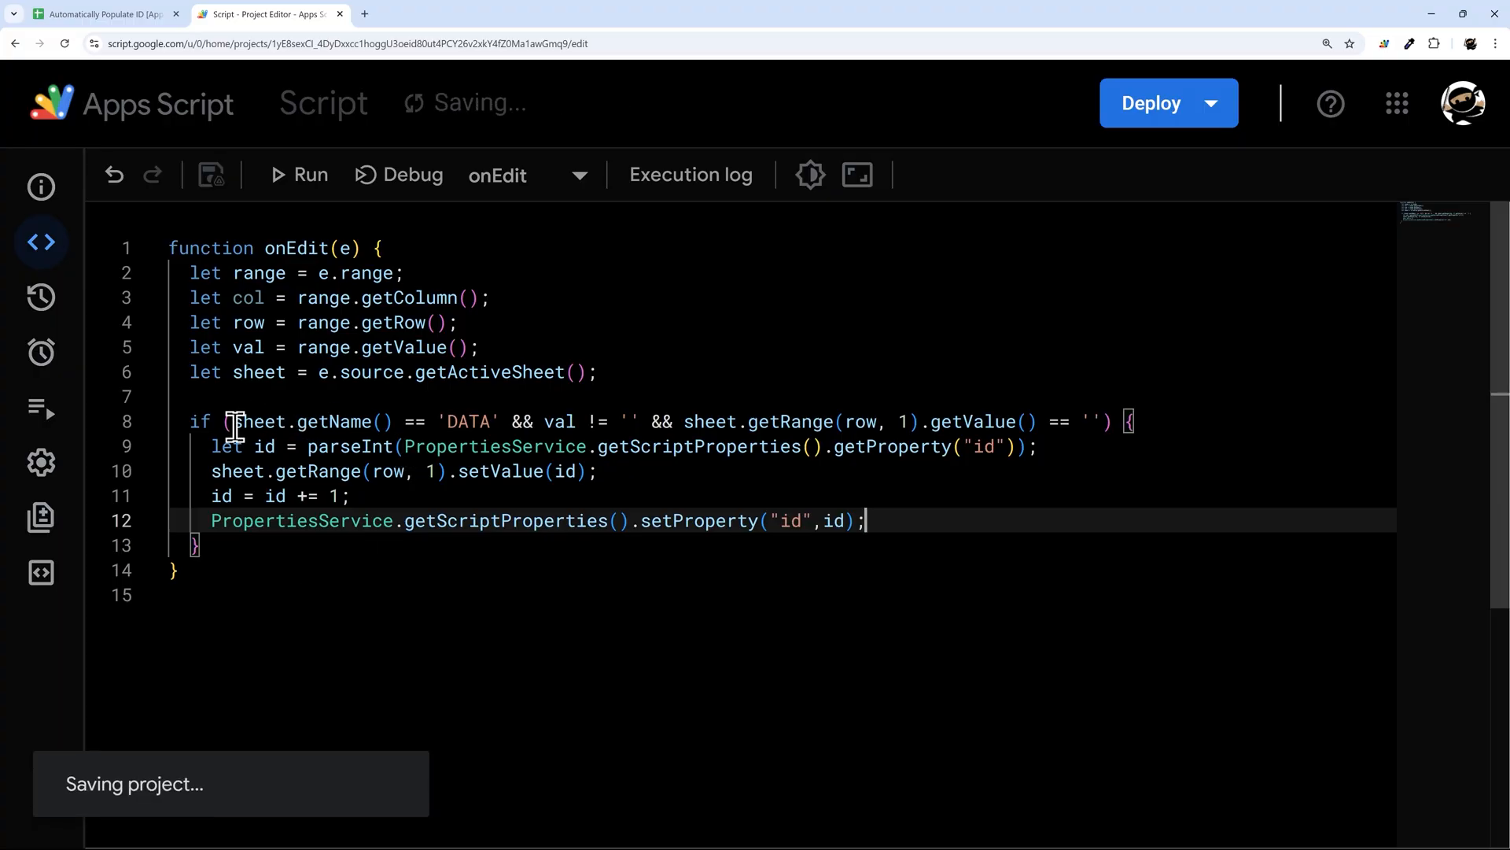
{"action": "left_click_drag", "start_coordinate": [228, 421], "coordinate": [505, 421]}
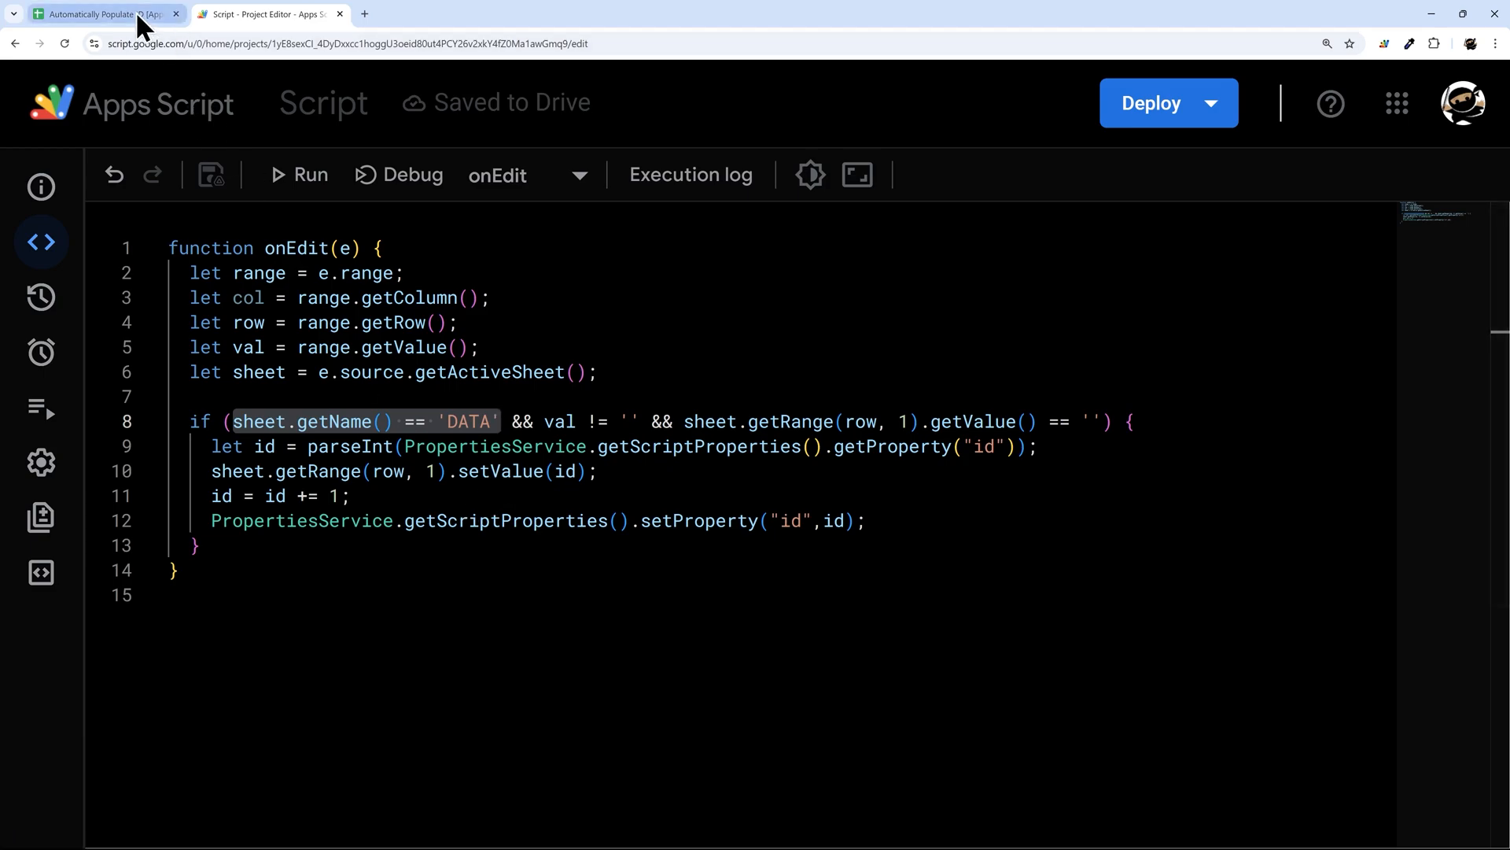
{"action": "mouse_move", "coordinate": [104, 13]}
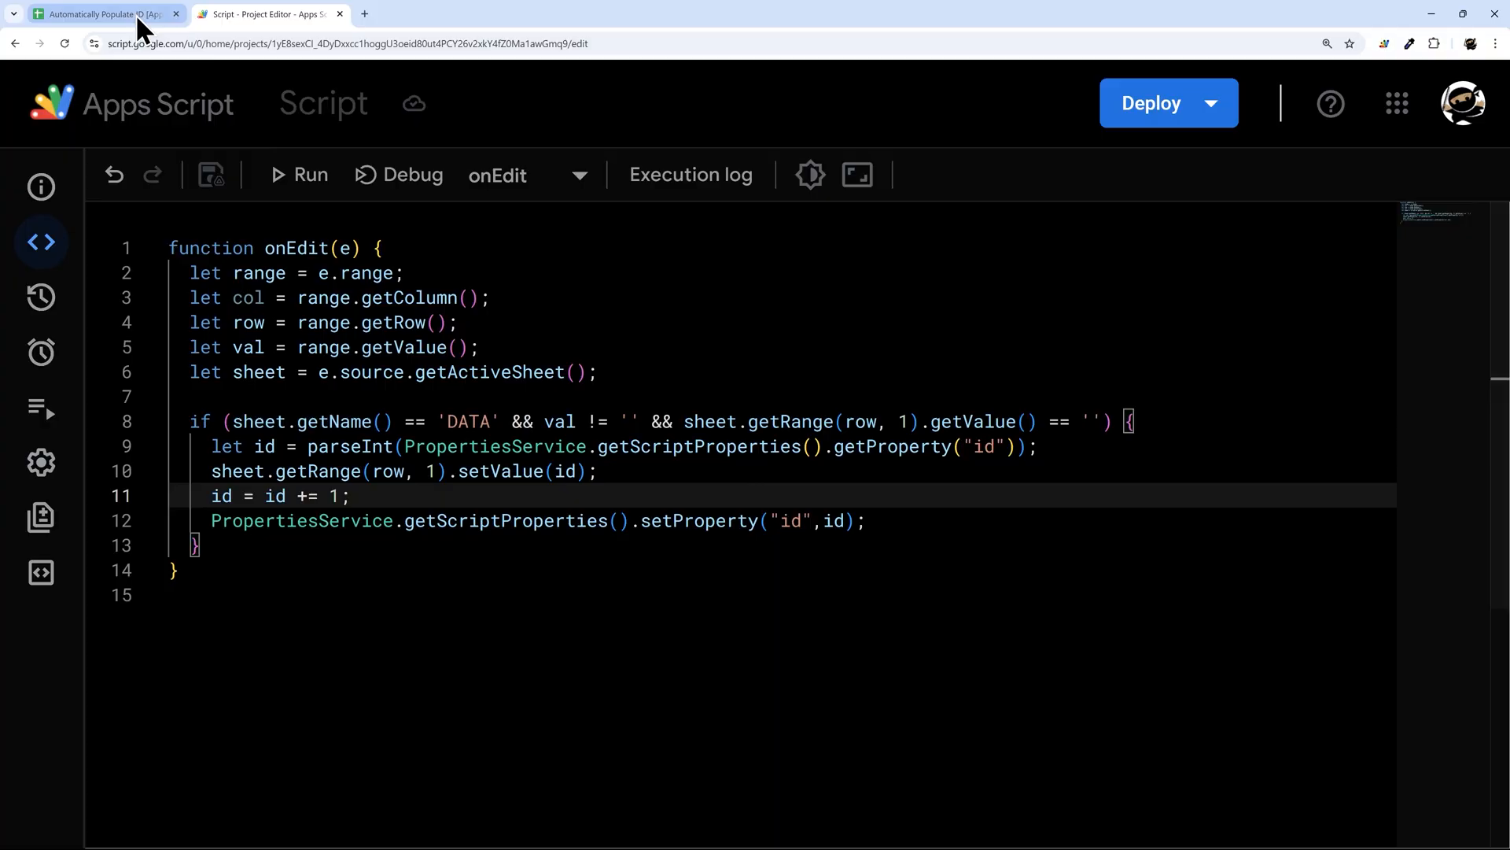
Step: Enter Tom Smith and Jack in rows 7–8, confirming Tom gets ID 10006
{"action": "left_click", "coordinate": [95, 14]}
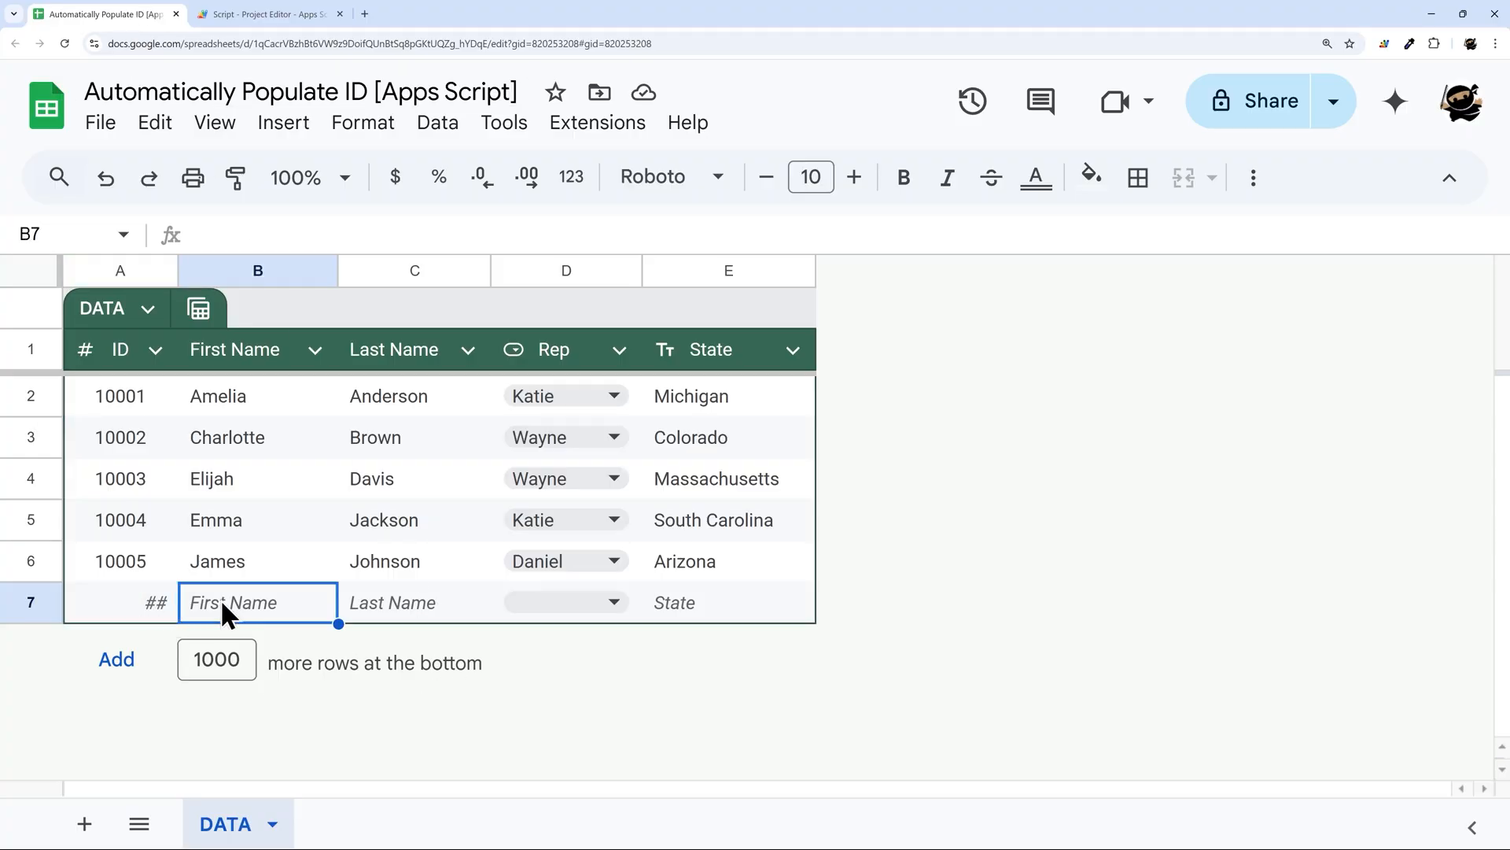
{"action": "type", "text": "Tom"}
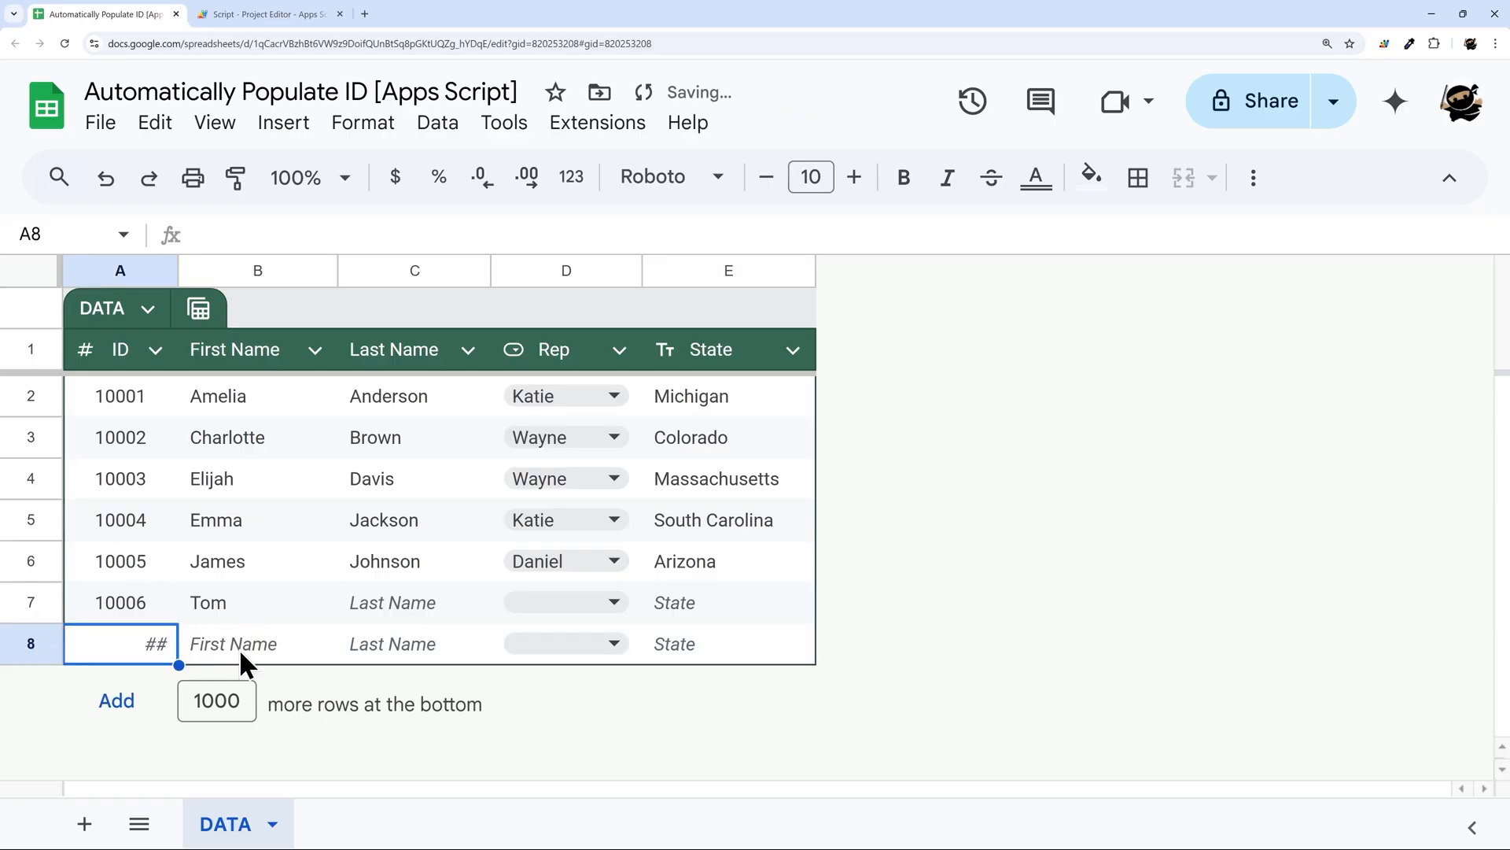
{"action": "left_click", "coordinate": [258, 643]}
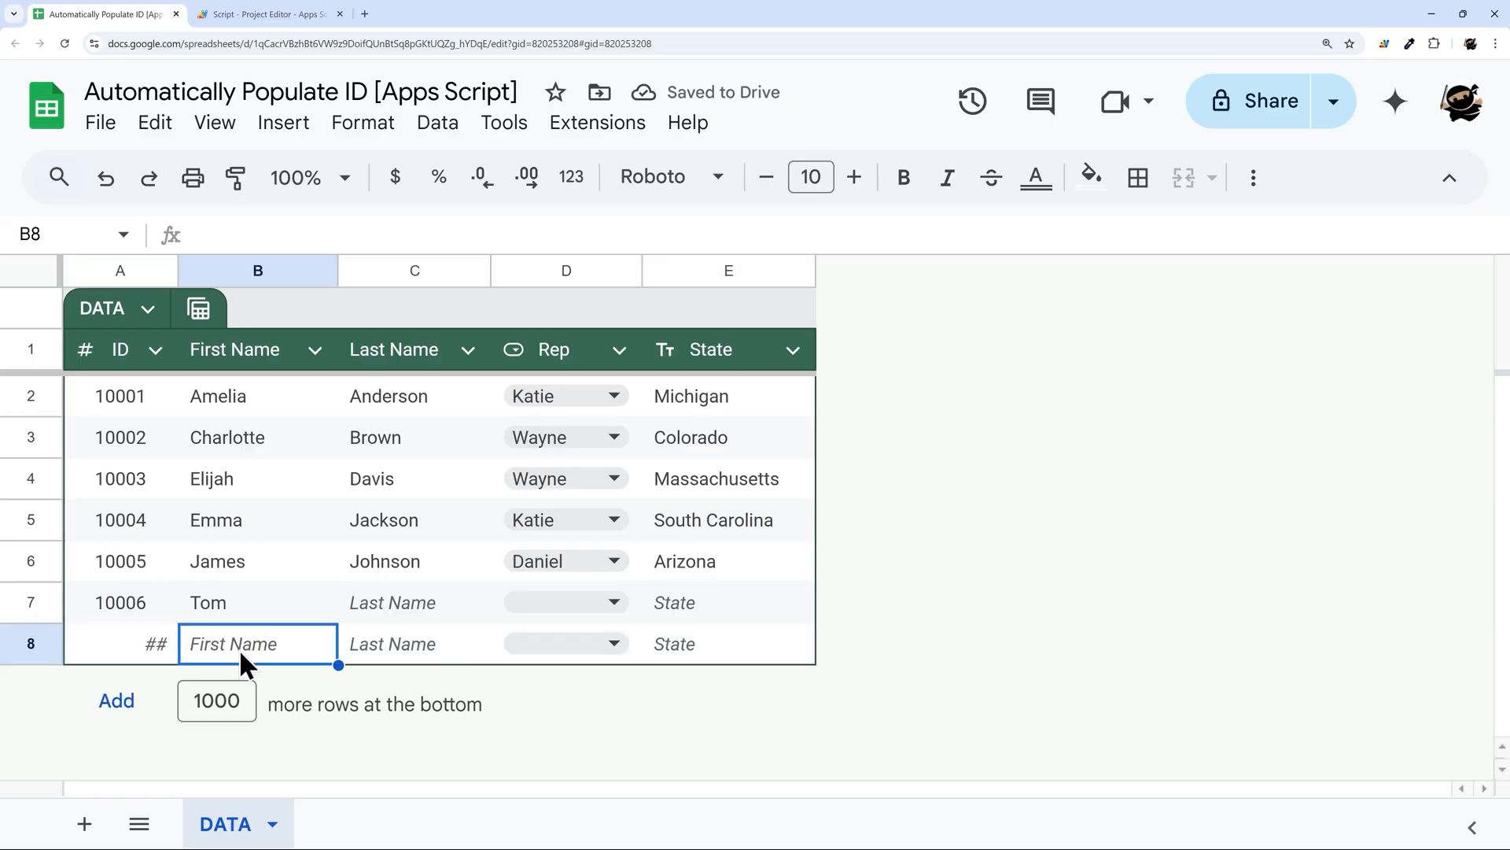
{"action": "type", "text": "Jack"}
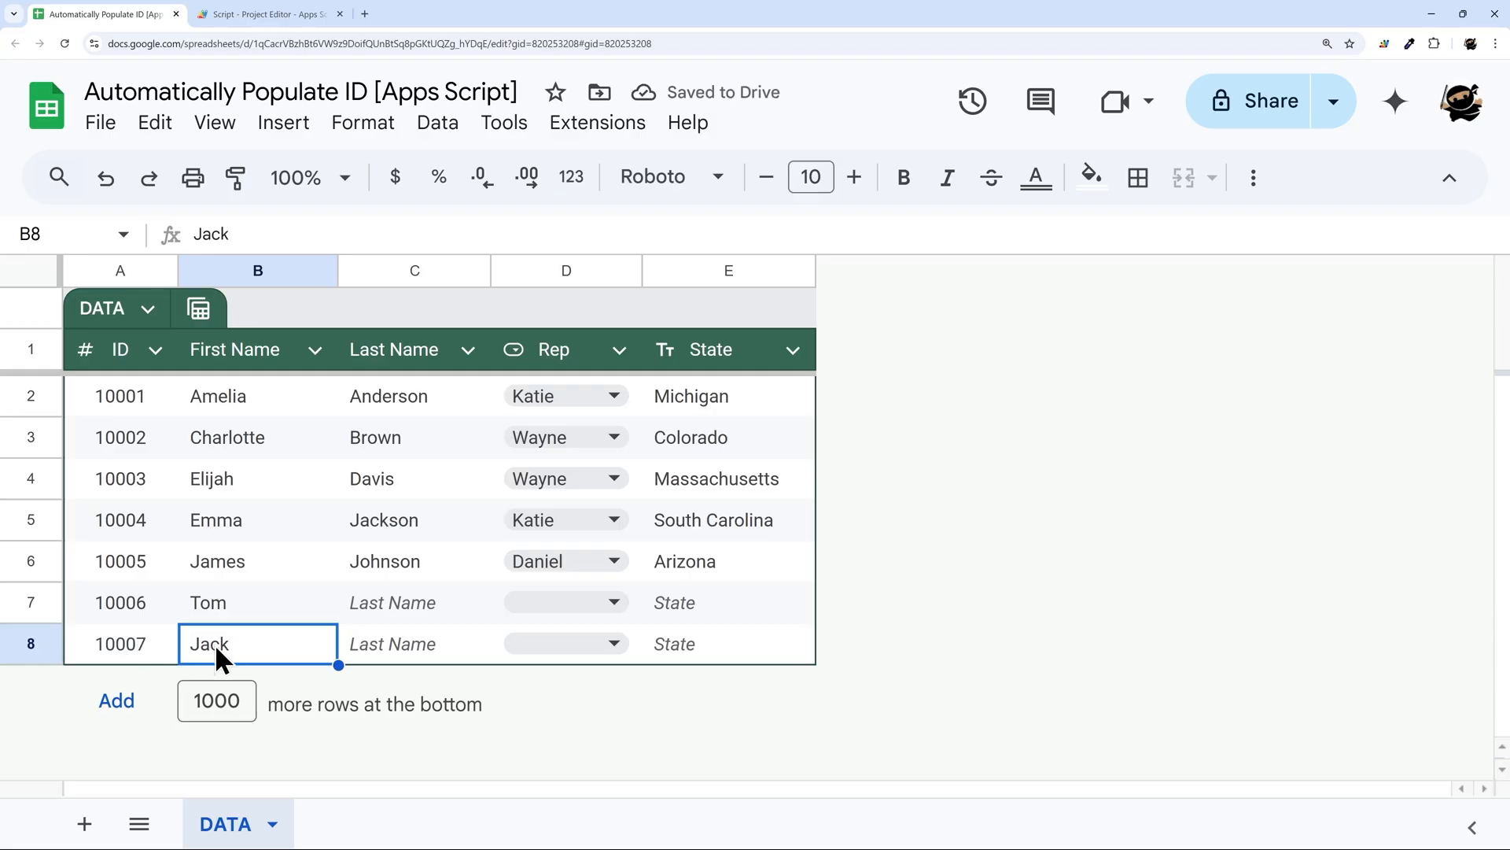
{"action": "type", "text": "sm"}
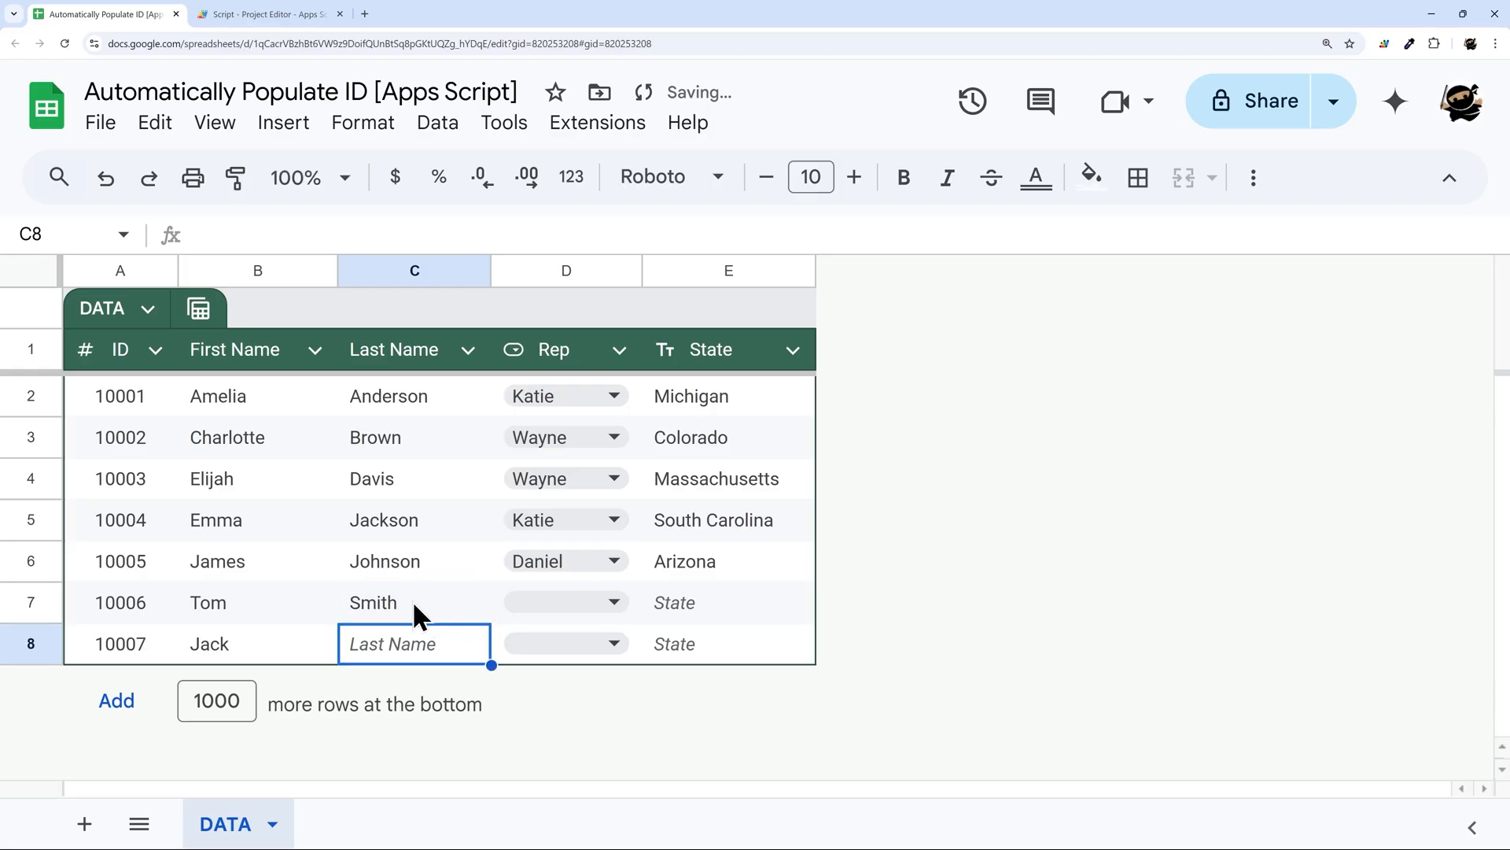
{"action": "left_click", "coordinate": [121, 602]}
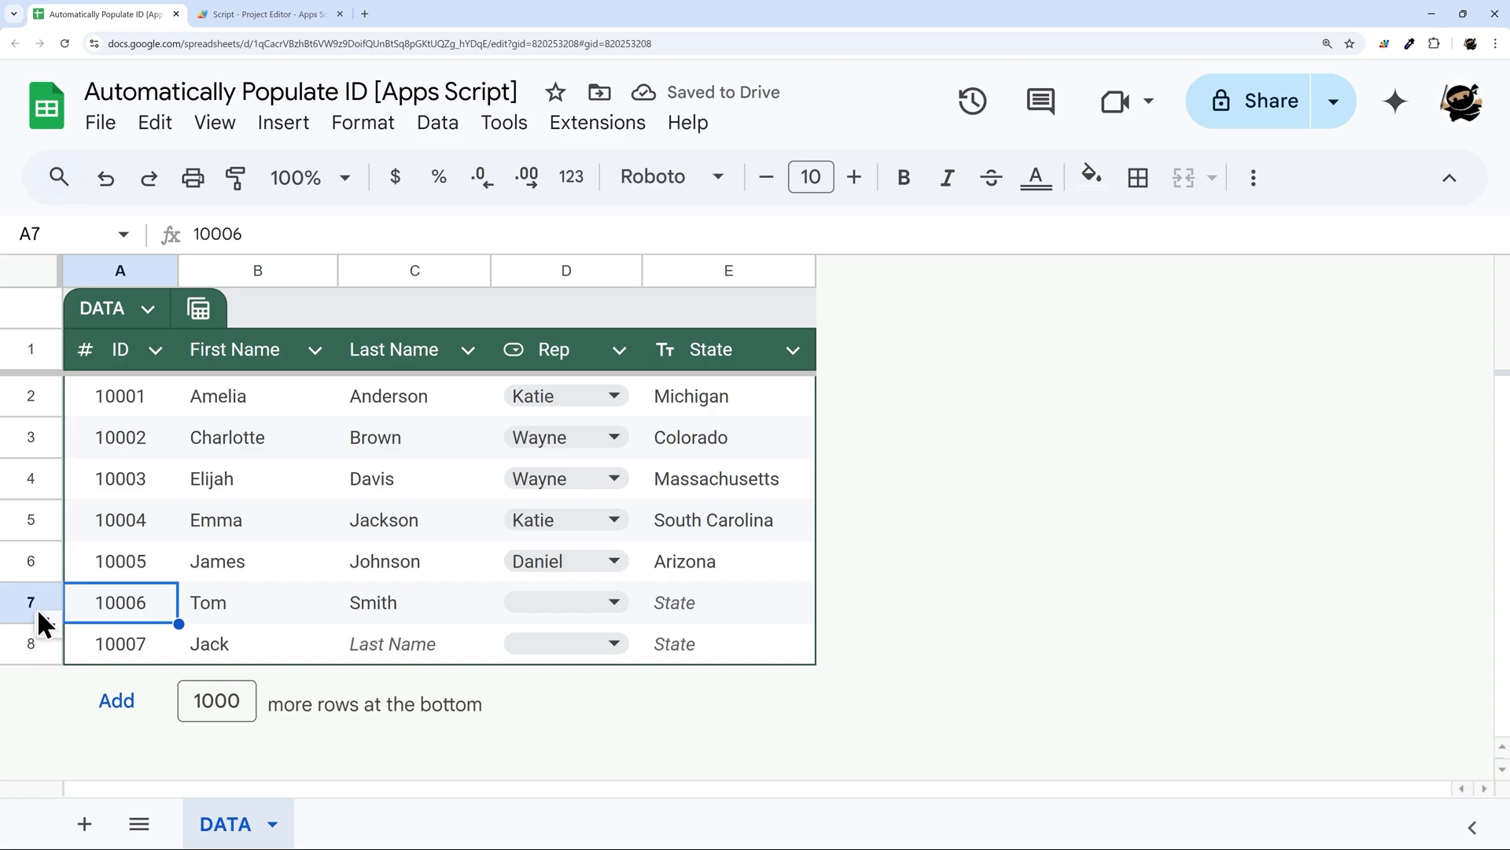
Step: Delete Jack's row and enter Peter, who receives ID 10008
{"action": "right_click", "coordinate": [31, 601]}
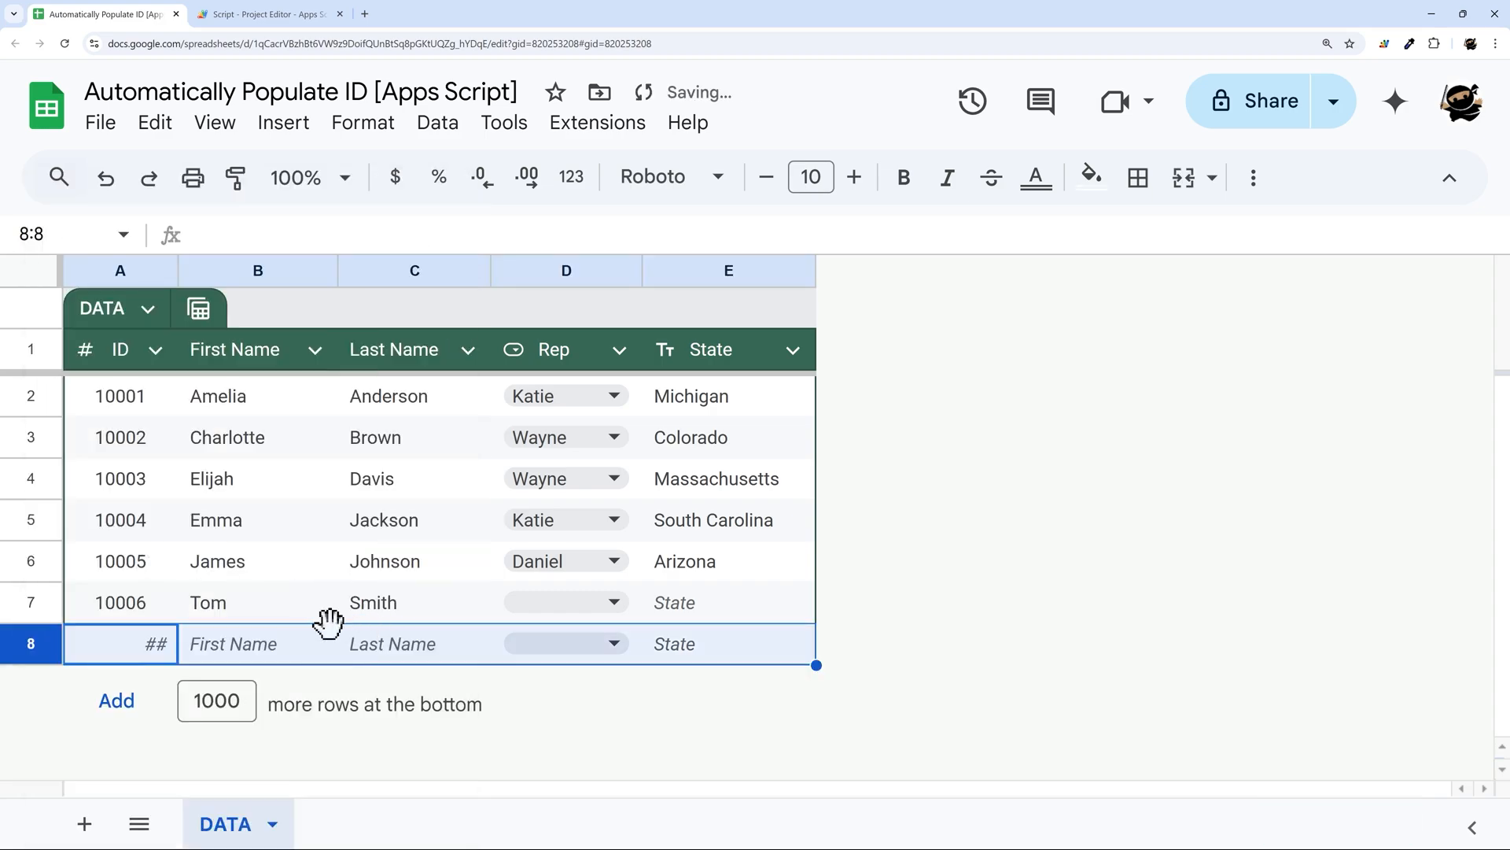
{"action": "type", "text": "Pet"}
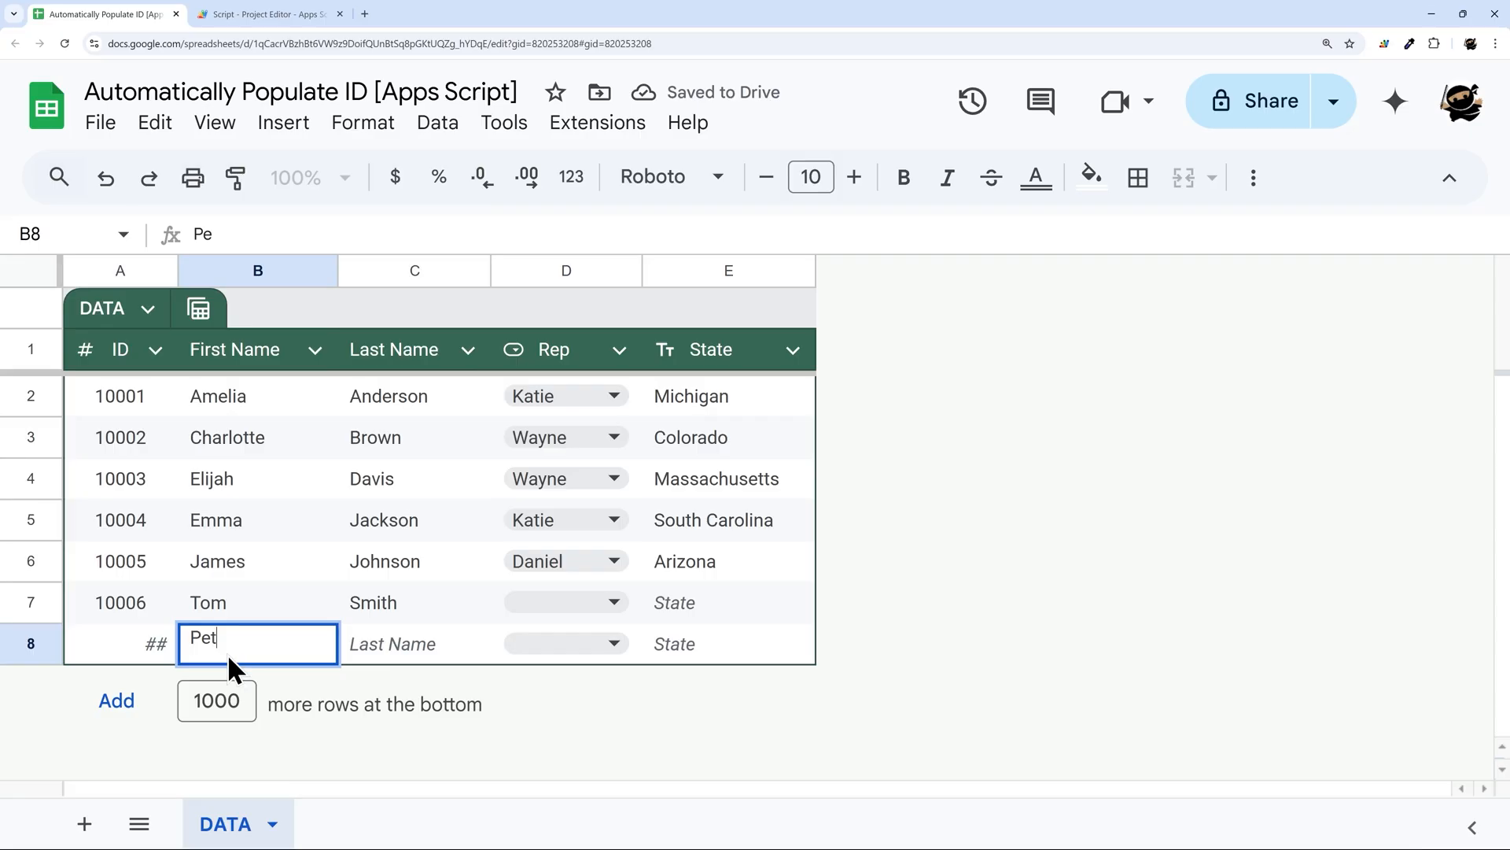
{"action": "type", "text": "er"}
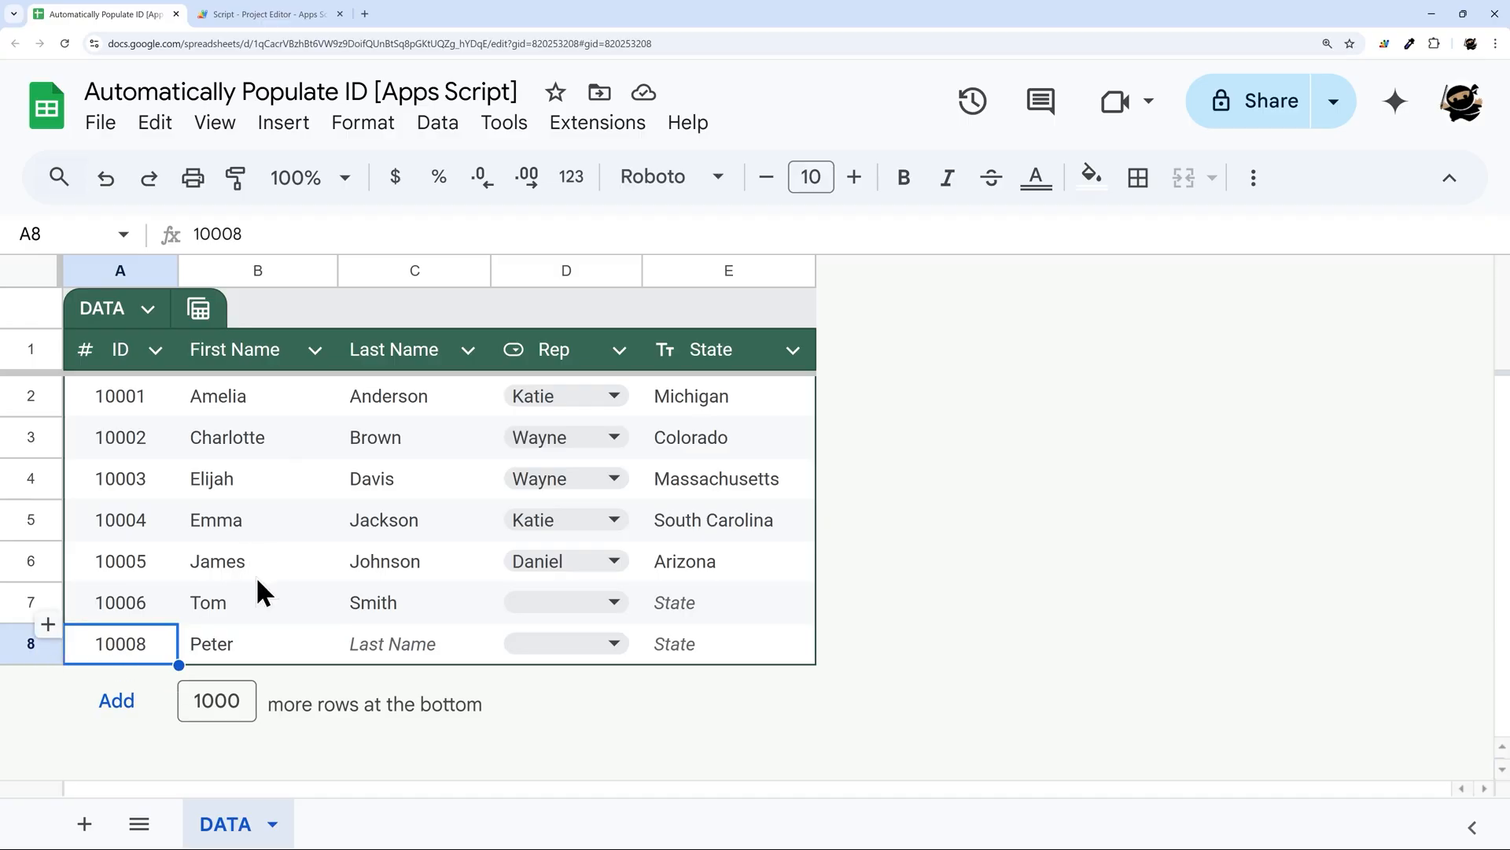
{"action": "mouse_move", "coordinate": [286, 364]}
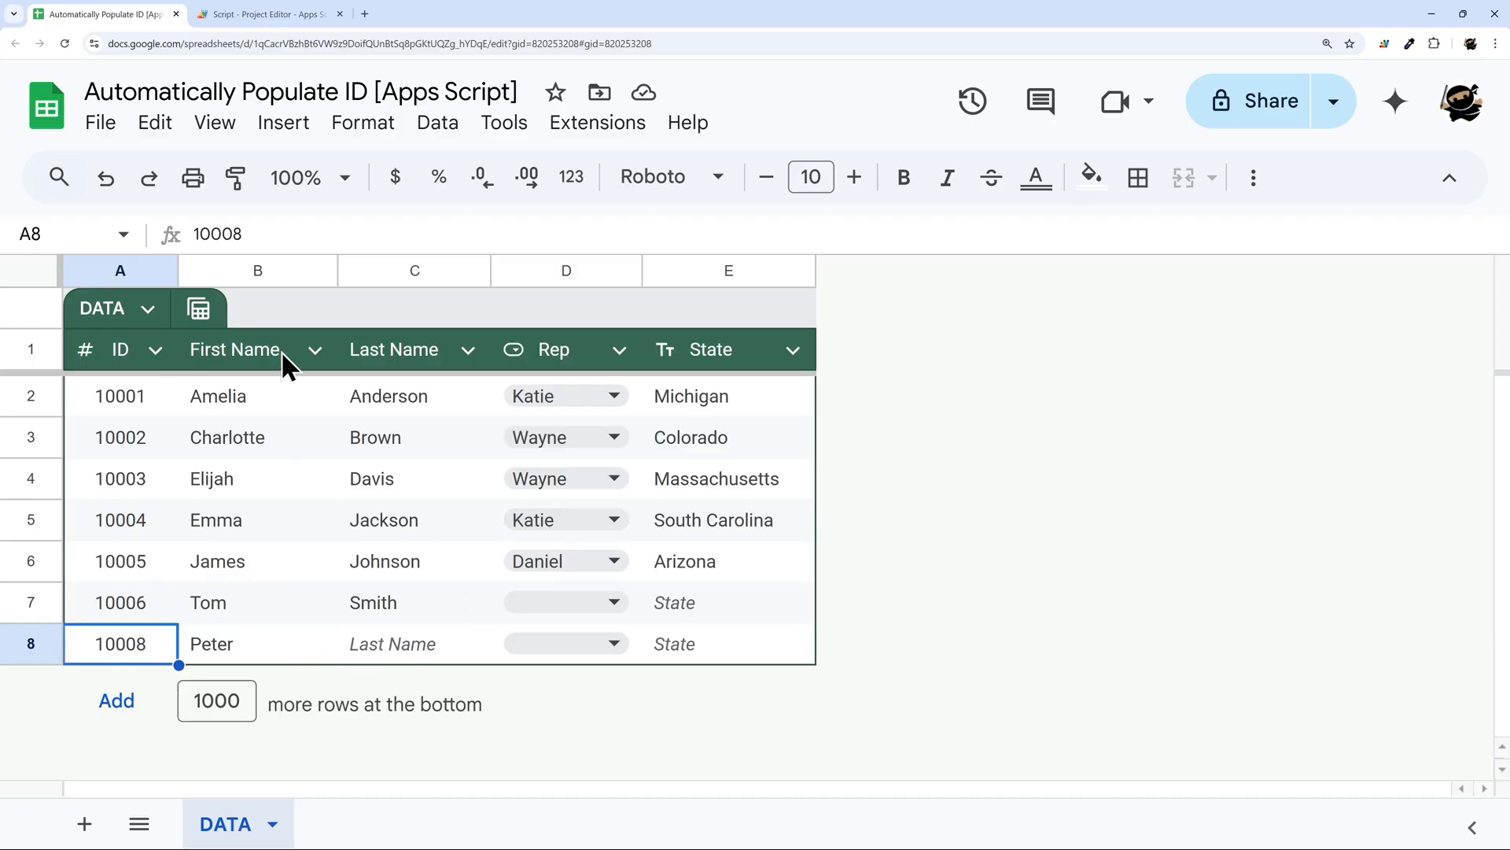
Step: Sort DATA by First Name Z to A and add Walter, who gets ID 10009
{"action": "left_click", "coordinate": [314, 348]}
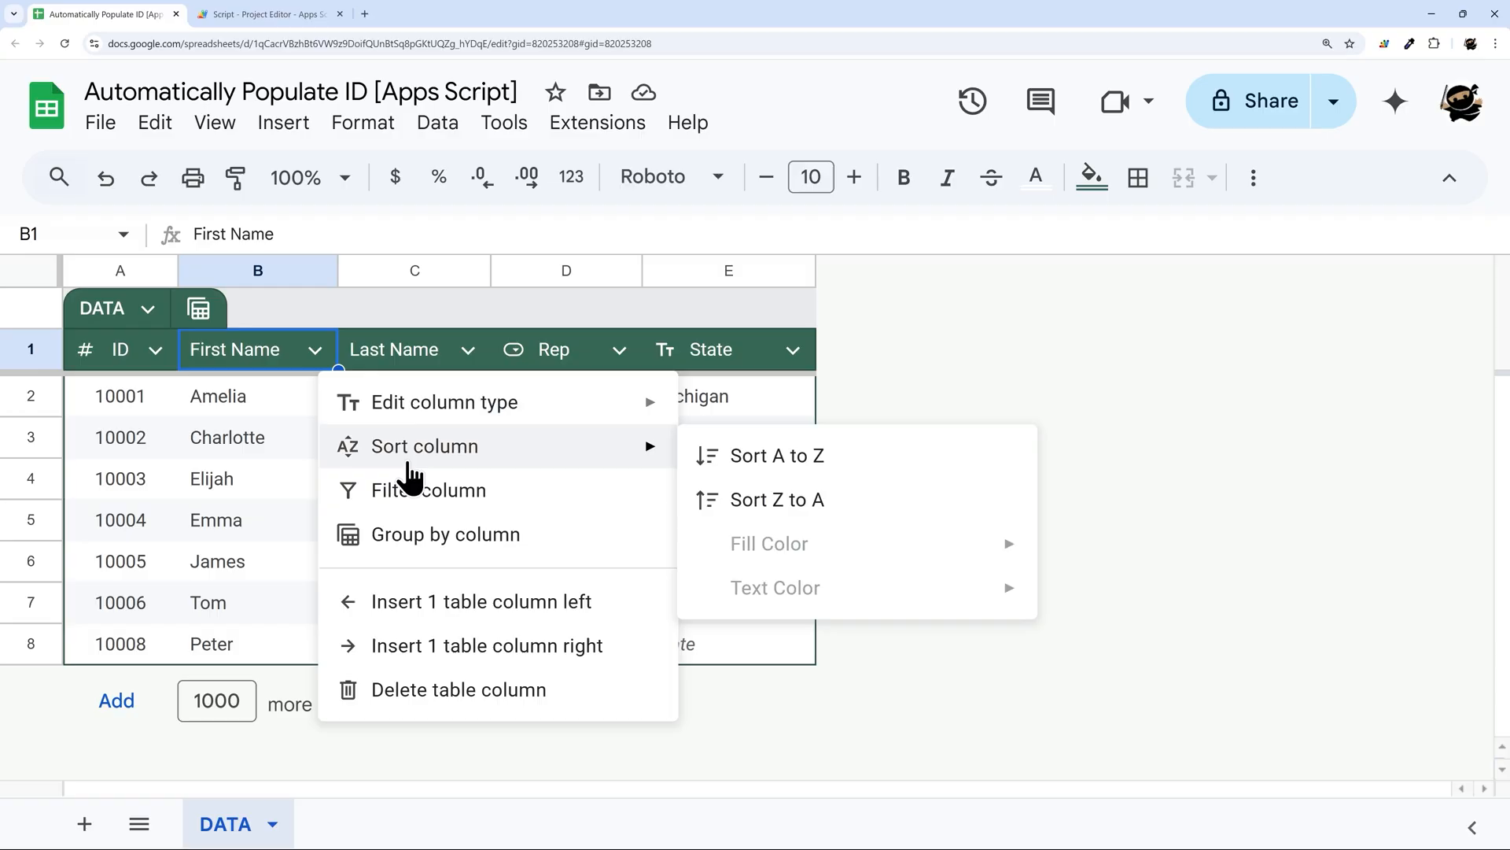
{"action": "left_click", "coordinate": [776, 499]}
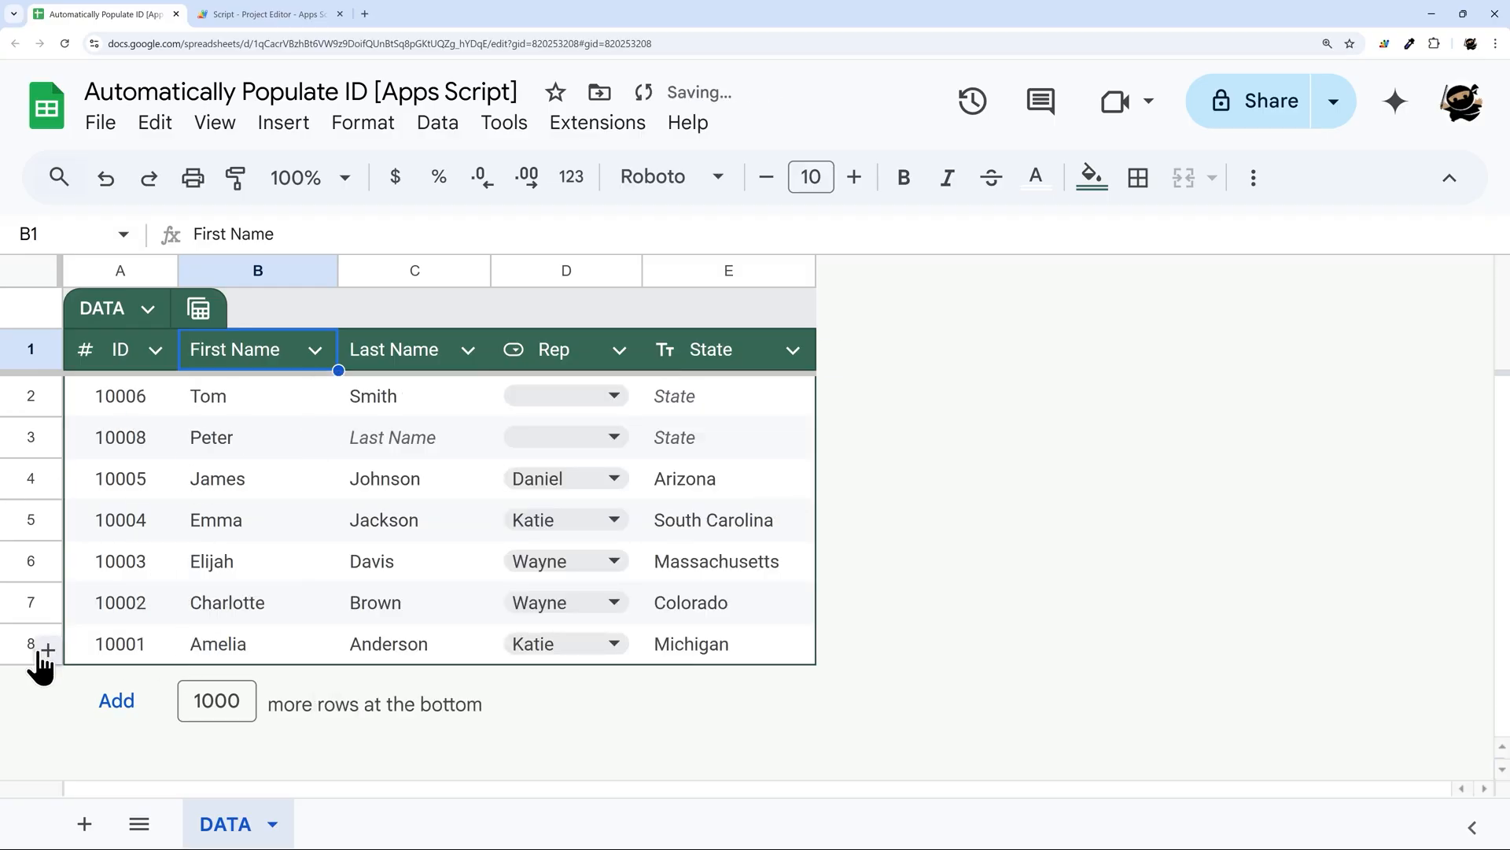
{"action": "left_click", "coordinate": [46, 644]}
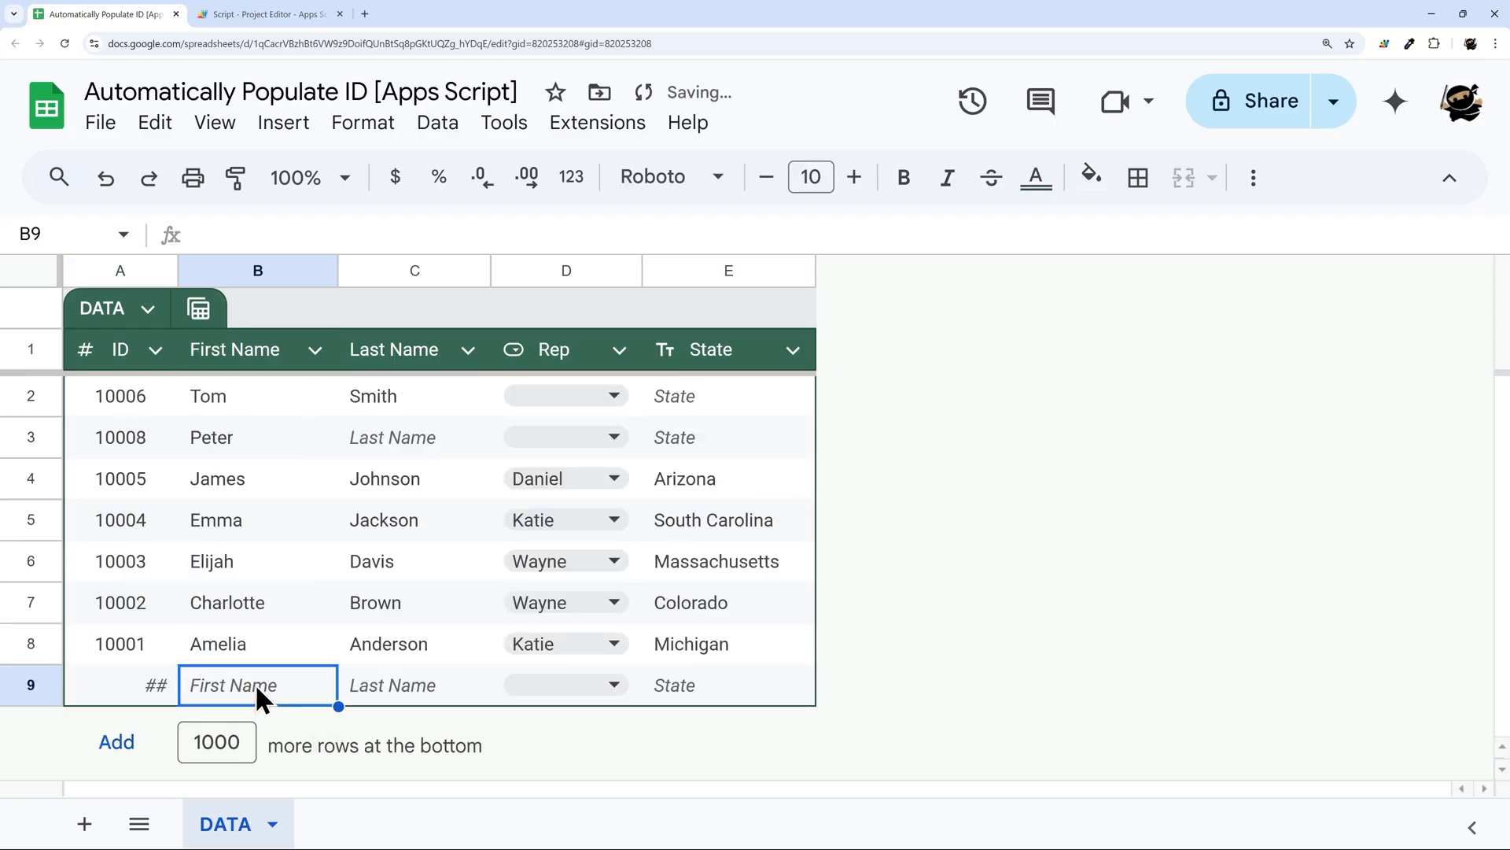
{"action": "type", "text": "Walter"}
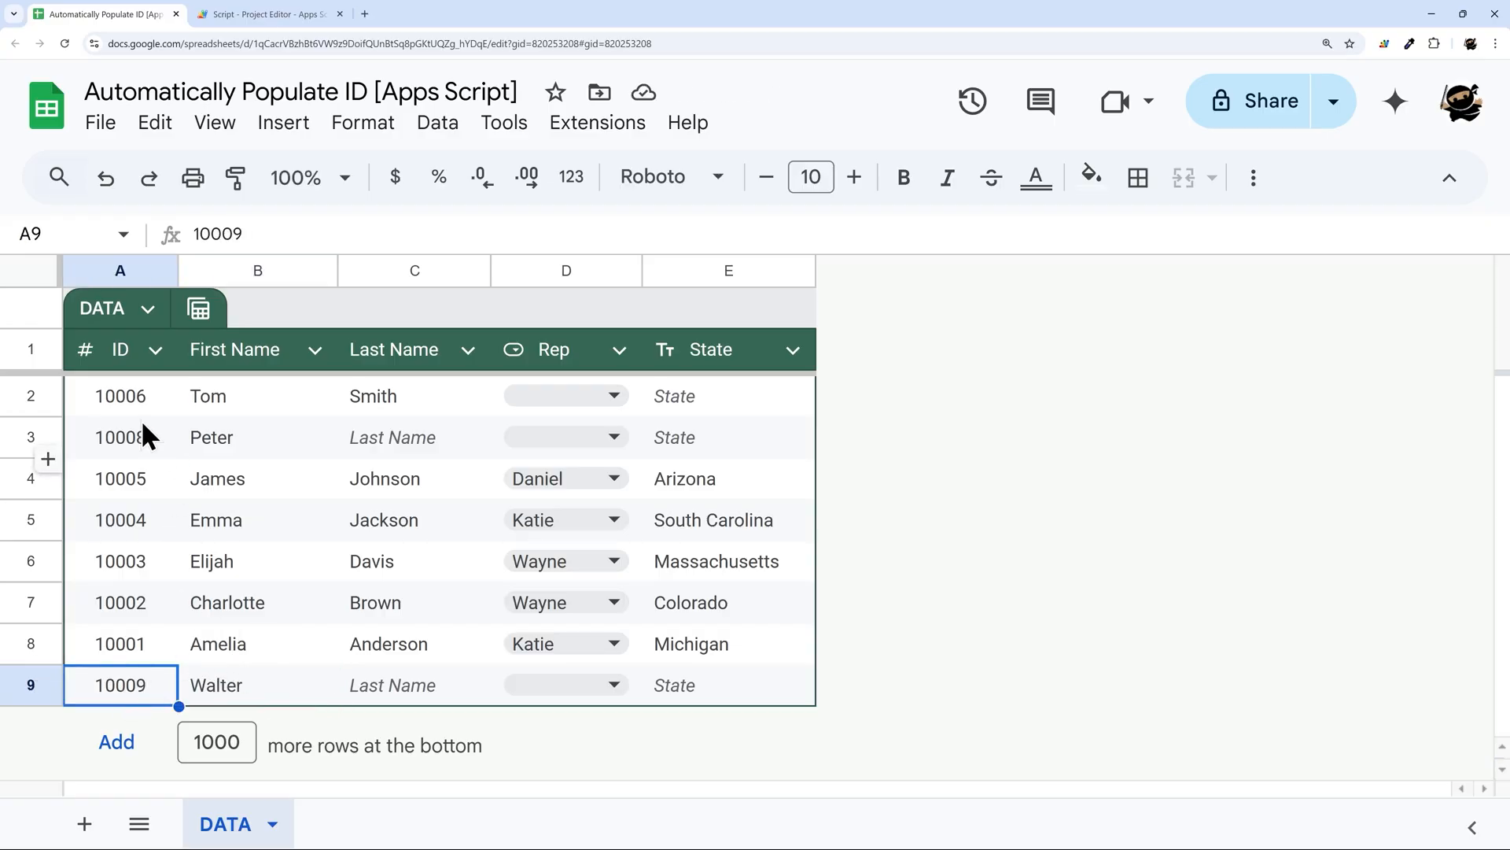
{"action": "left_click", "coordinate": [119, 437]}
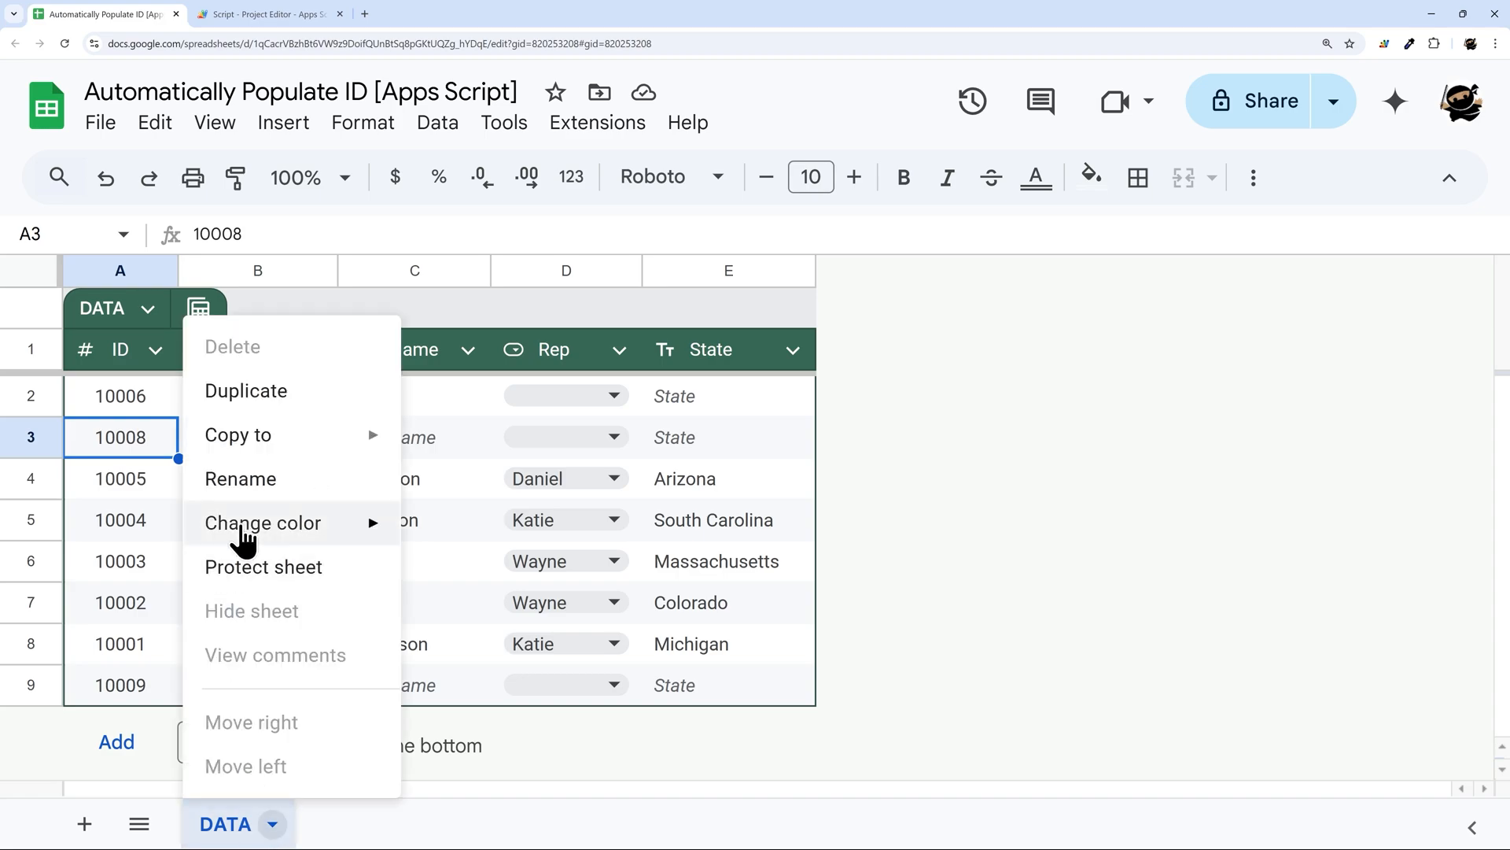
Step: Duplicate the DATA sheet as OTHER DATA and select its ID cell A2
{"action": "left_click", "coordinate": [246, 391]}
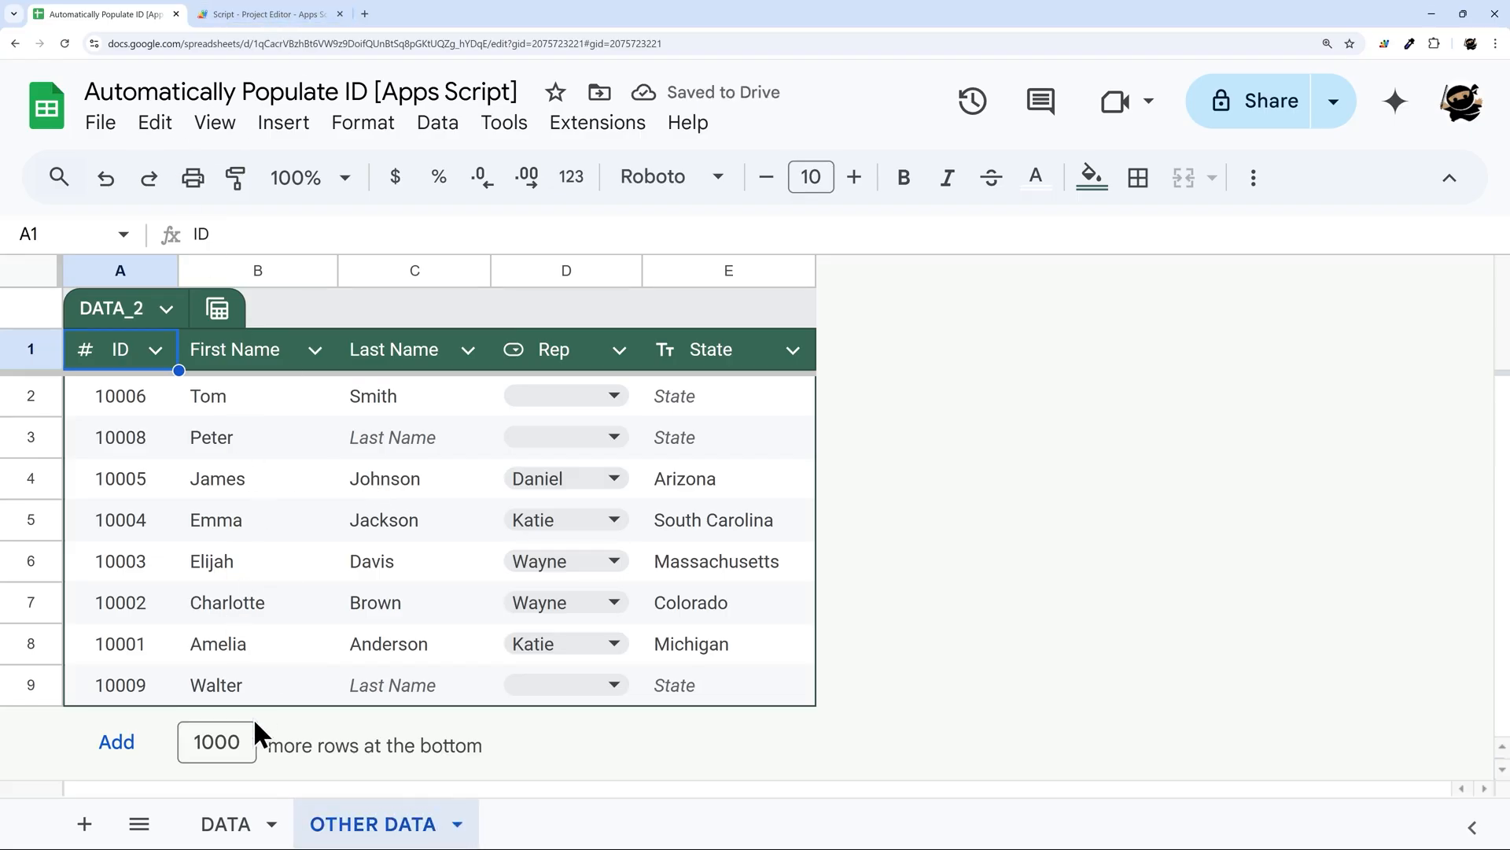
{"action": "left_click", "coordinate": [121, 395]}
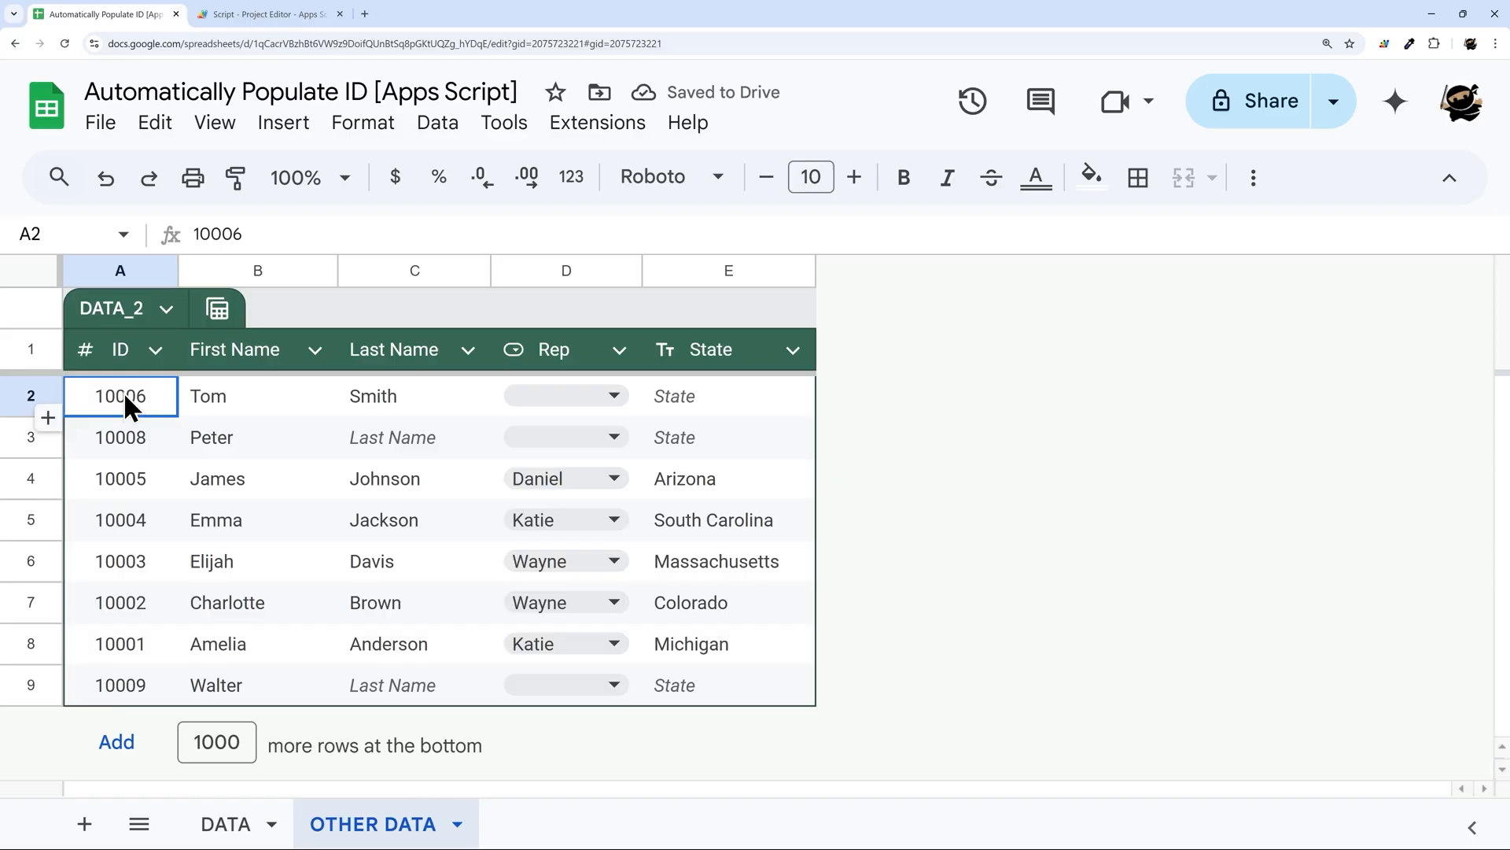
{"action": "left_click", "coordinate": [268, 13]}
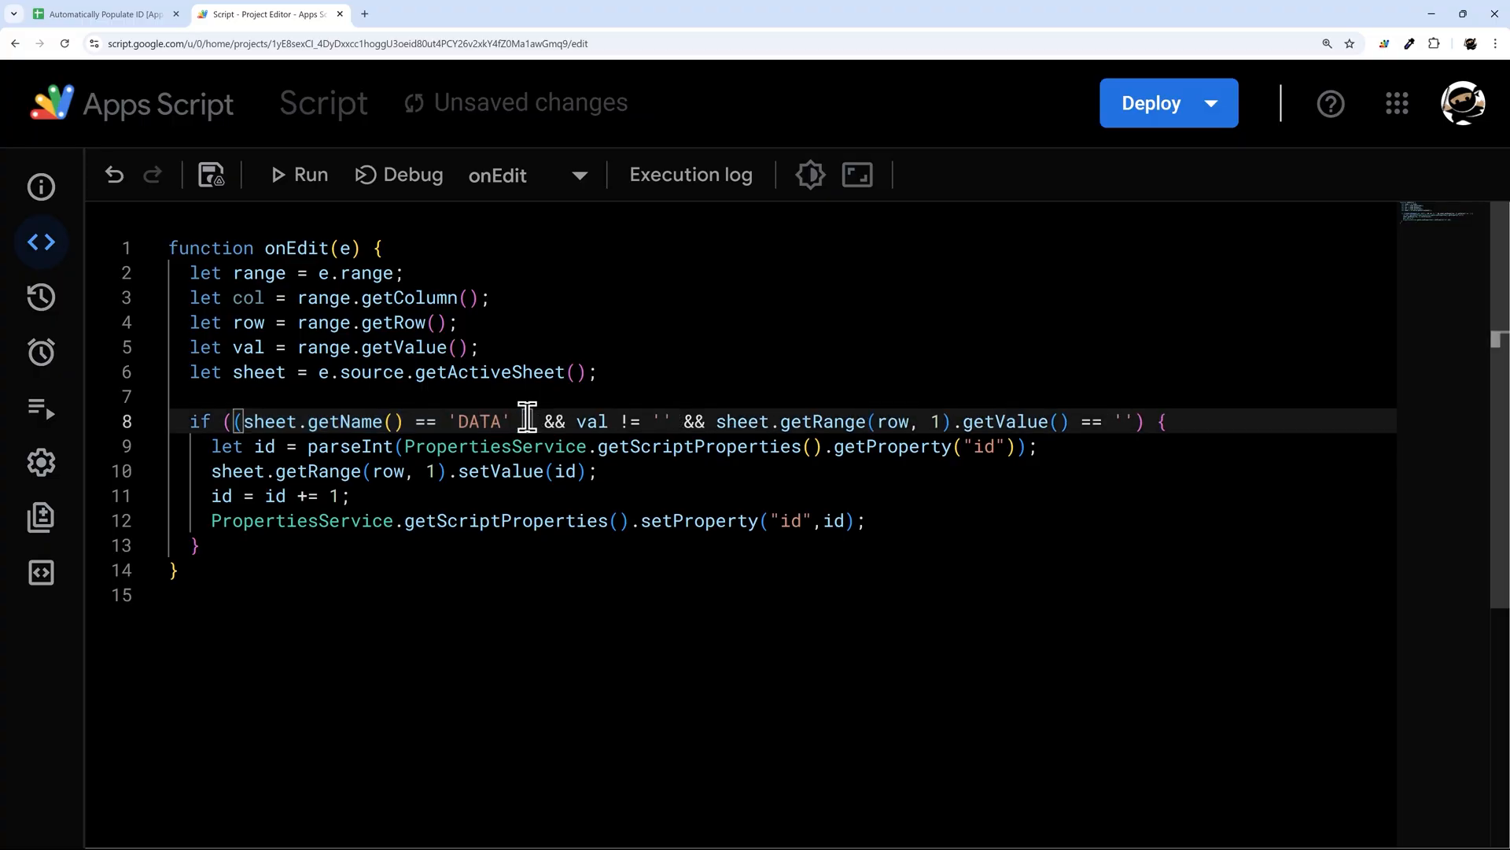
Step: Change line 8 to accept sheet names 'DATA' || 'OTHER DATA' and save
{"action": "type", "text": "||"}
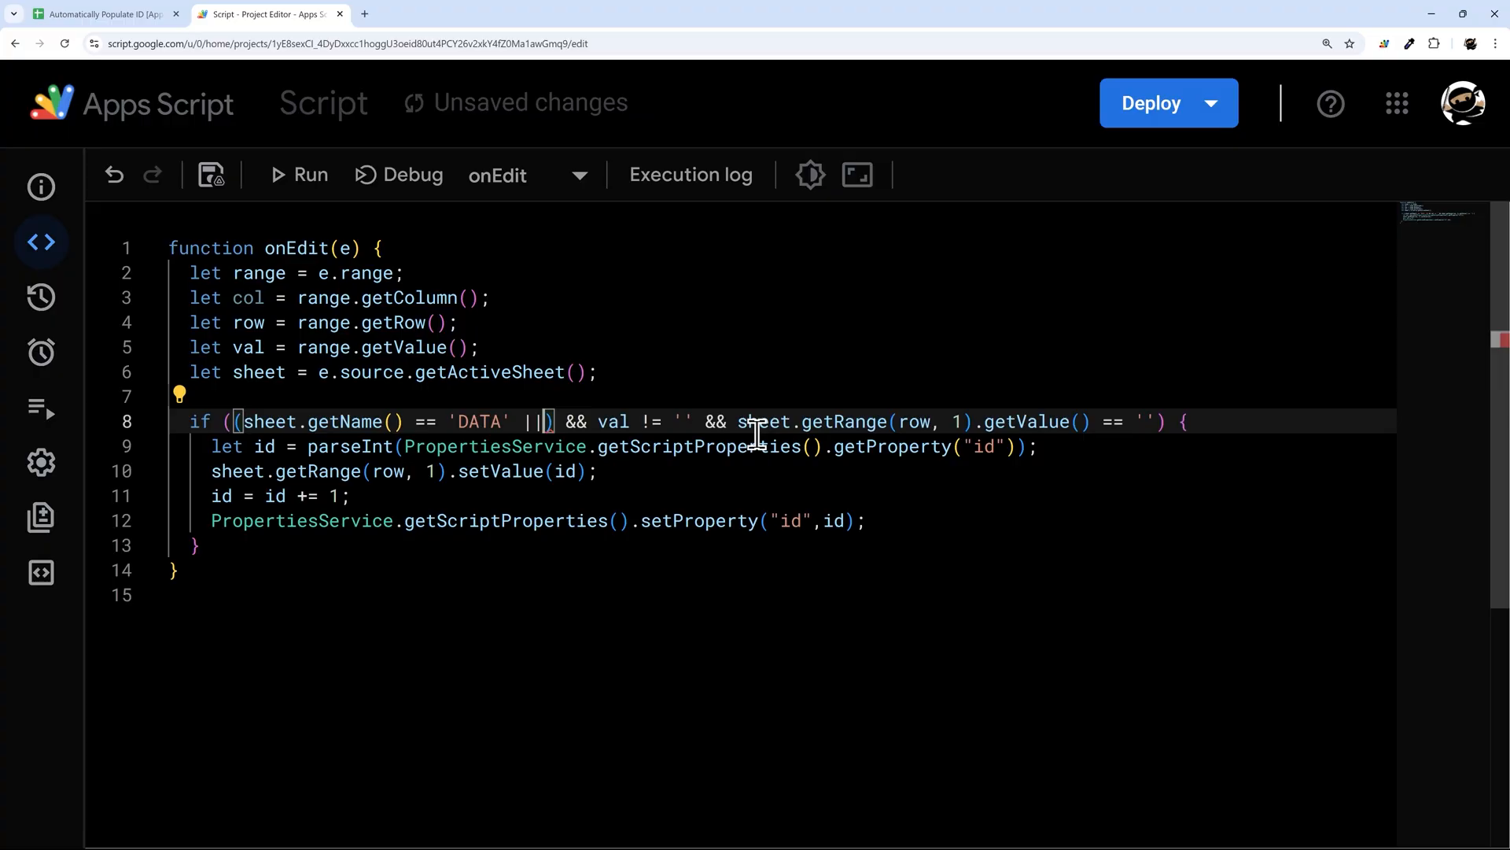
{"action": "type", "text": "sheet.getName() == 'DATA'"}
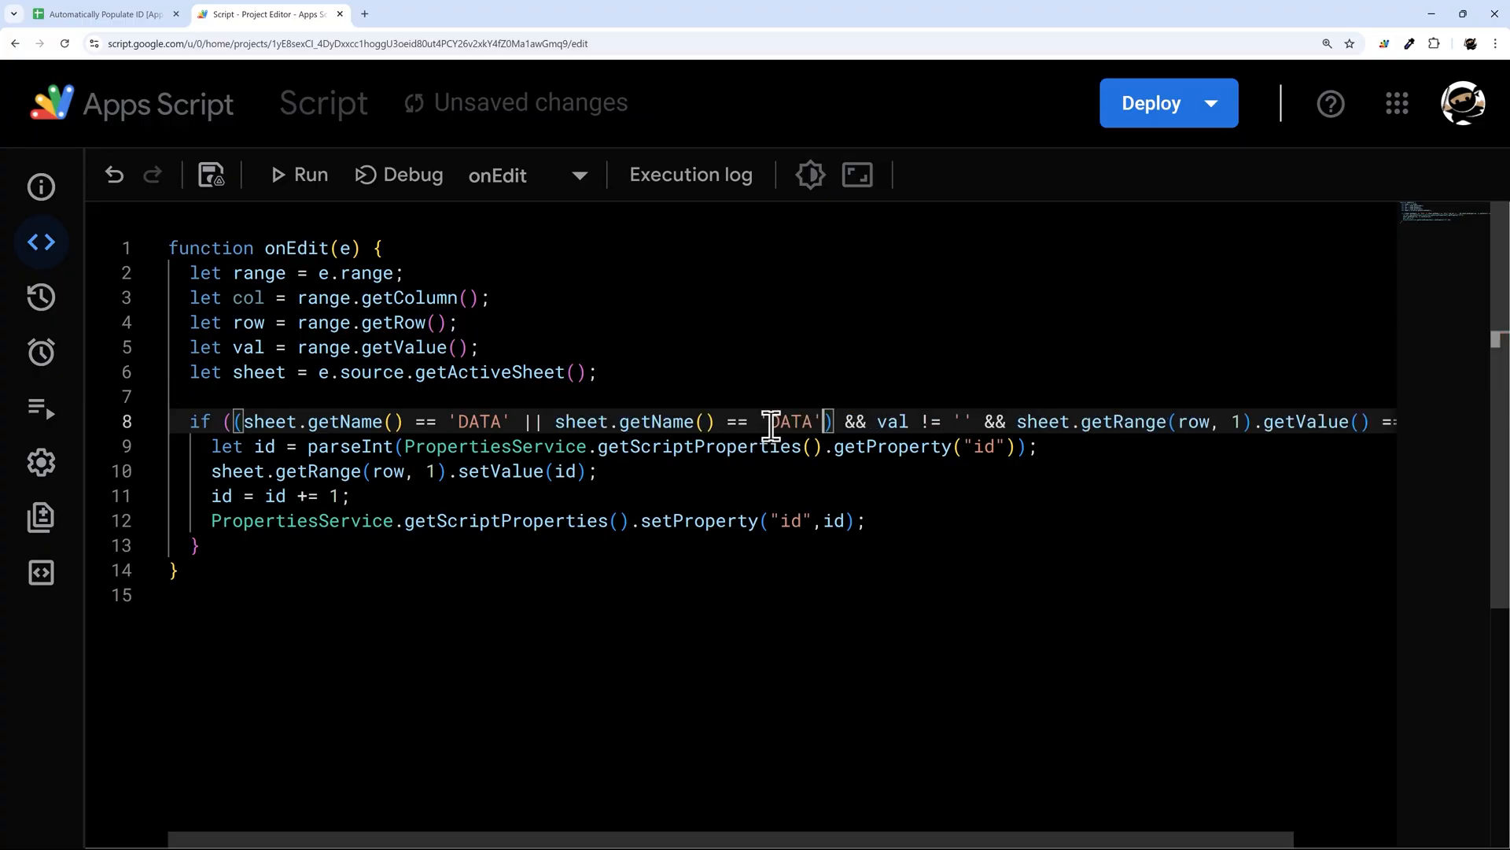
{"action": "type", "text": "THER"}
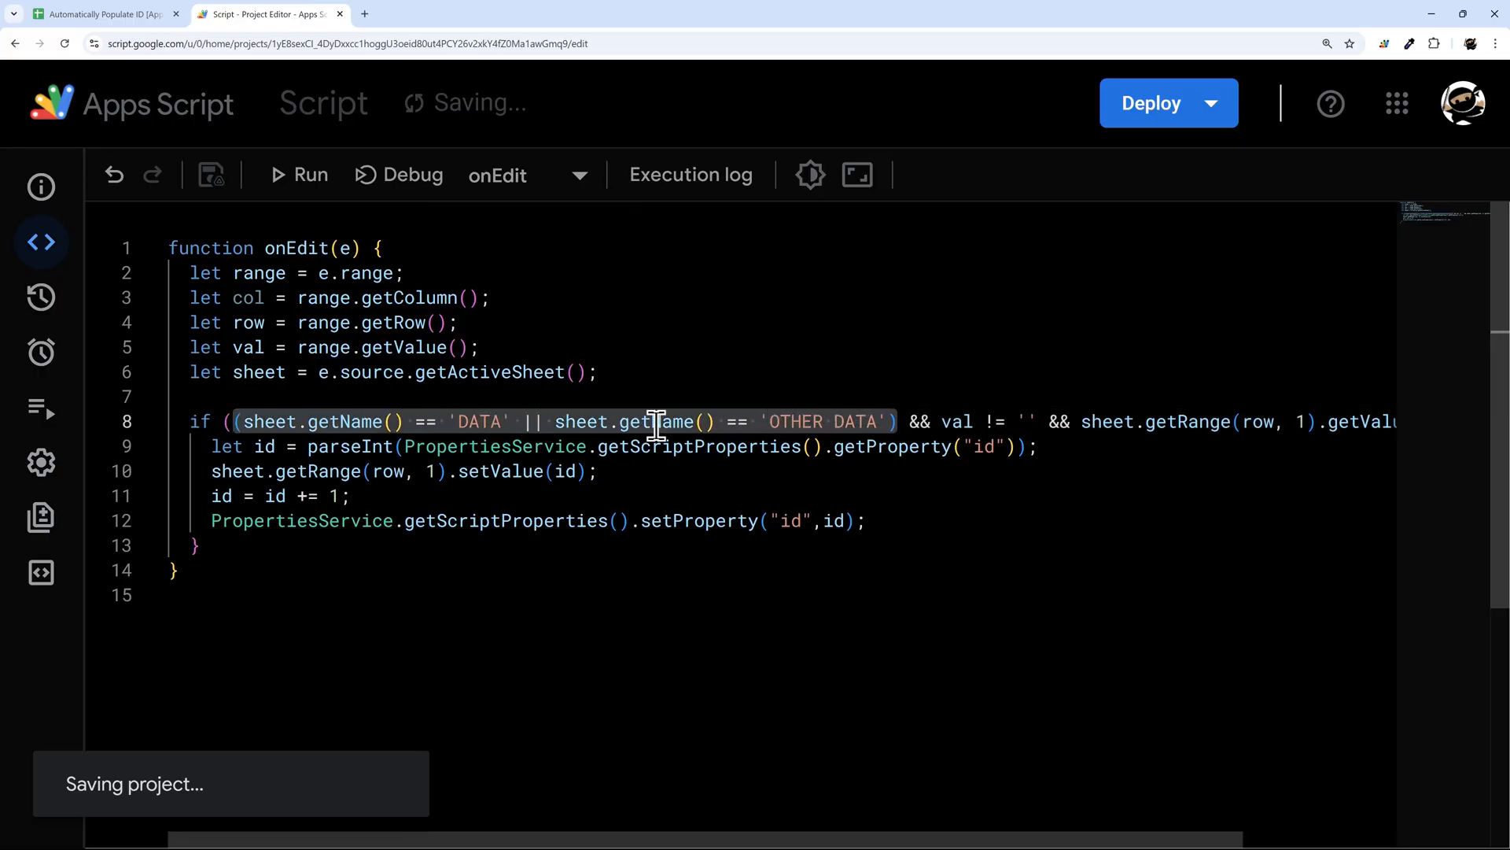
{"action": "mouse_move", "coordinate": [722, 472]}
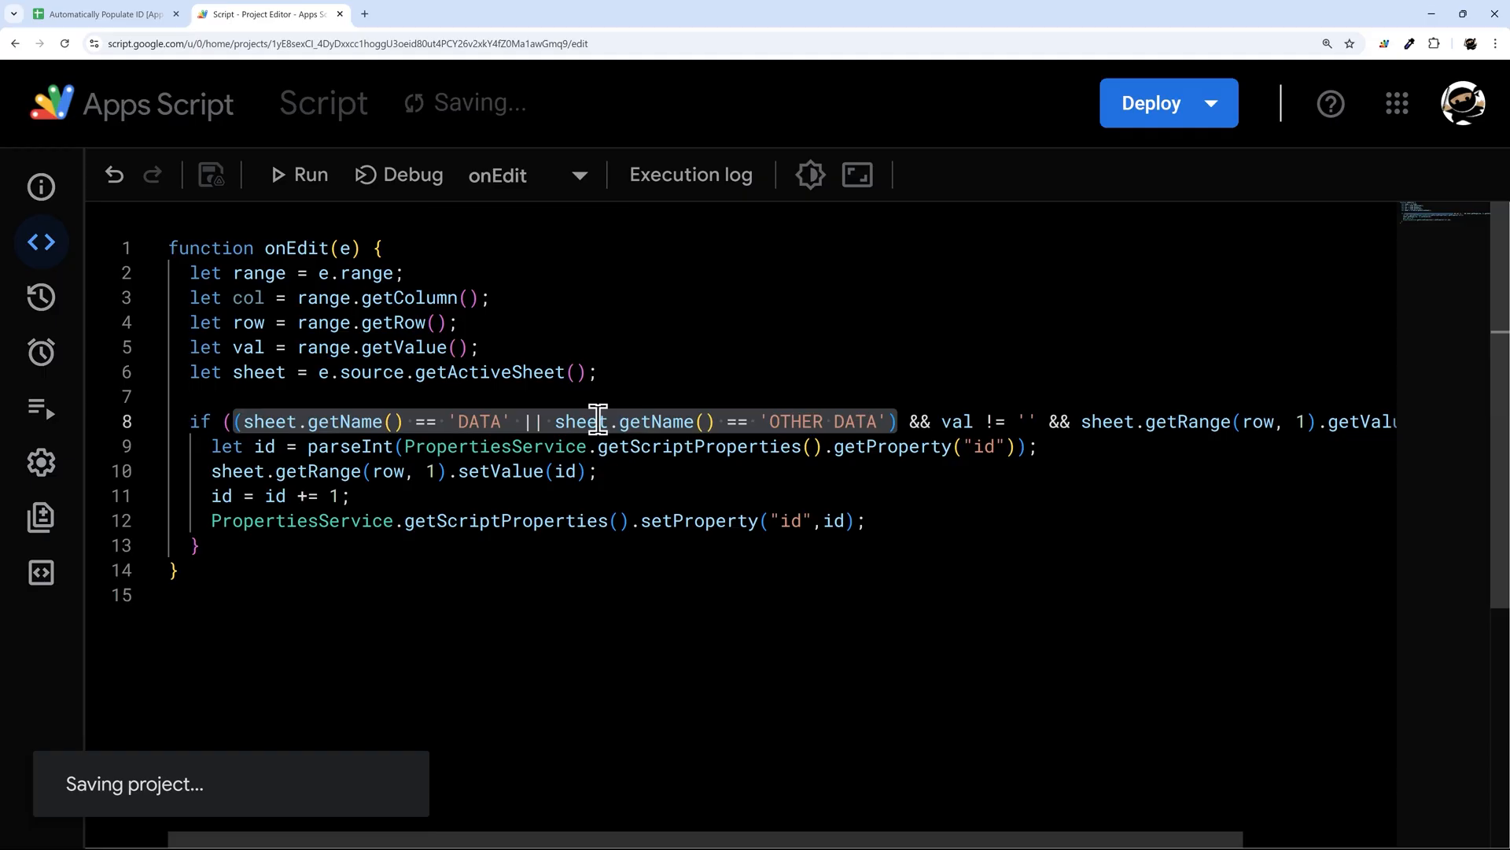
{"action": "mouse_move", "coordinate": [987, 421]}
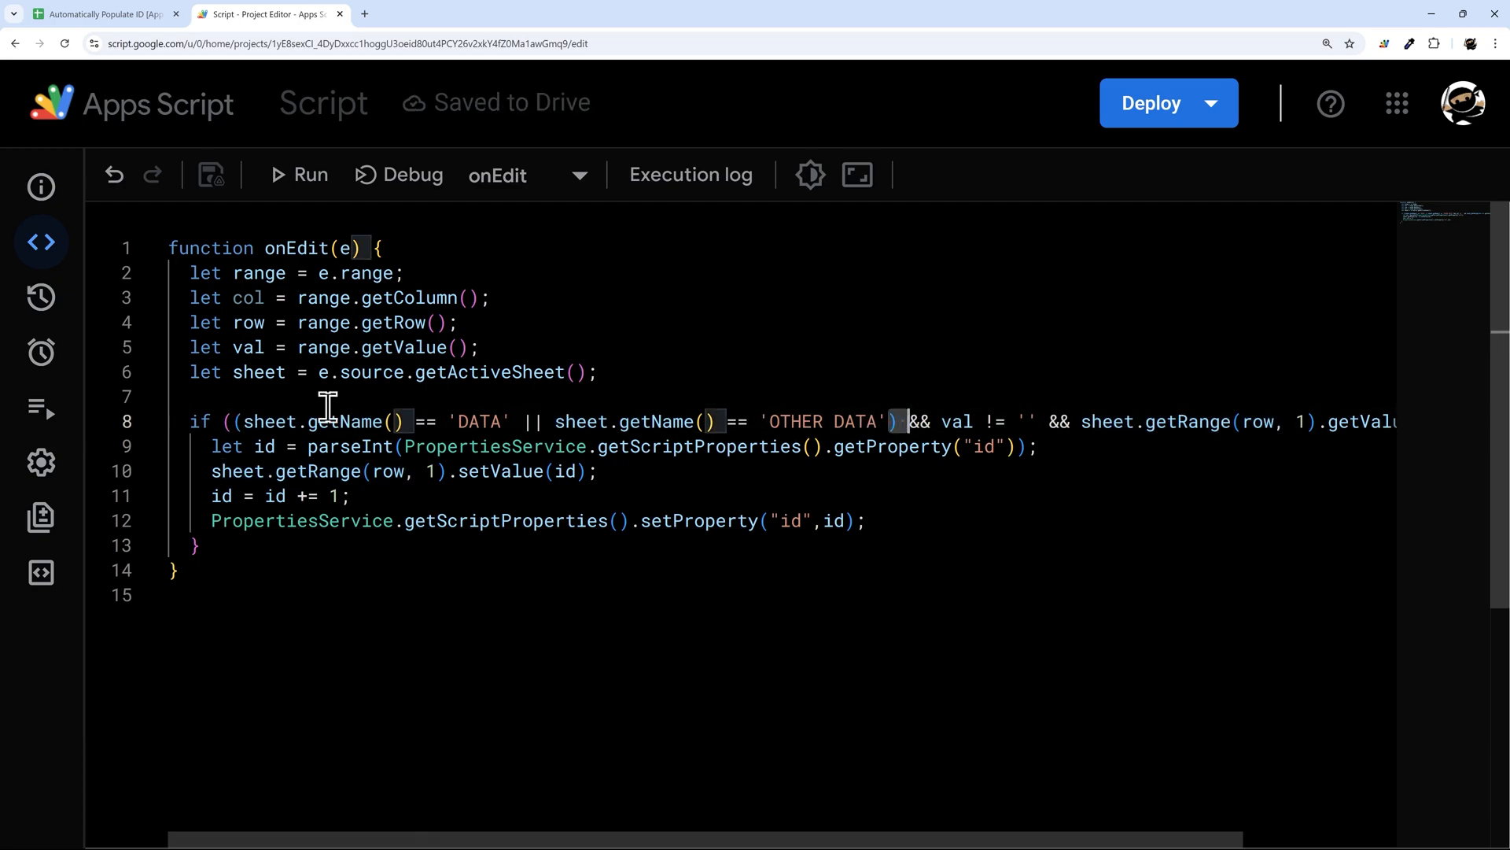
{"action": "left_click", "coordinate": [525, 495]}
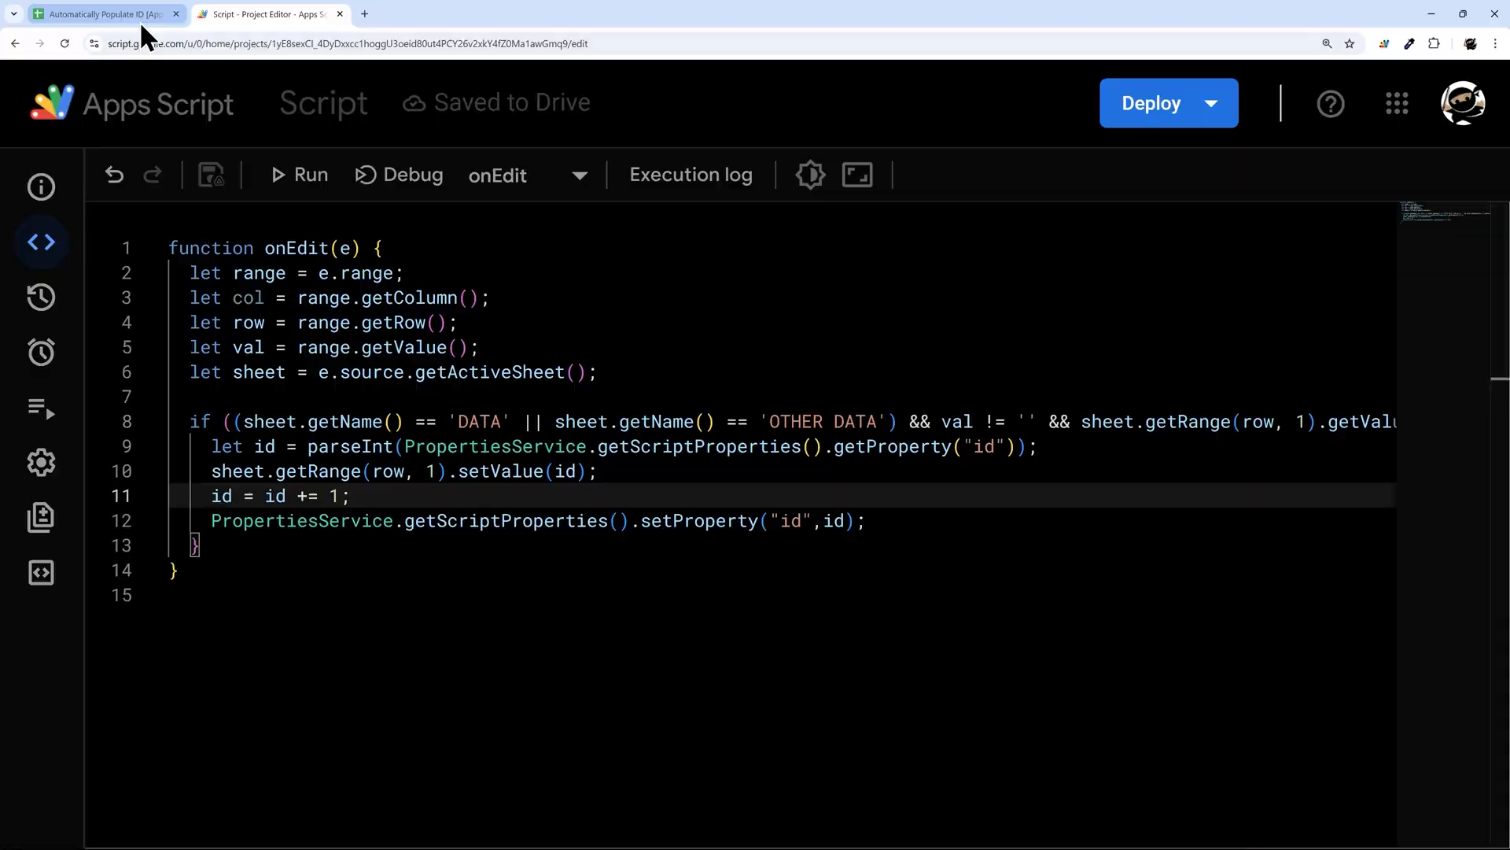
Step: Add Jim on OTHER DATA (ID 10010) and Paul on DATA (ID 10011)
{"action": "left_click", "coordinate": [101, 14]}
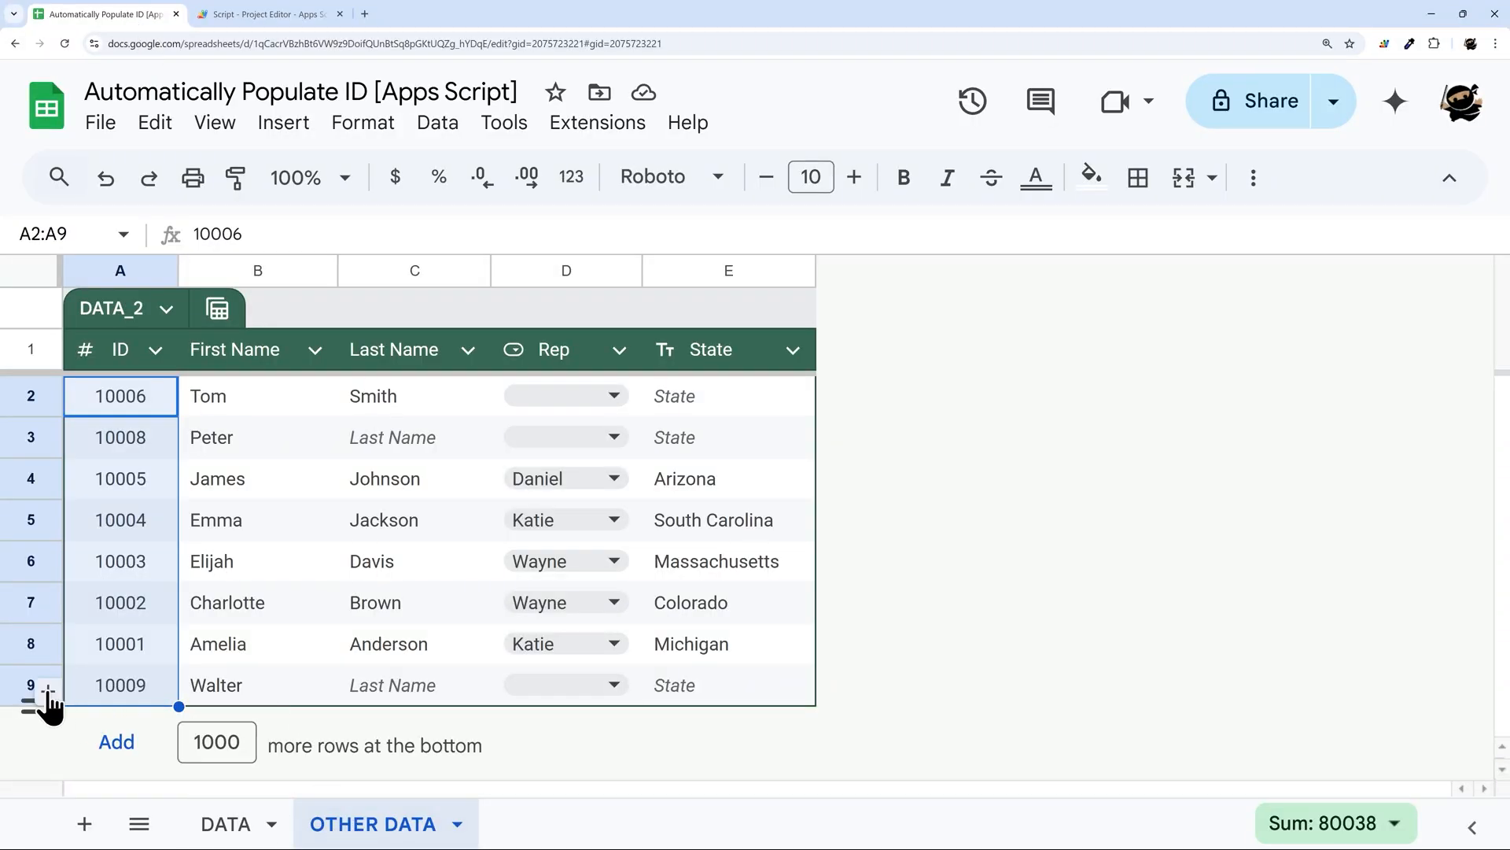
{"action": "left_click", "coordinate": [47, 691]}
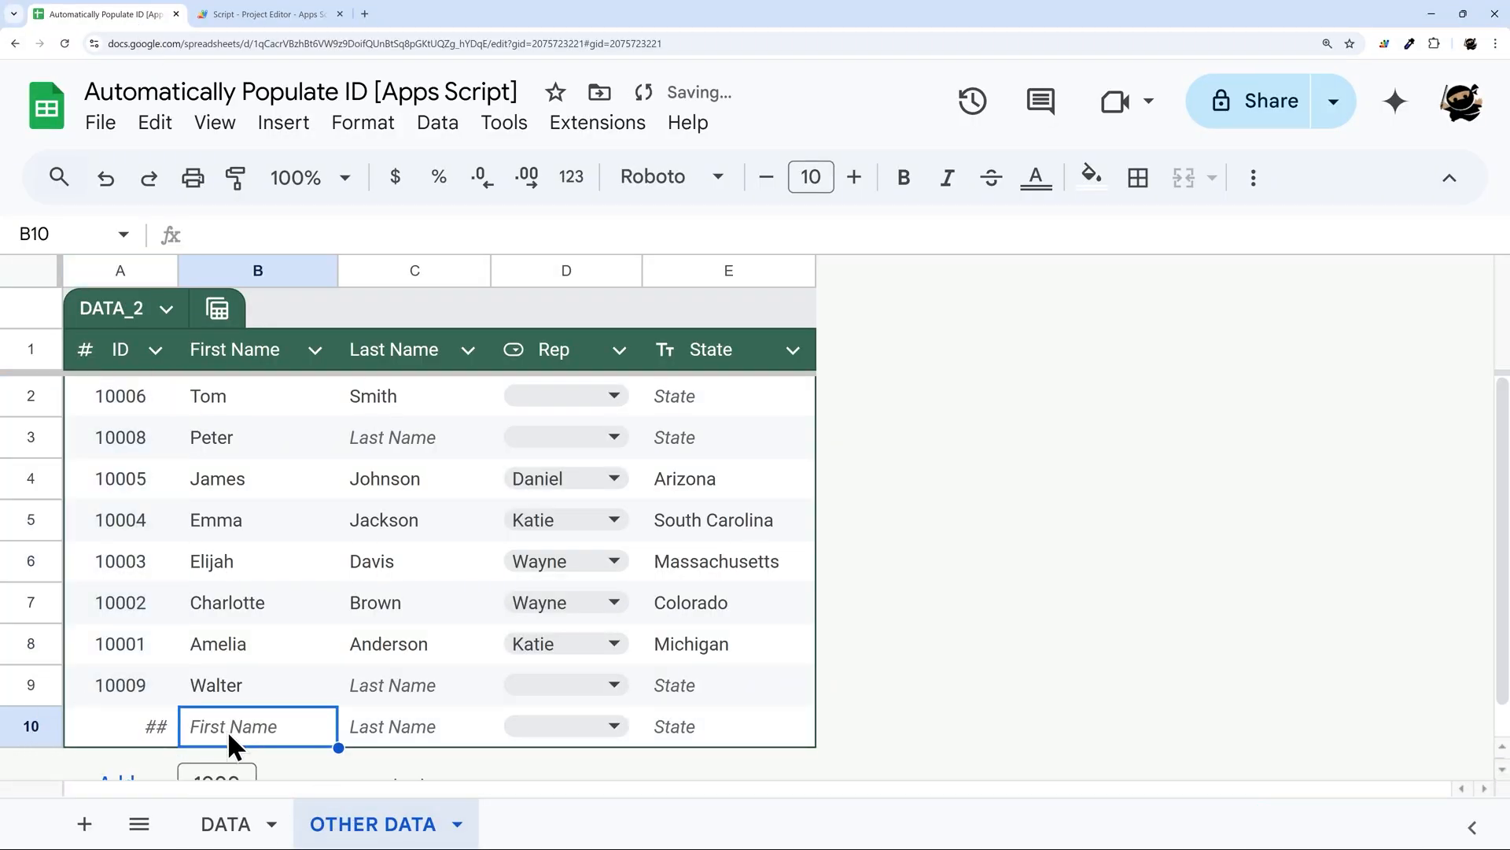
{"action": "type", "text": "Jim"}
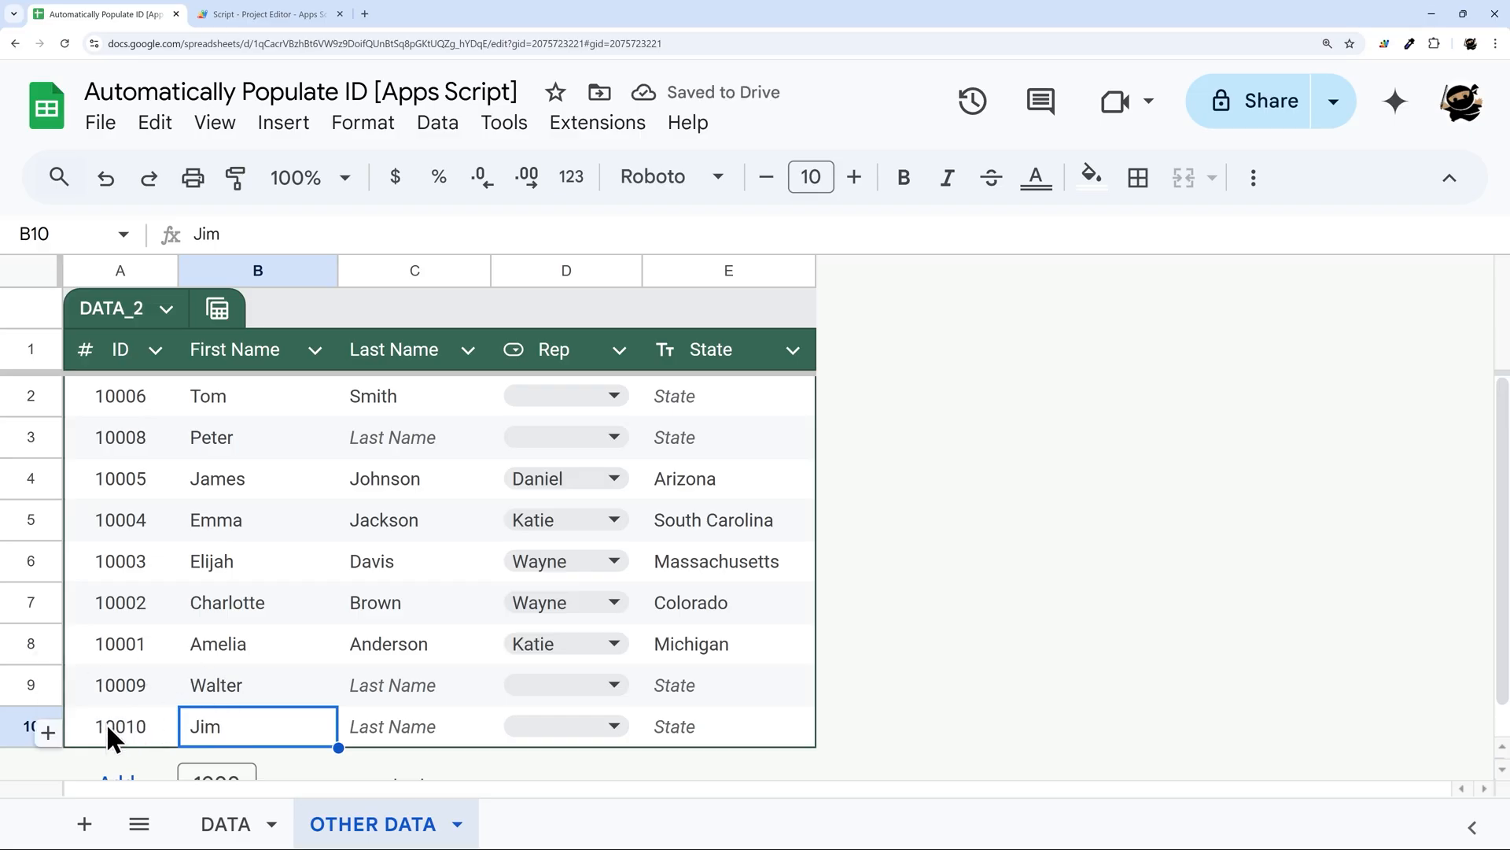
{"action": "left_click", "coordinate": [226, 823]}
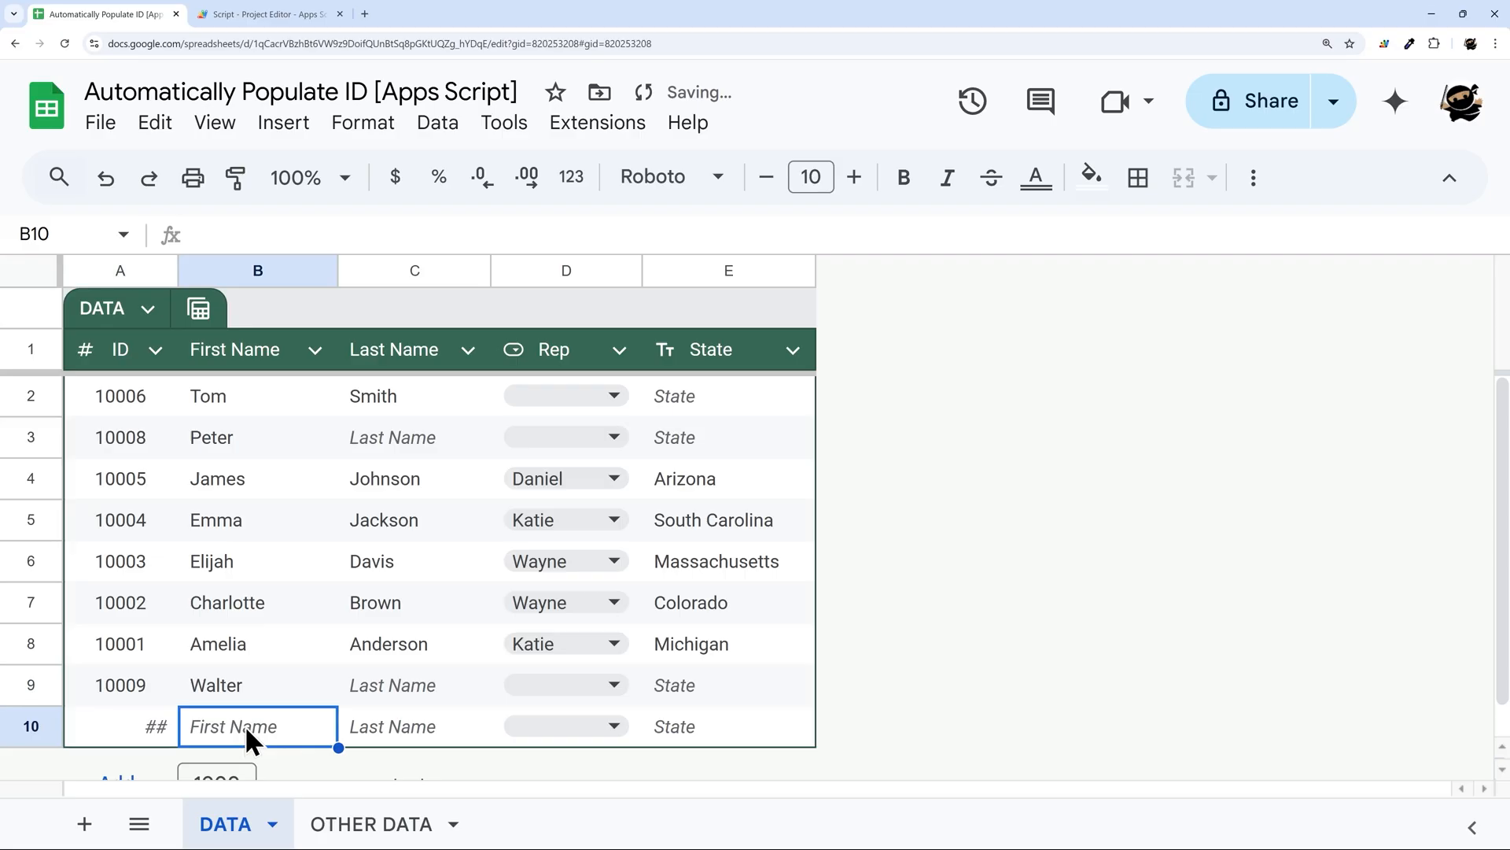
{"action": "type", "text": "Paul"}
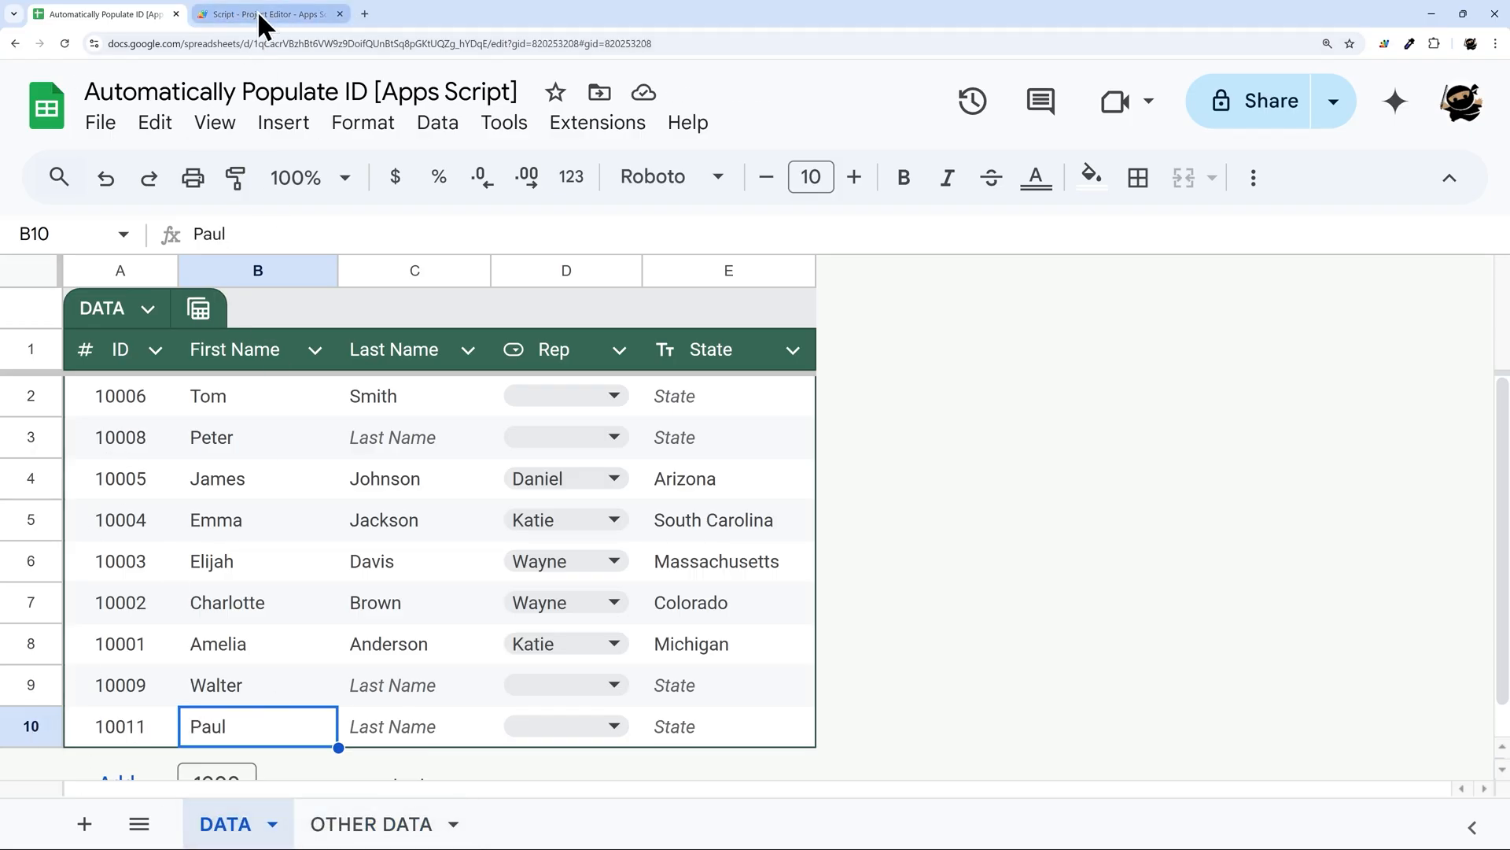
Step: Add a script property otherId with value 100 in Project Settings
{"action": "left_click", "coordinate": [268, 14]}
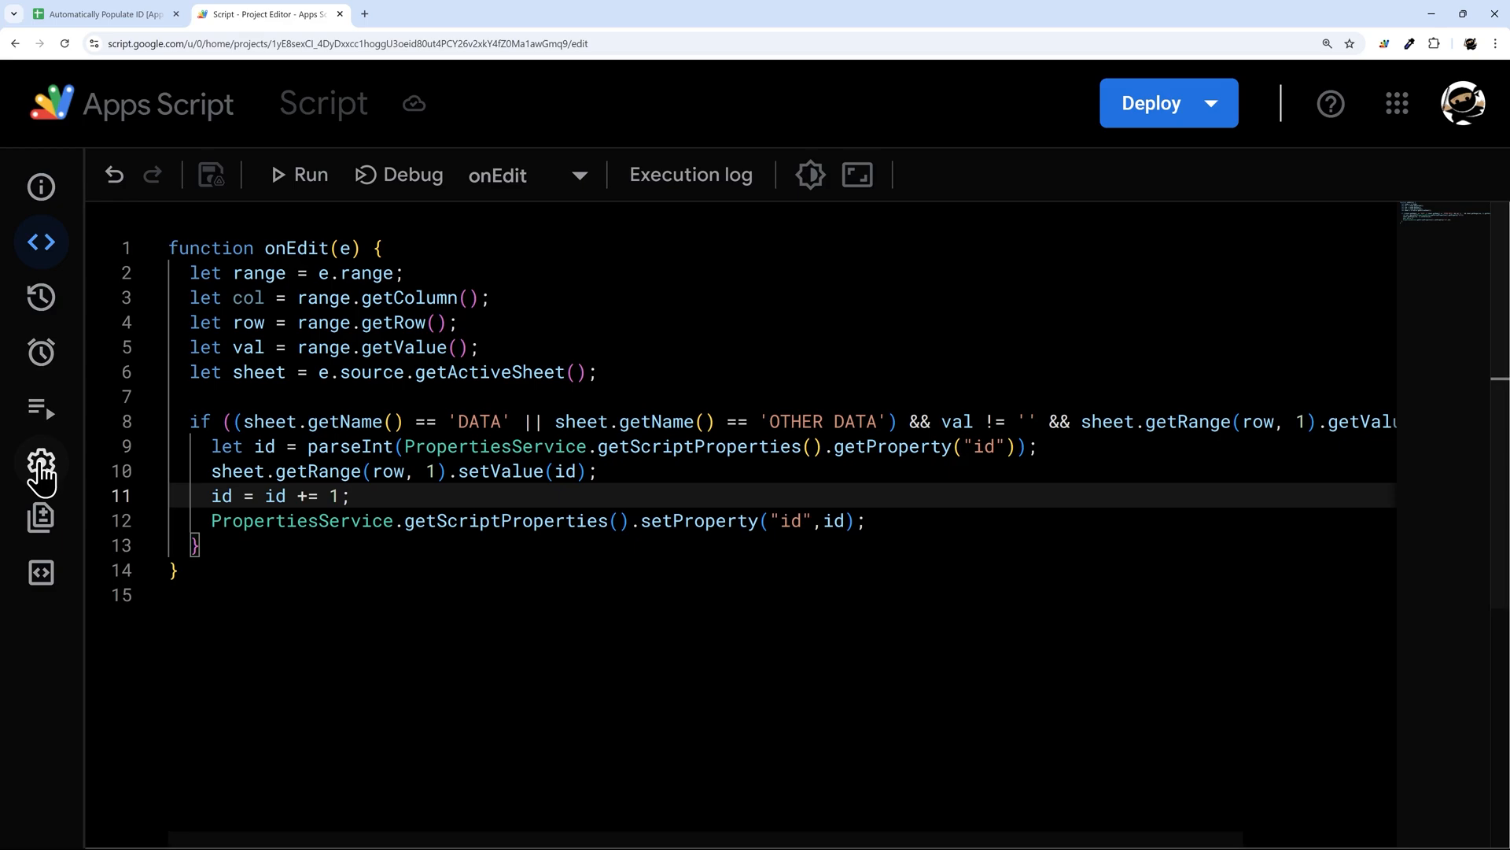
{"action": "left_click", "coordinate": [40, 463]}
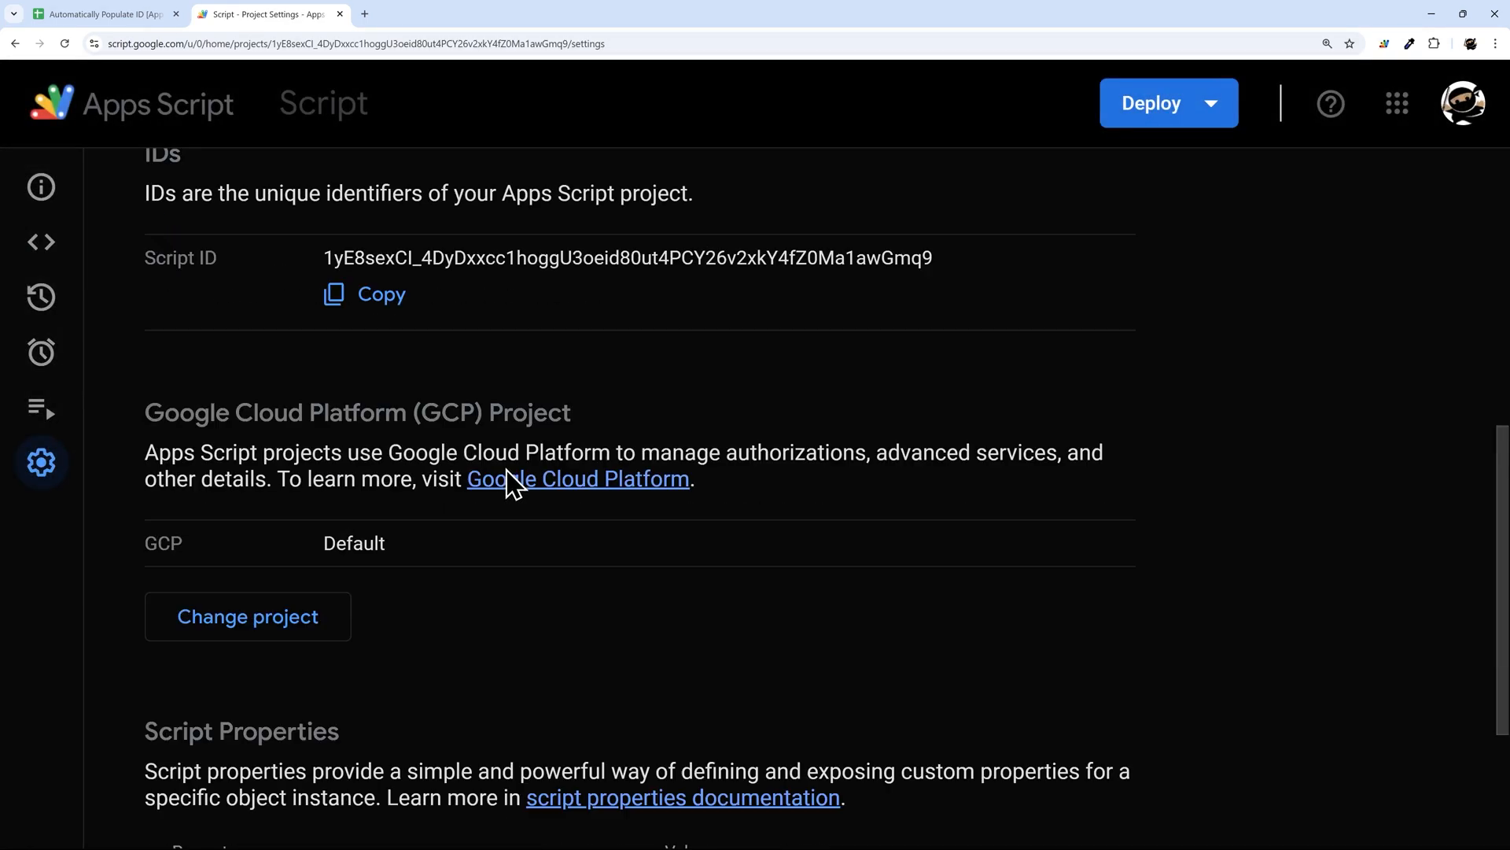
{"action": "scroll", "scroll_direction": "down", "scroll_amount": 3}
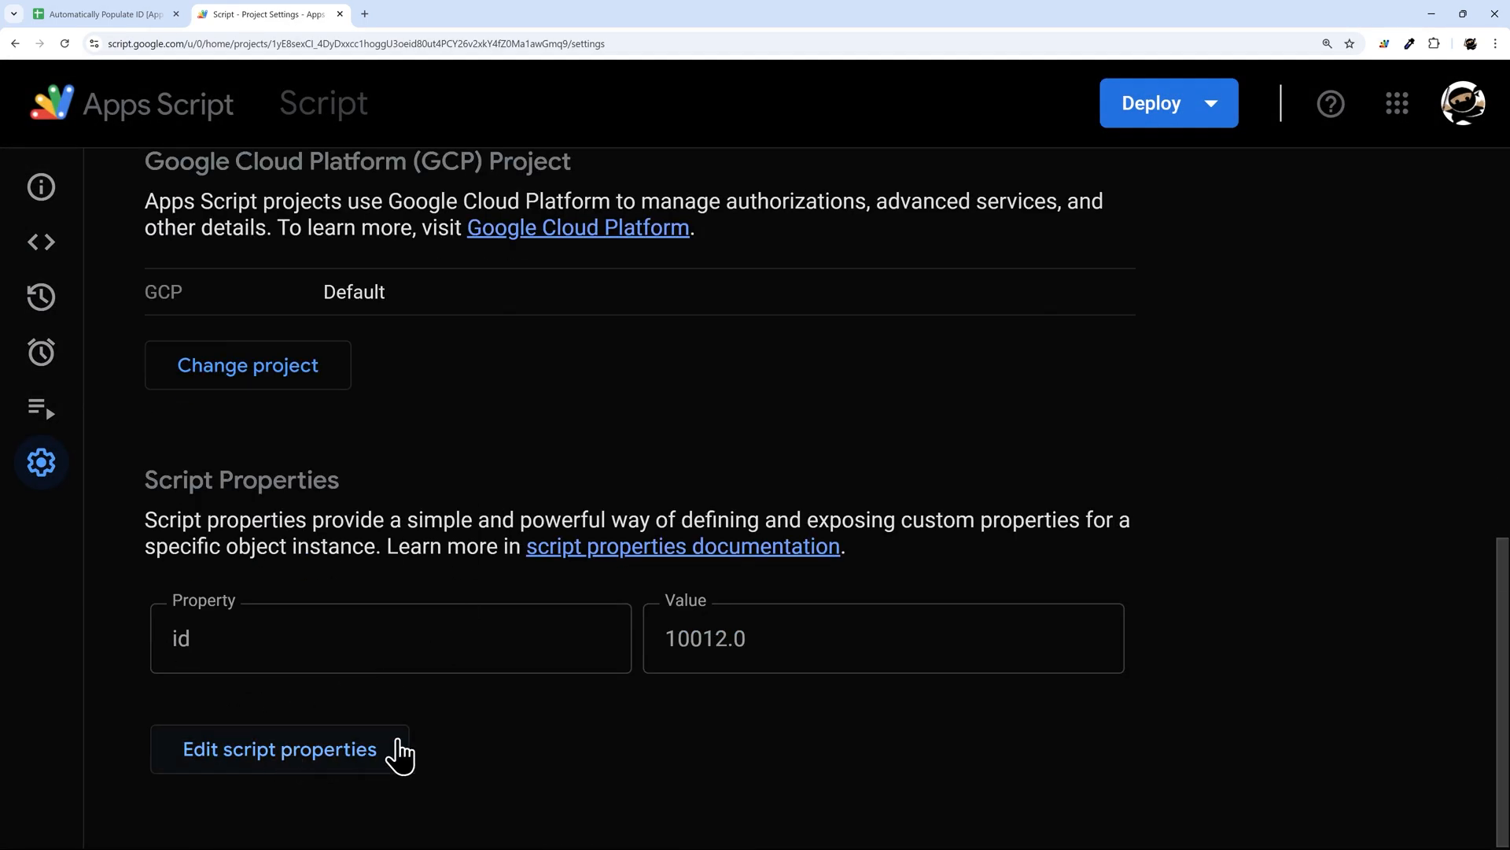
{"action": "left_click", "coordinate": [280, 750]}
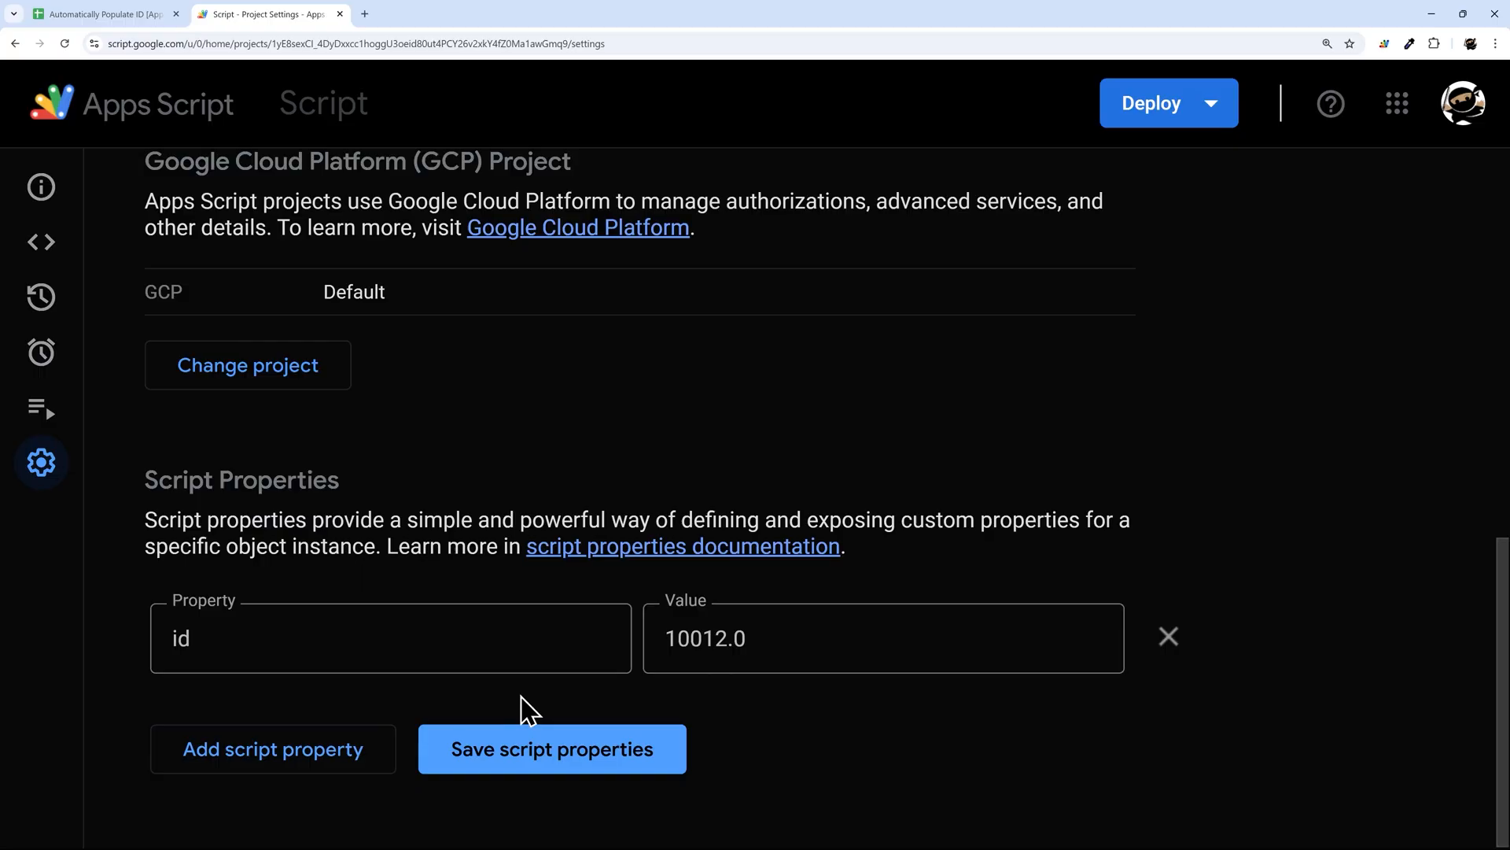
{"action": "left_click", "coordinate": [273, 748]}
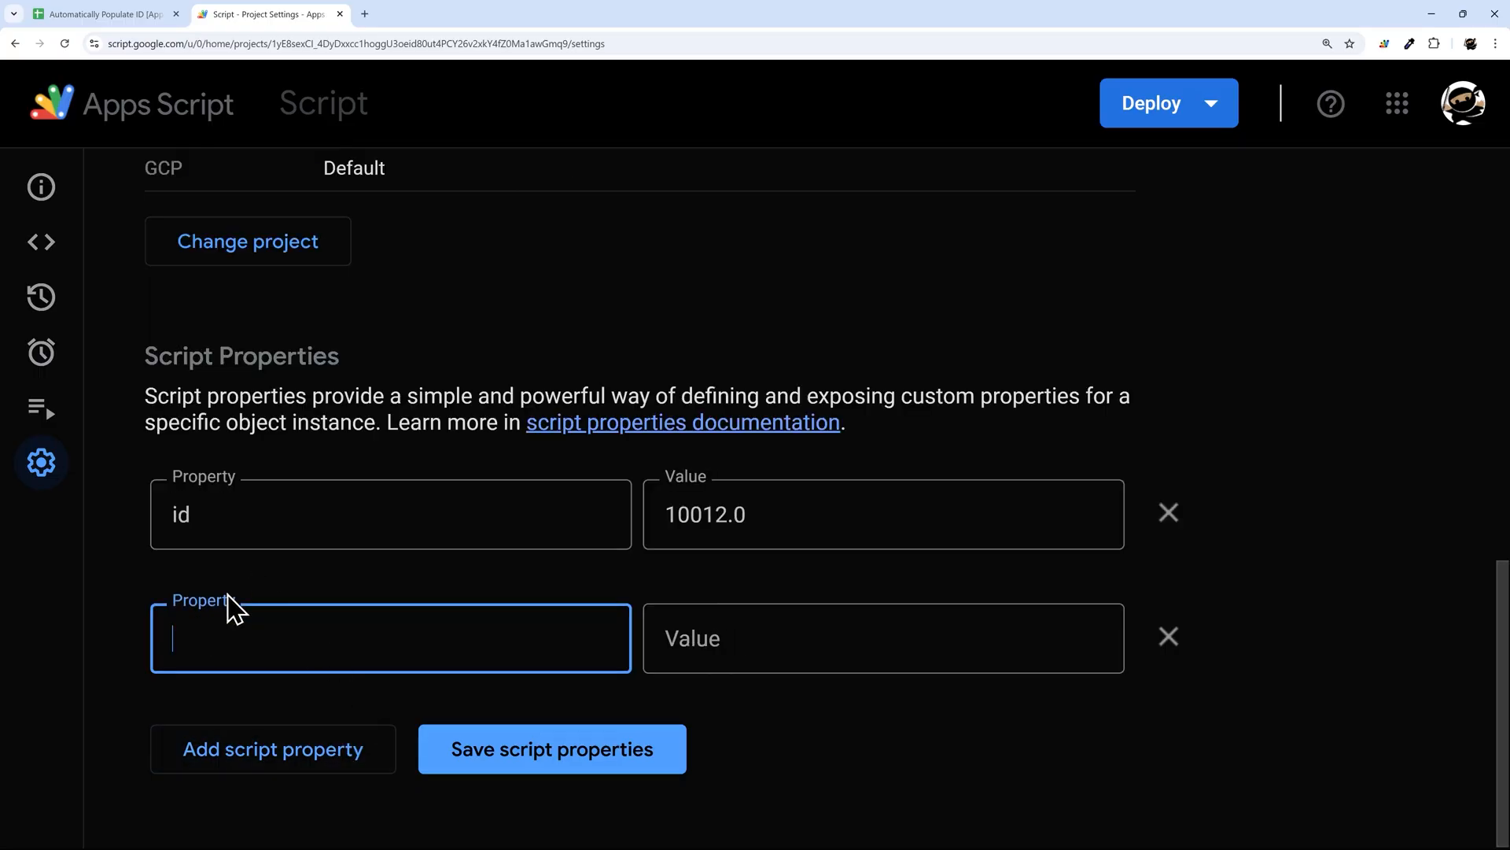
{"action": "type", "text": "otherId"}
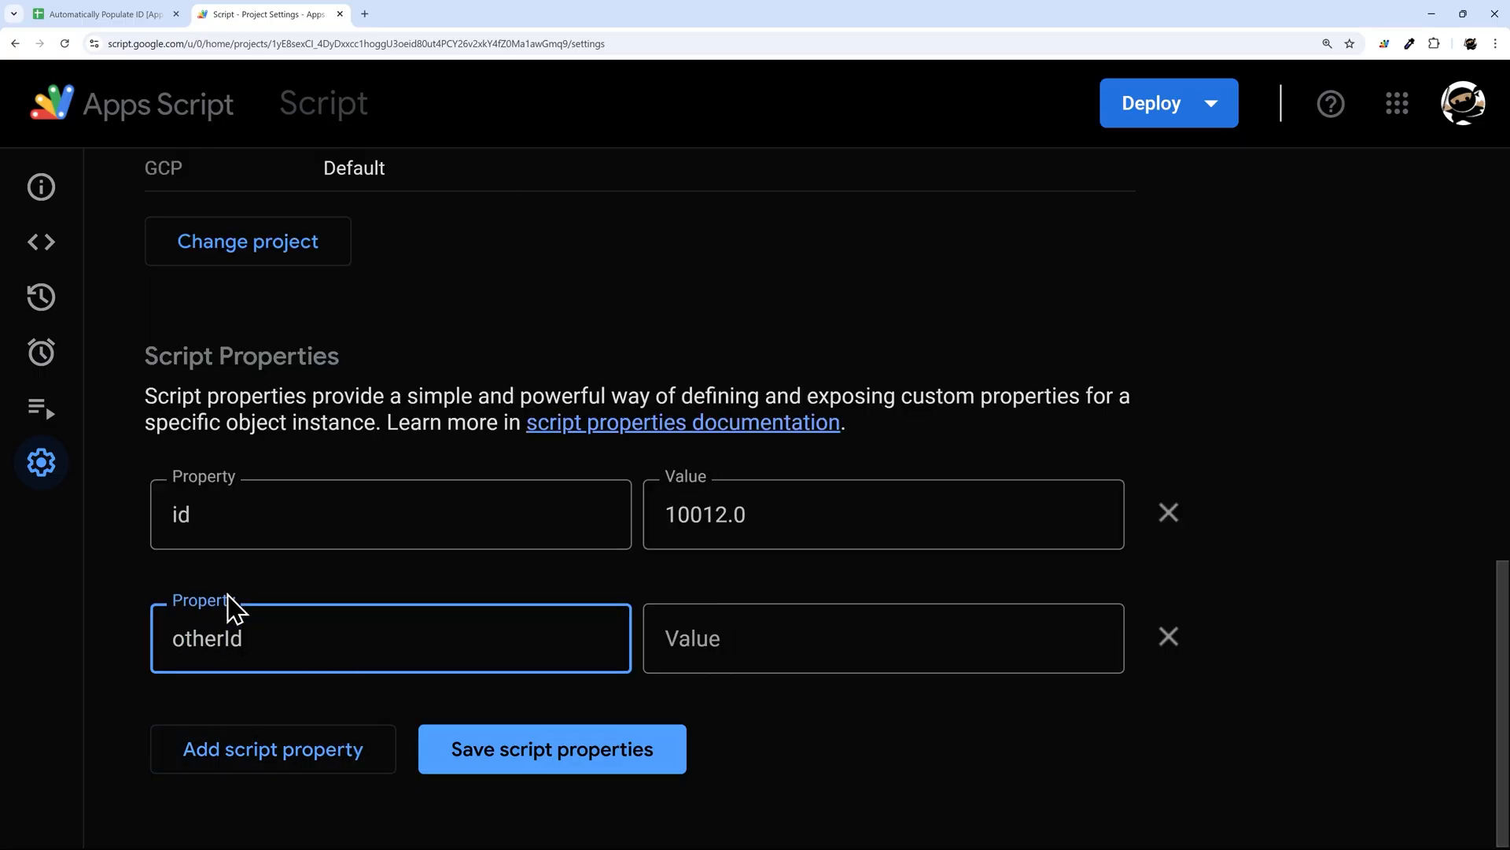
{"action": "type", "text": "100"}
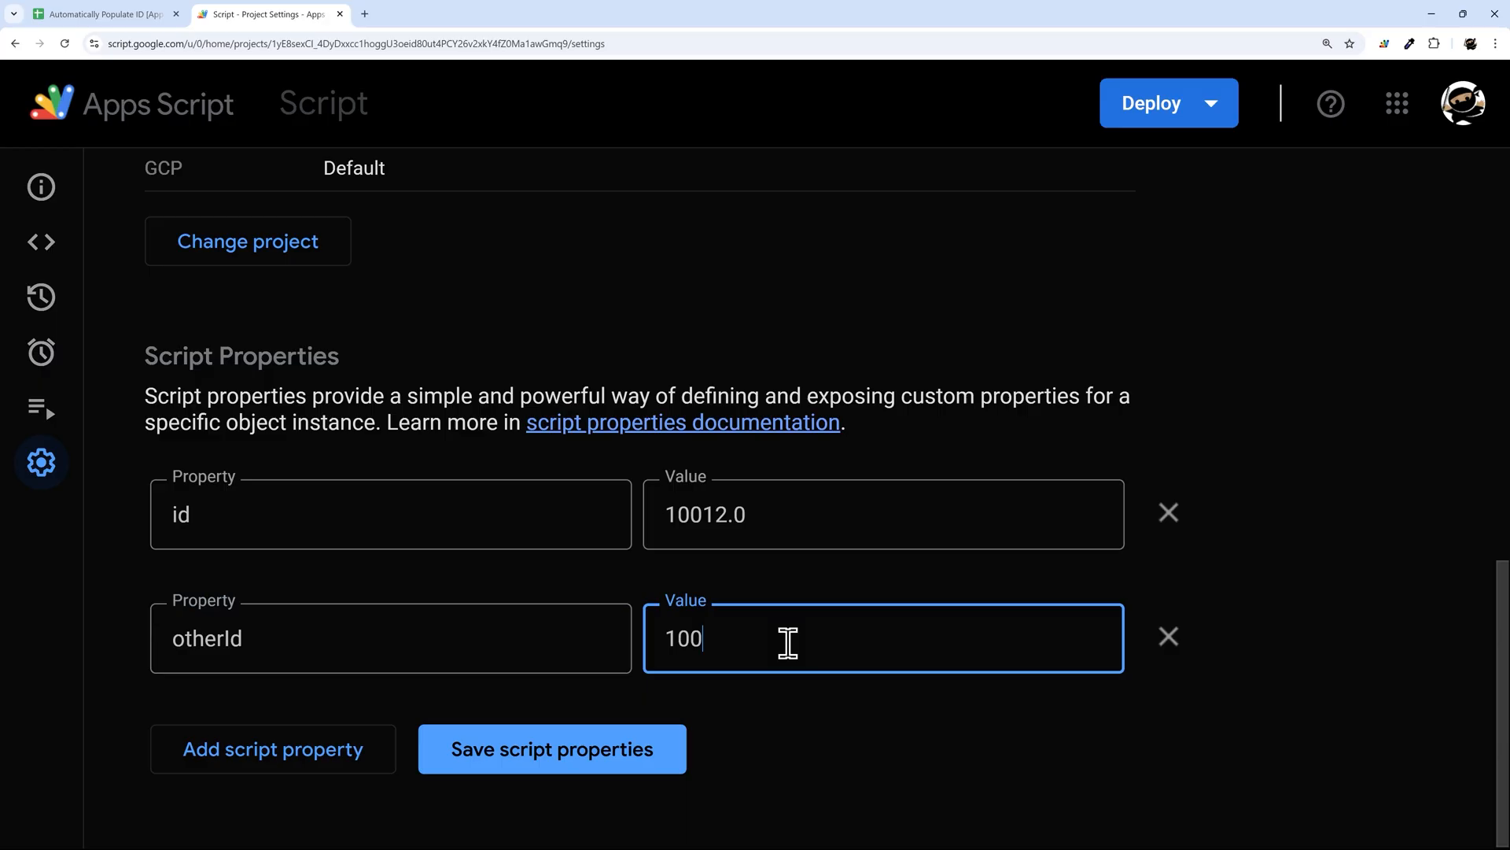
{"action": "left_click", "coordinate": [550, 748]}
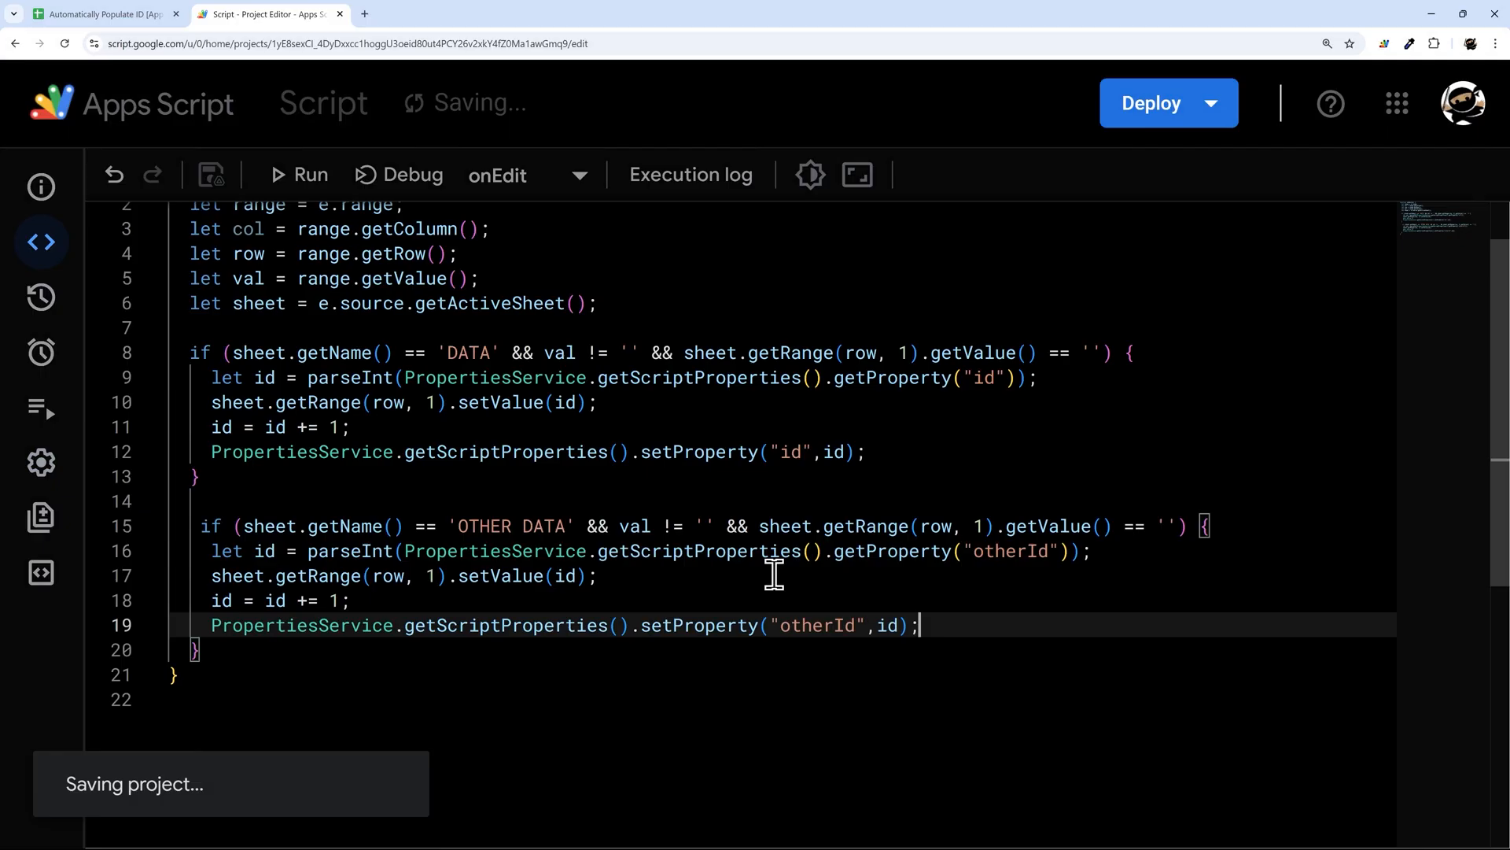
Step: Return to the spreadsheet showing DATA with Paul at ID 10011
{"action": "left_click", "coordinate": [96, 14]}
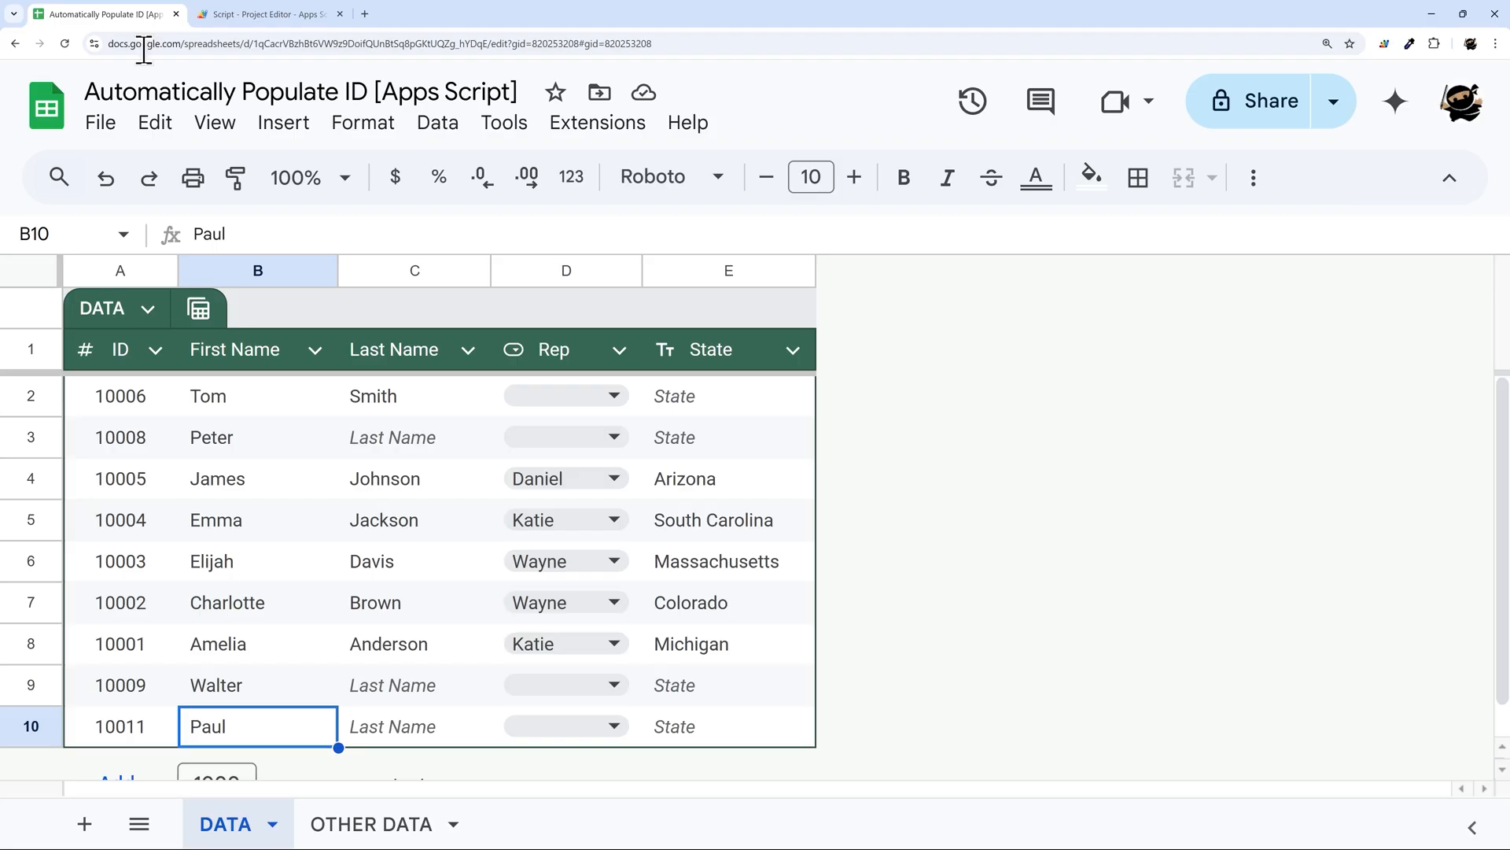
Step: Add Peter and Logan on OTHER DATA, receiving IDs 100 and 101
{"action": "left_click", "coordinate": [372, 824]}
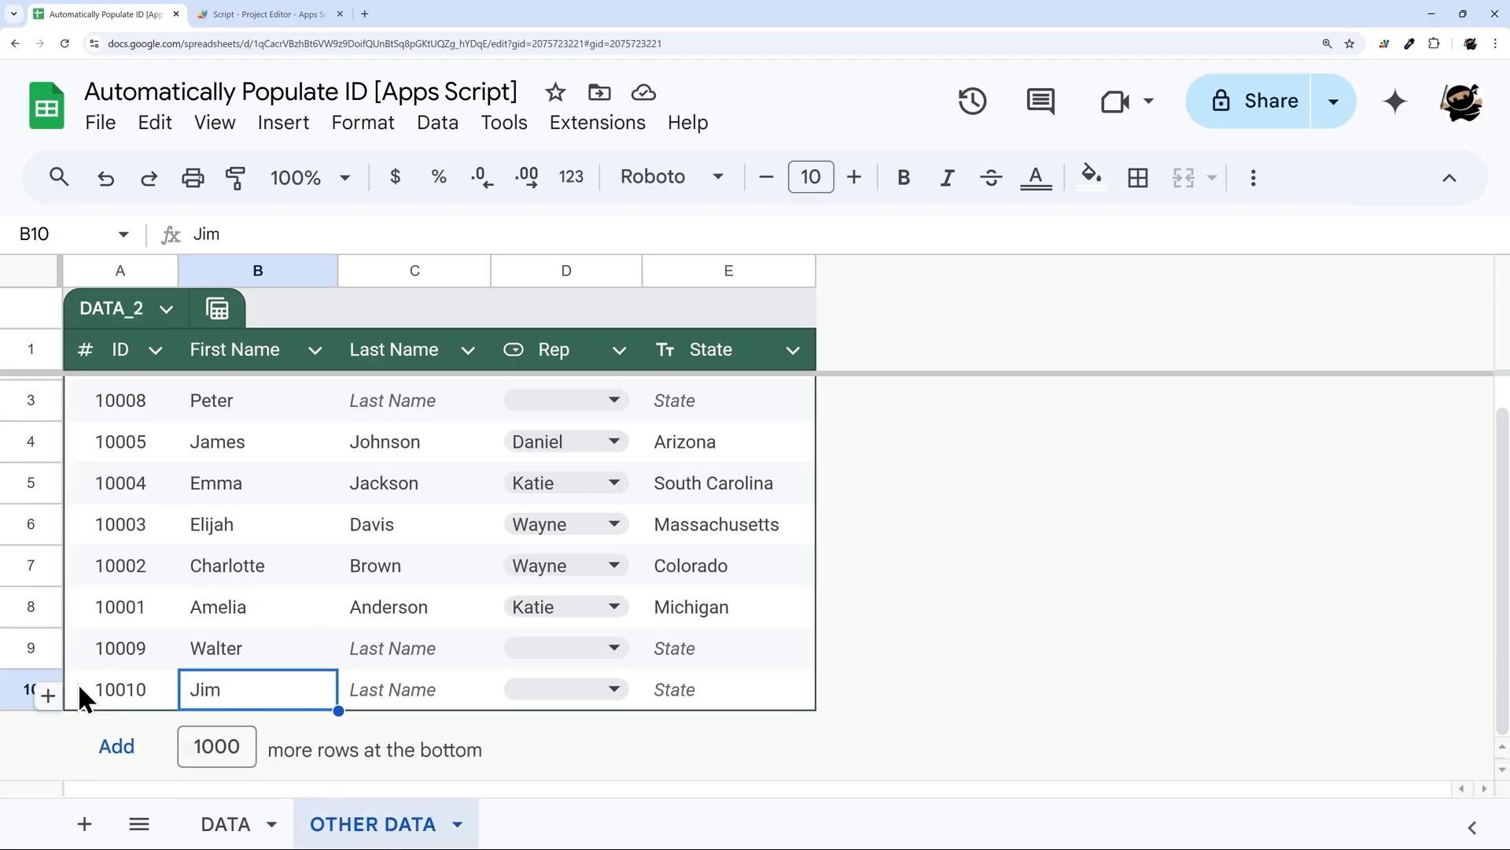
{"action": "key", "text": "enter"}
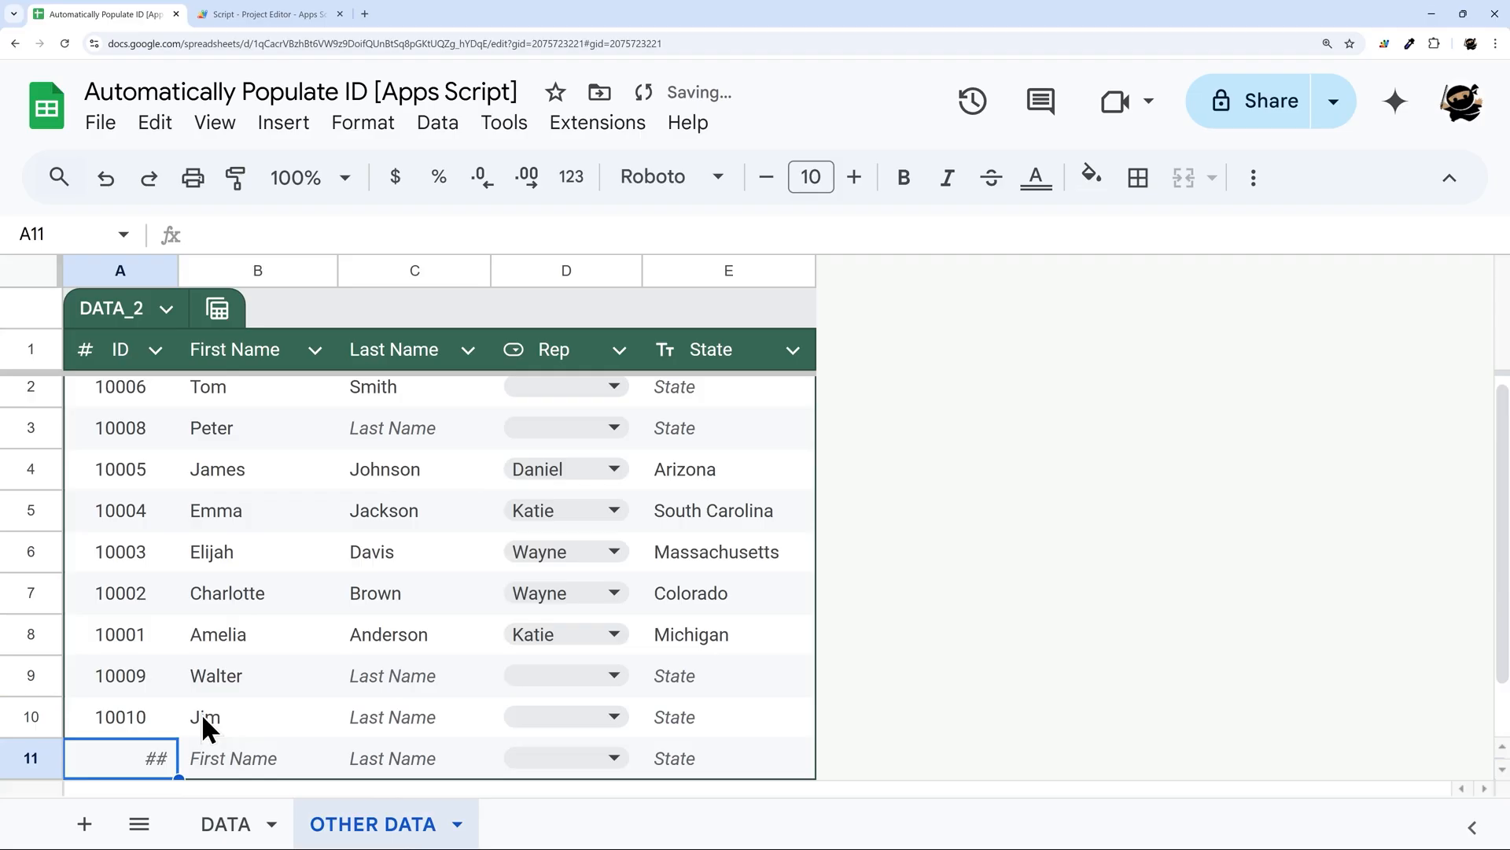
{"action": "left_click", "coordinate": [257, 758]}
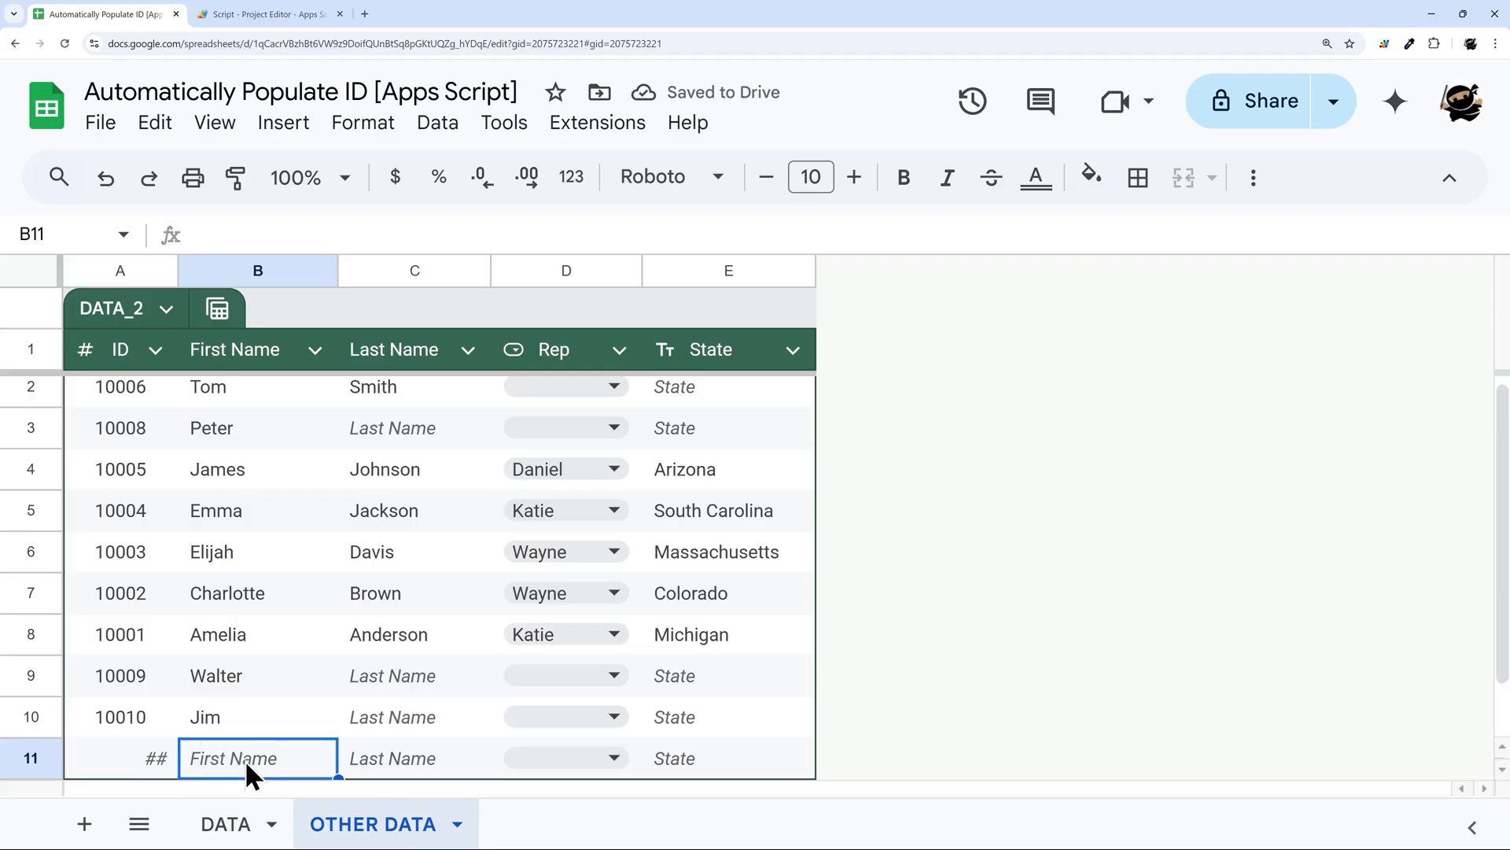
{"action": "type", "text": "Peter"}
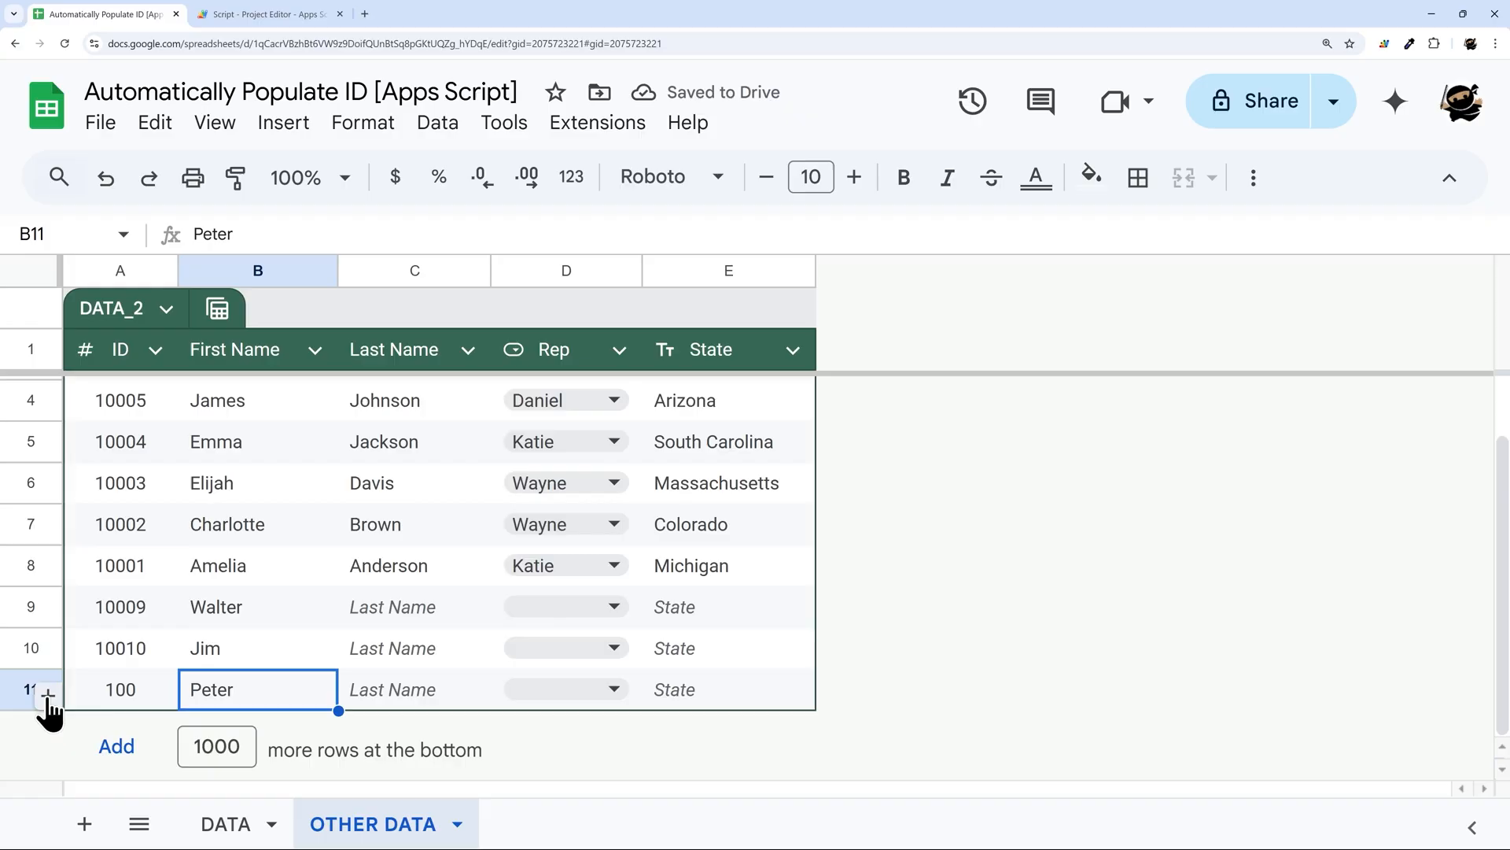
{"action": "type", "text": "Logan"}
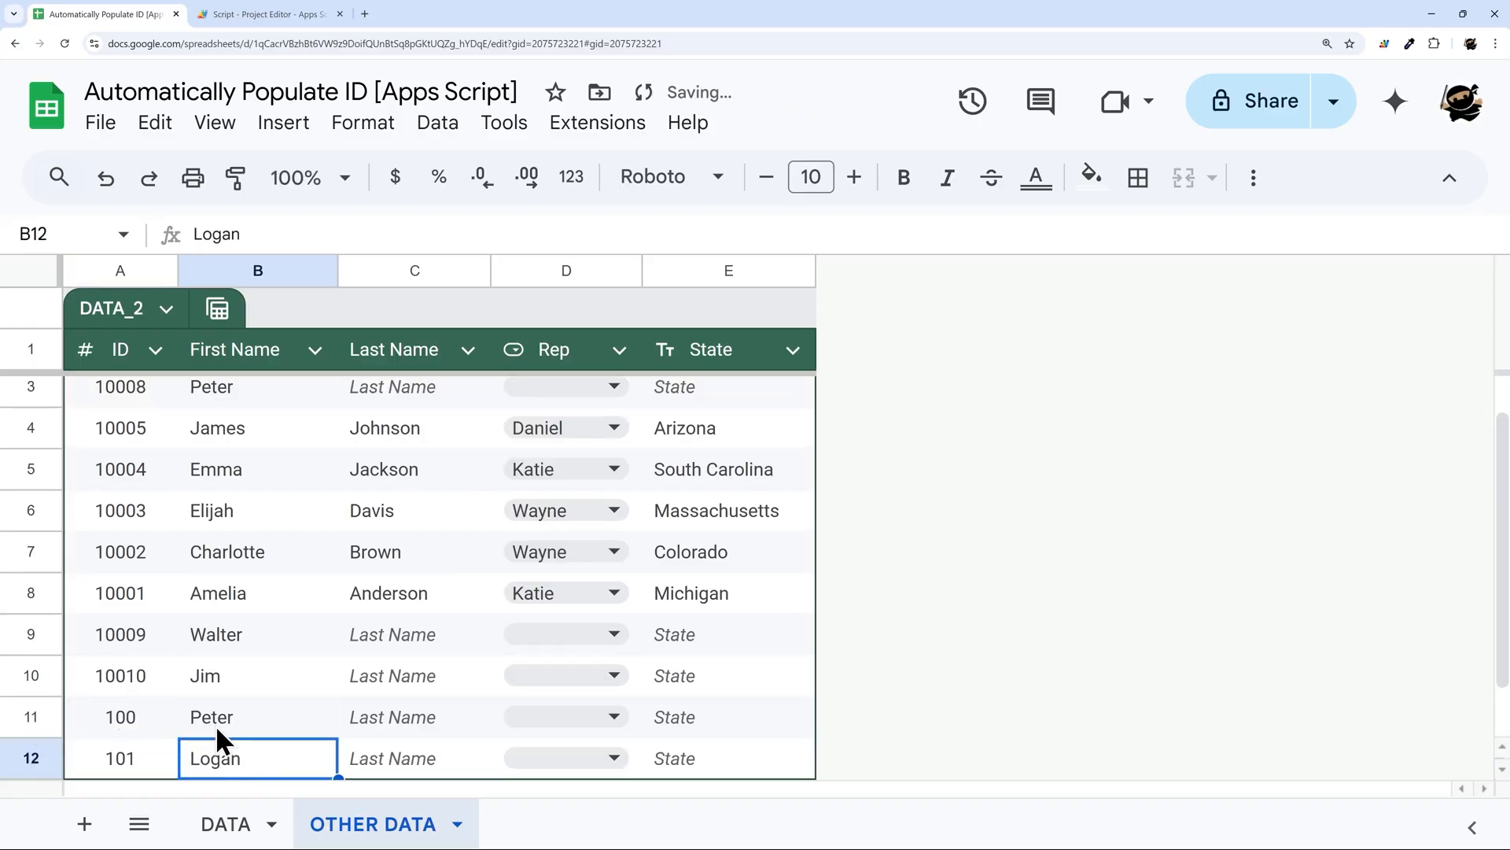
Step: Add Logan in row 11 of DATA, receiving ID 10012, then view OTHER DATA
{"action": "left_click", "coordinate": [226, 824]}
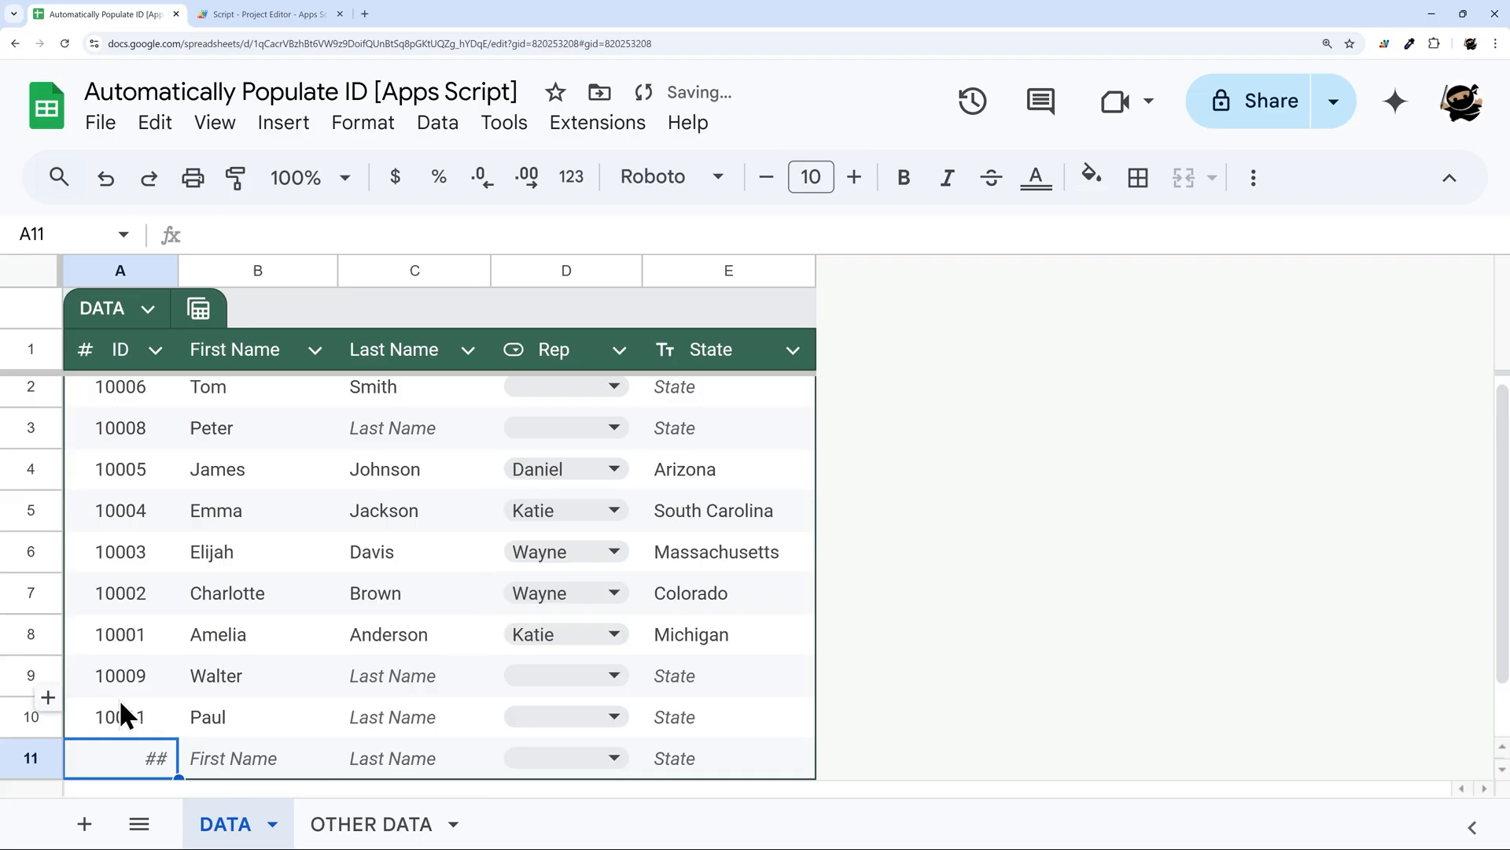
{"action": "type", "text": "Log"}
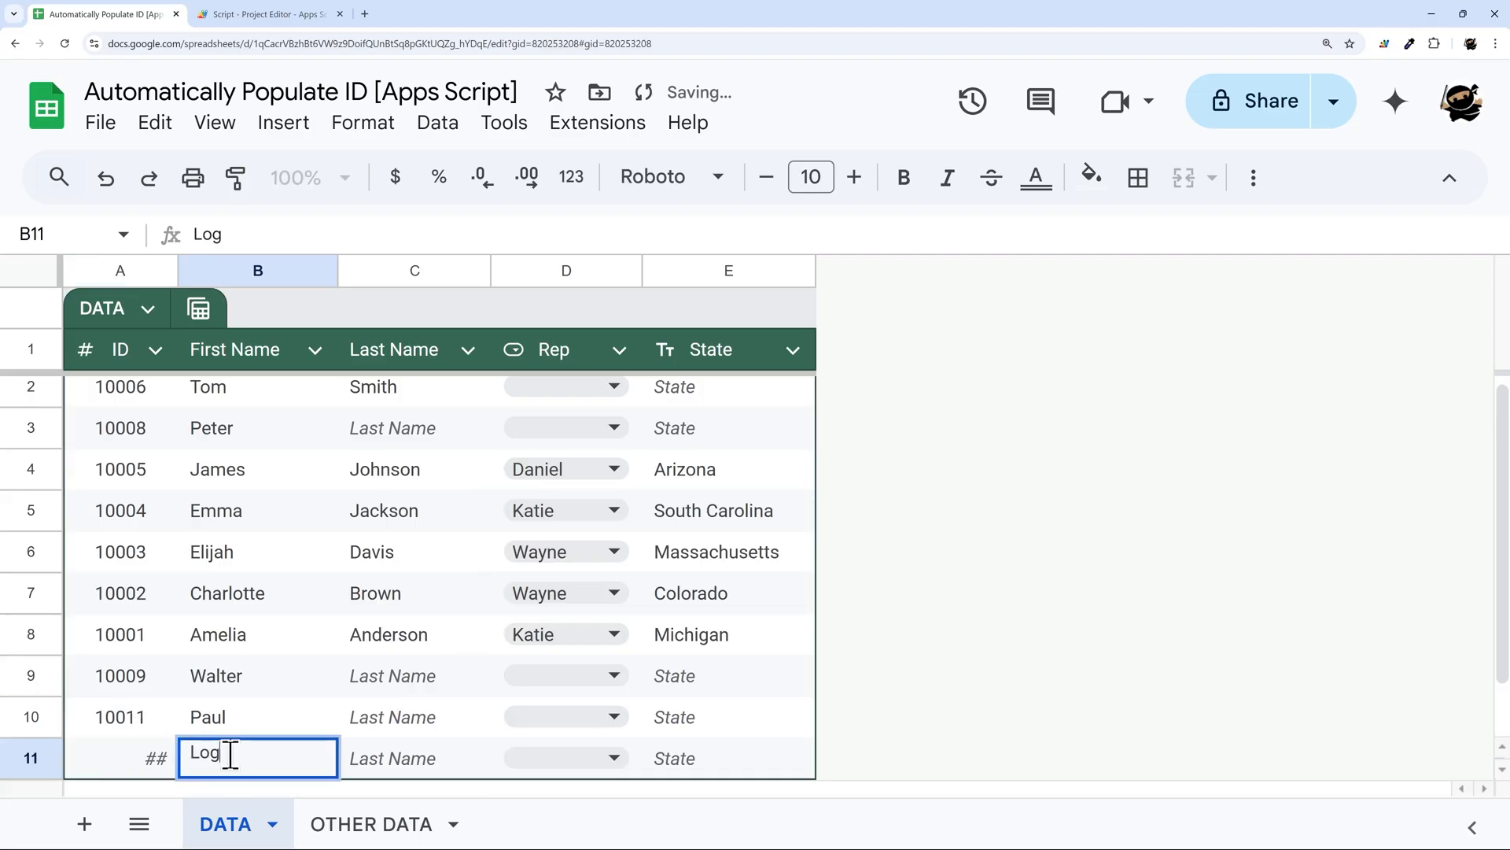
{"action": "type", "text": "an"}
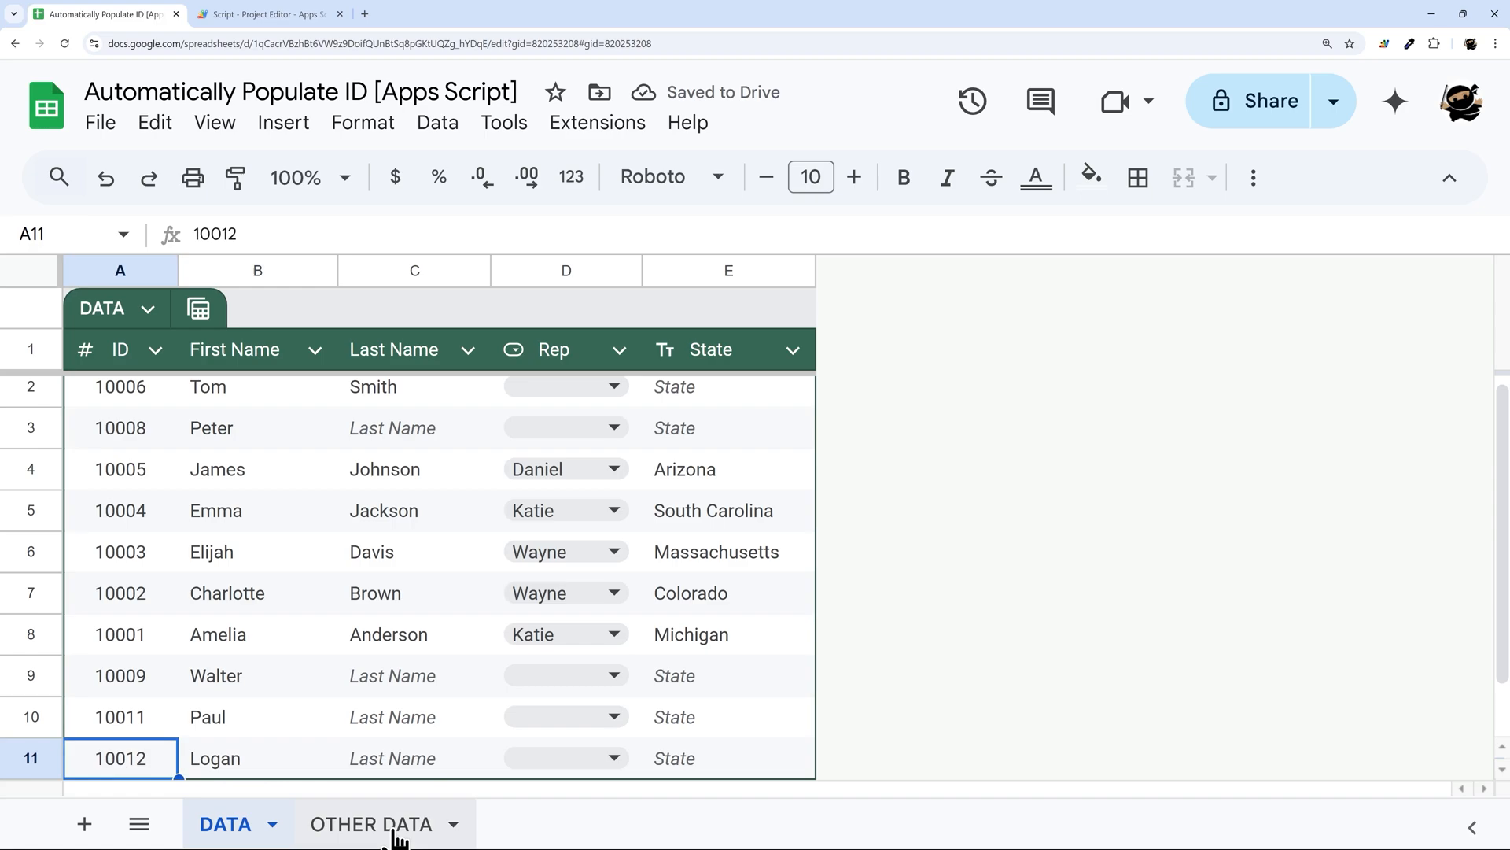
{"action": "left_click", "coordinate": [373, 824]}
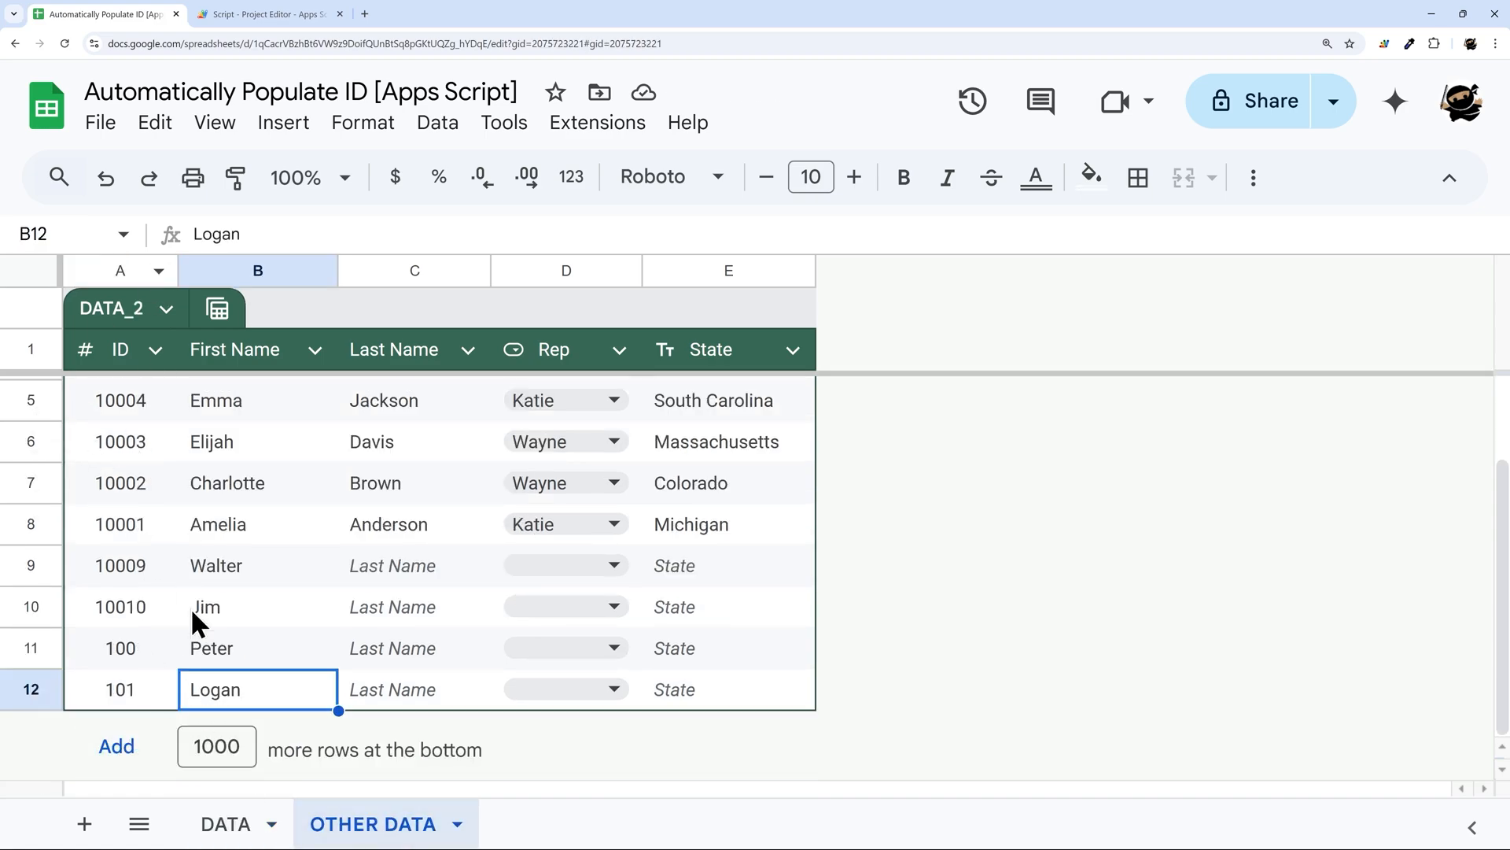
{"action": "left_click", "coordinate": [270, 14]}
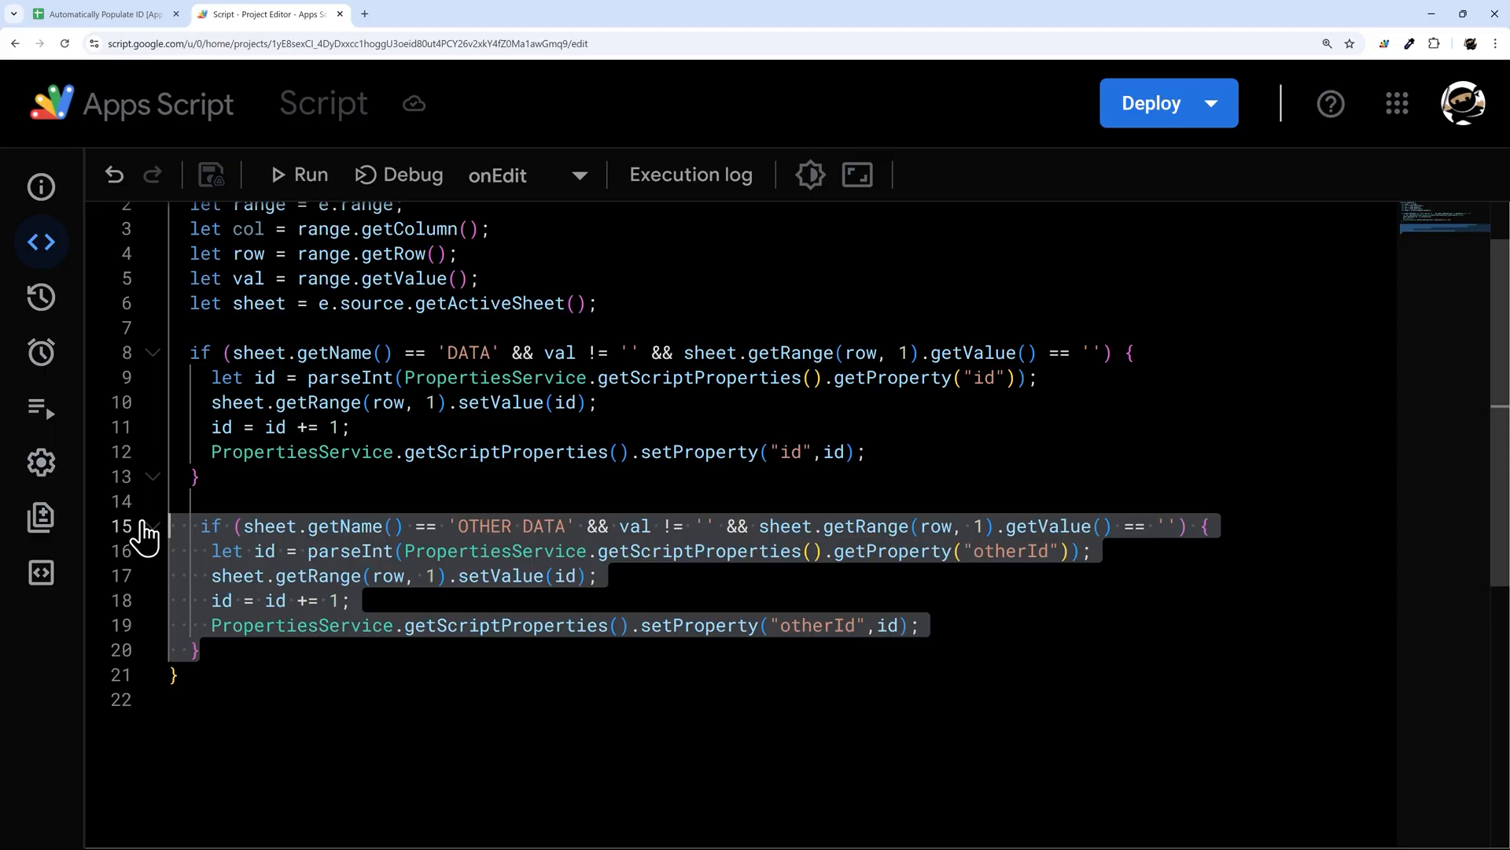
Step: Delete the OTHER DATA sheet and table rows 7 through 11
{"action": "left_click", "coordinate": [102, 13]}
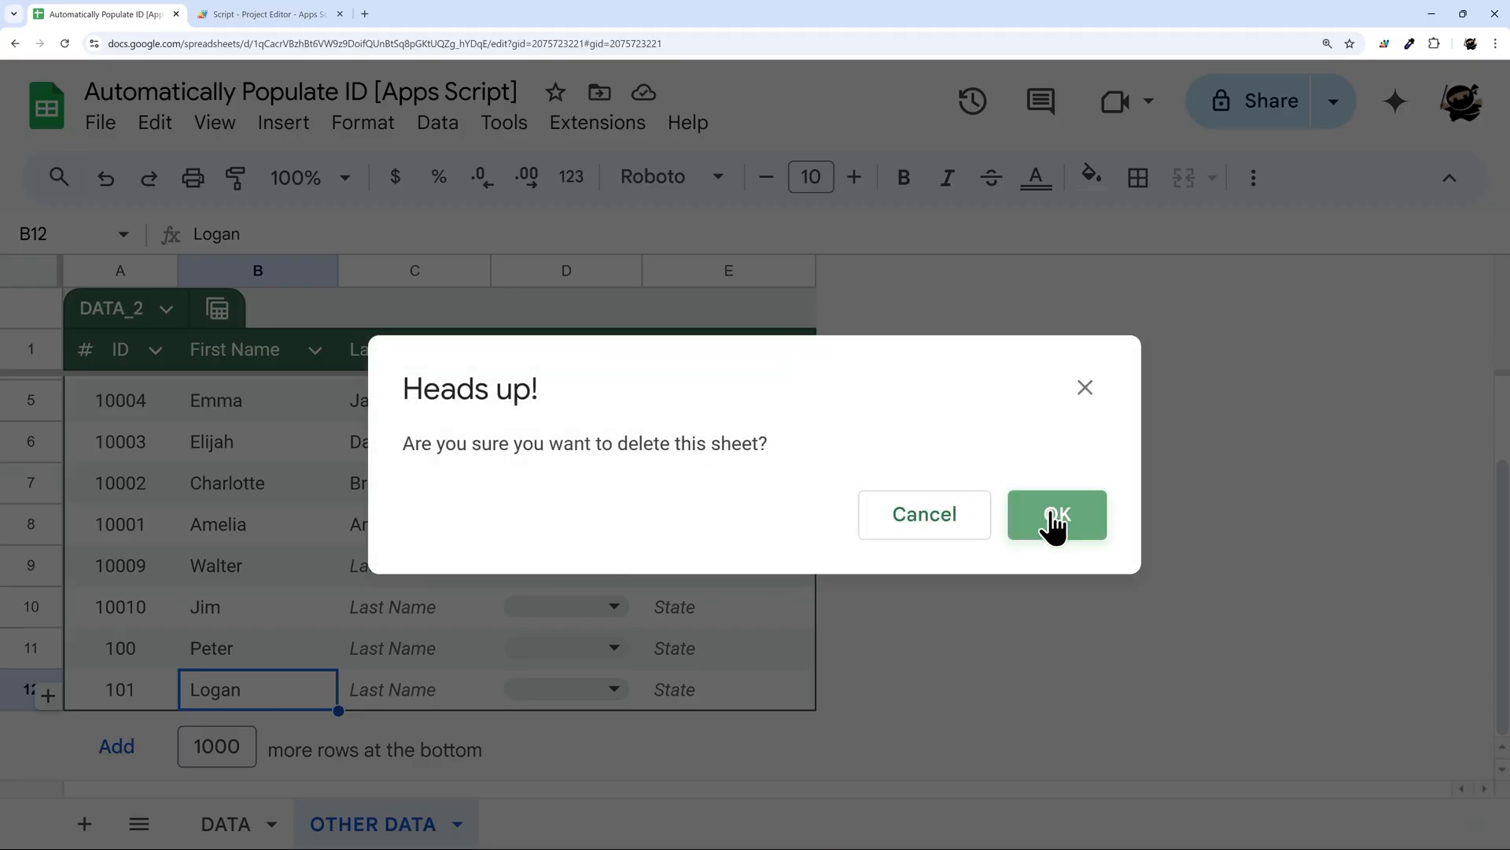
{"action": "left_click", "coordinate": [1056, 514]}
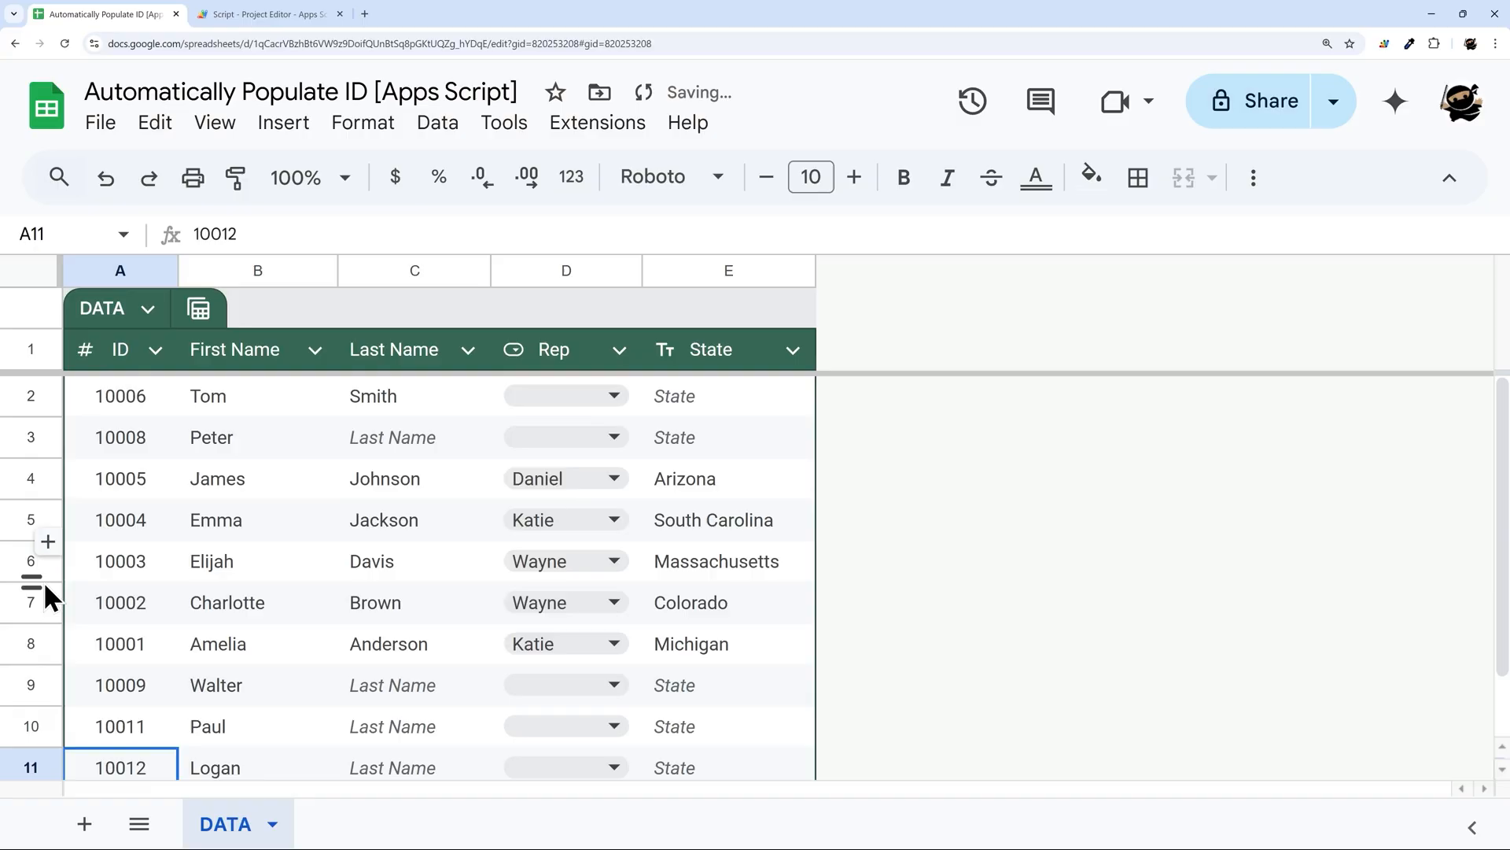
{"action": "left_click", "coordinate": [154, 349]}
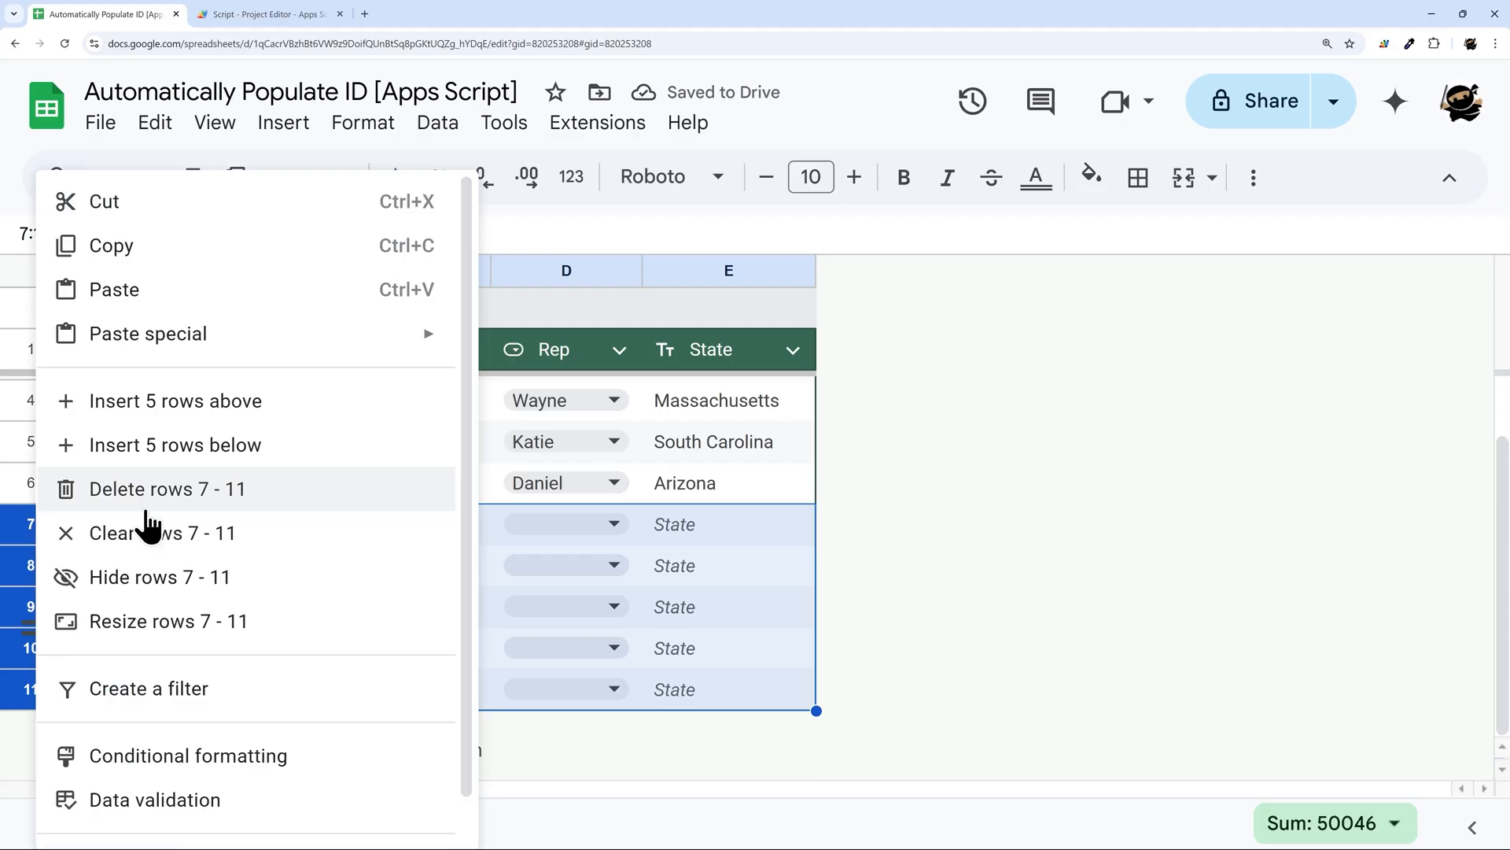
{"action": "left_click", "coordinate": [166, 488]}
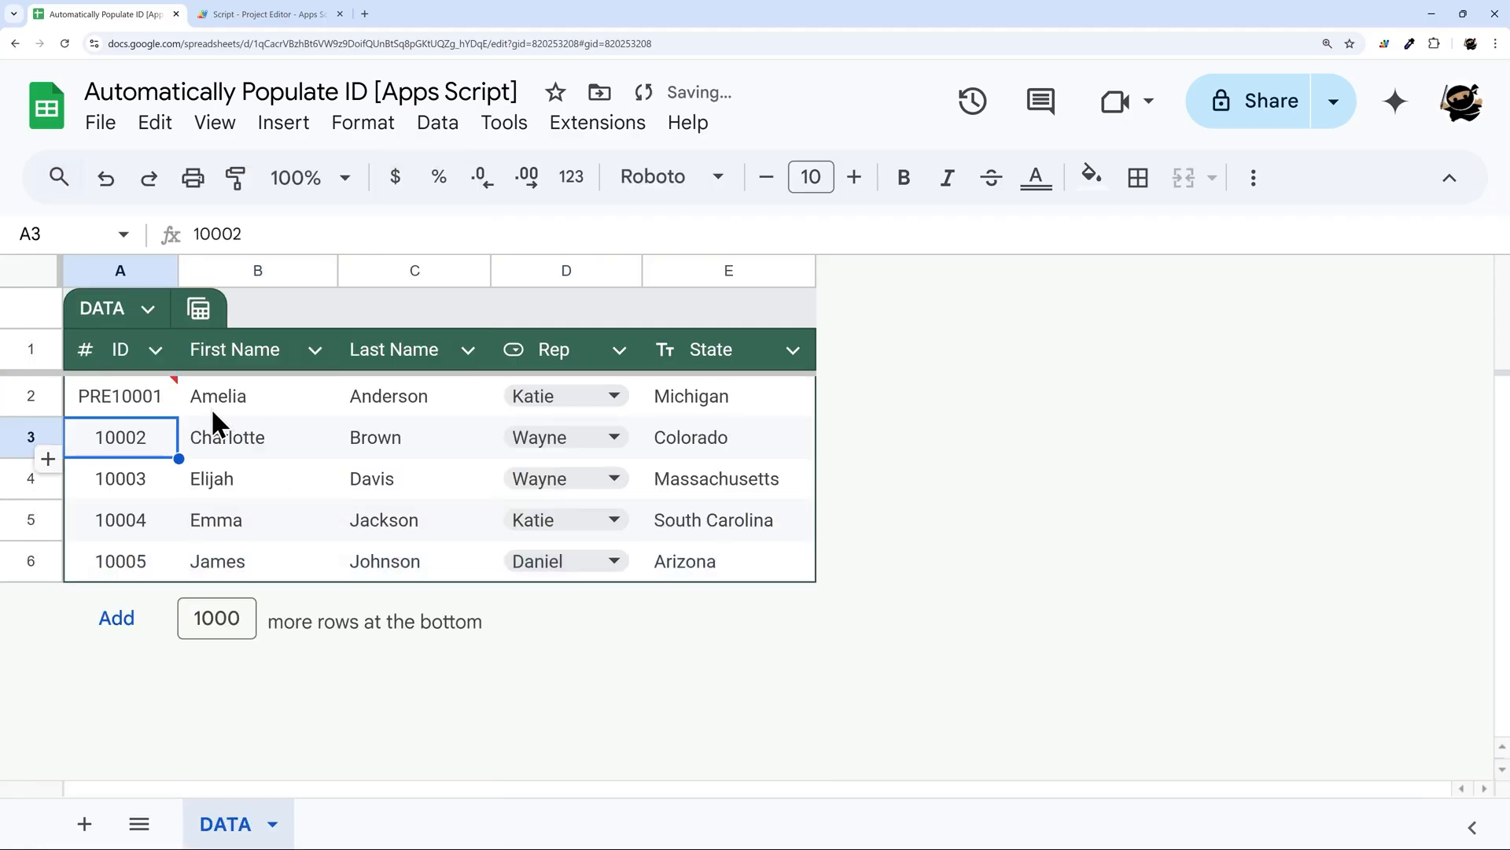
Step: Remove the number type from the ID column
{"action": "left_click", "coordinate": [155, 349]}
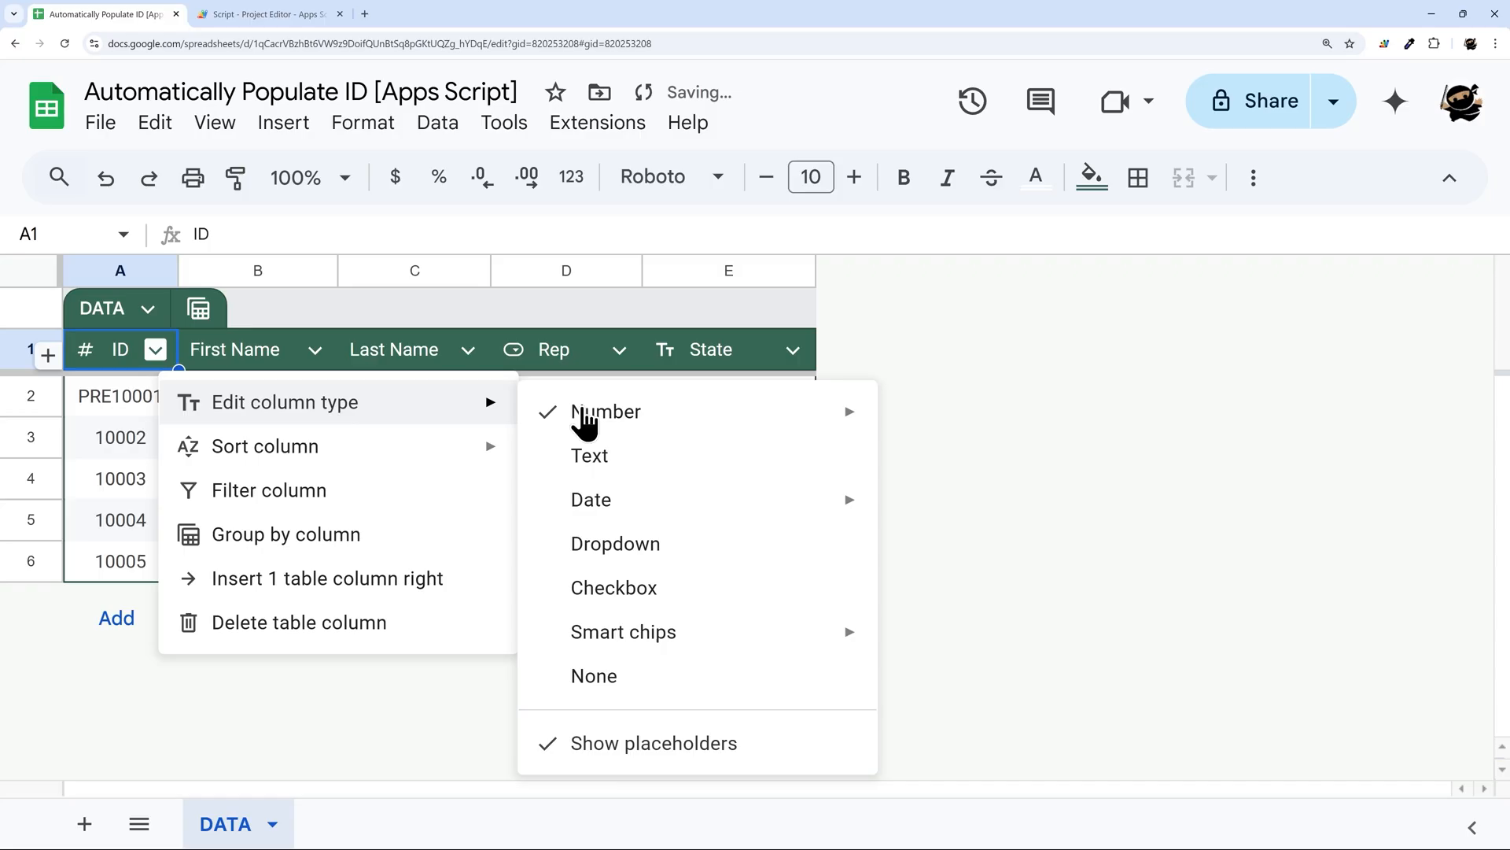
{"action": "mouse_move", "coordinate": [605, 675]}
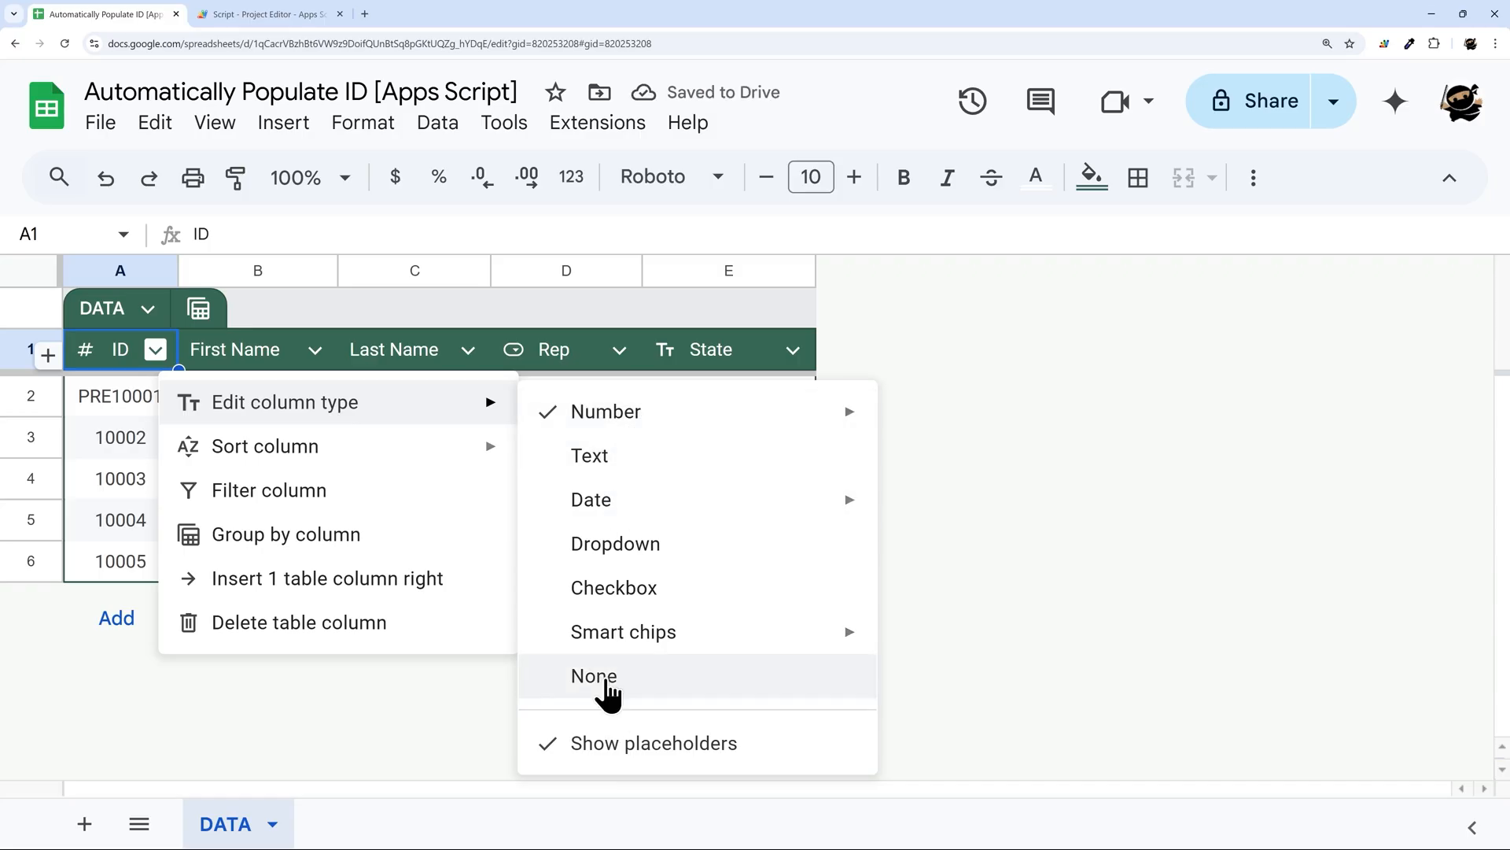
{"action": "left_click", "coordinate": [593, 675]}
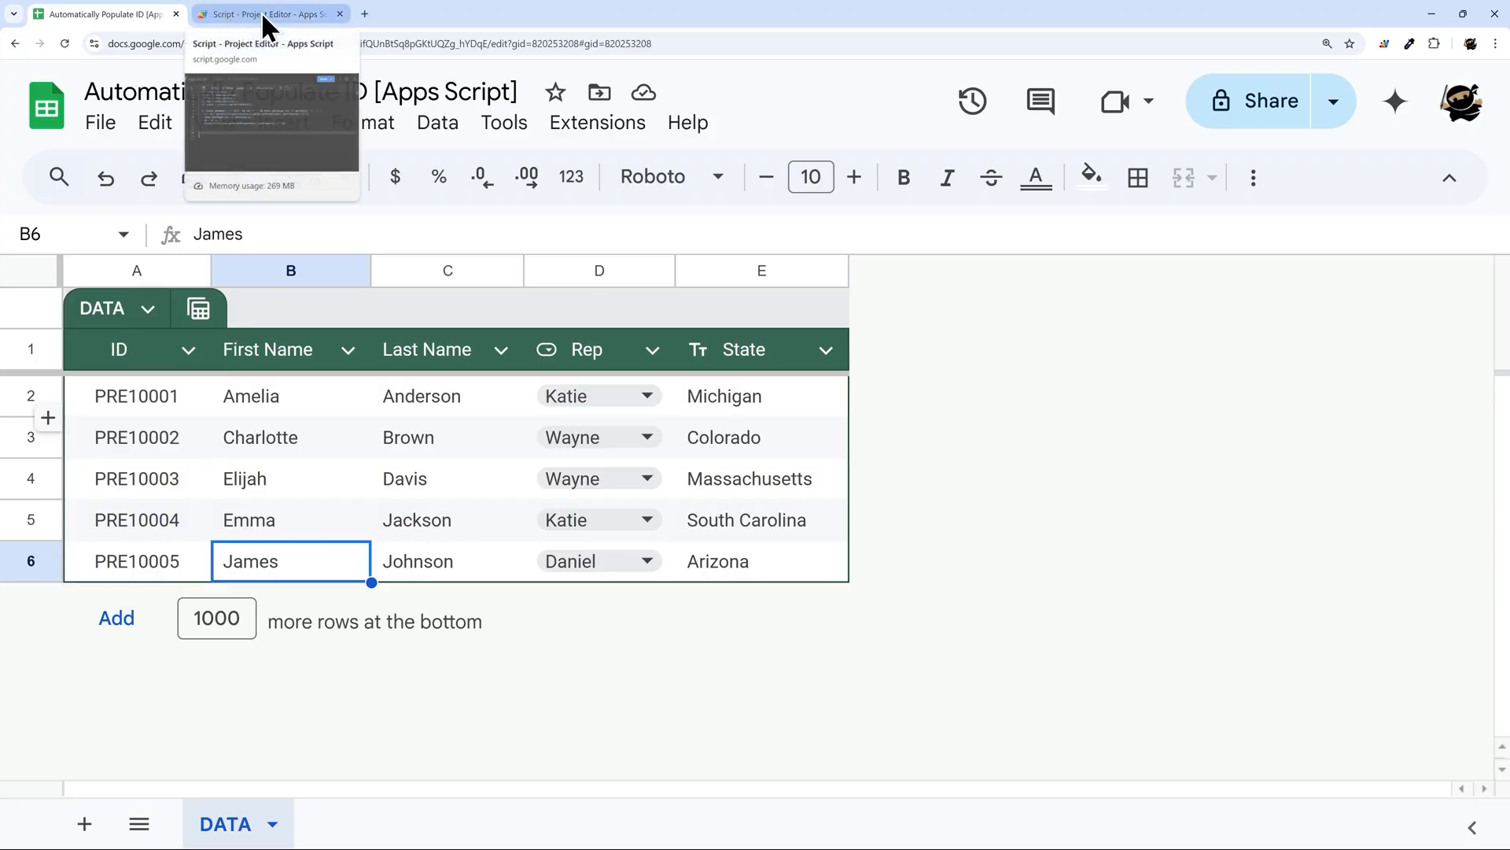
{"action": "left_click", "coordinate": [268, 13]}
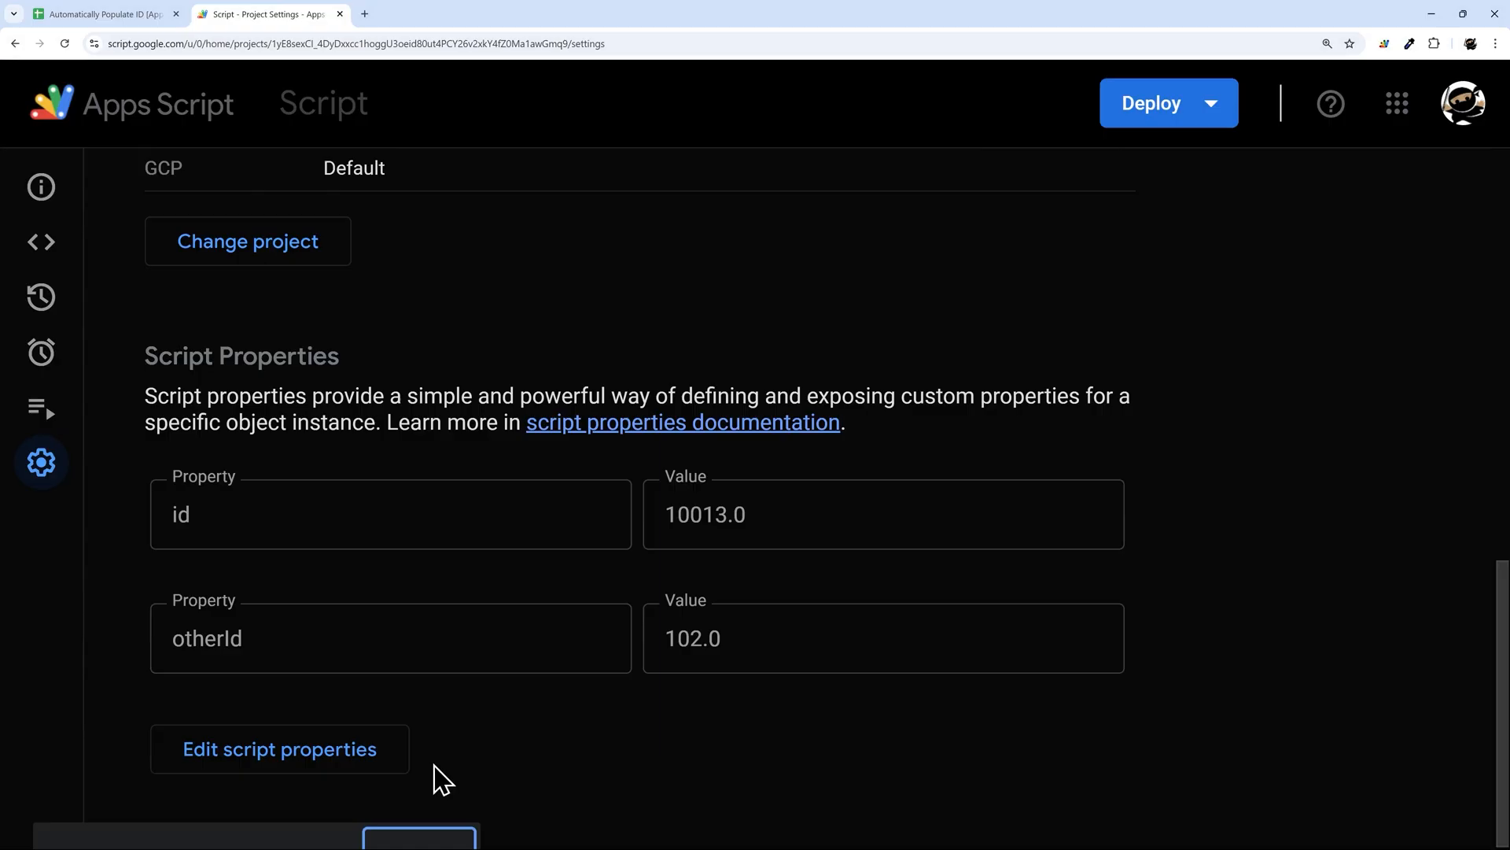
Step: Remove the otherId script property, reset id, and save the properties
{"action": "left_click", "coordinate": [279, 748]}
{"action": "type", "text": "1001"}
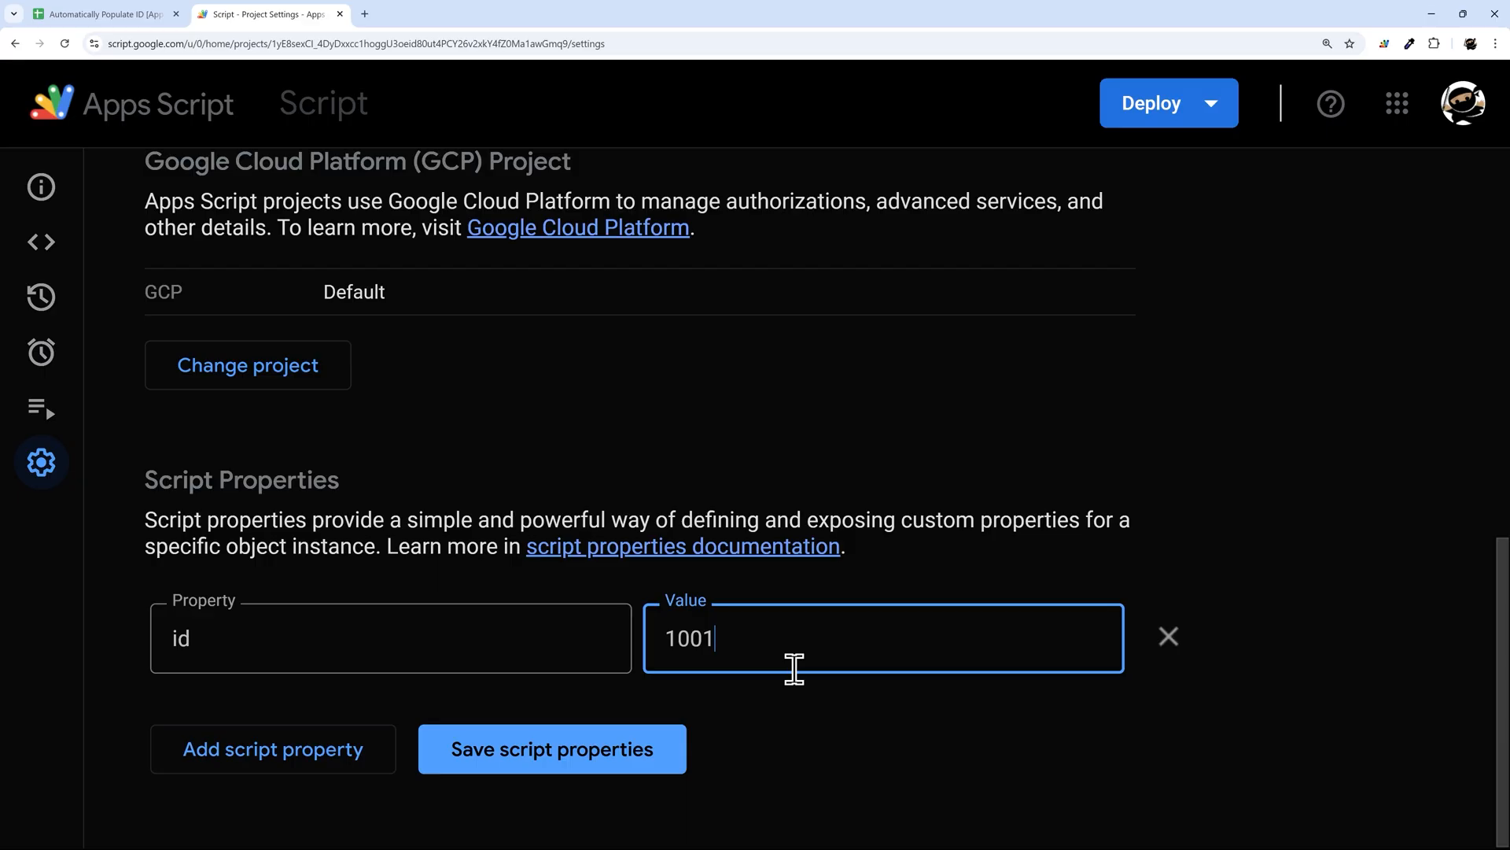
{"action": "left_click", "coordinate": [551, 748]}
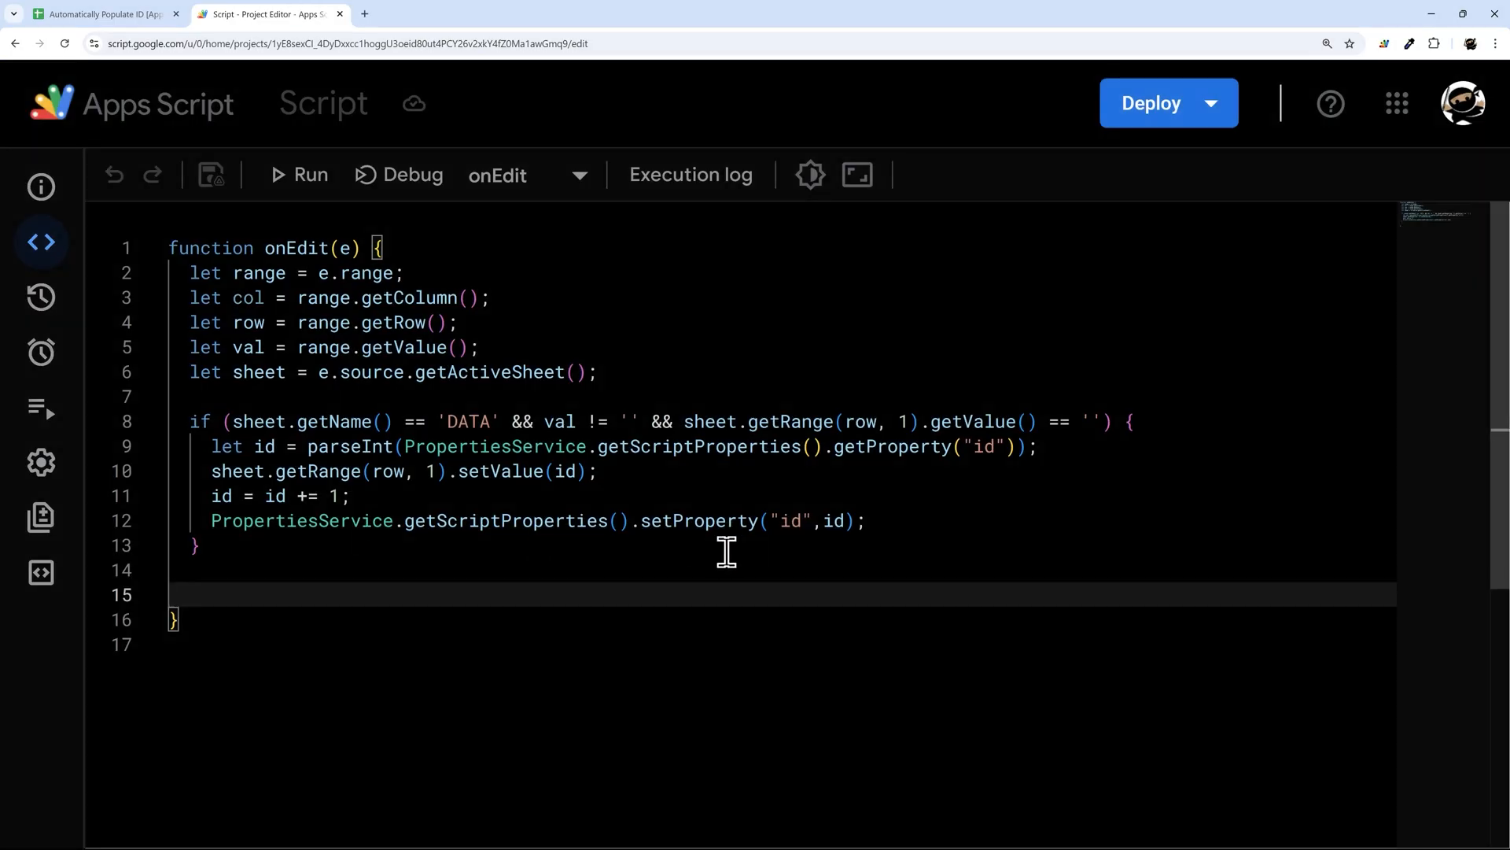
{"action": "mouse_move", "coordinate": [246, 491]}
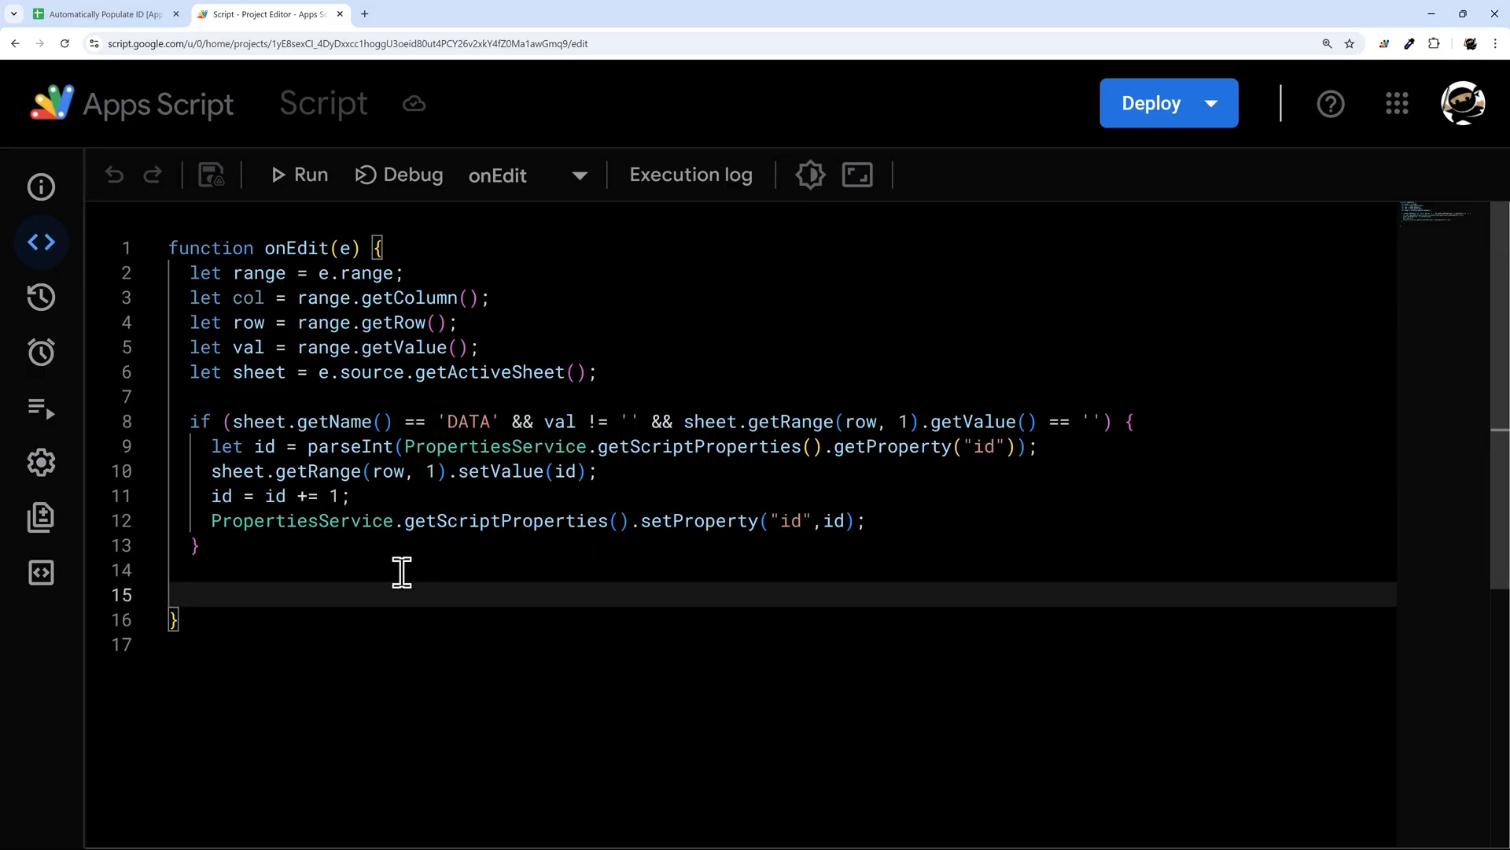
Step: Change setValue(id) to setValue(`PRE${id}`) on line 10 and save
{"action": "double_click", "coordinate": [565, 472]}
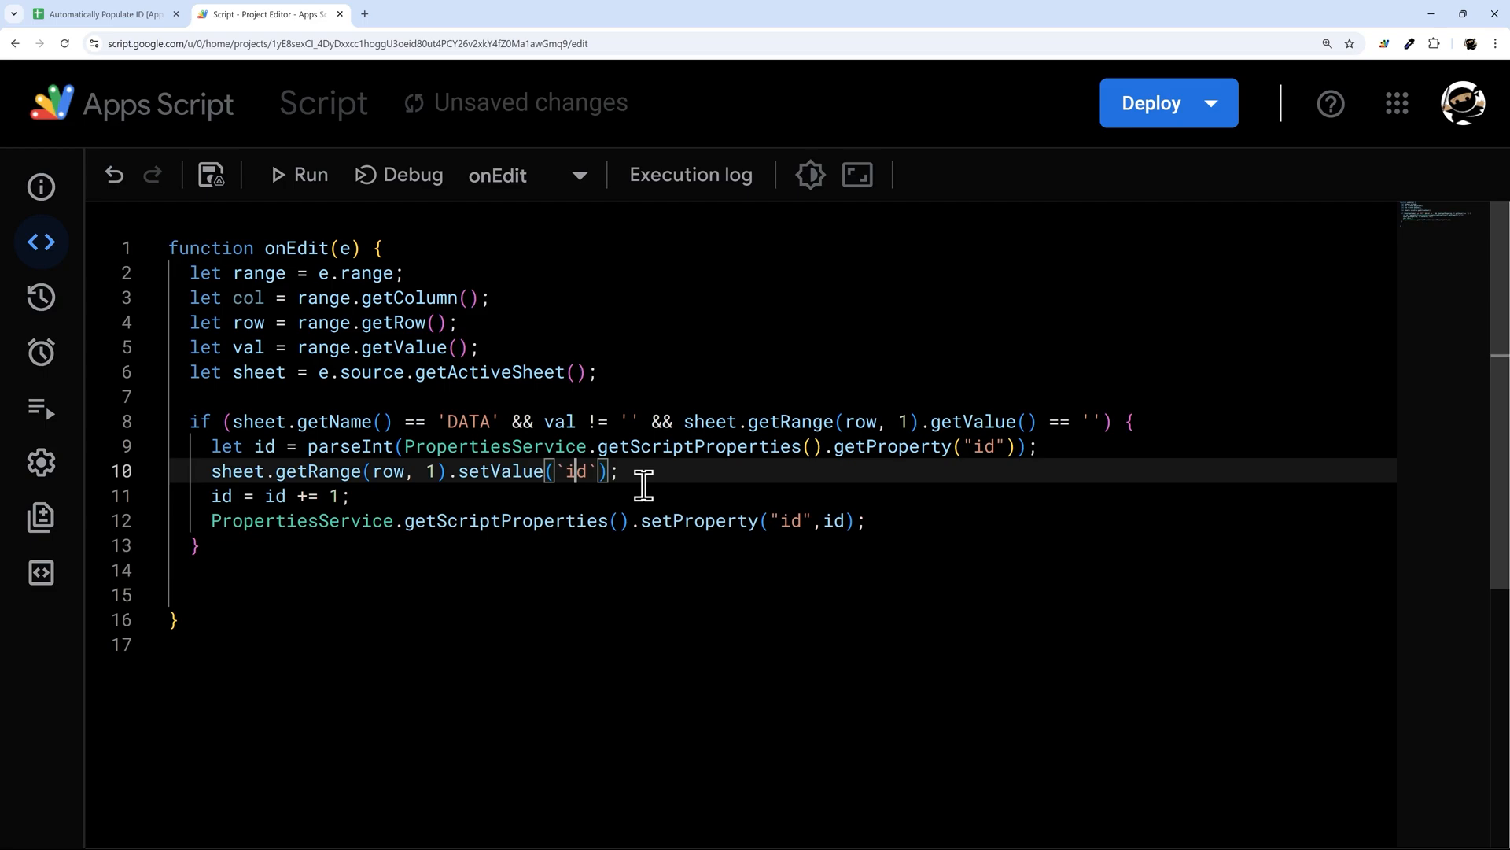
{"action": "type", "text": "${}"}
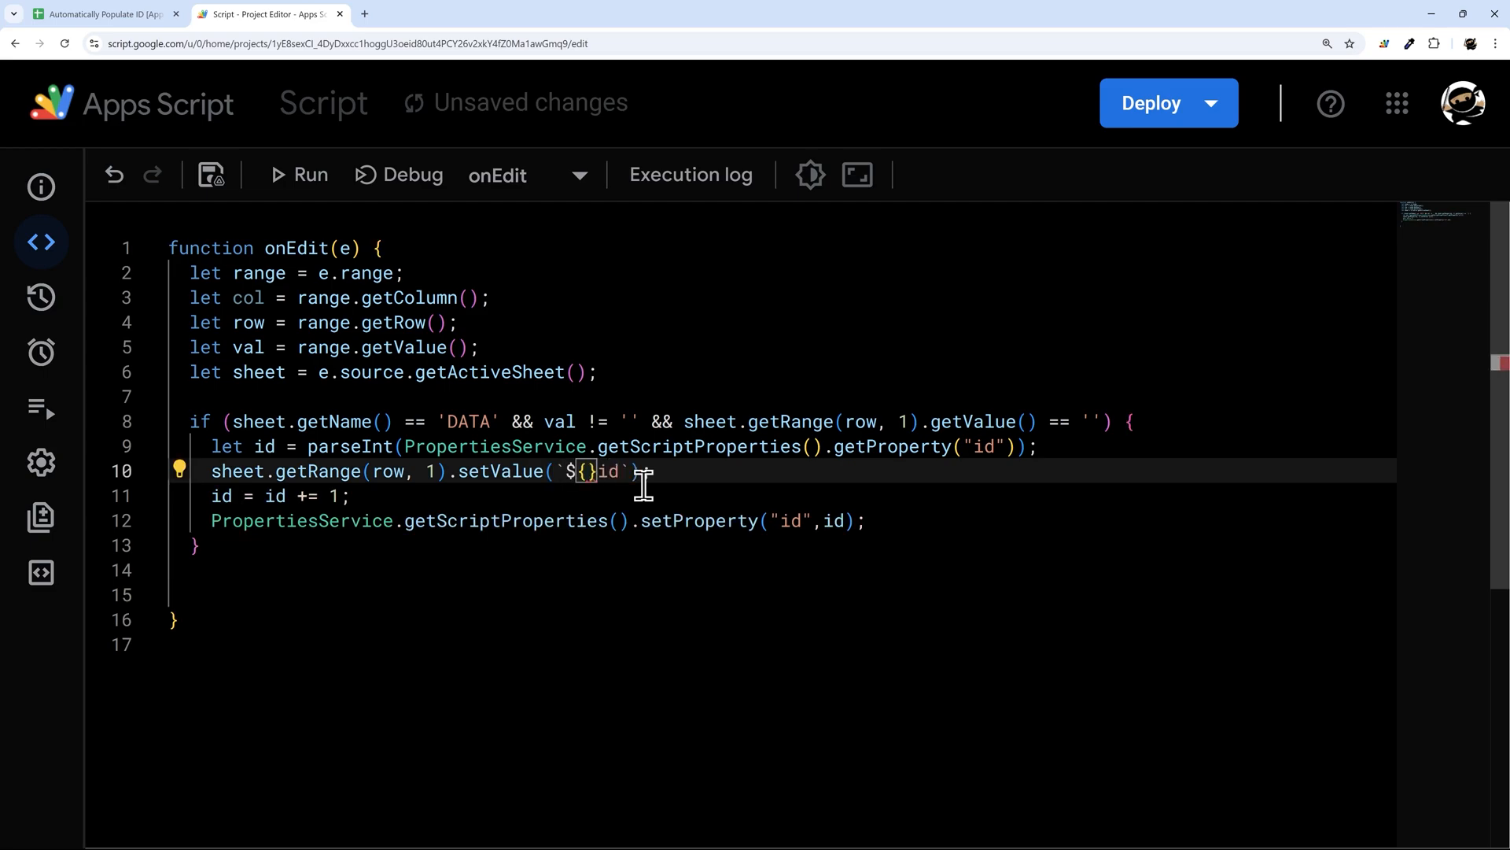
{"action": "type", "text": "i"}
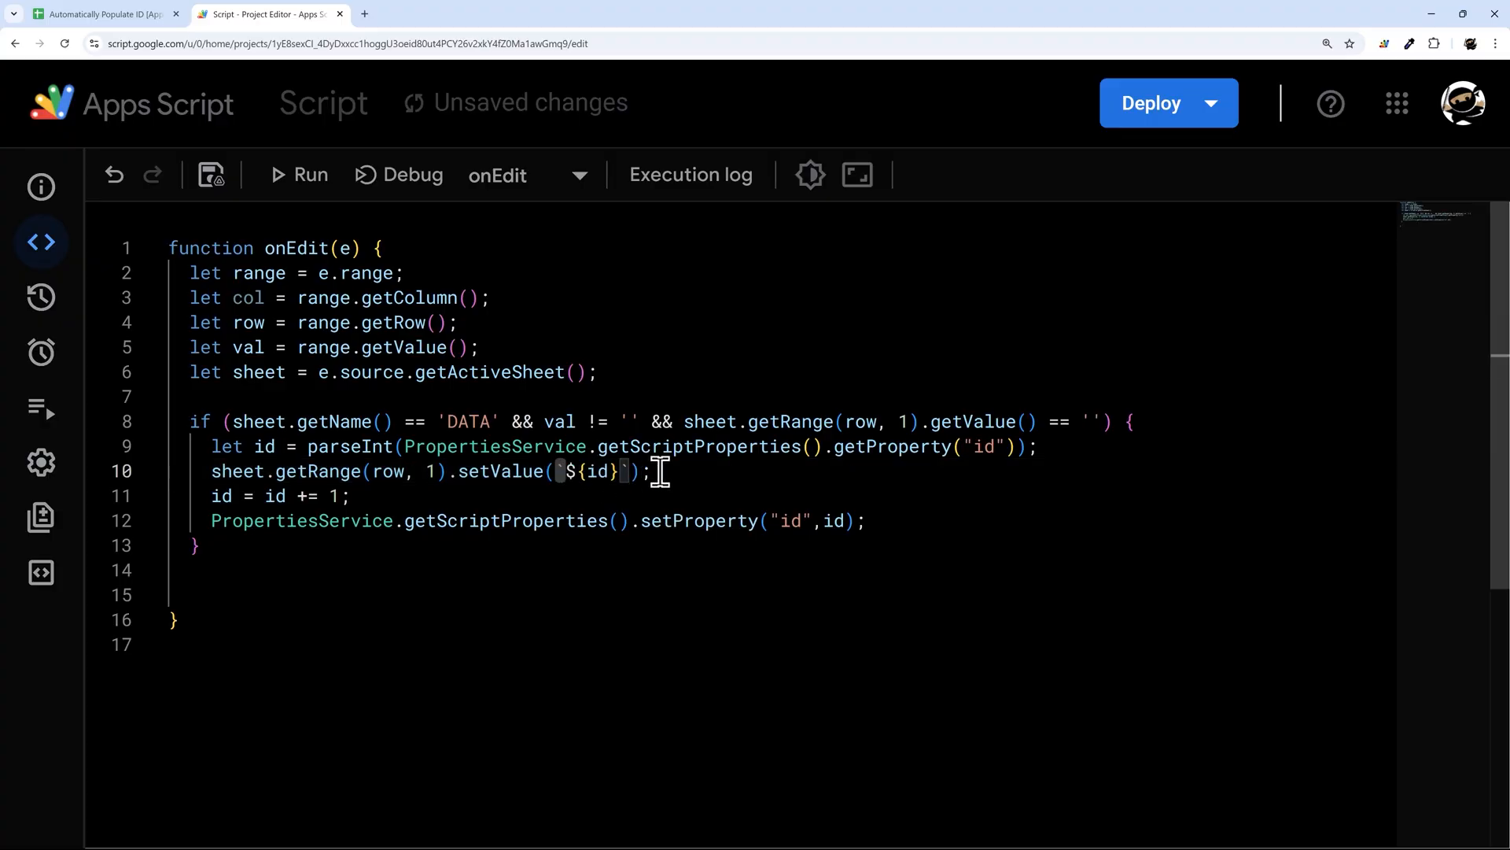
{"action": "mouse_move", "coordinate": [578, 481]}
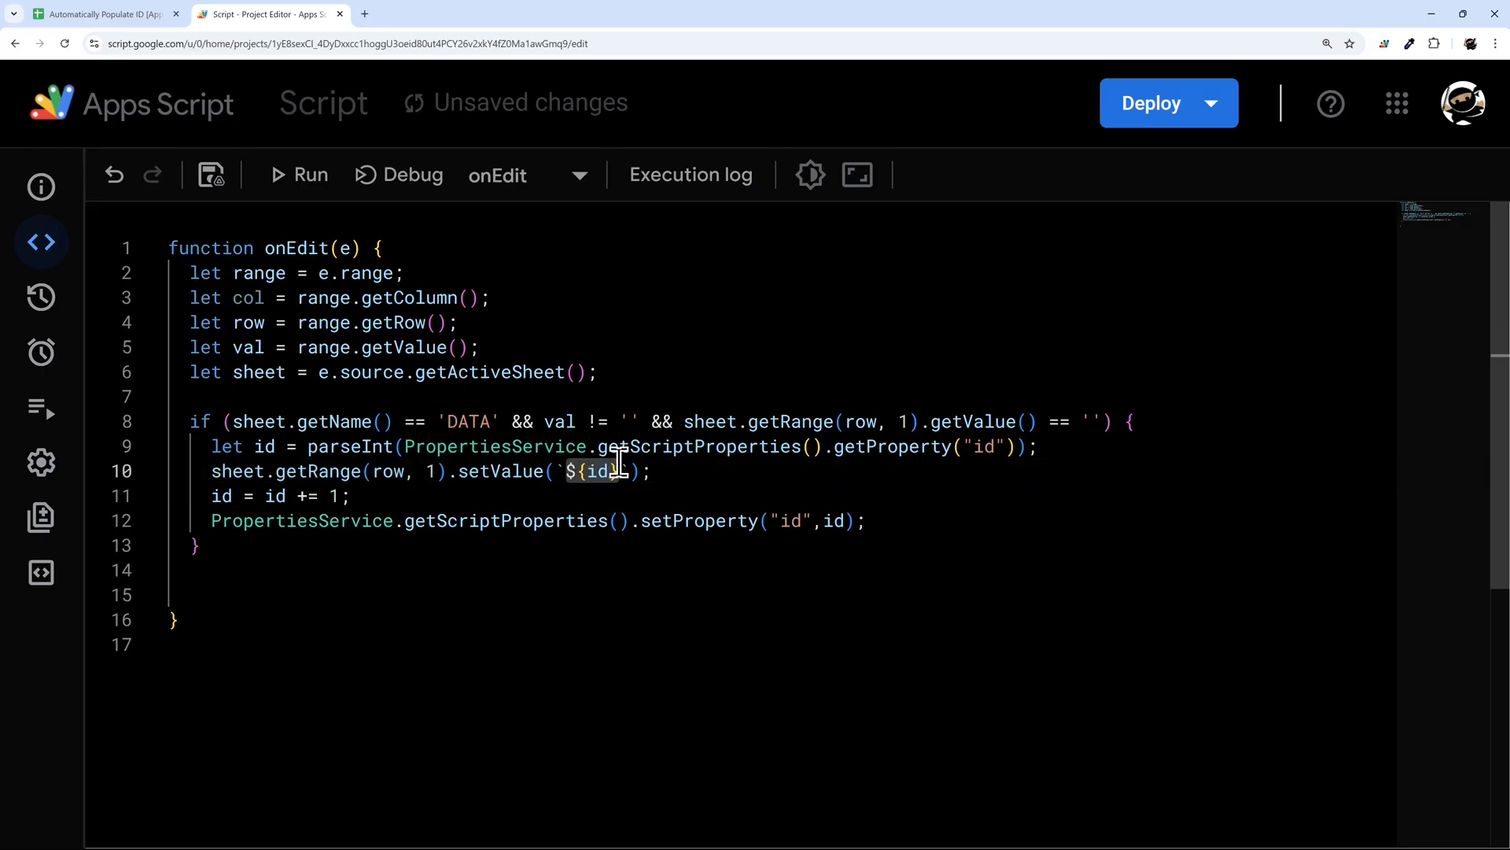
{"action": "type", "text": "PRE"}
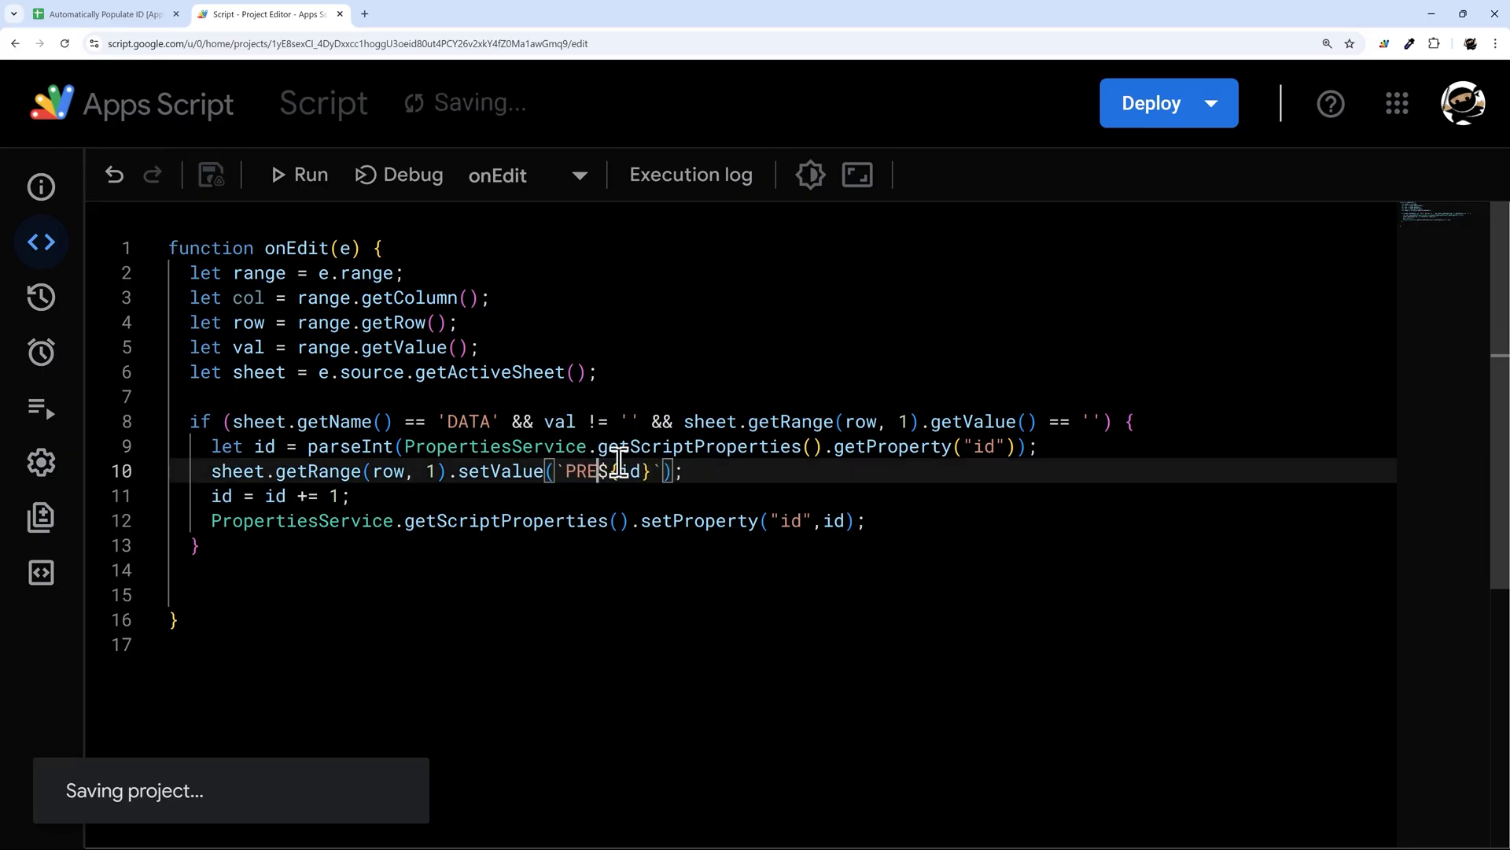
{"action": "left_click", "coordinate": [103, 13]}
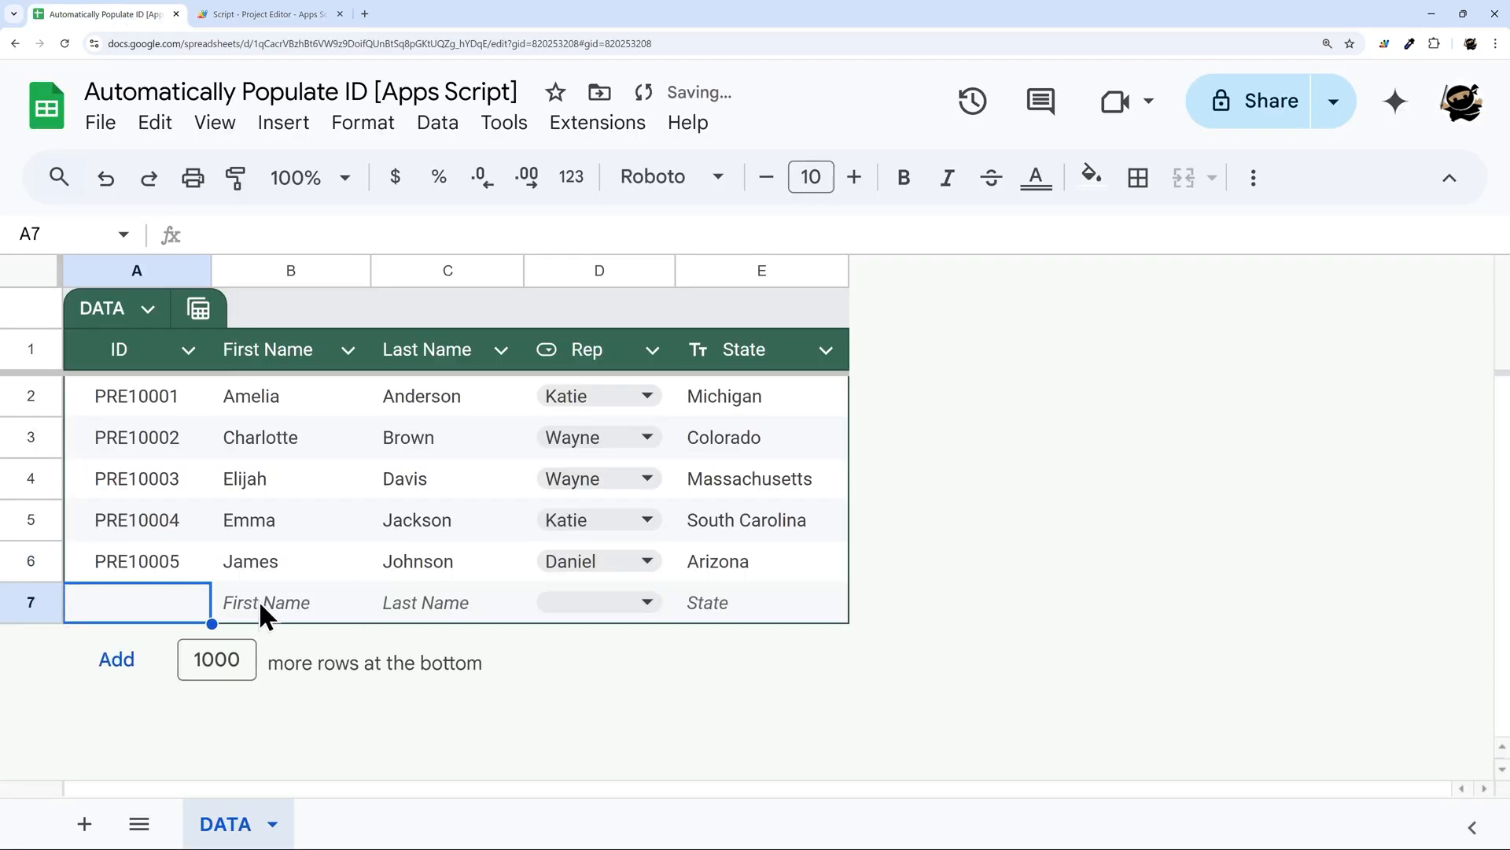
Step: Add Tim and Tom, who receive IDs PRE10006 and PRE10007
{"action": "type", "text": "Tim"}
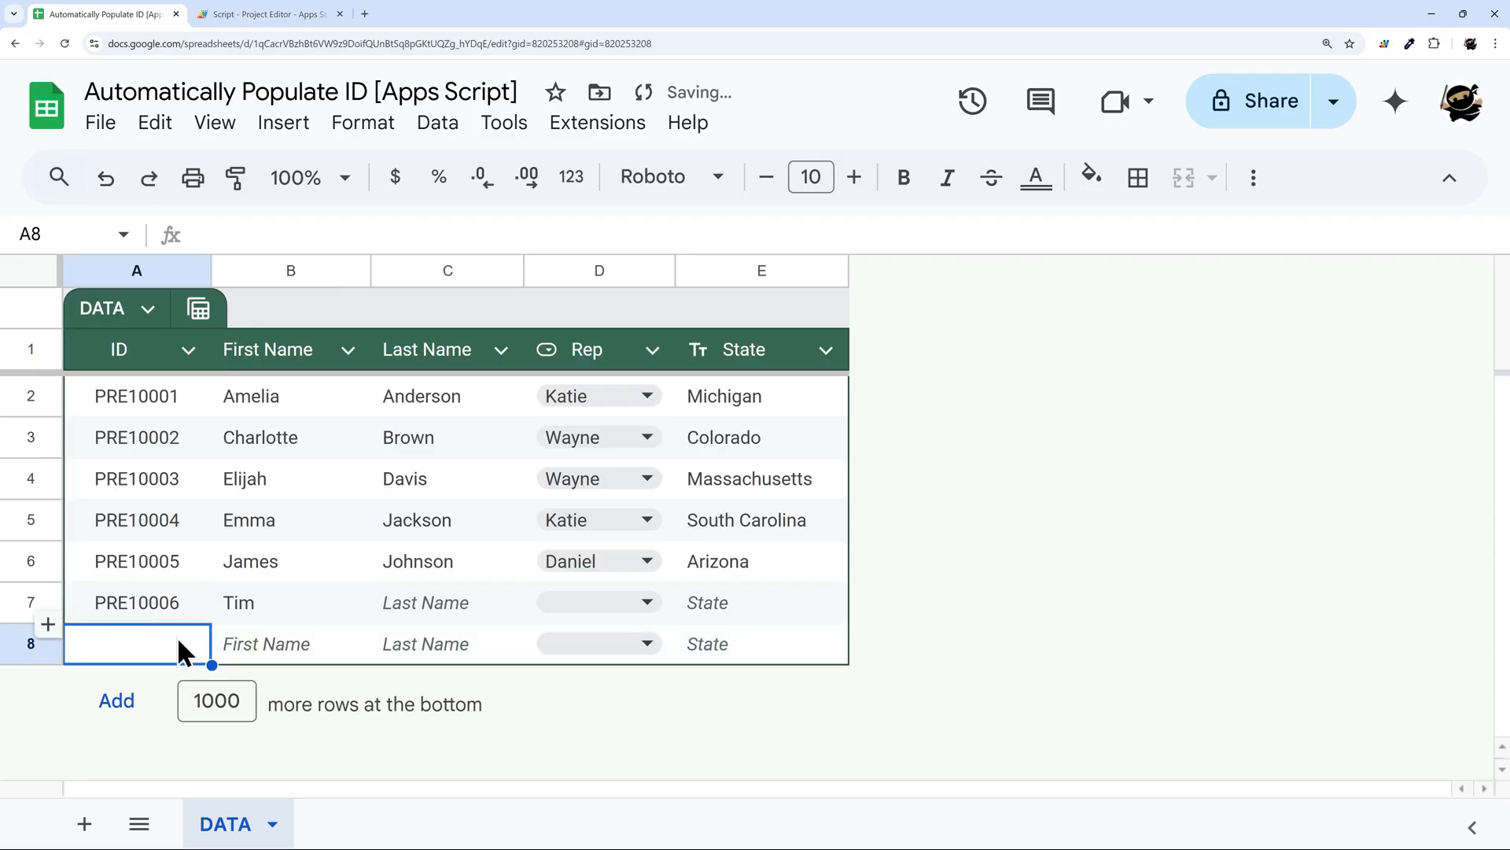
{"action": "type", "text": "Tom"}
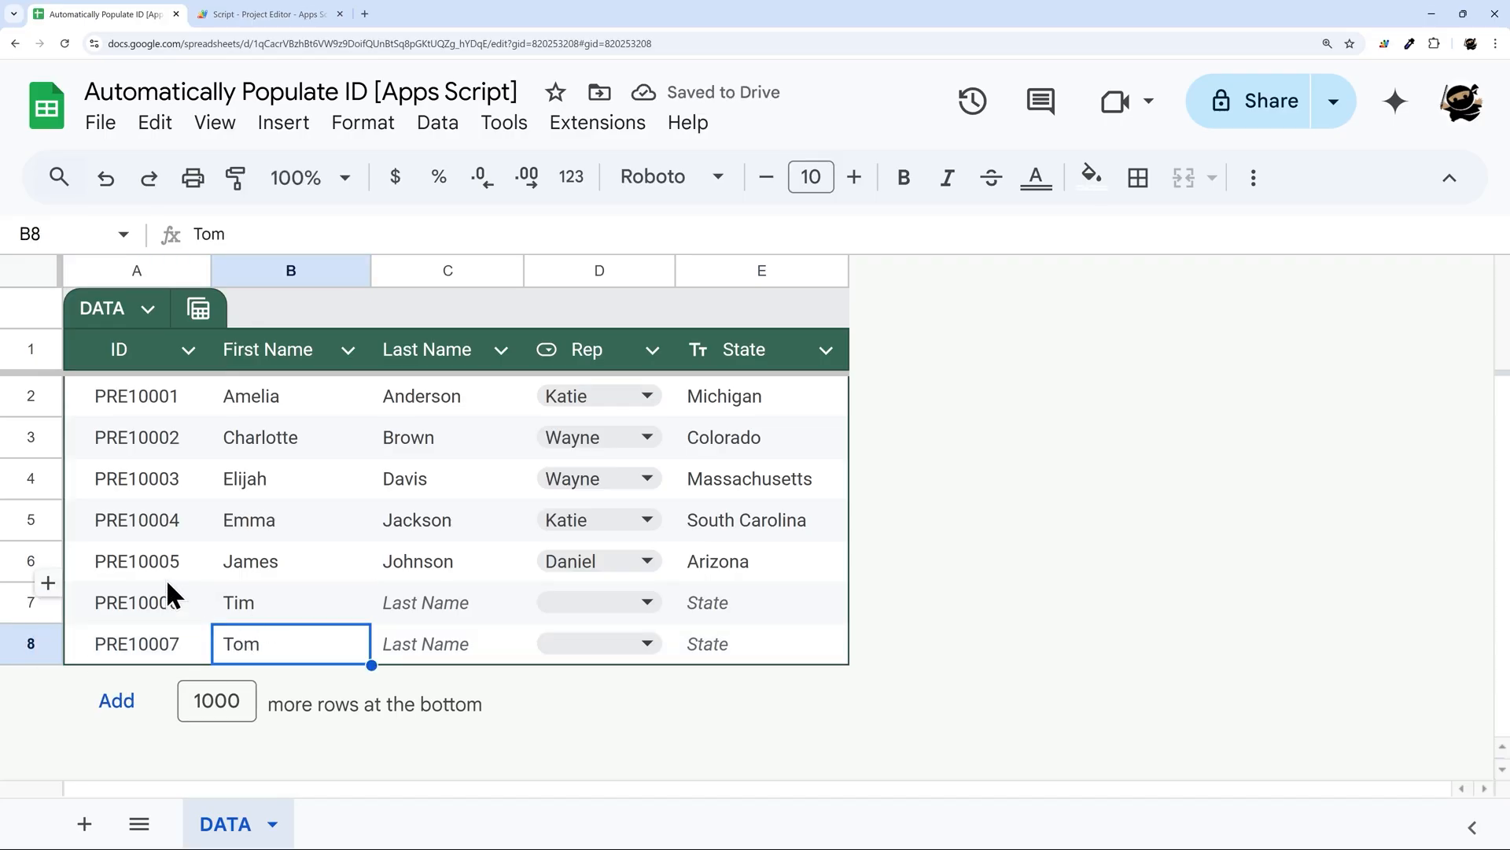
{"action": "left_click", "coordinate": [267, 14]}
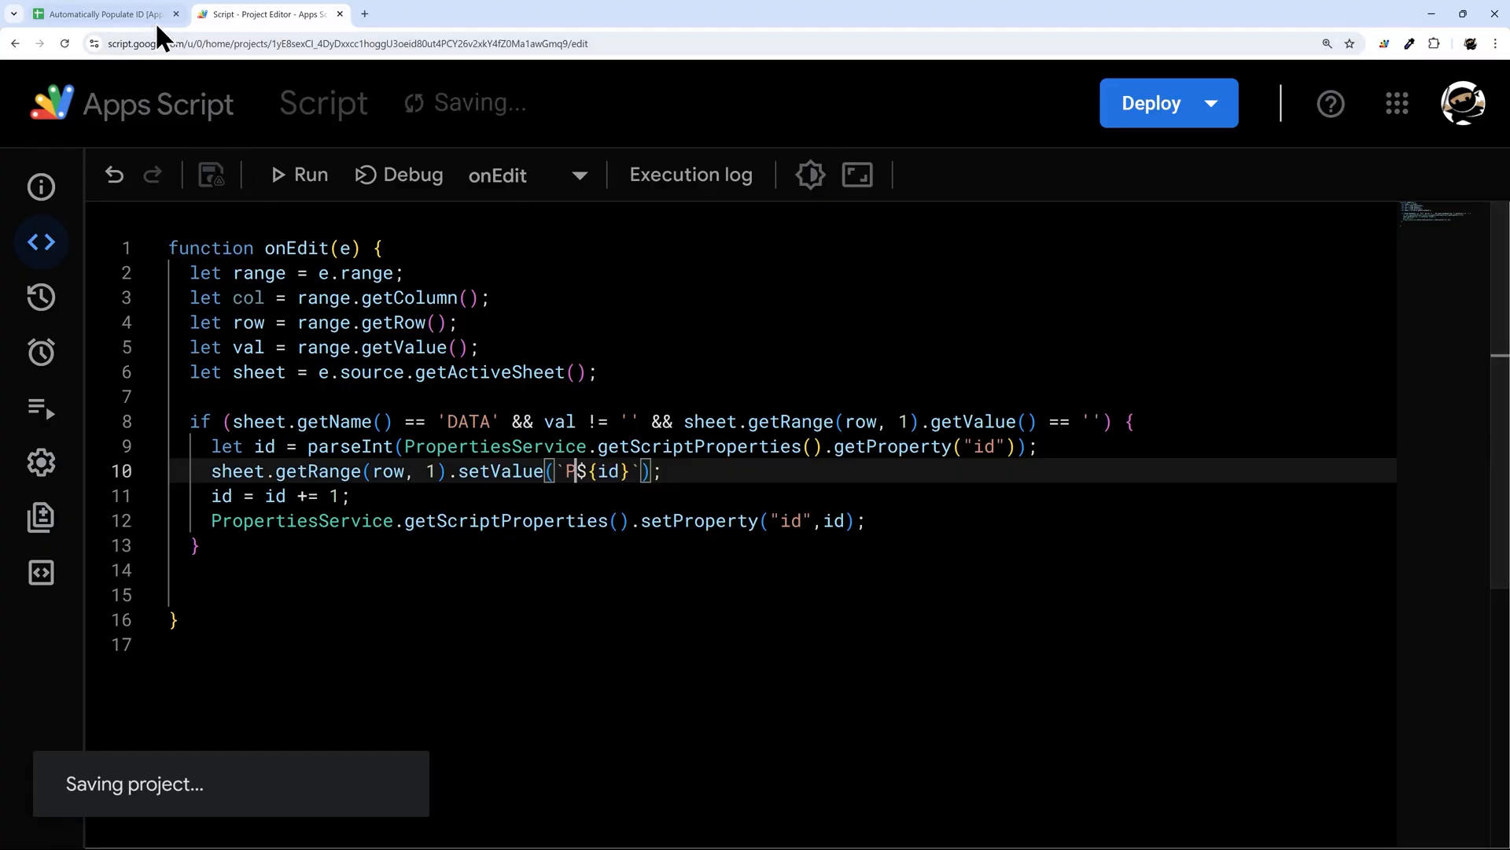
Step: Enter 'Jack' in B9 of DATA and confirm A9 receives ID P10008
{"action": "left_click", "coordinate": [91, 13]}
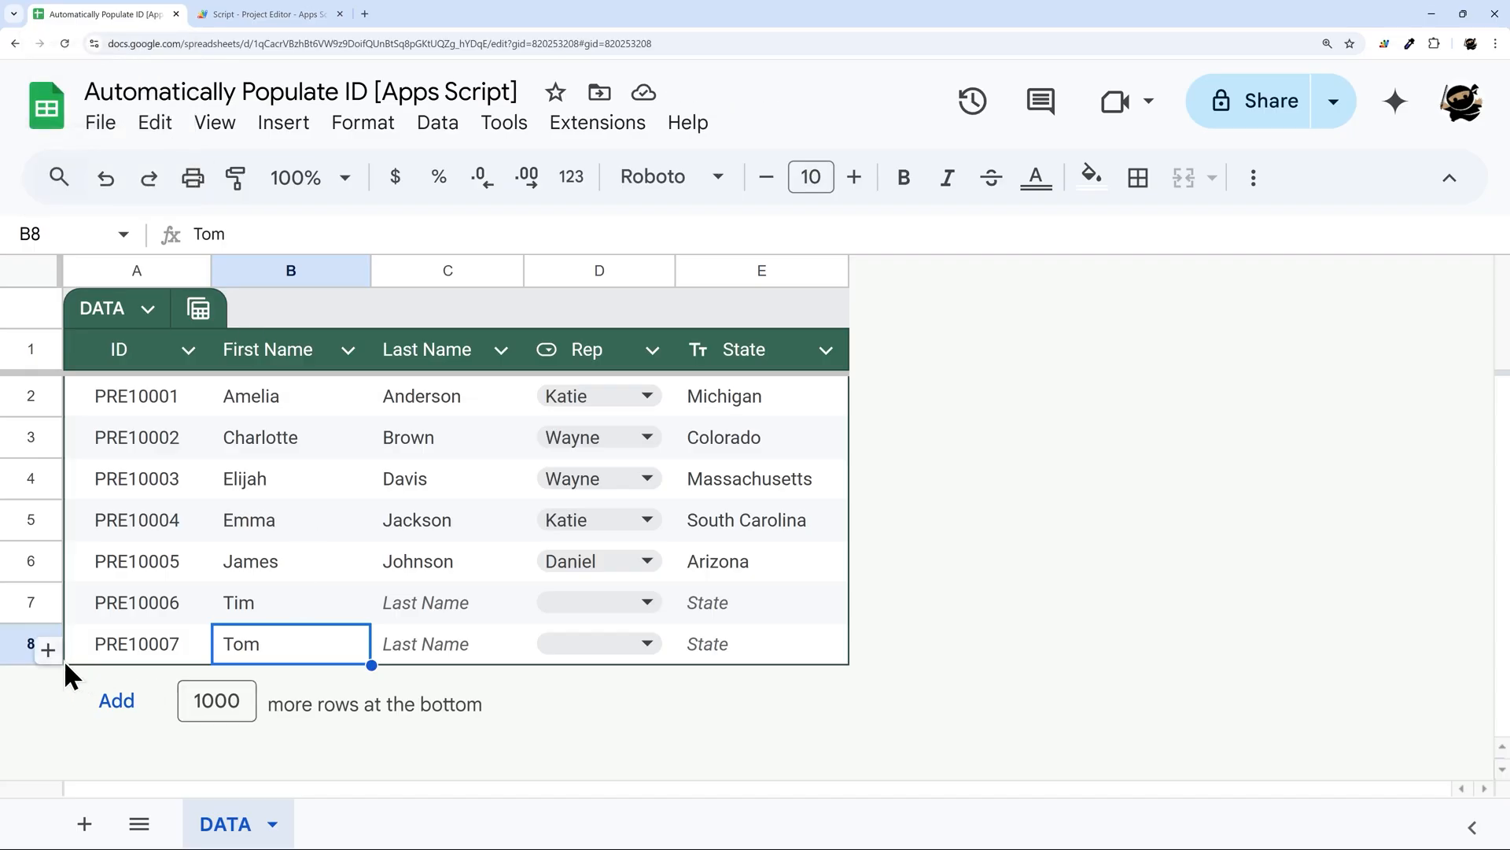
{"action": "key", "text": "Enter"}
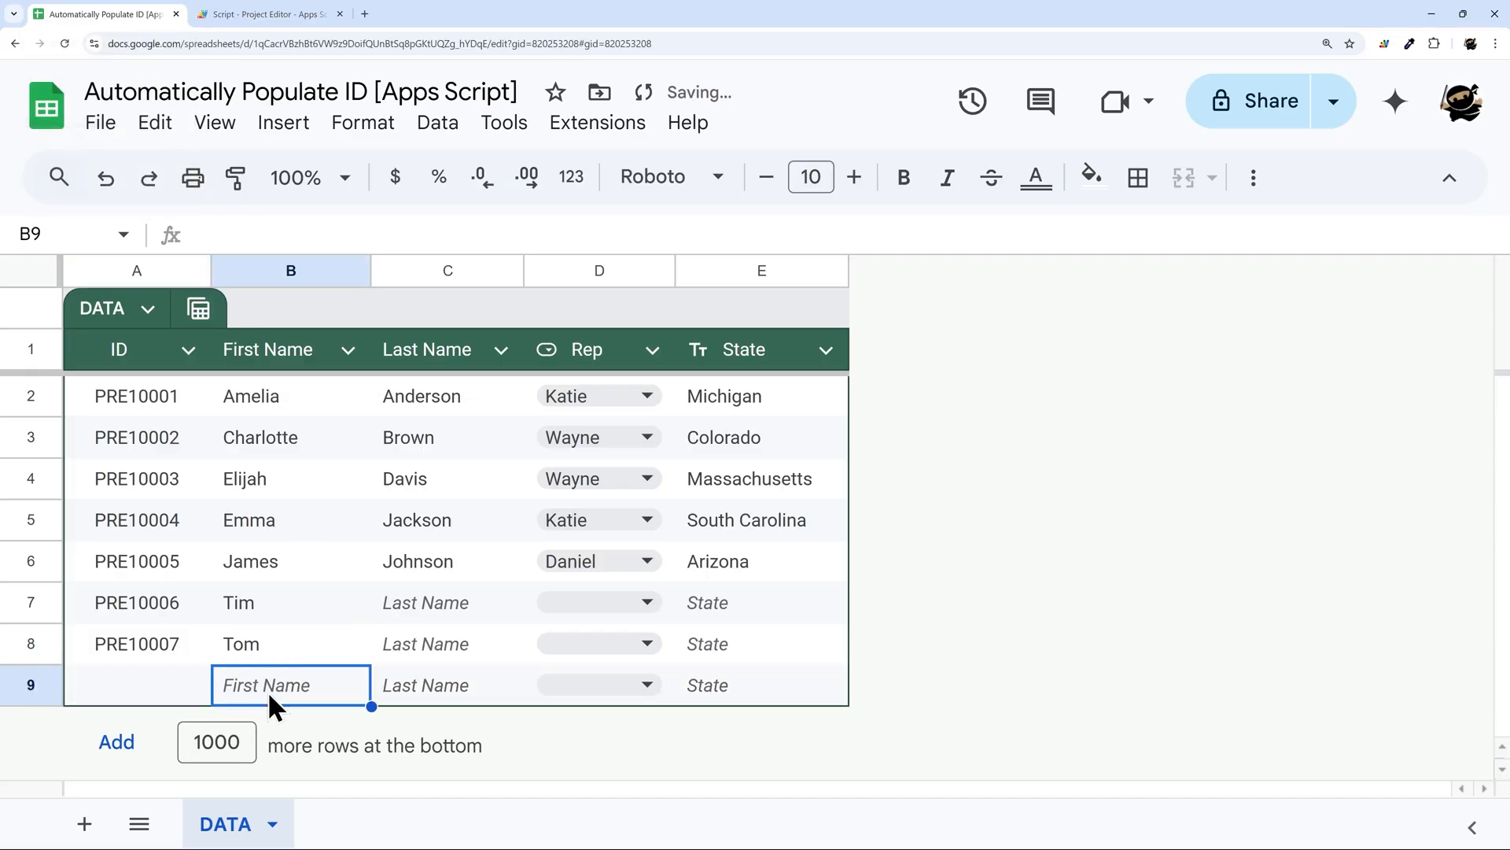
{"action": "type", "text": "Jack"}
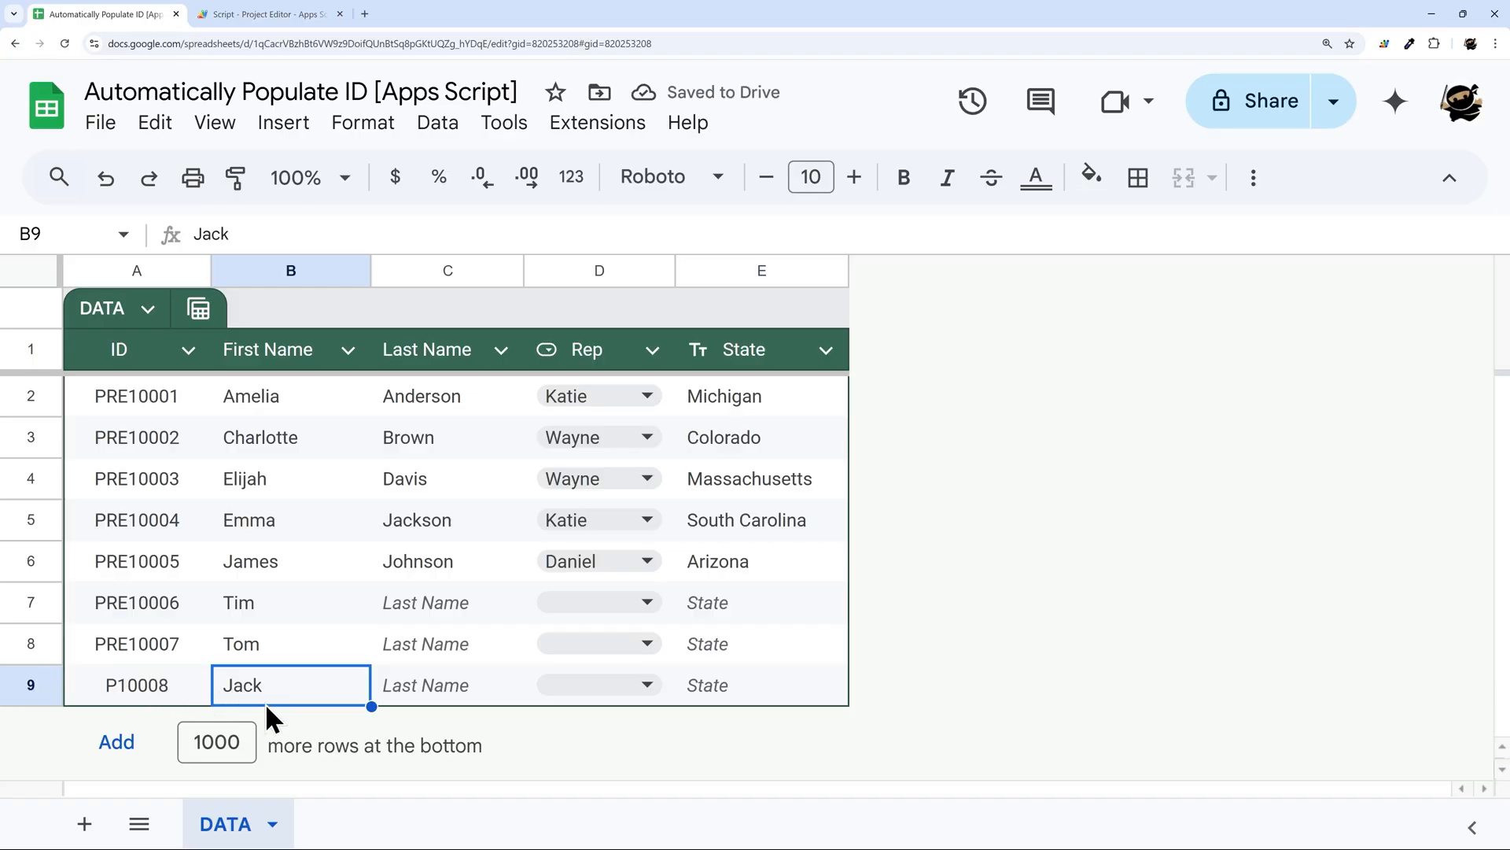
{"action": "left_click", "coordinate": [137, 685]}
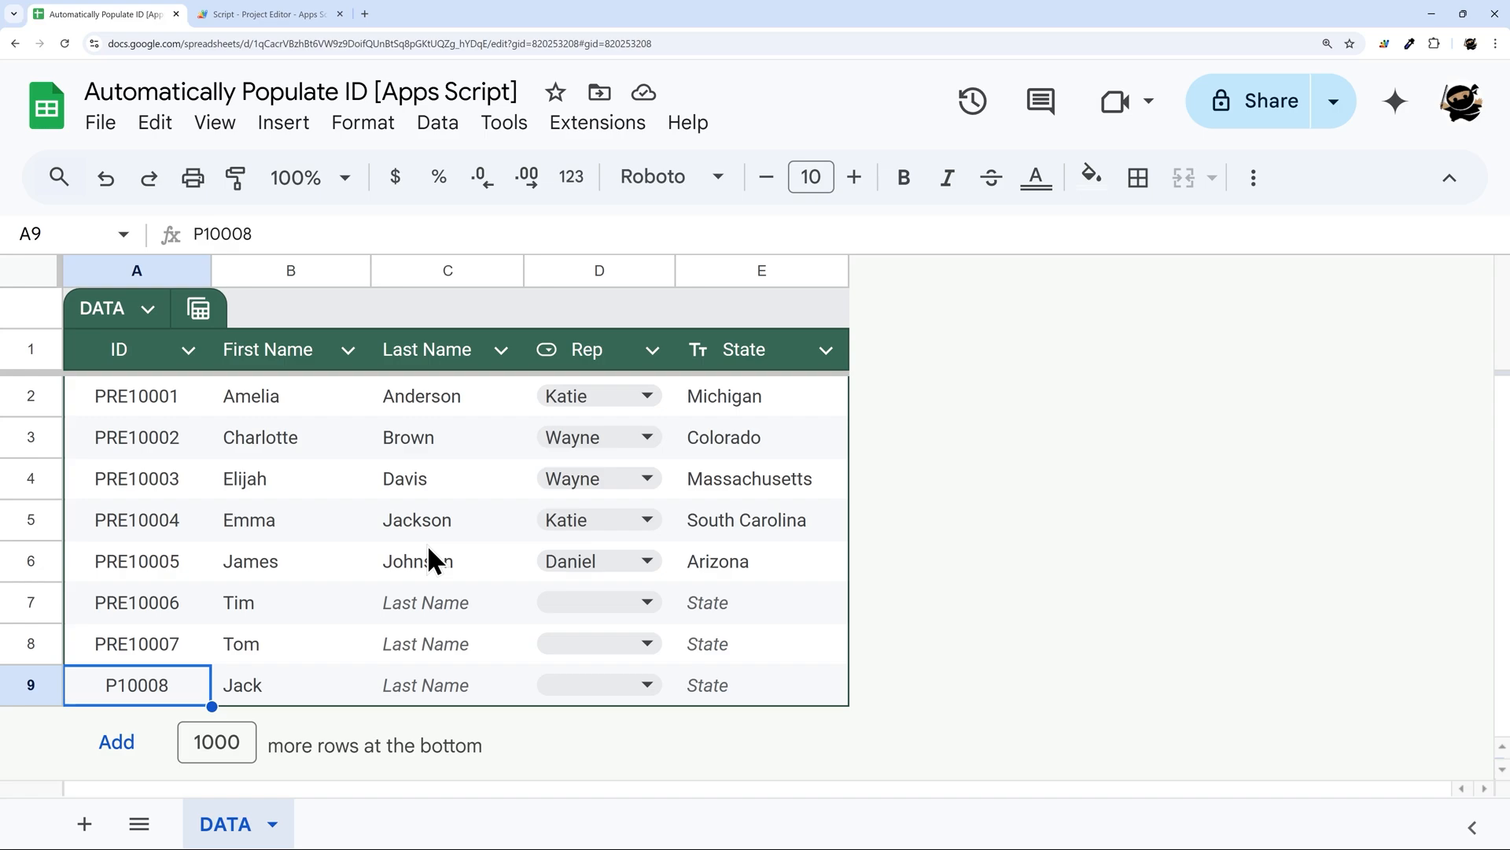
{"action": "mouse_move", "coordinate": [141, 409]}
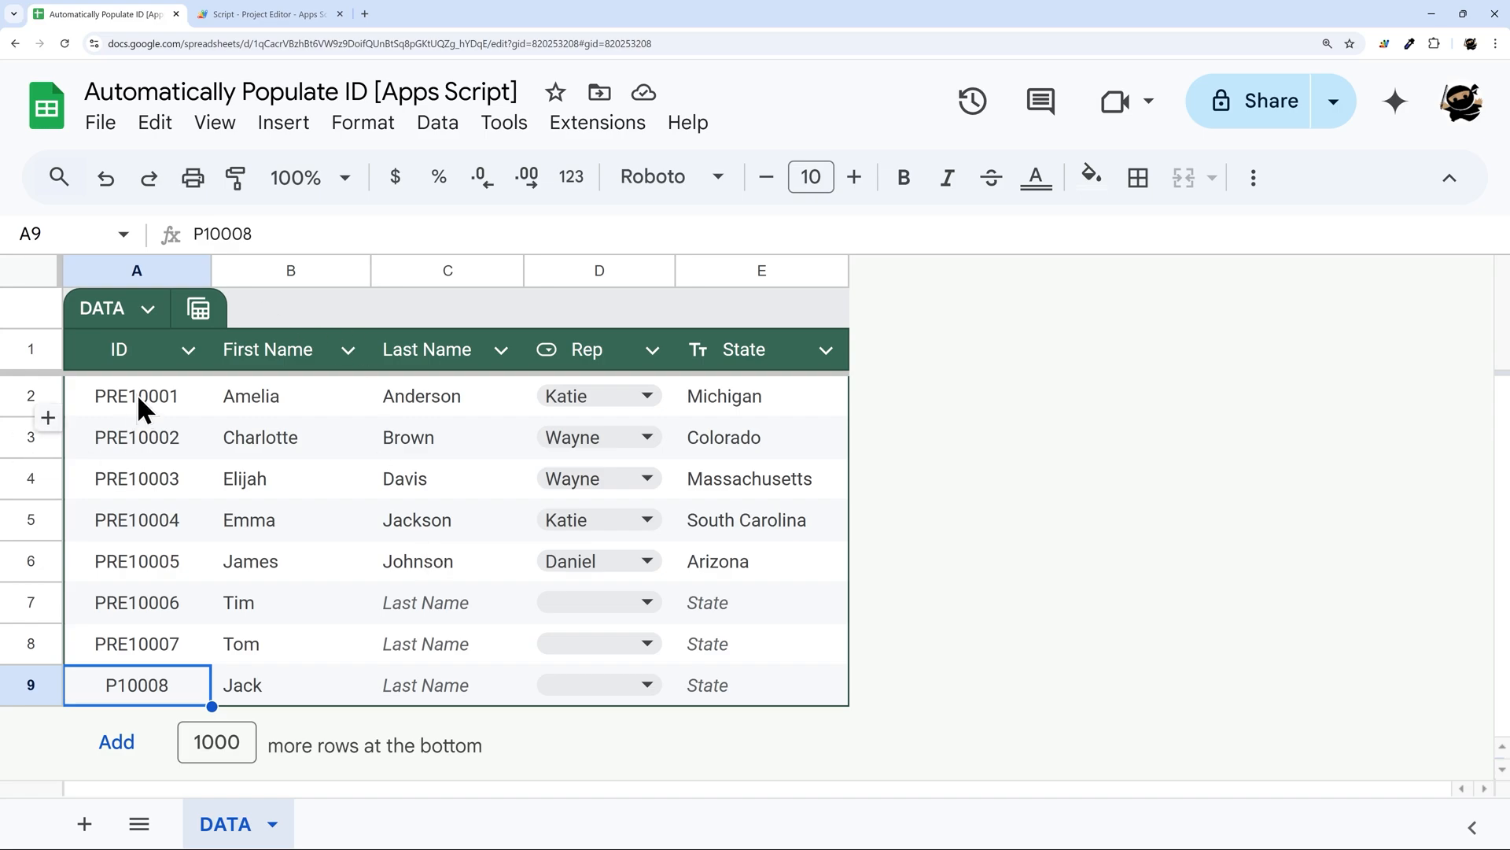